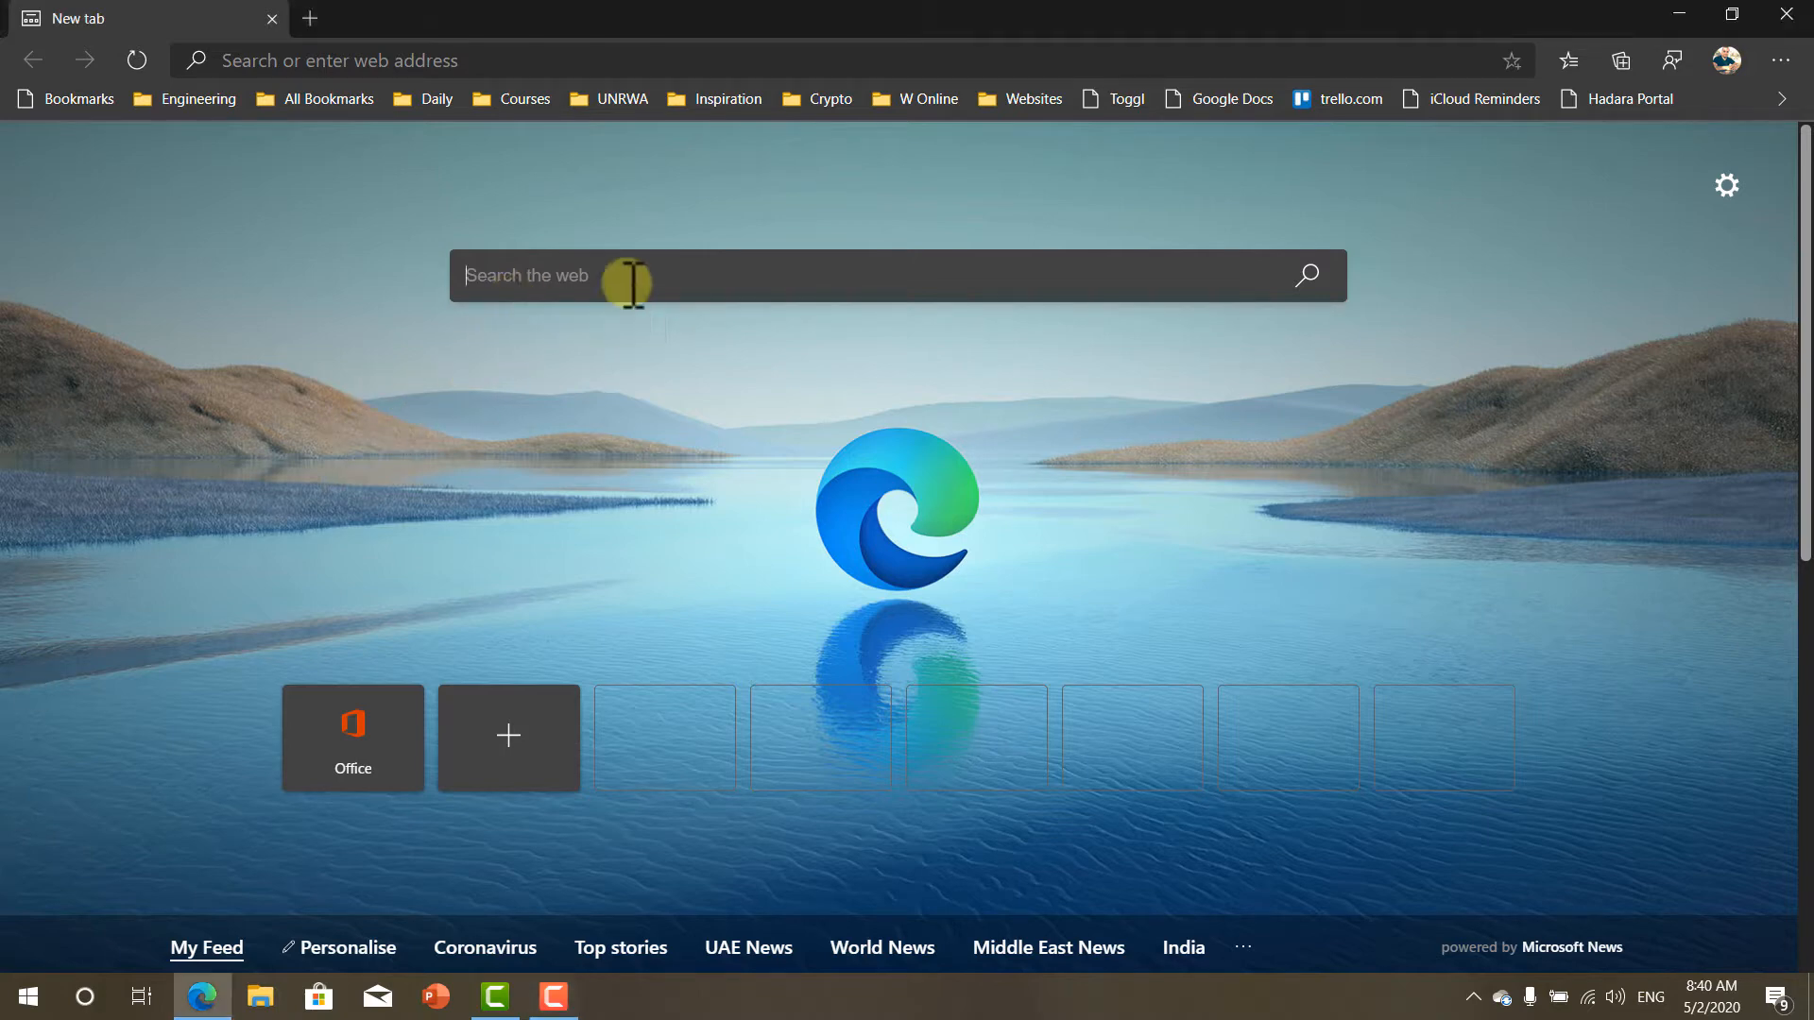
# - Load the labcenter.com Proteus Downloads page and accept its cookie notice
pyautogui.write('pr')
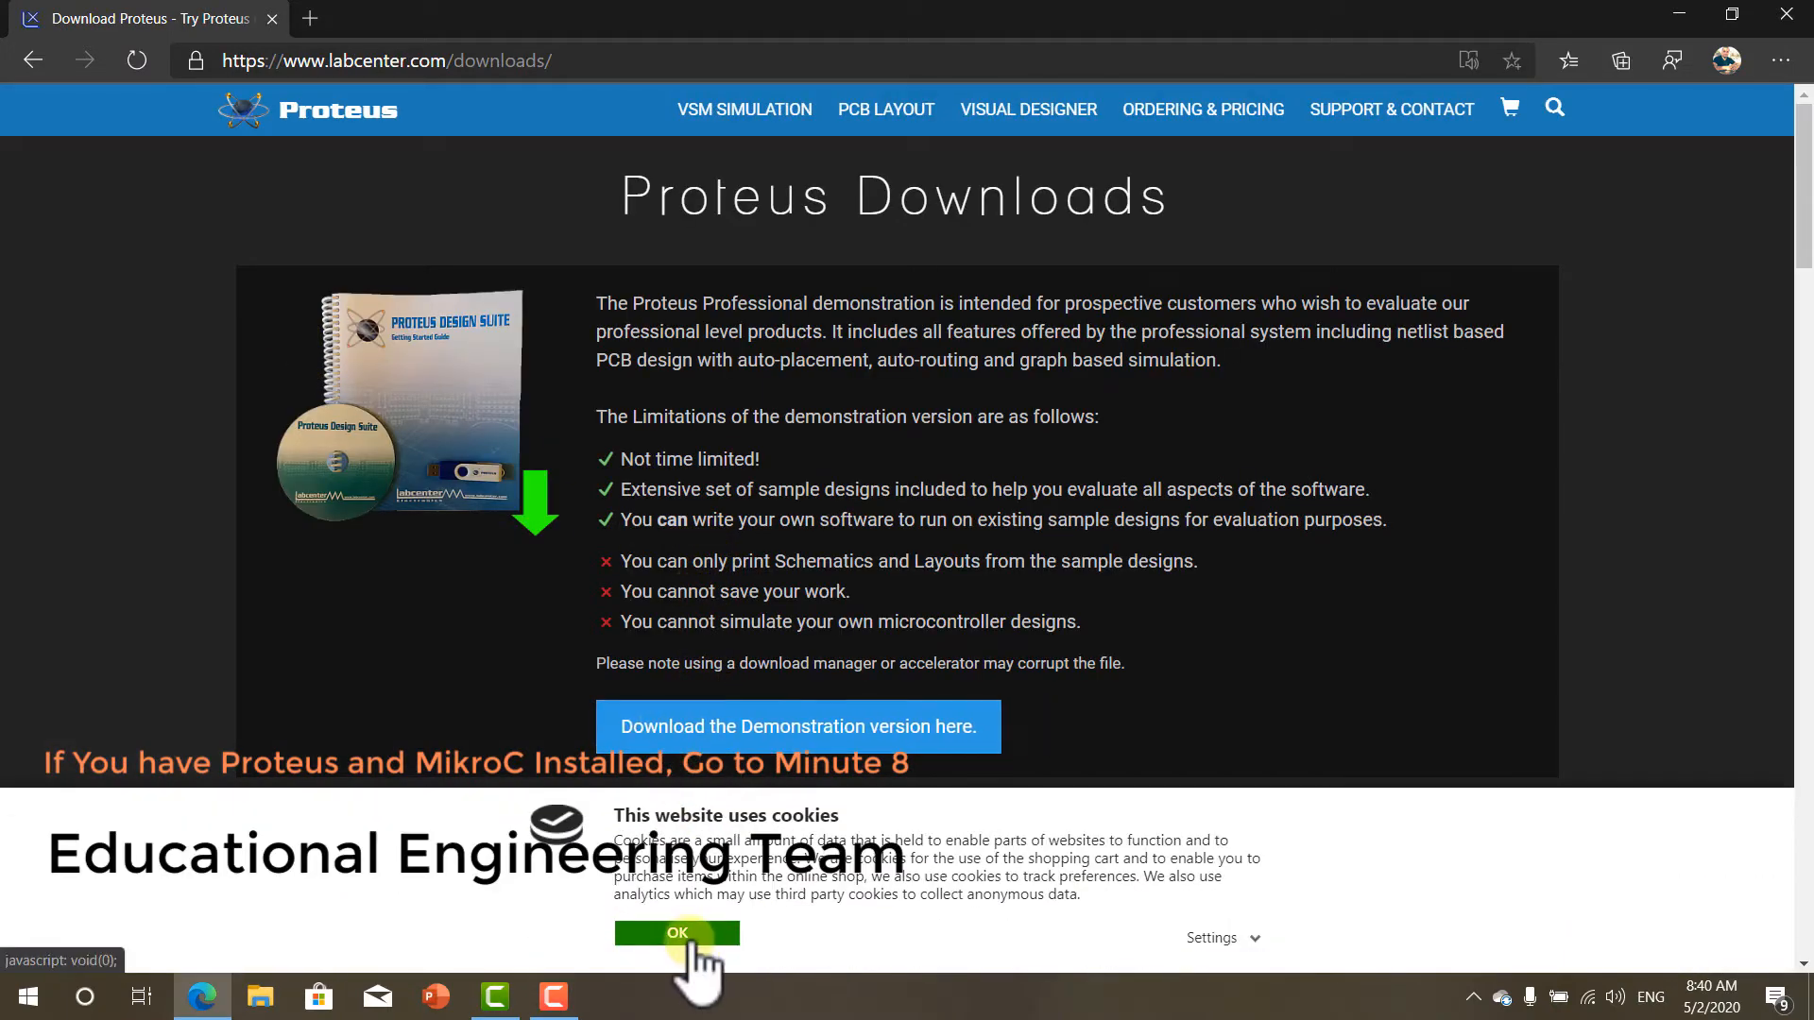
pyautogui.click(676, 932)
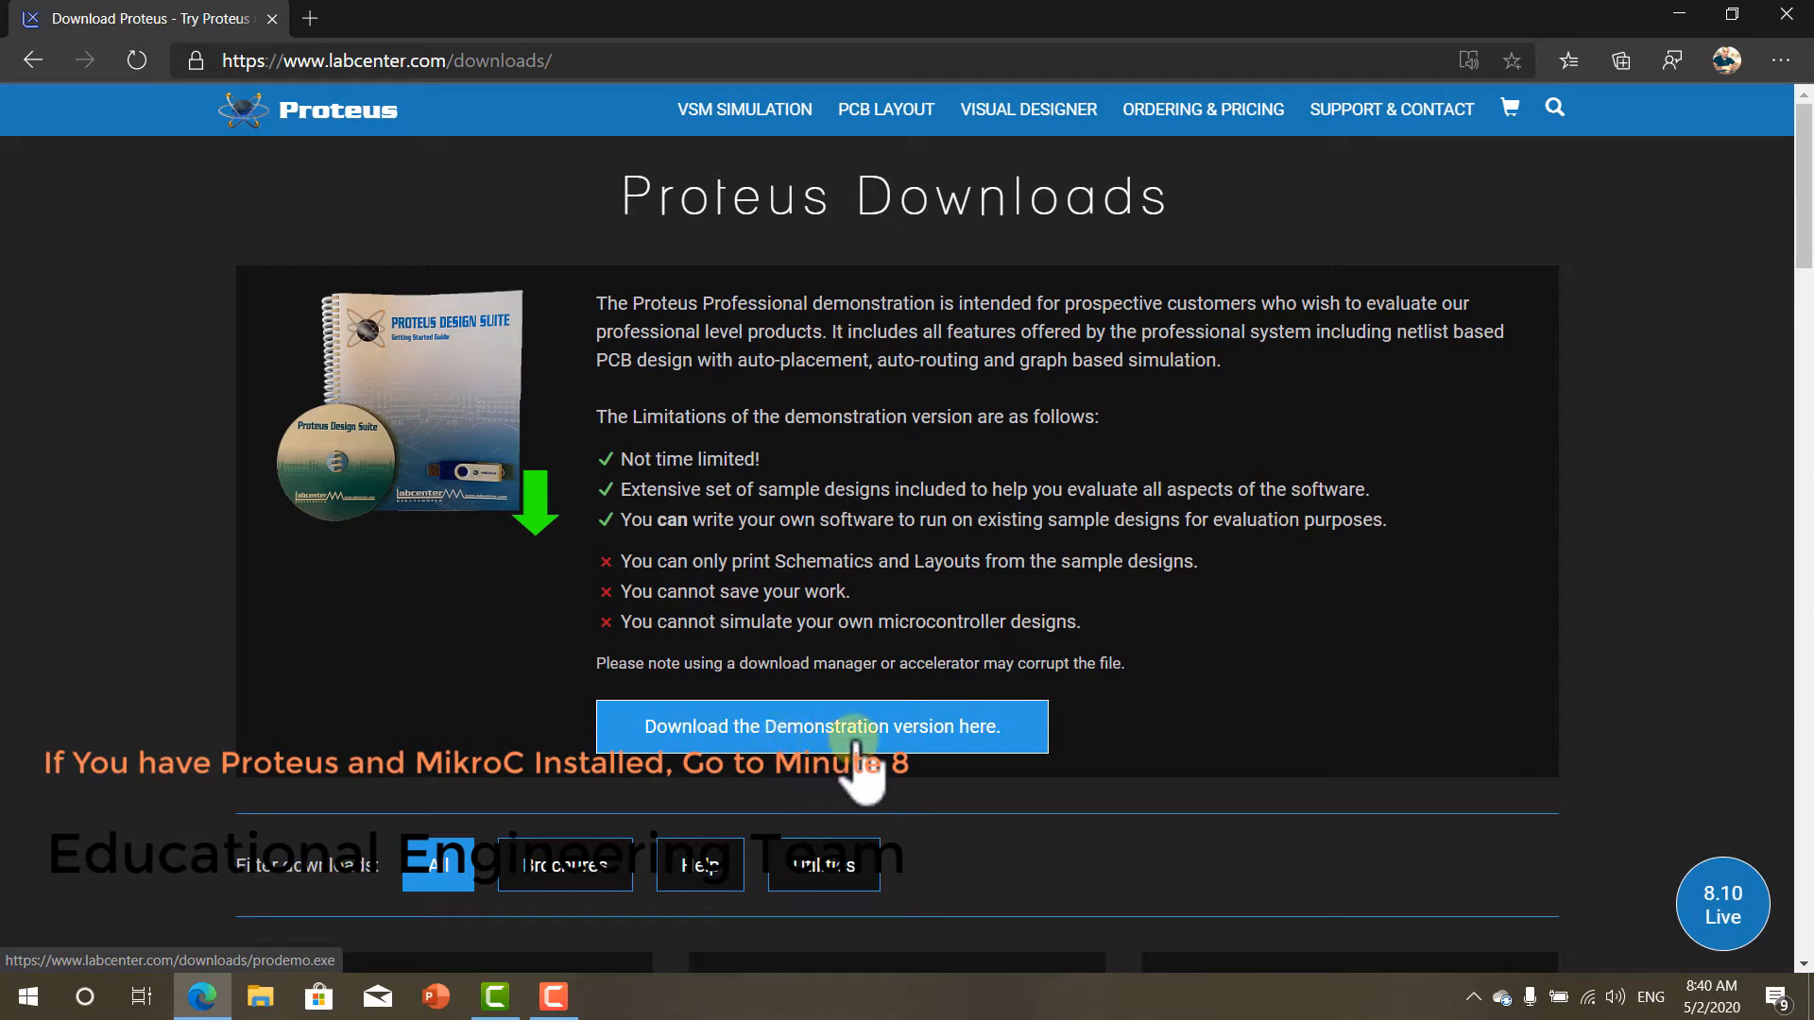
pyautogui.moveTo(729, 738)
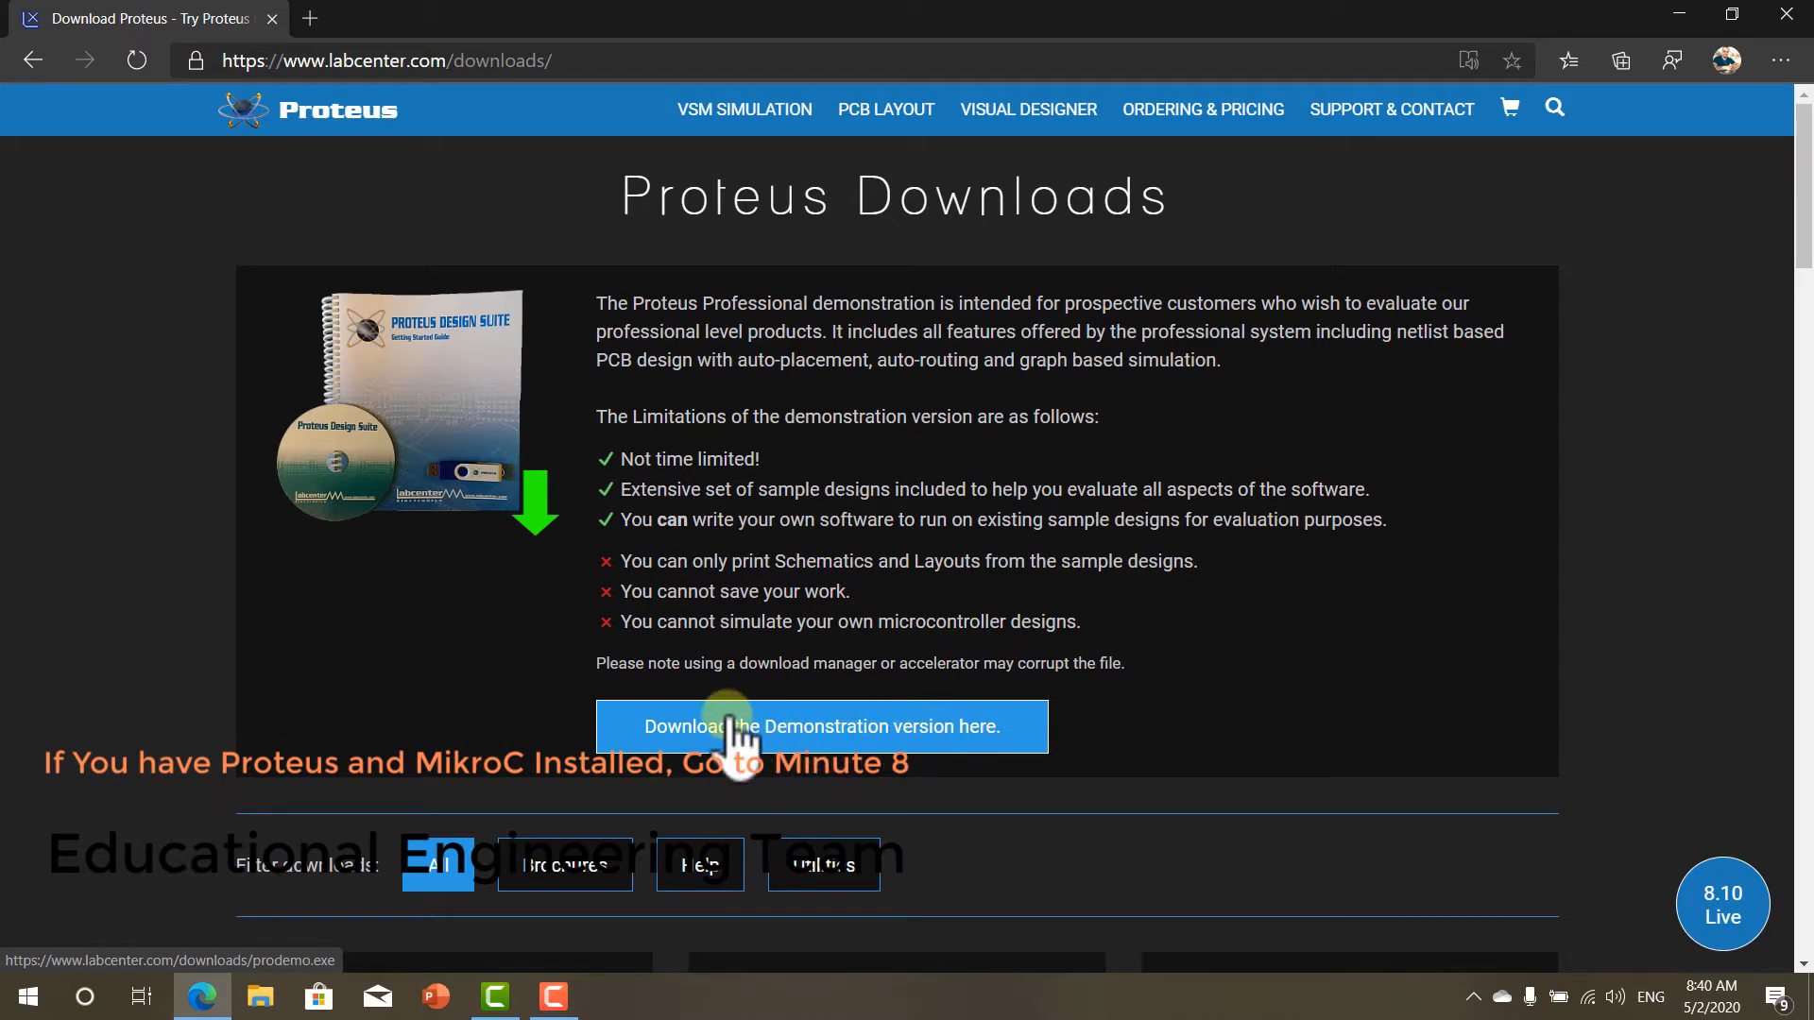
pyautogui.click(821, 727)
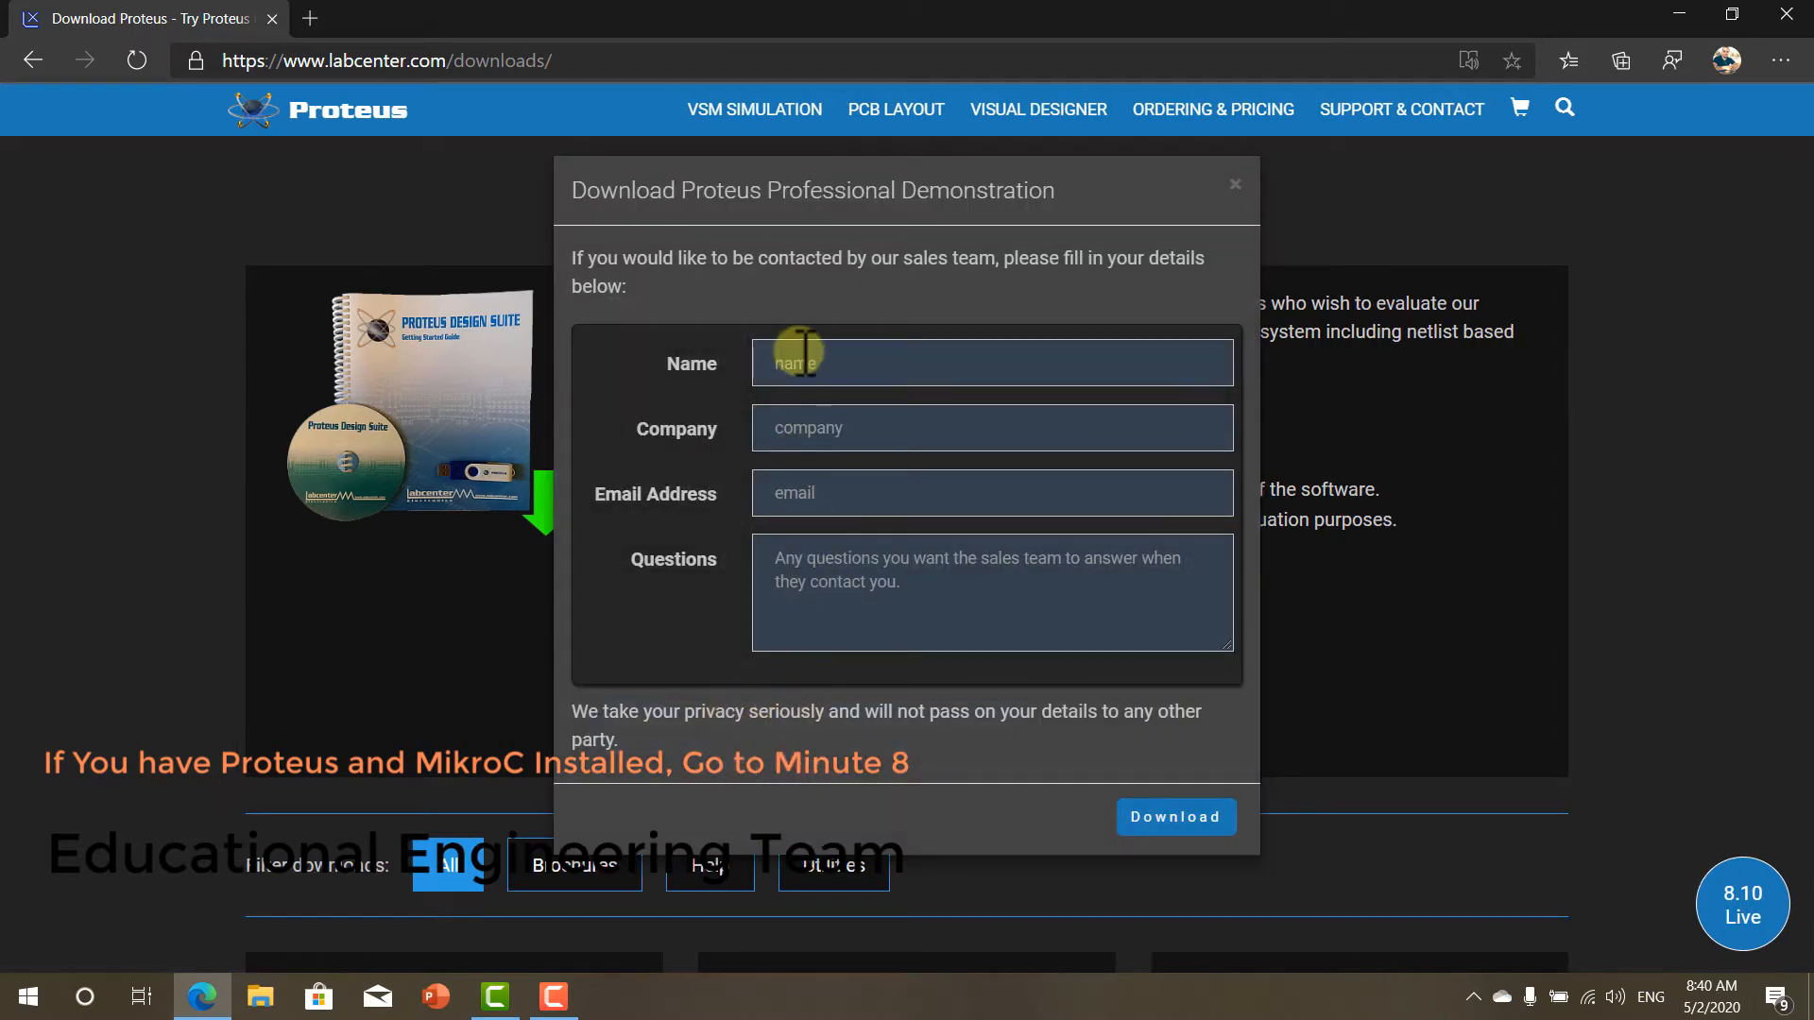
pyautogui.write('asd')
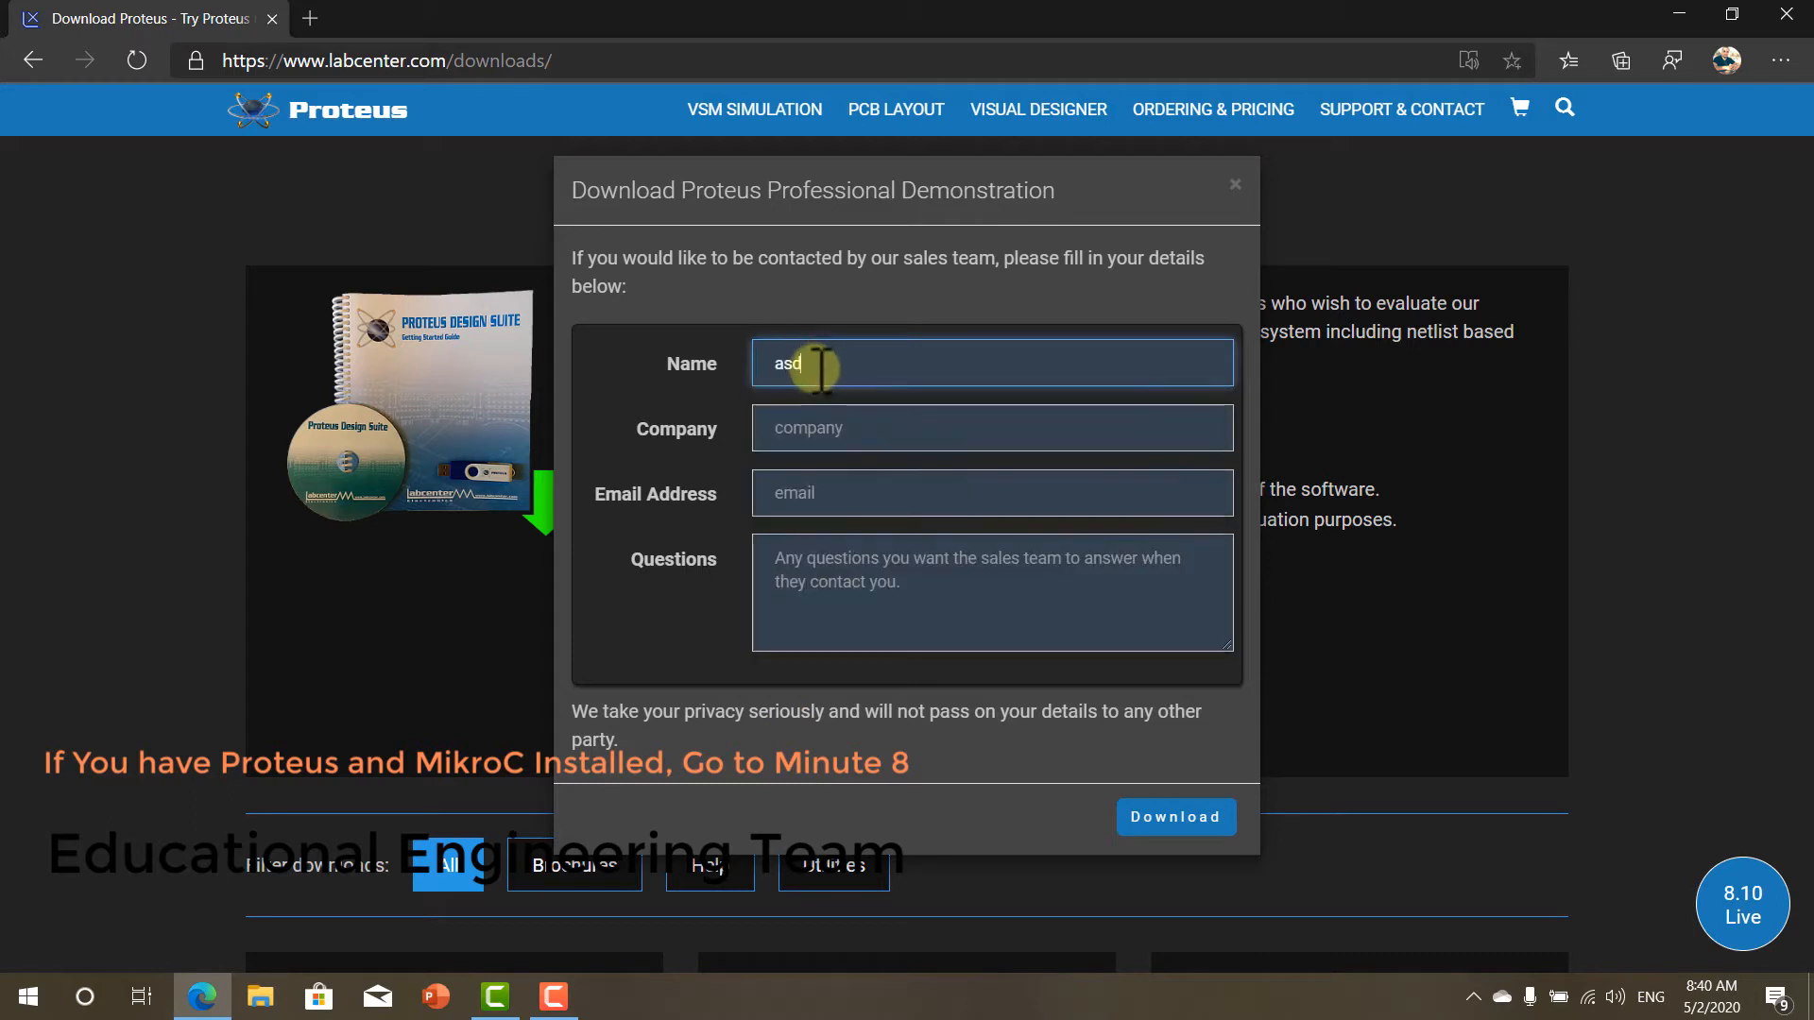
pyautogui.write('asdasd')
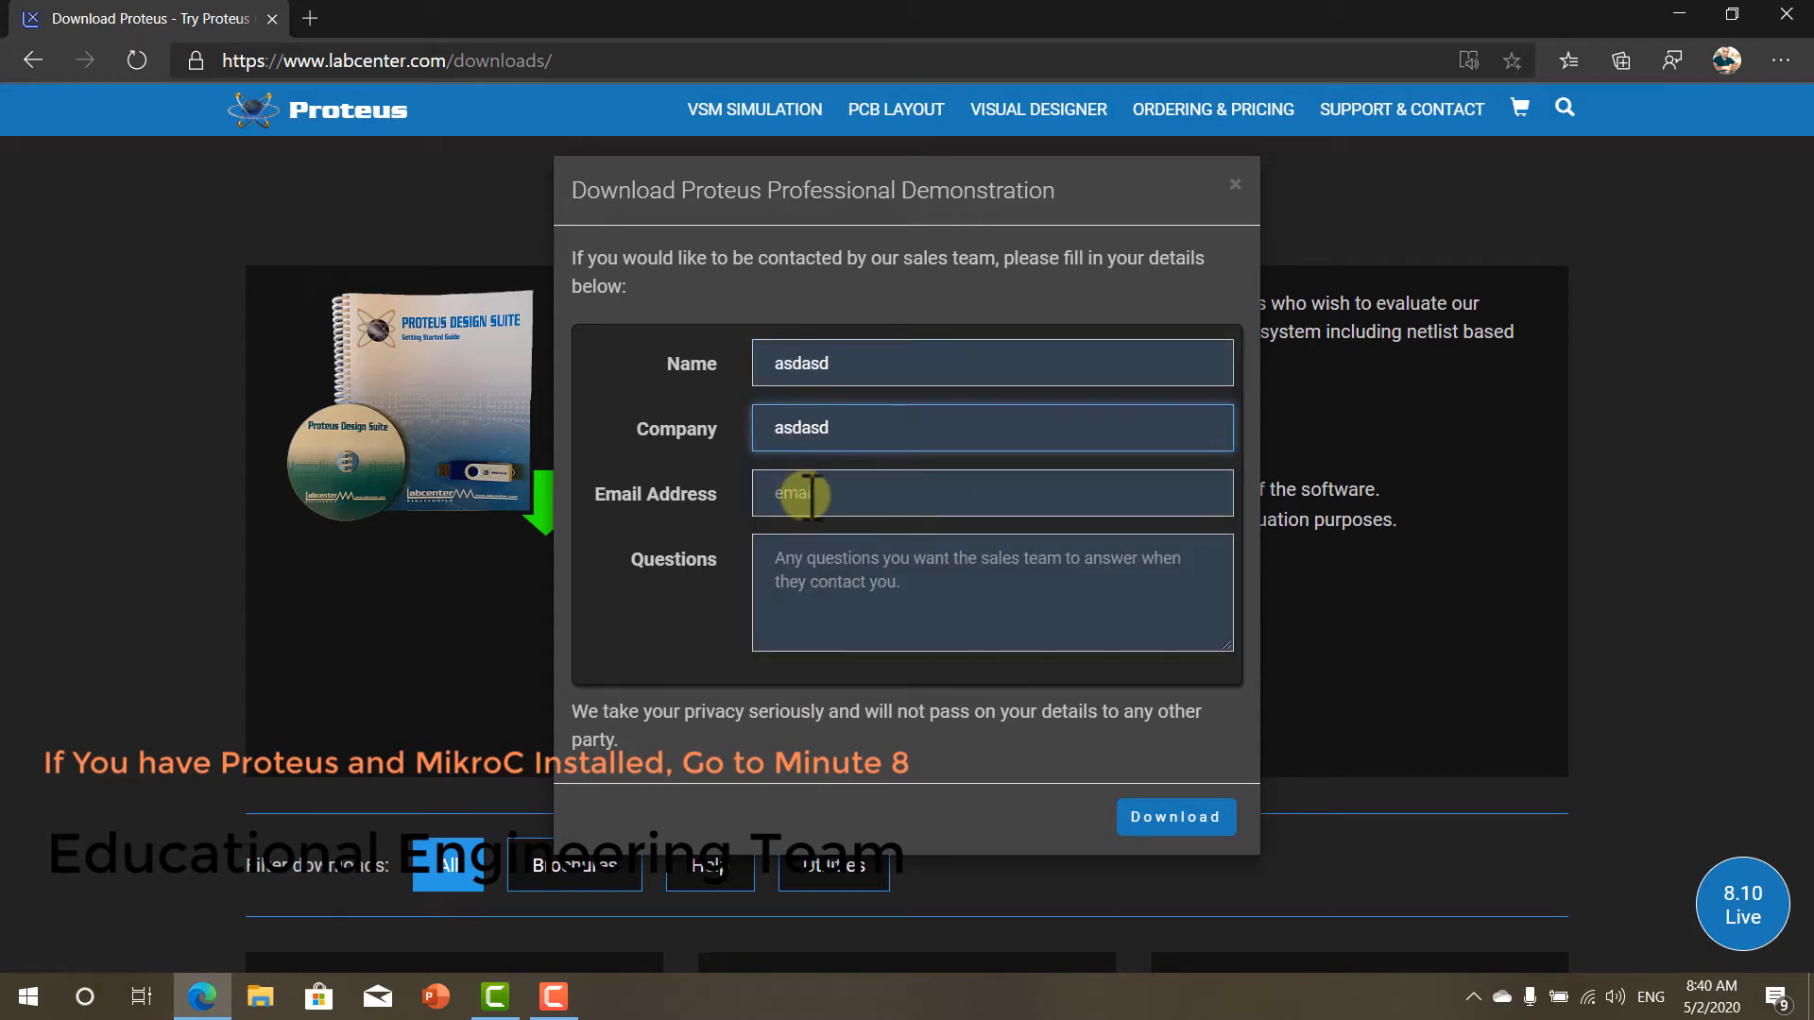
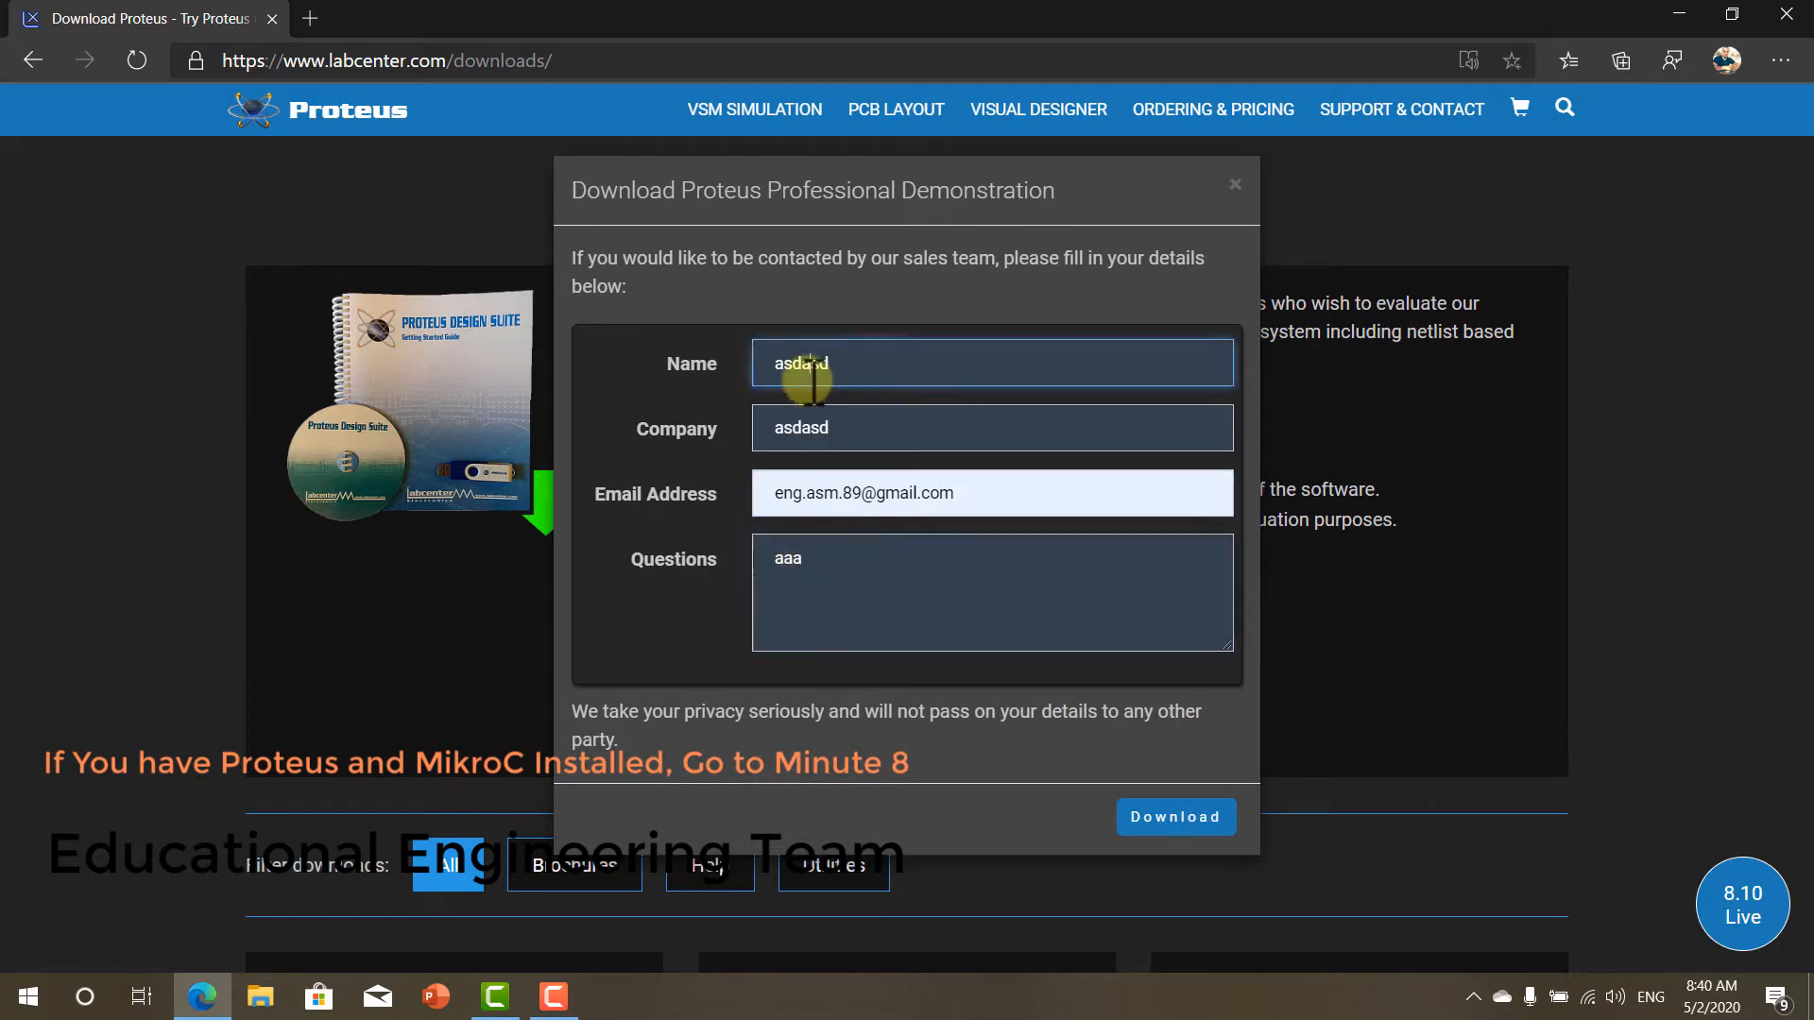
pyautogui.write('Ashrasf')
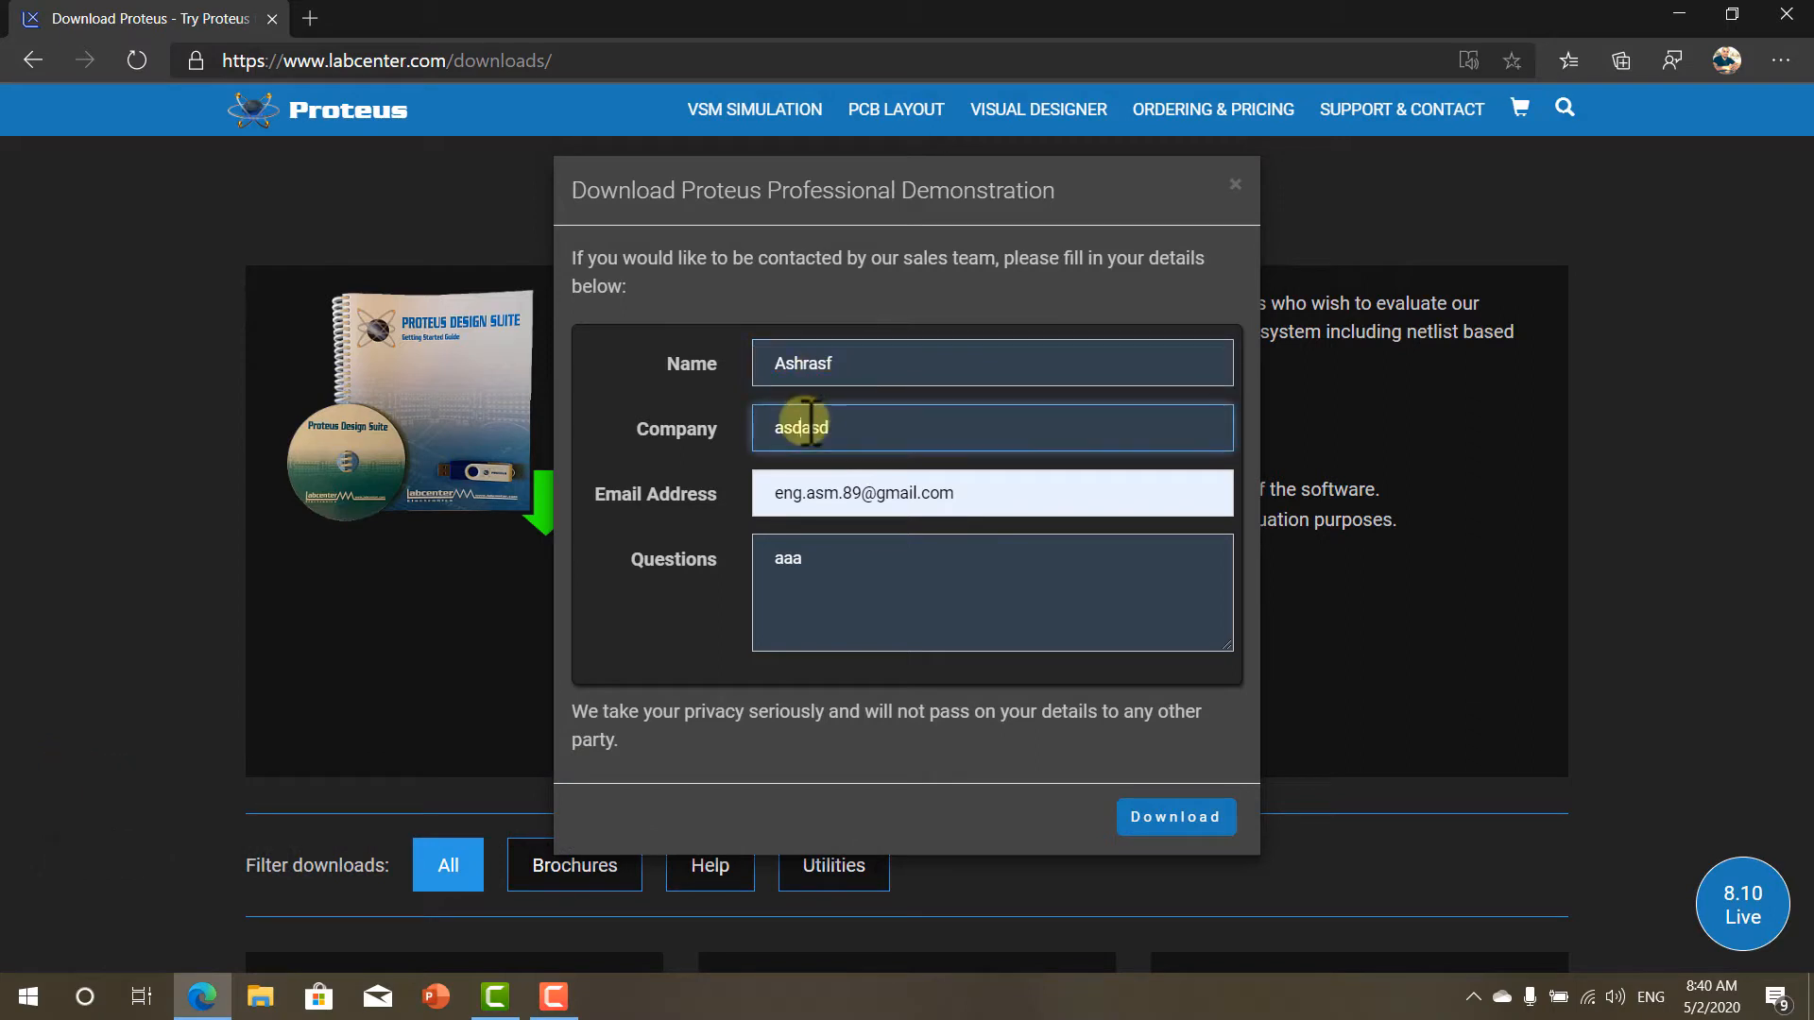
pyautogui.write('Educational Engineering')
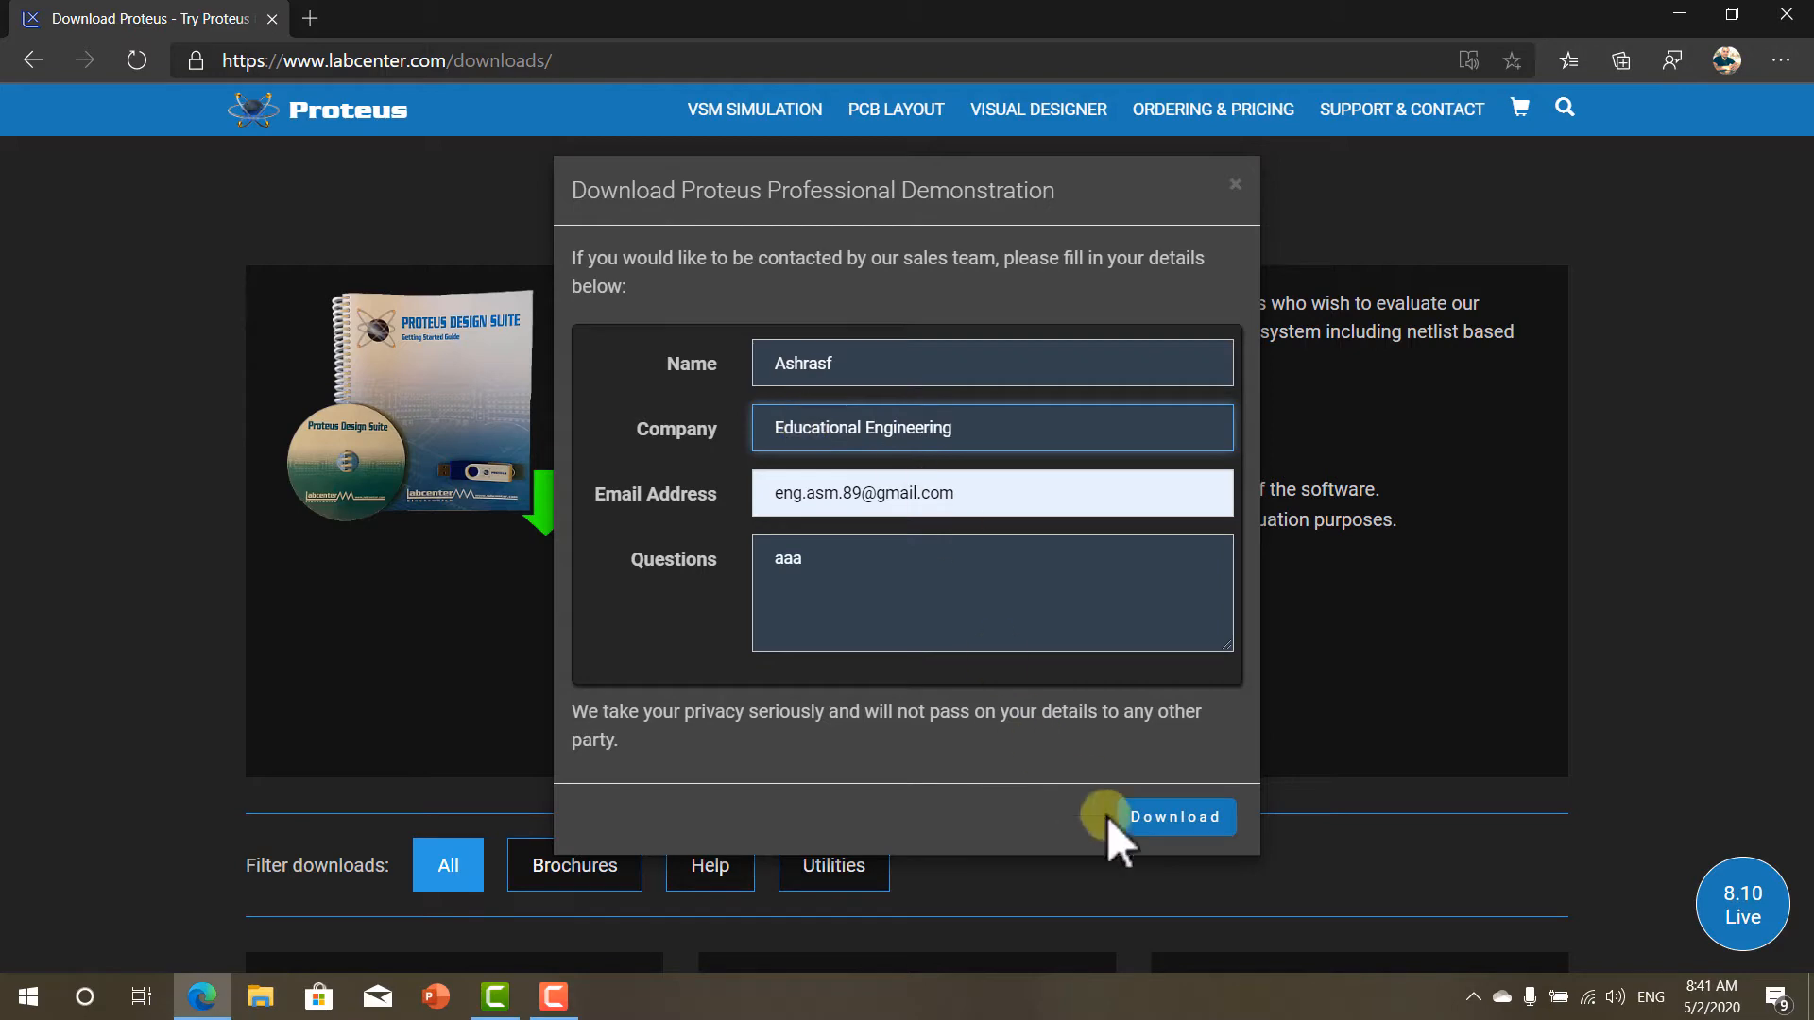
pyautogui.click(1172, 816)
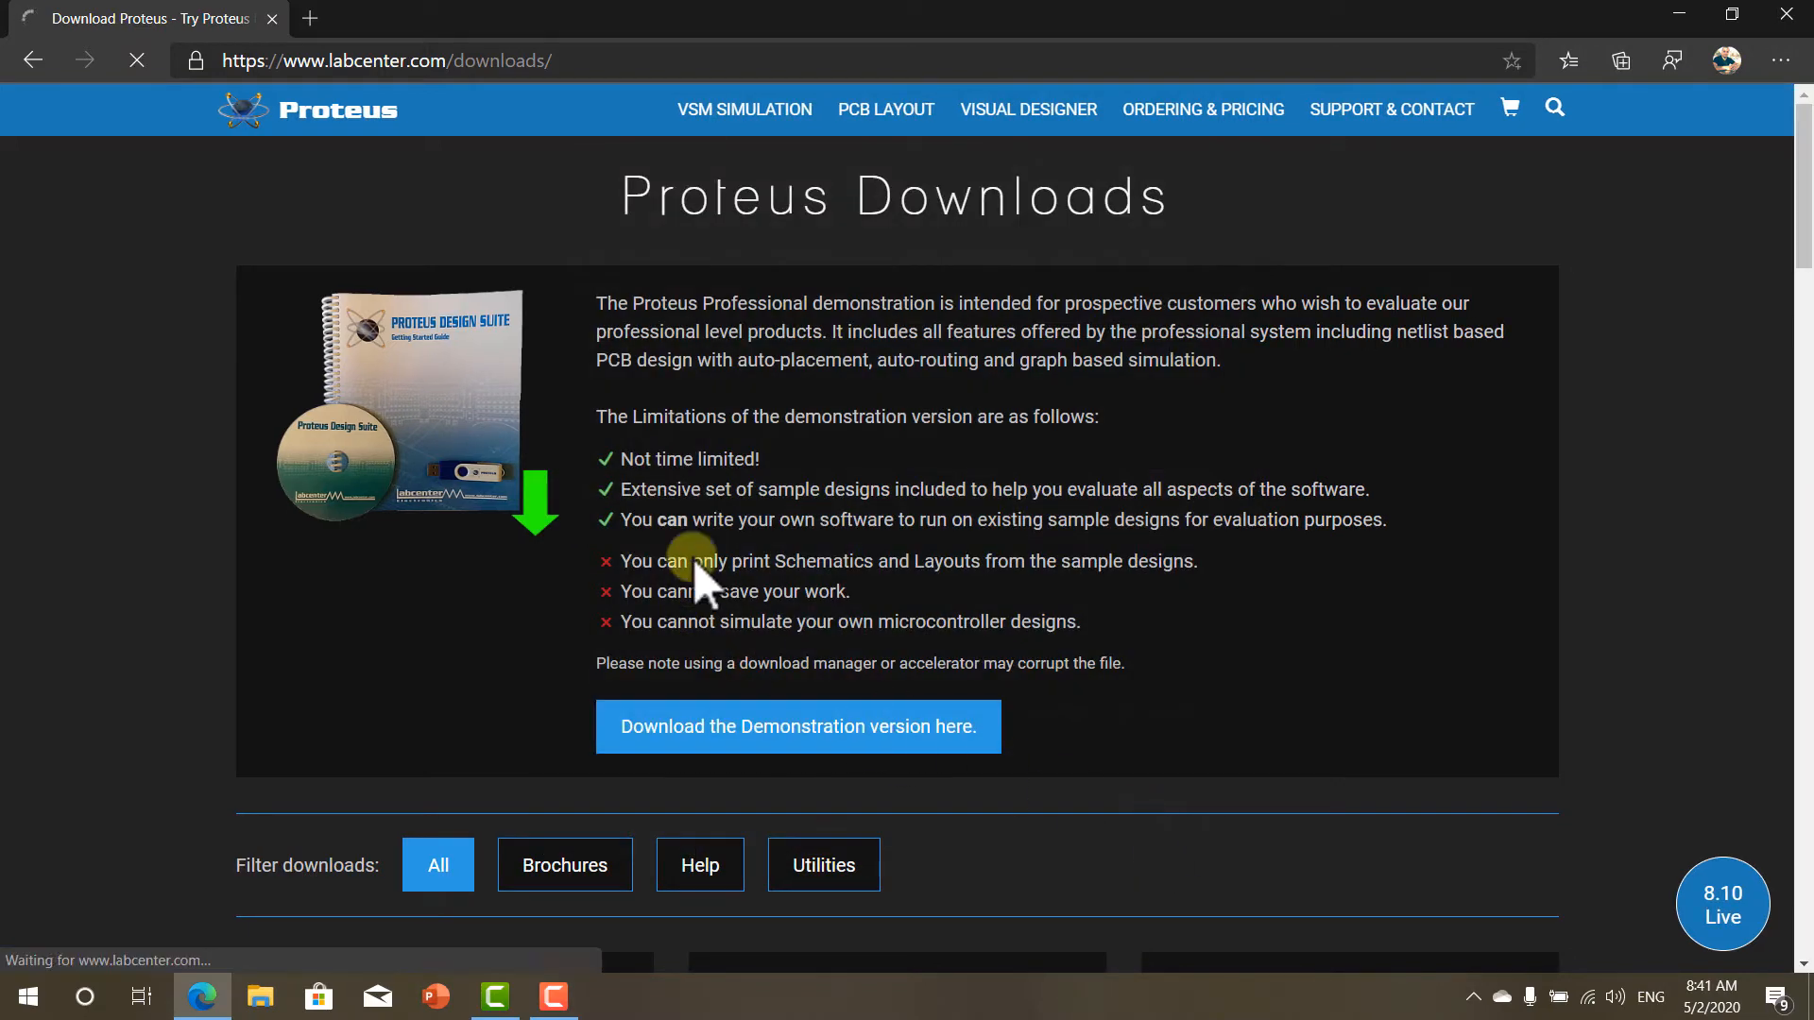
# - Run the downloaded prodemo.exe so the Proteus 8 Demonstration Setup Wizard appears
pyautogui.click(795, 726)
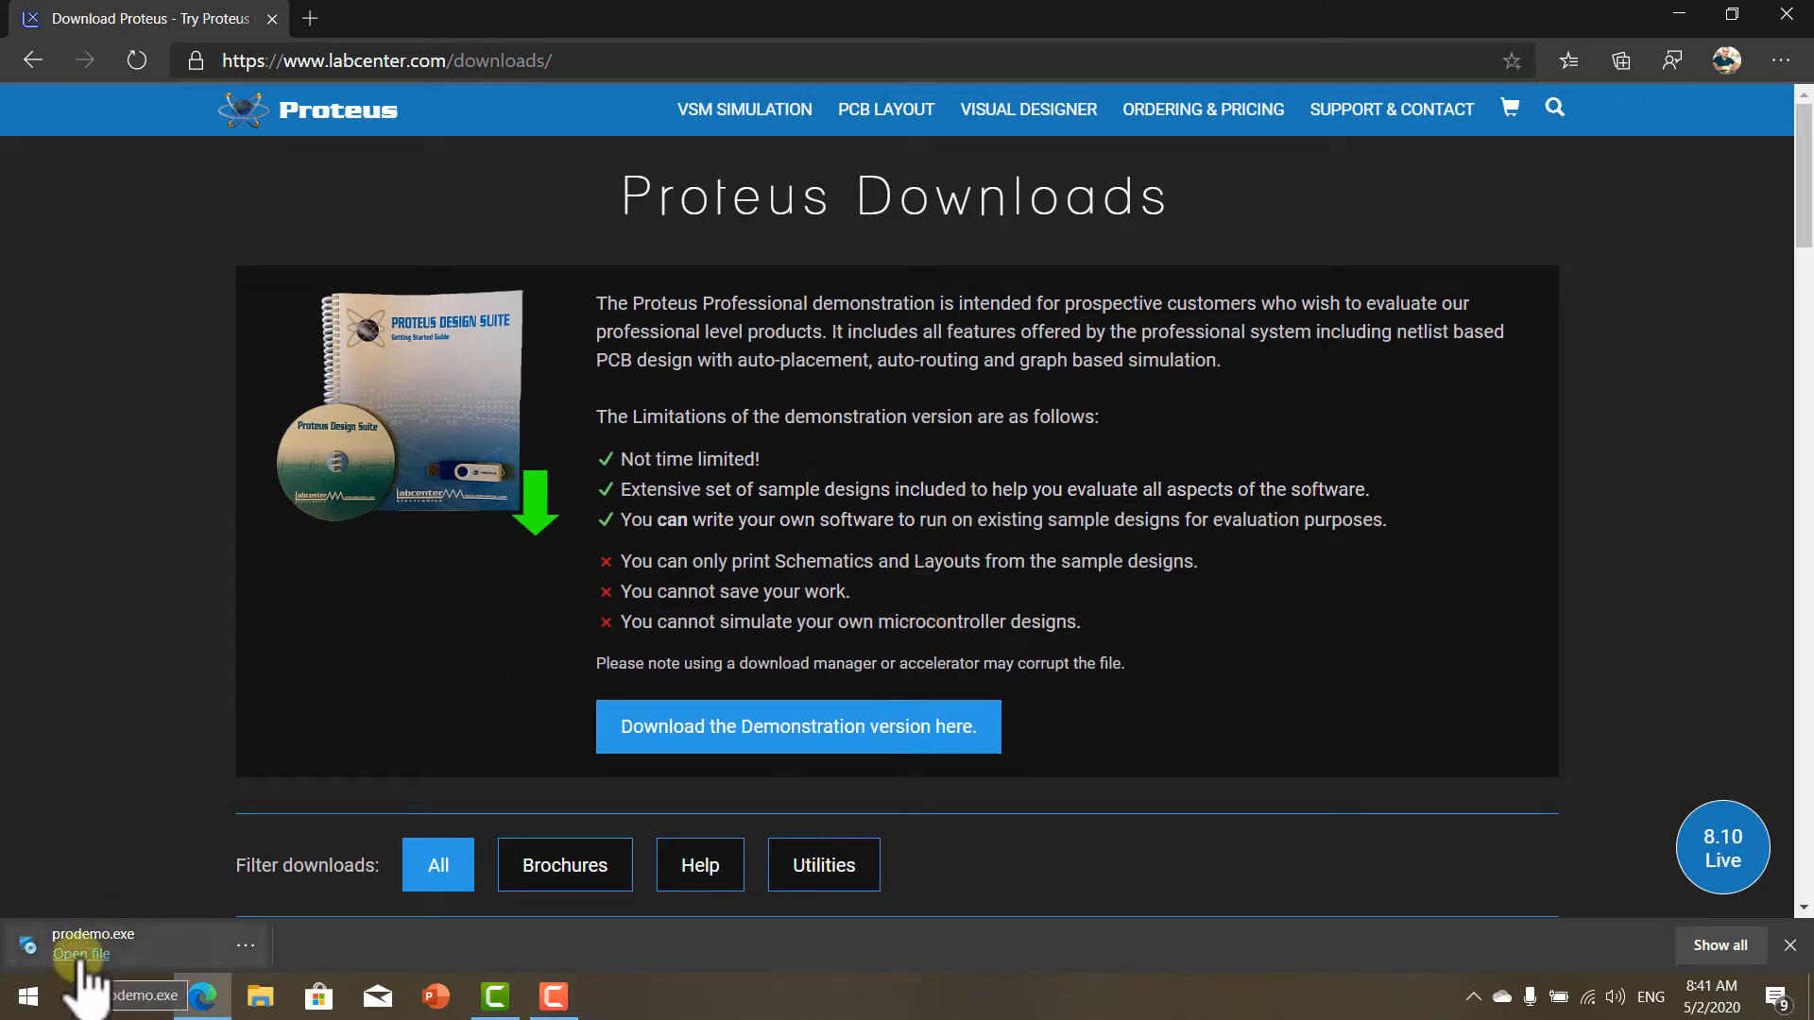
pyautogui.click(81, 953)
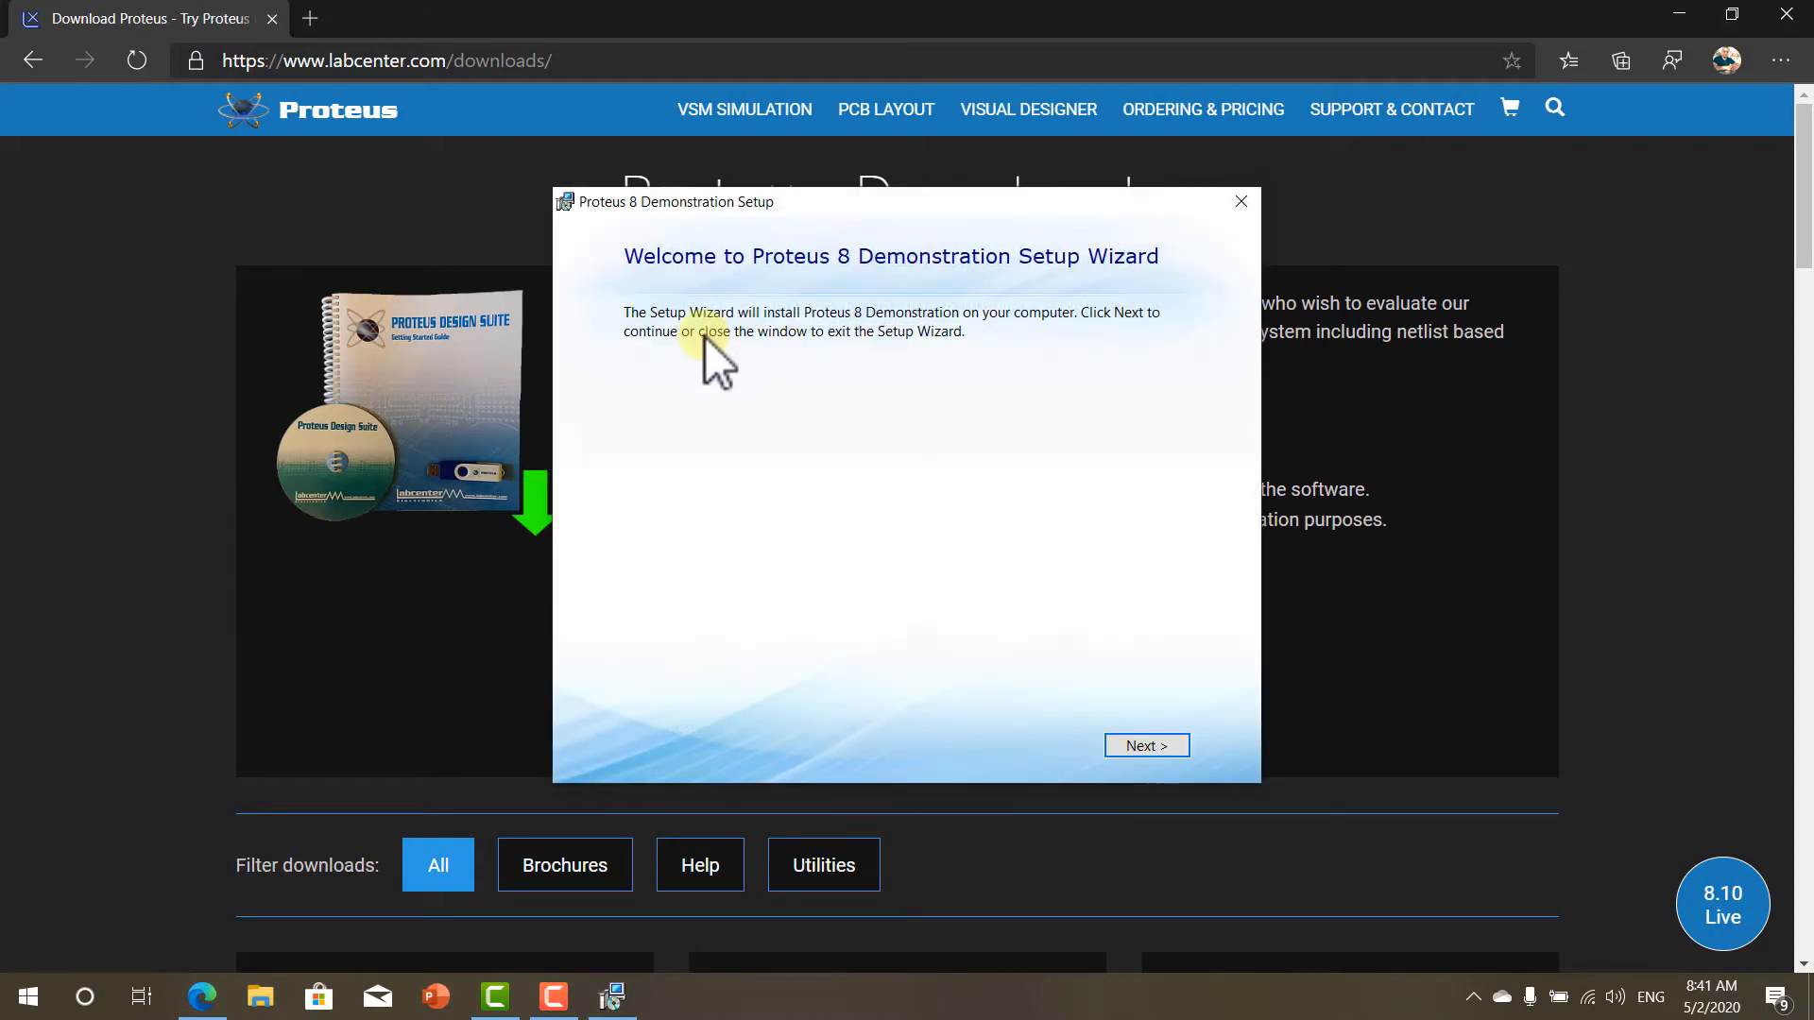
# - Accept the Proteus licence agreement and start a Typical installation
pyautogui.click(1144, 746)
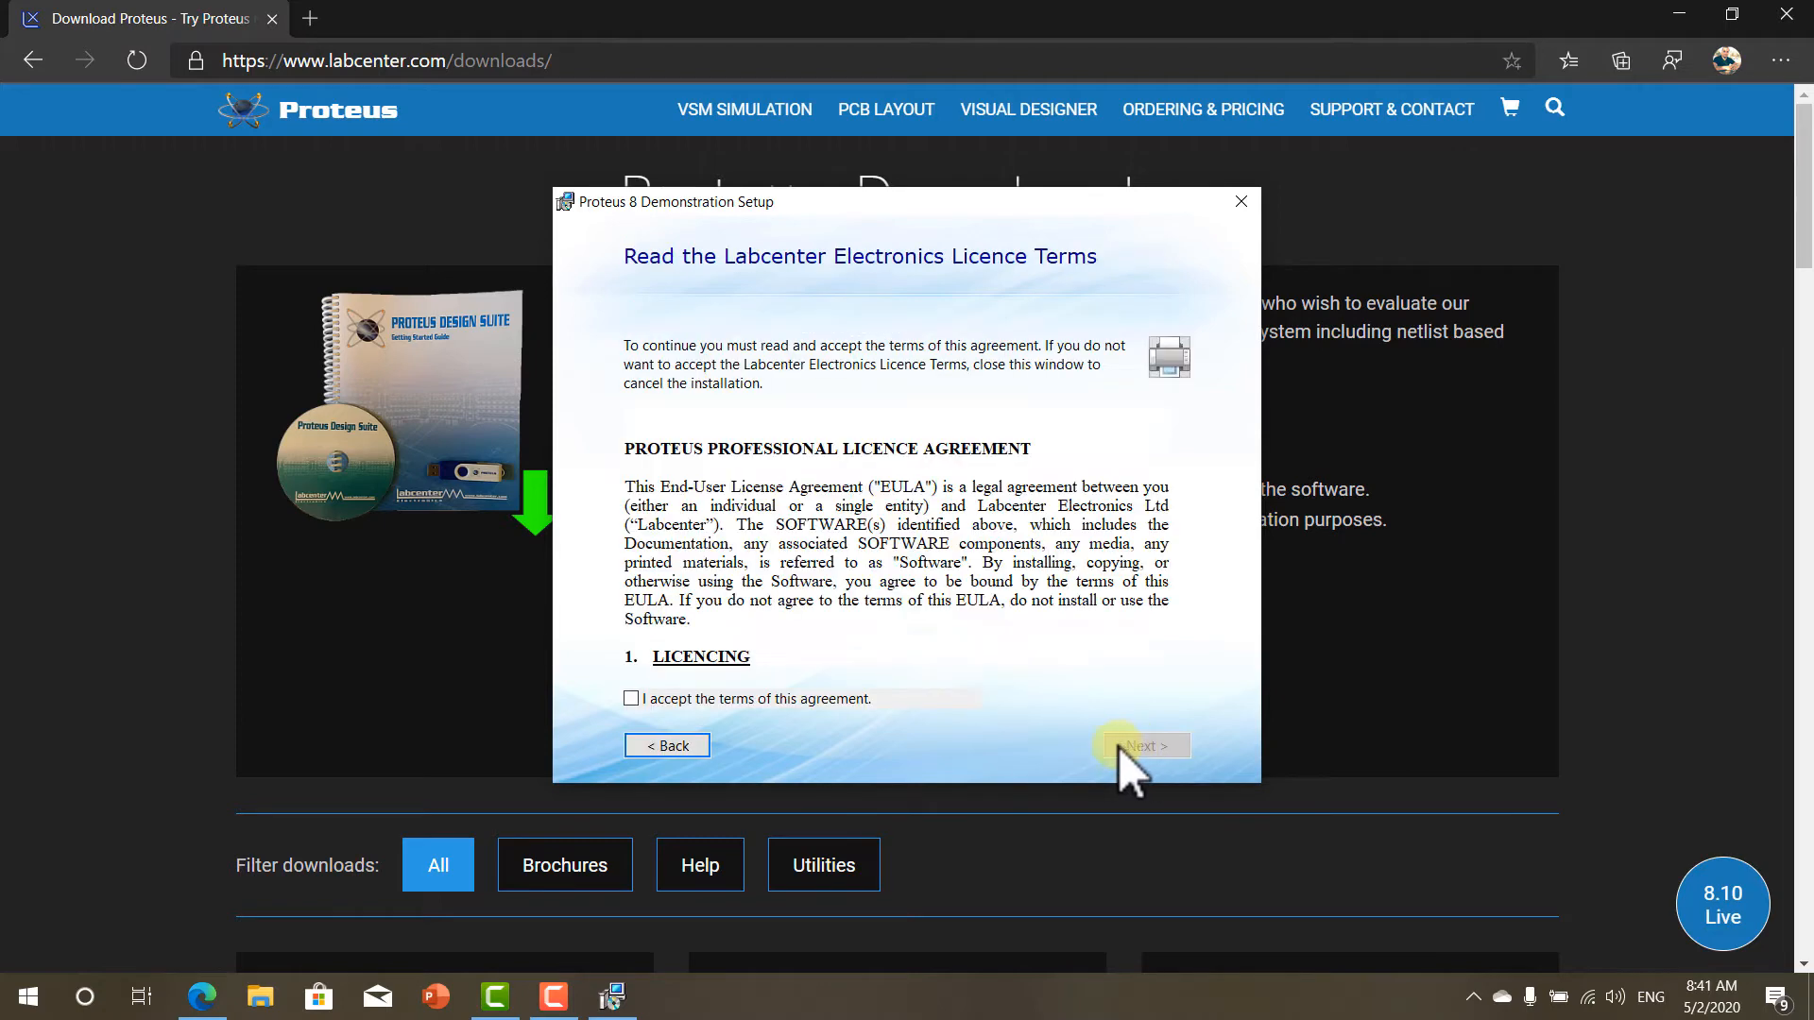
pyautogui.click(630, 699)
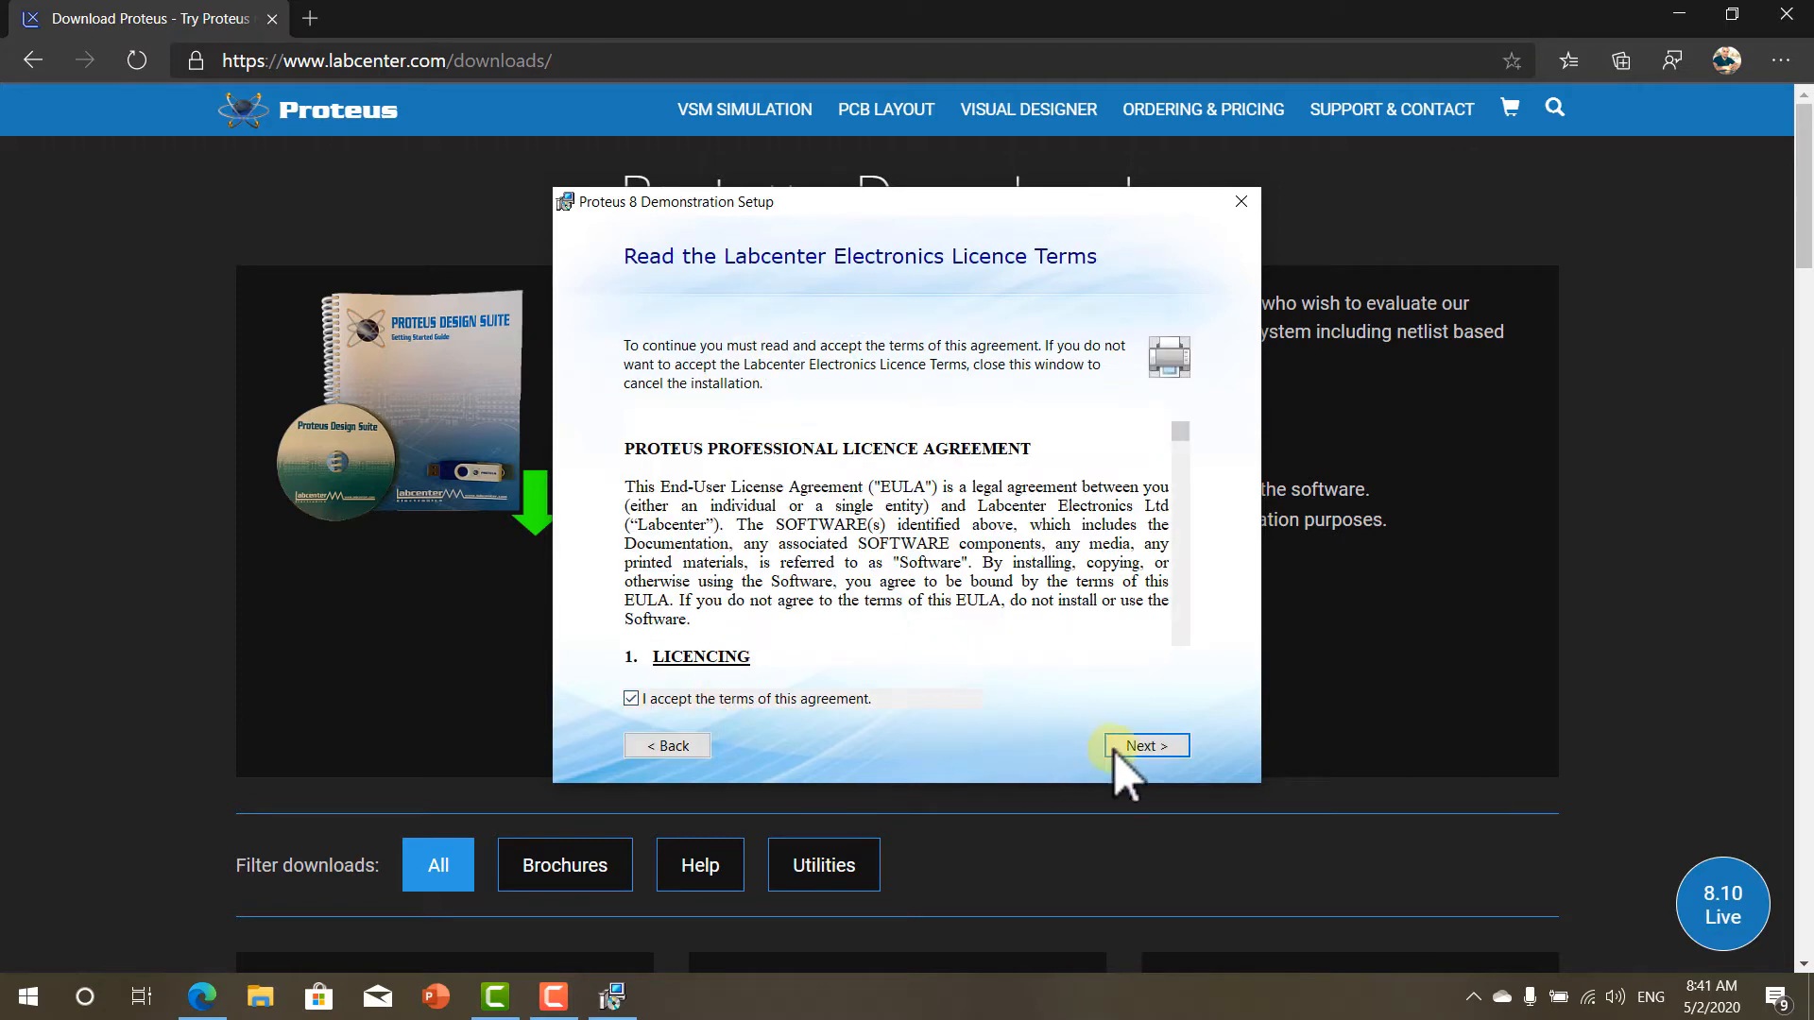
pyautogui.click(1144, 745)
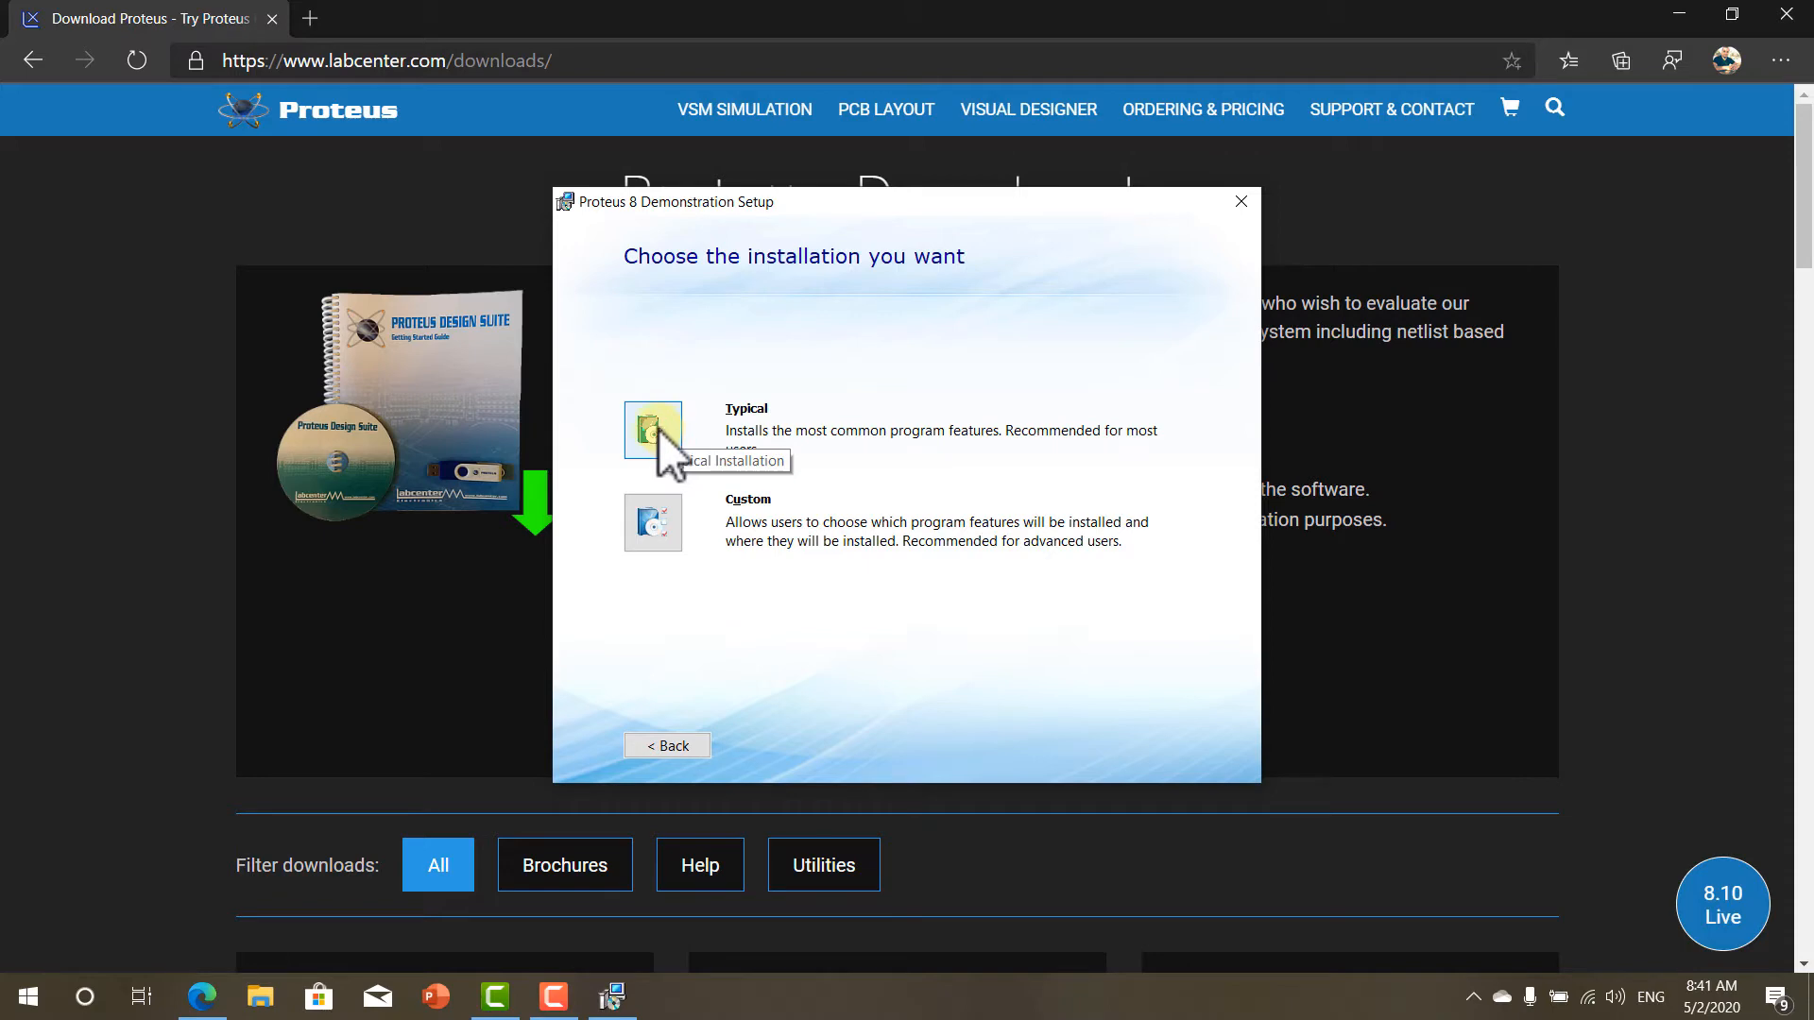
pyautogui.click(653, 428)
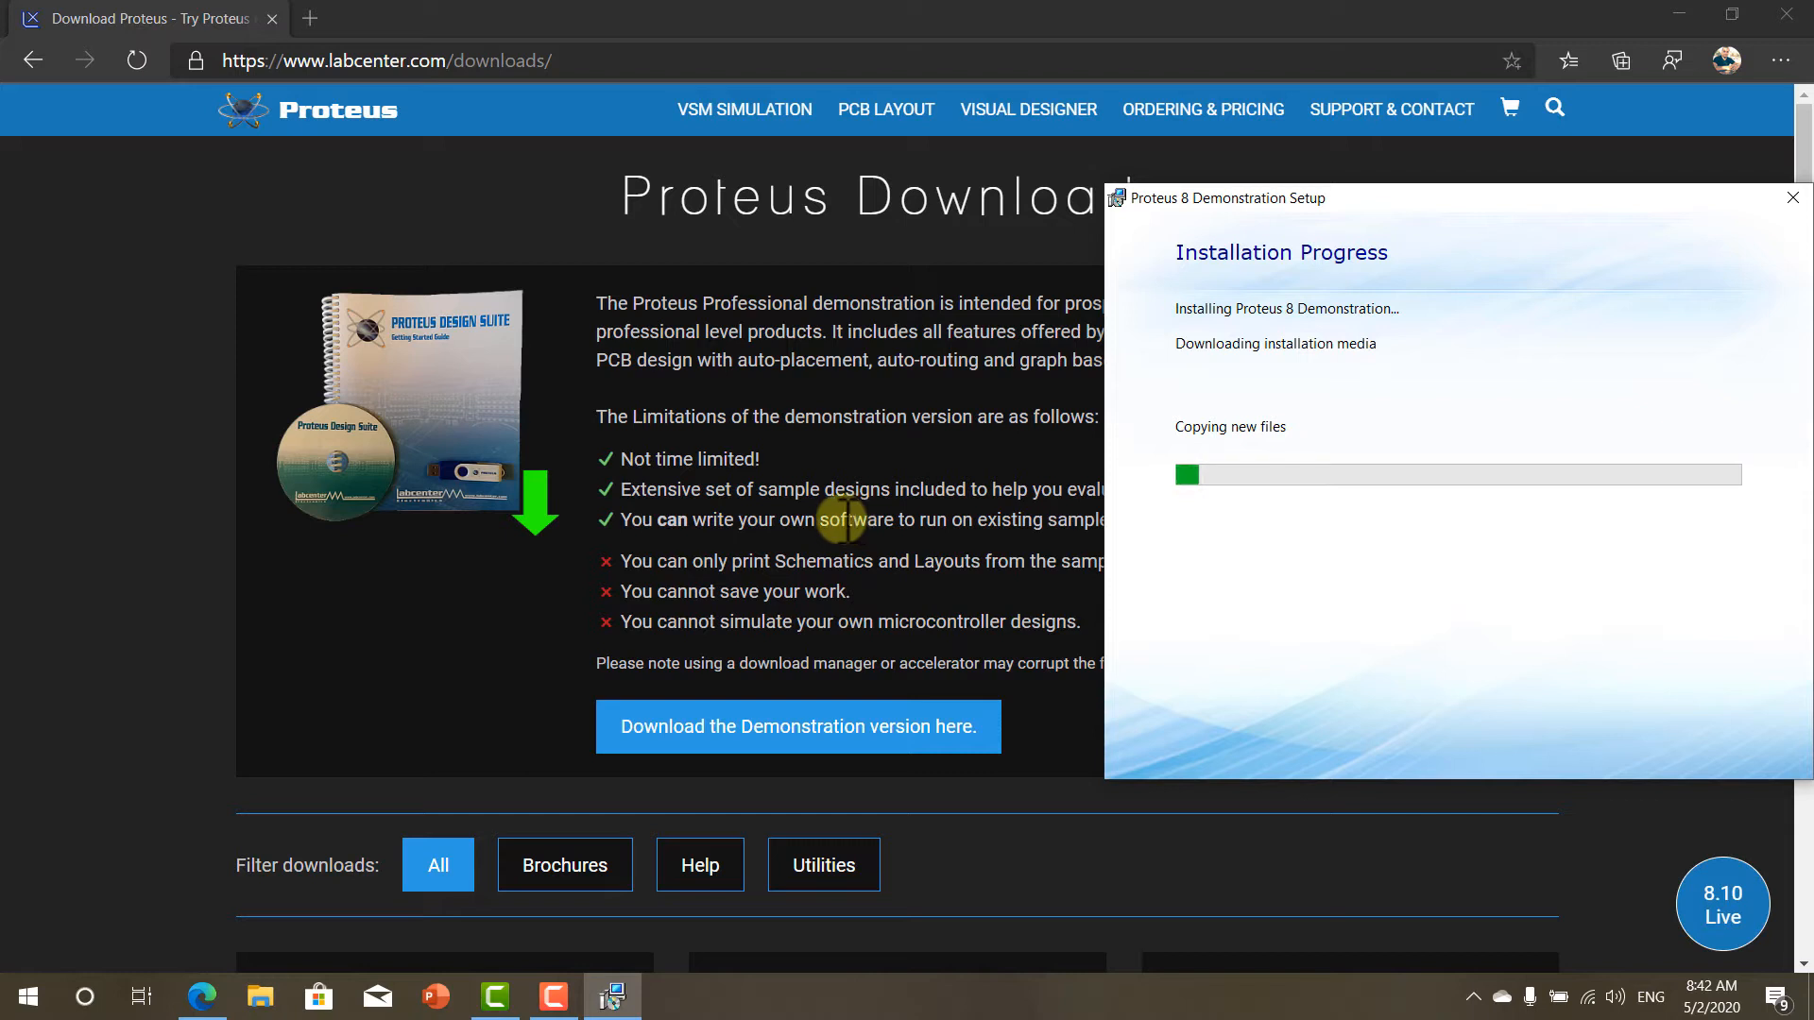
pyautogui.moveTo(963, 509)
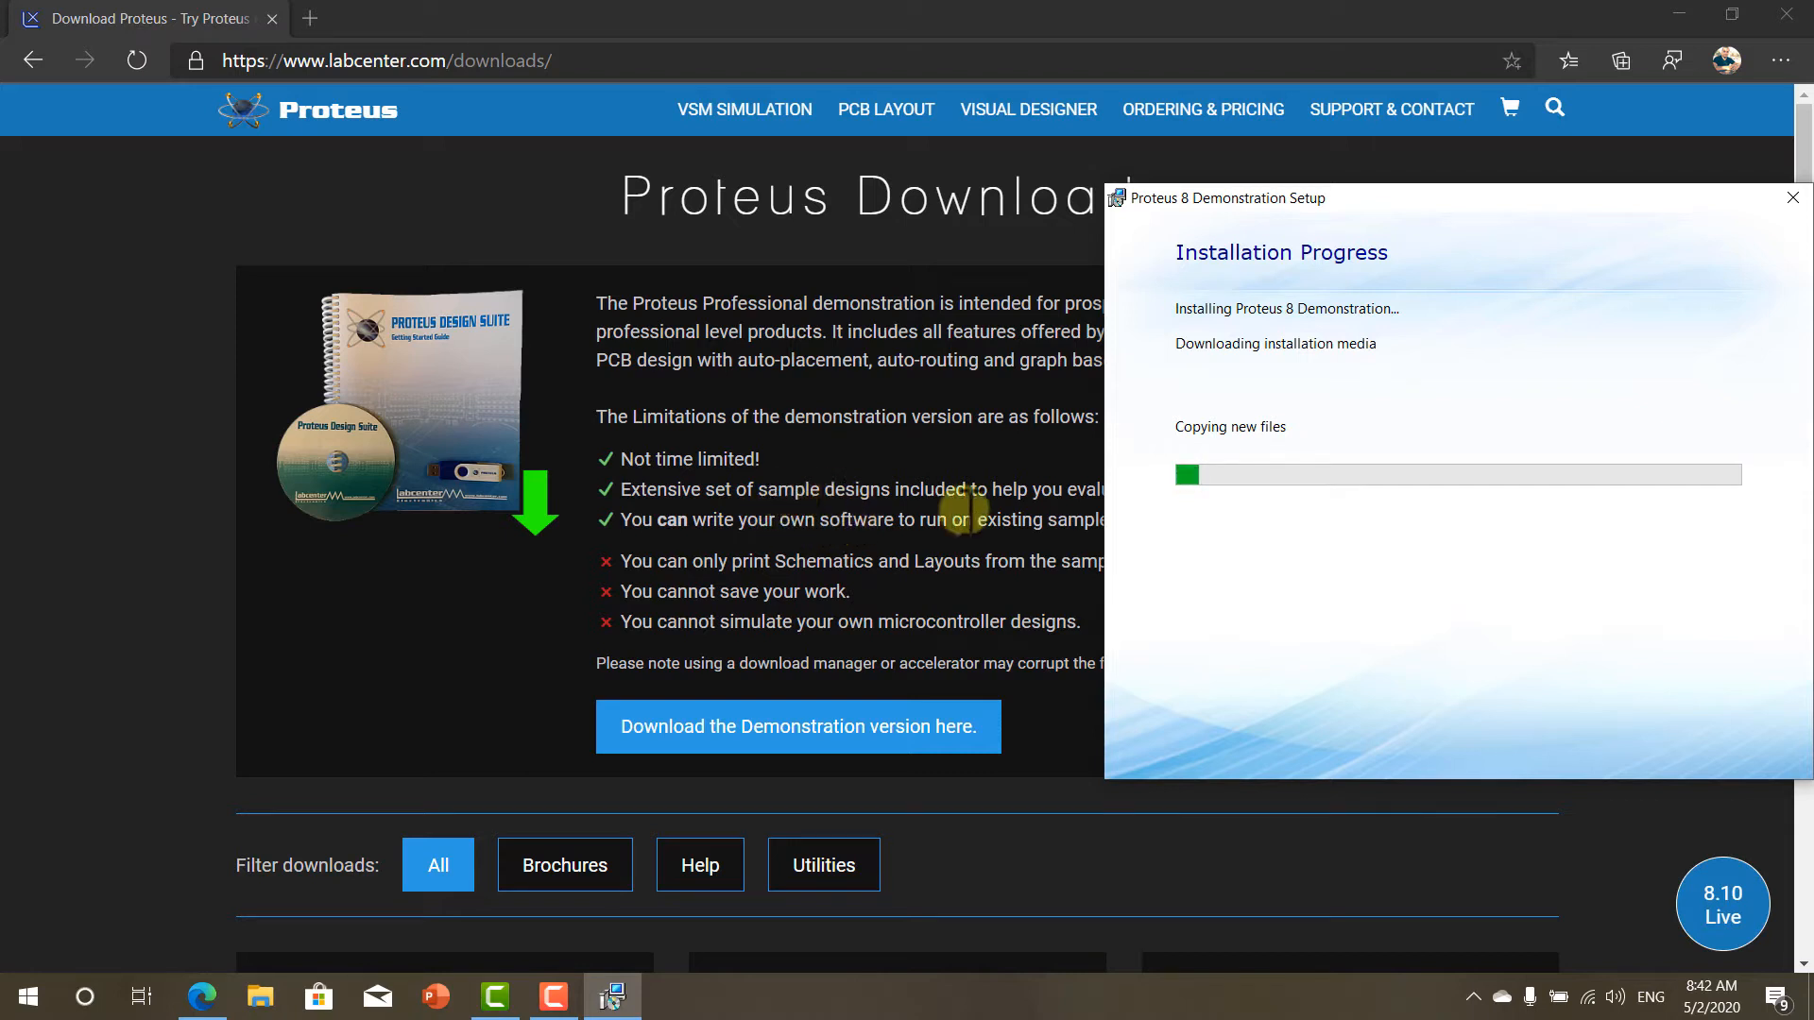
pyautogui.moveTo(861, 500)
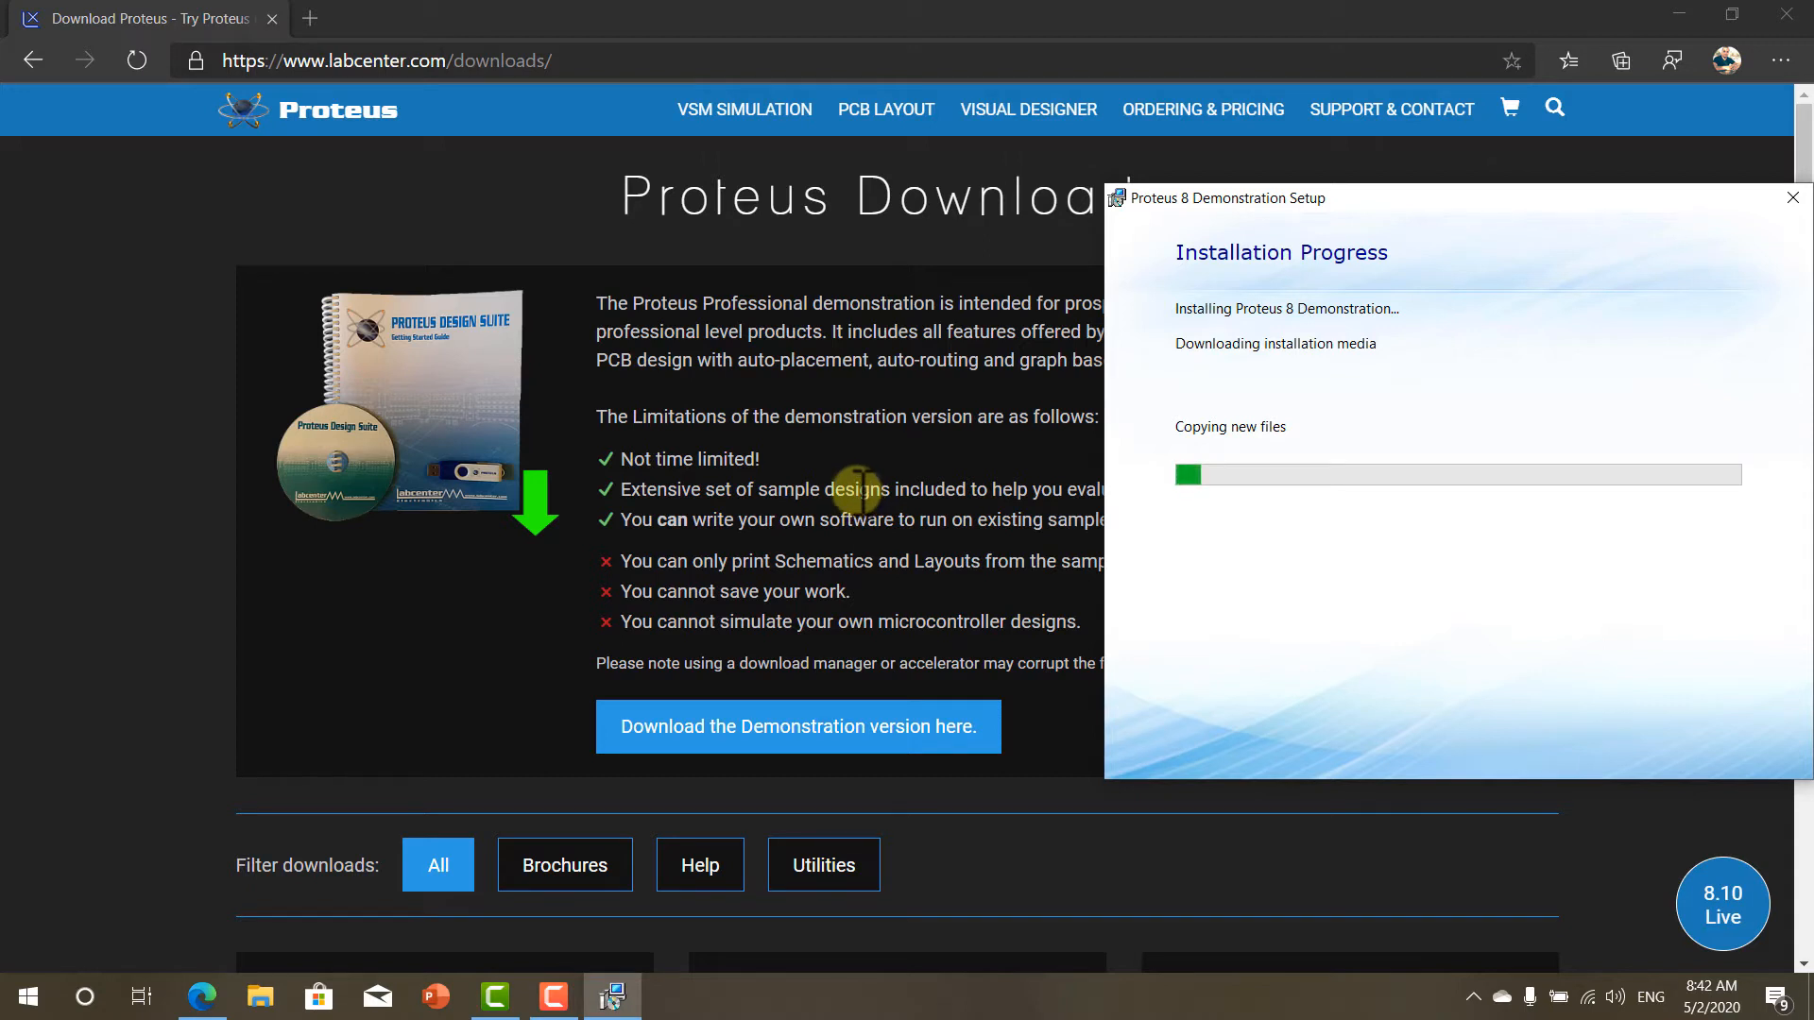
pyautogui.moveTo(550, 290)
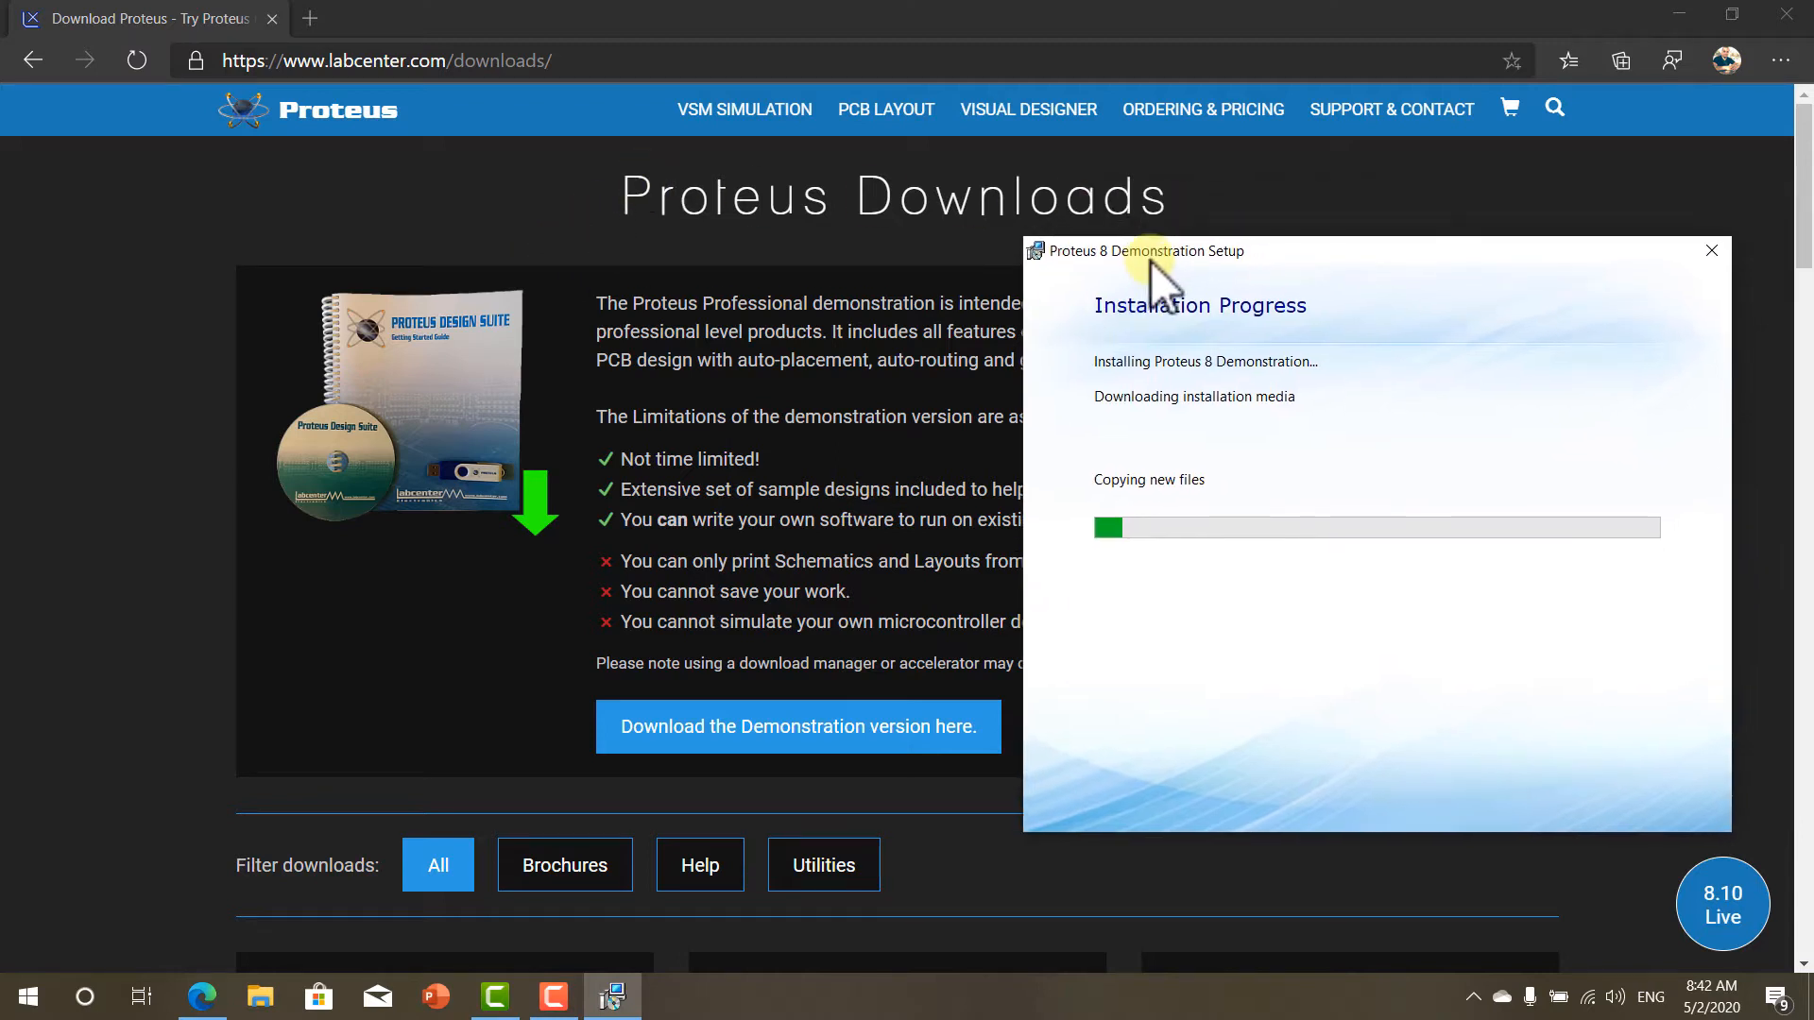
pyautogui.moveTo(1145, 252); pyautogui.dragTo(1308, 256)
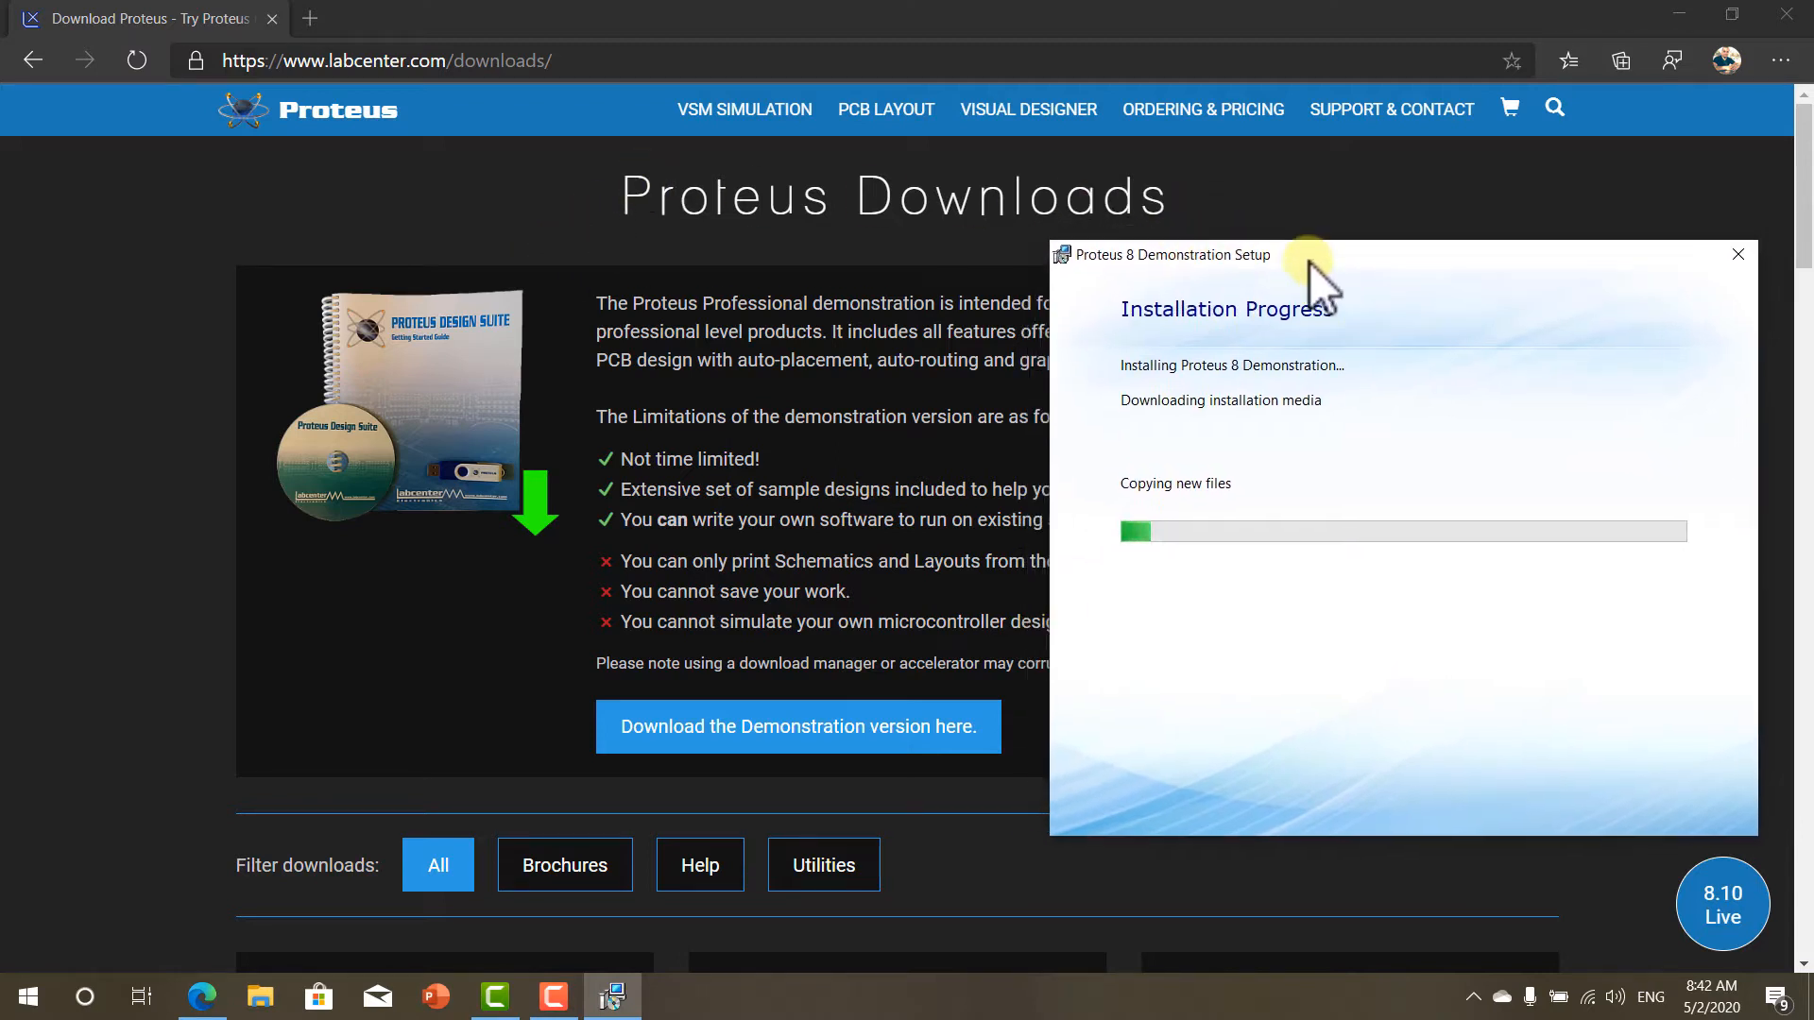
pyautogui.moveTo(729, 607)
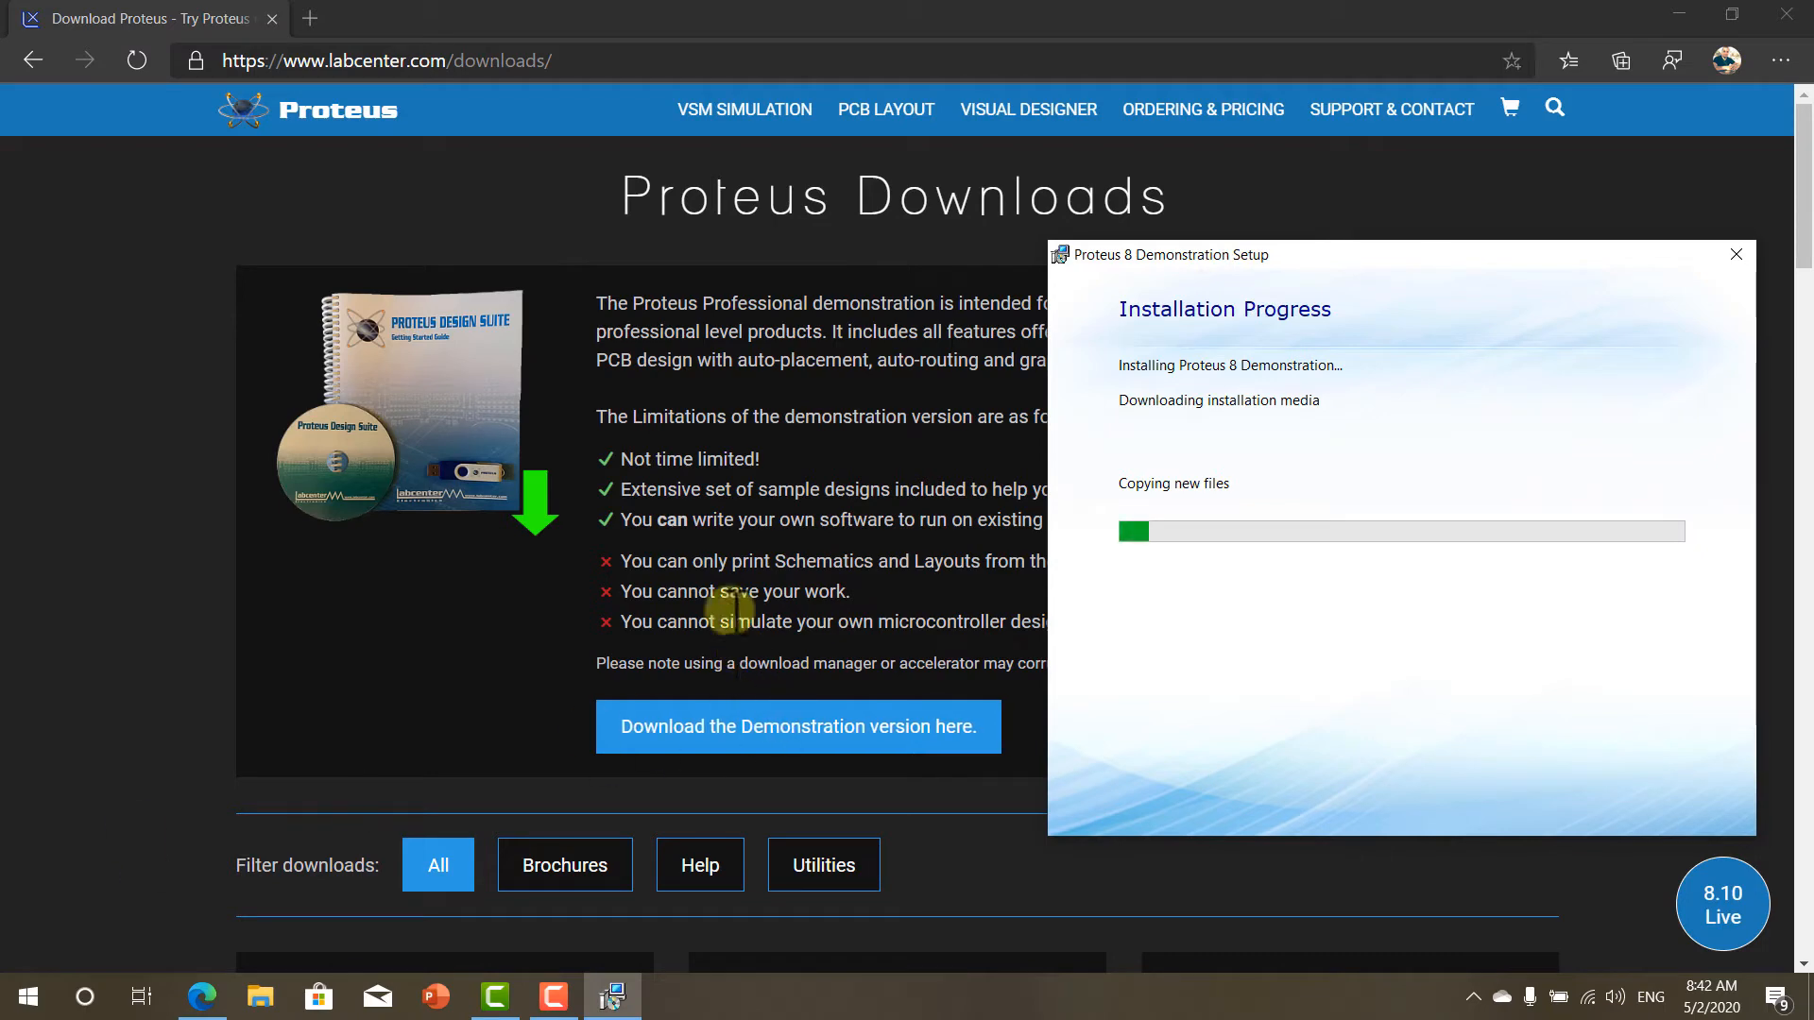
pyautogui.moveTo(695, 521)
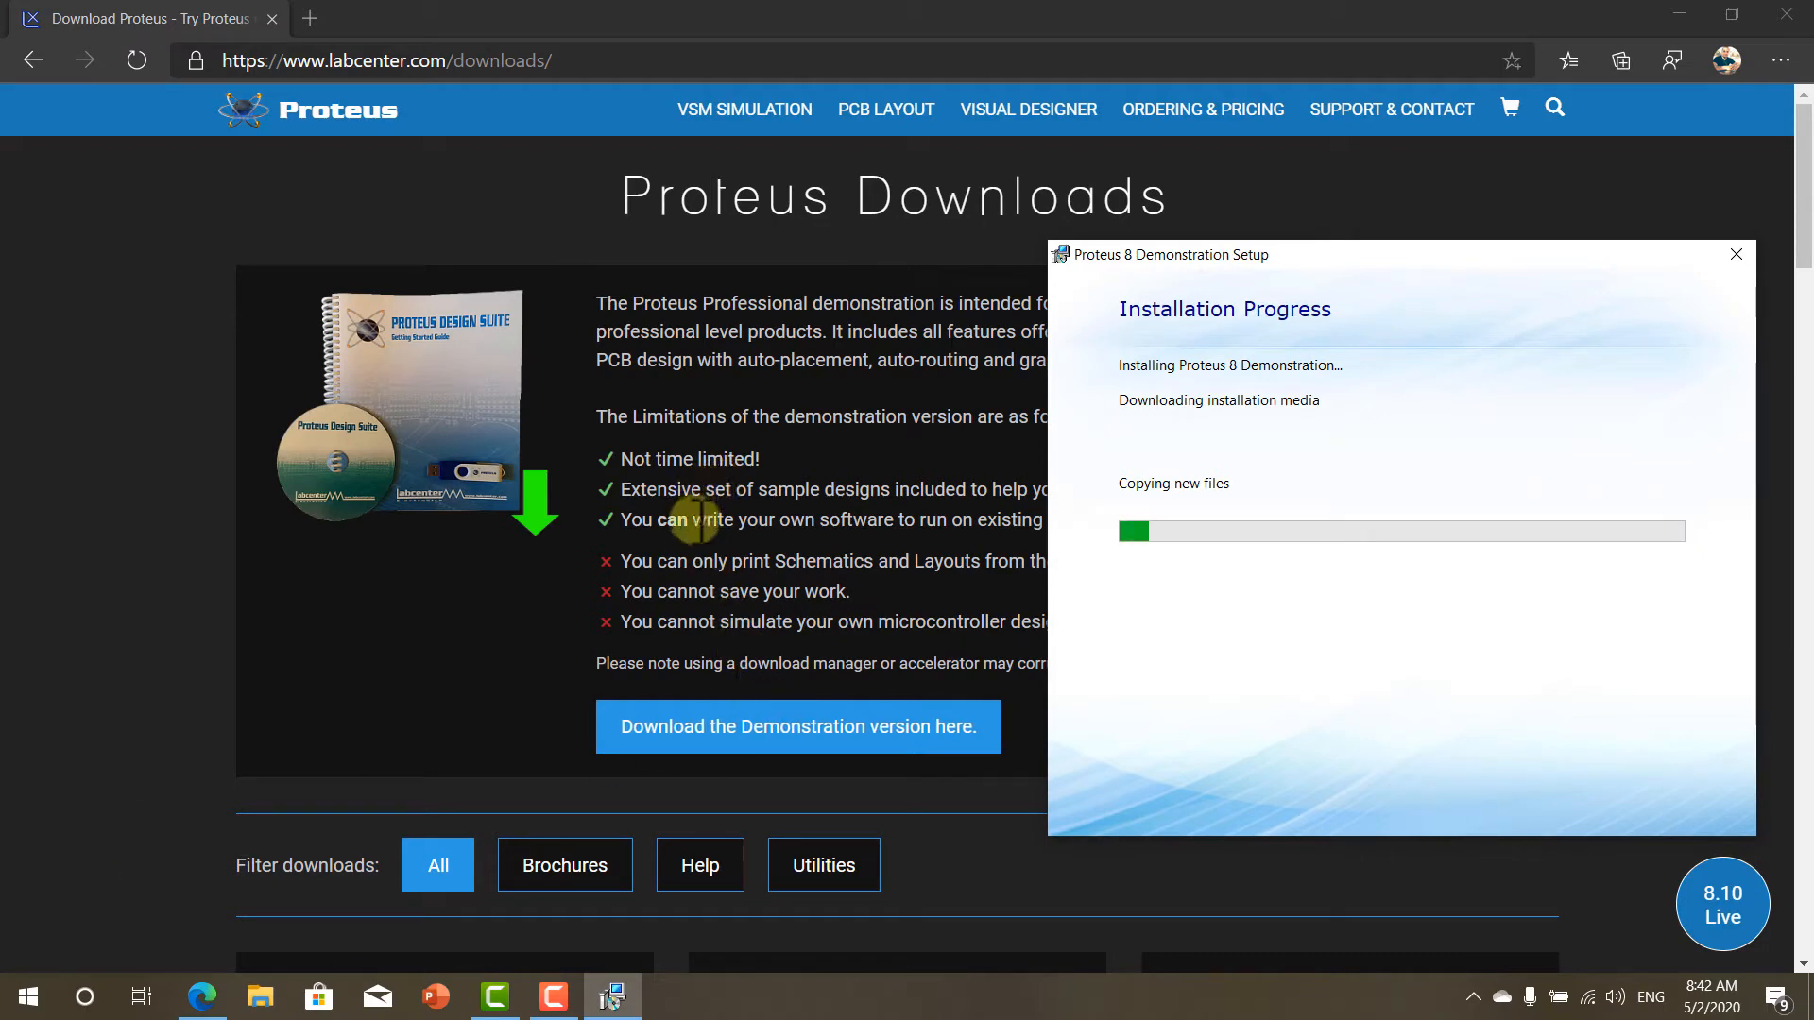
pyautogui.moveTo(784, 492)
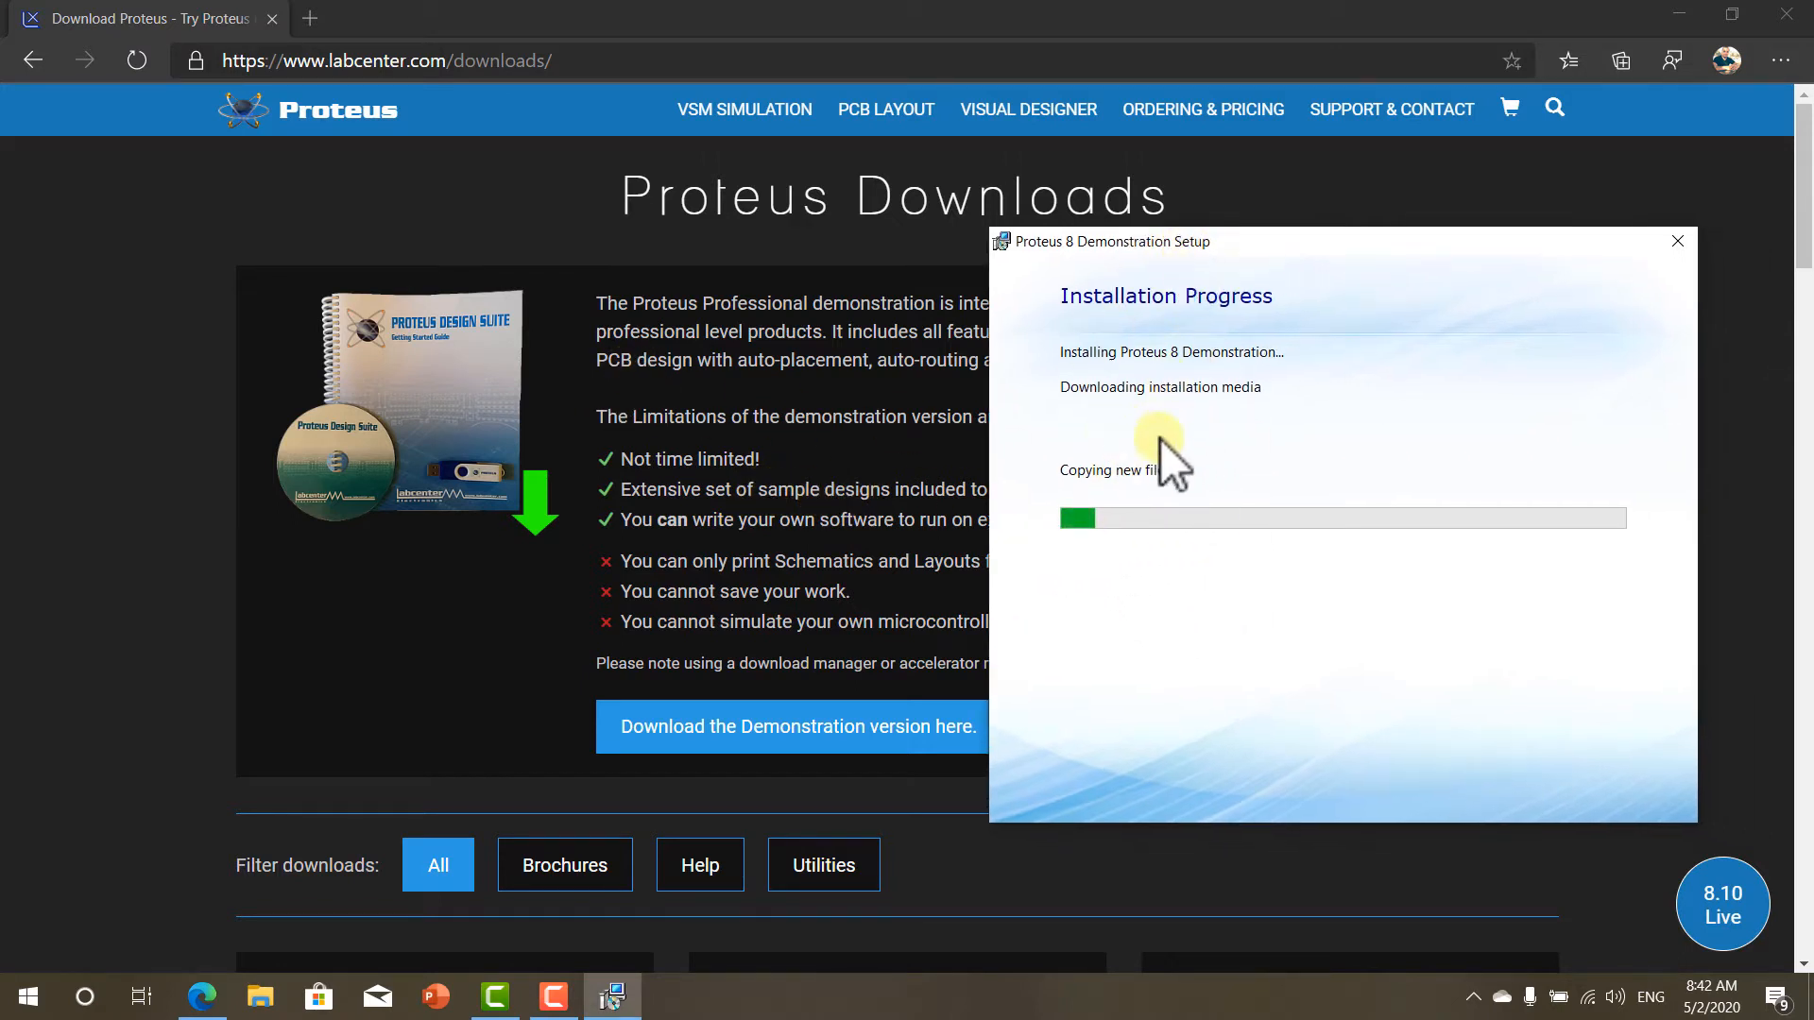
pyautogui.moveTo(1163, 556)
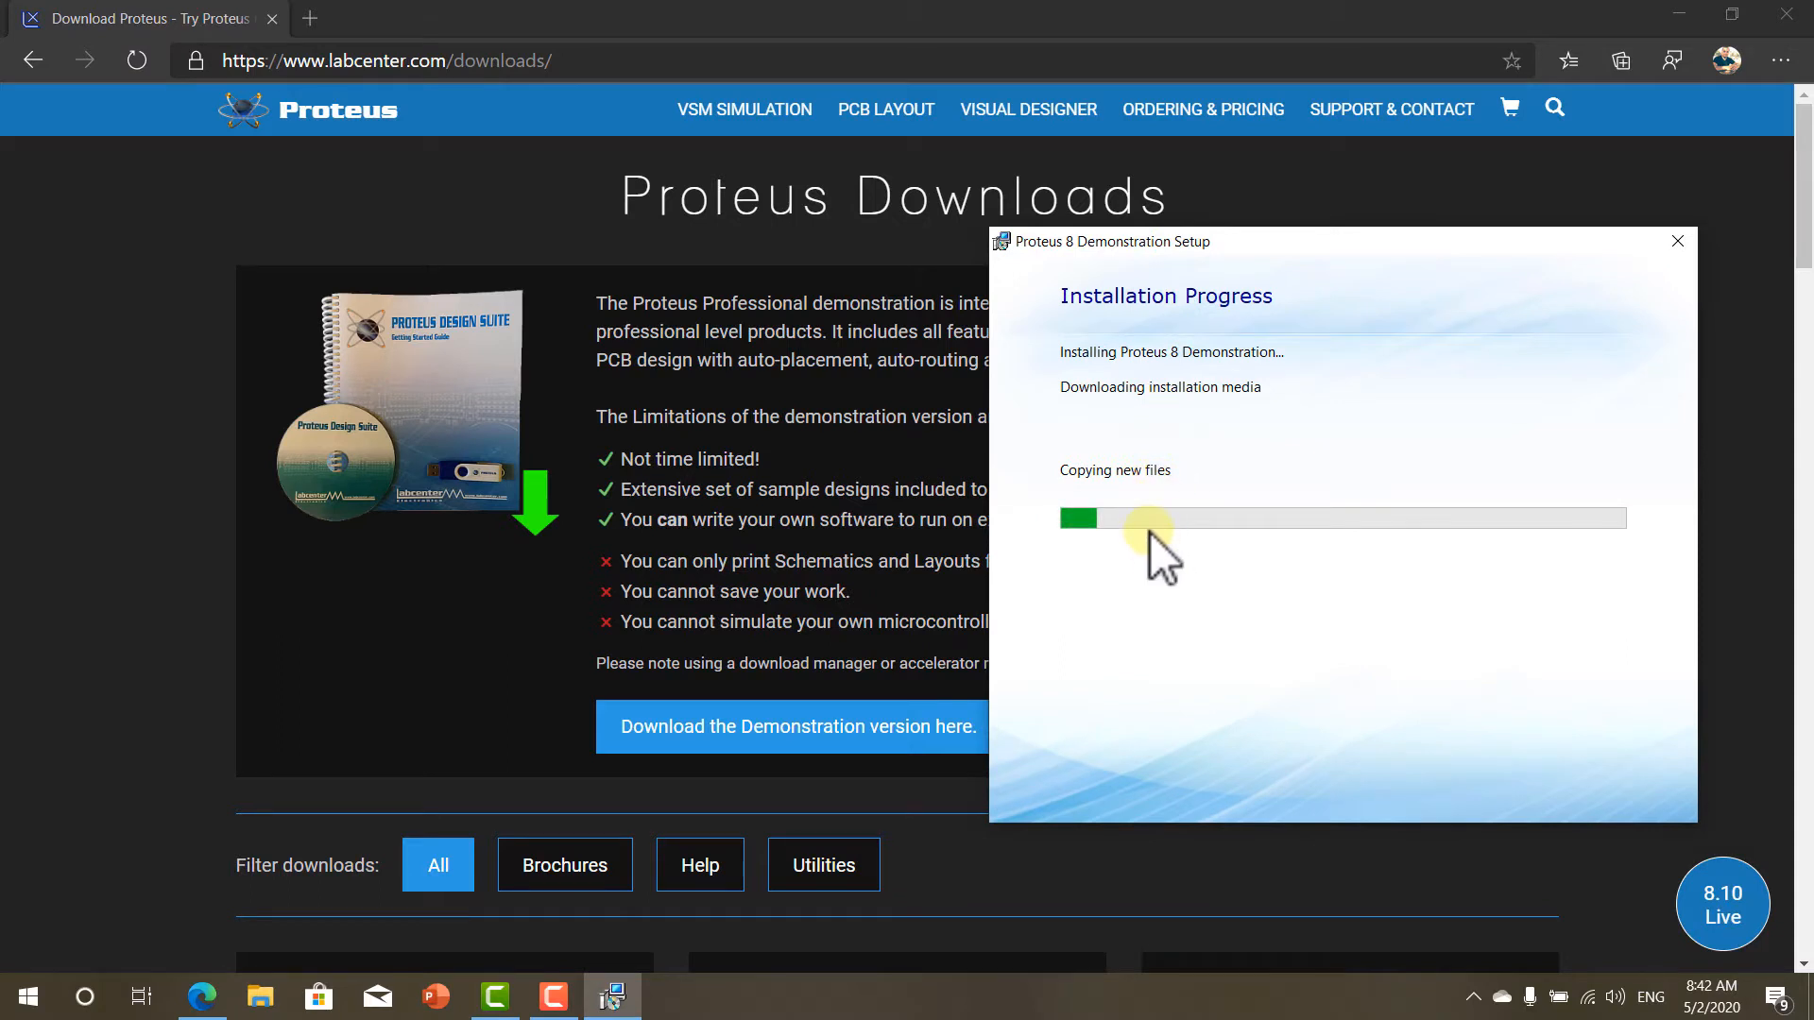
pyautogui.moveTo(1203, 562)
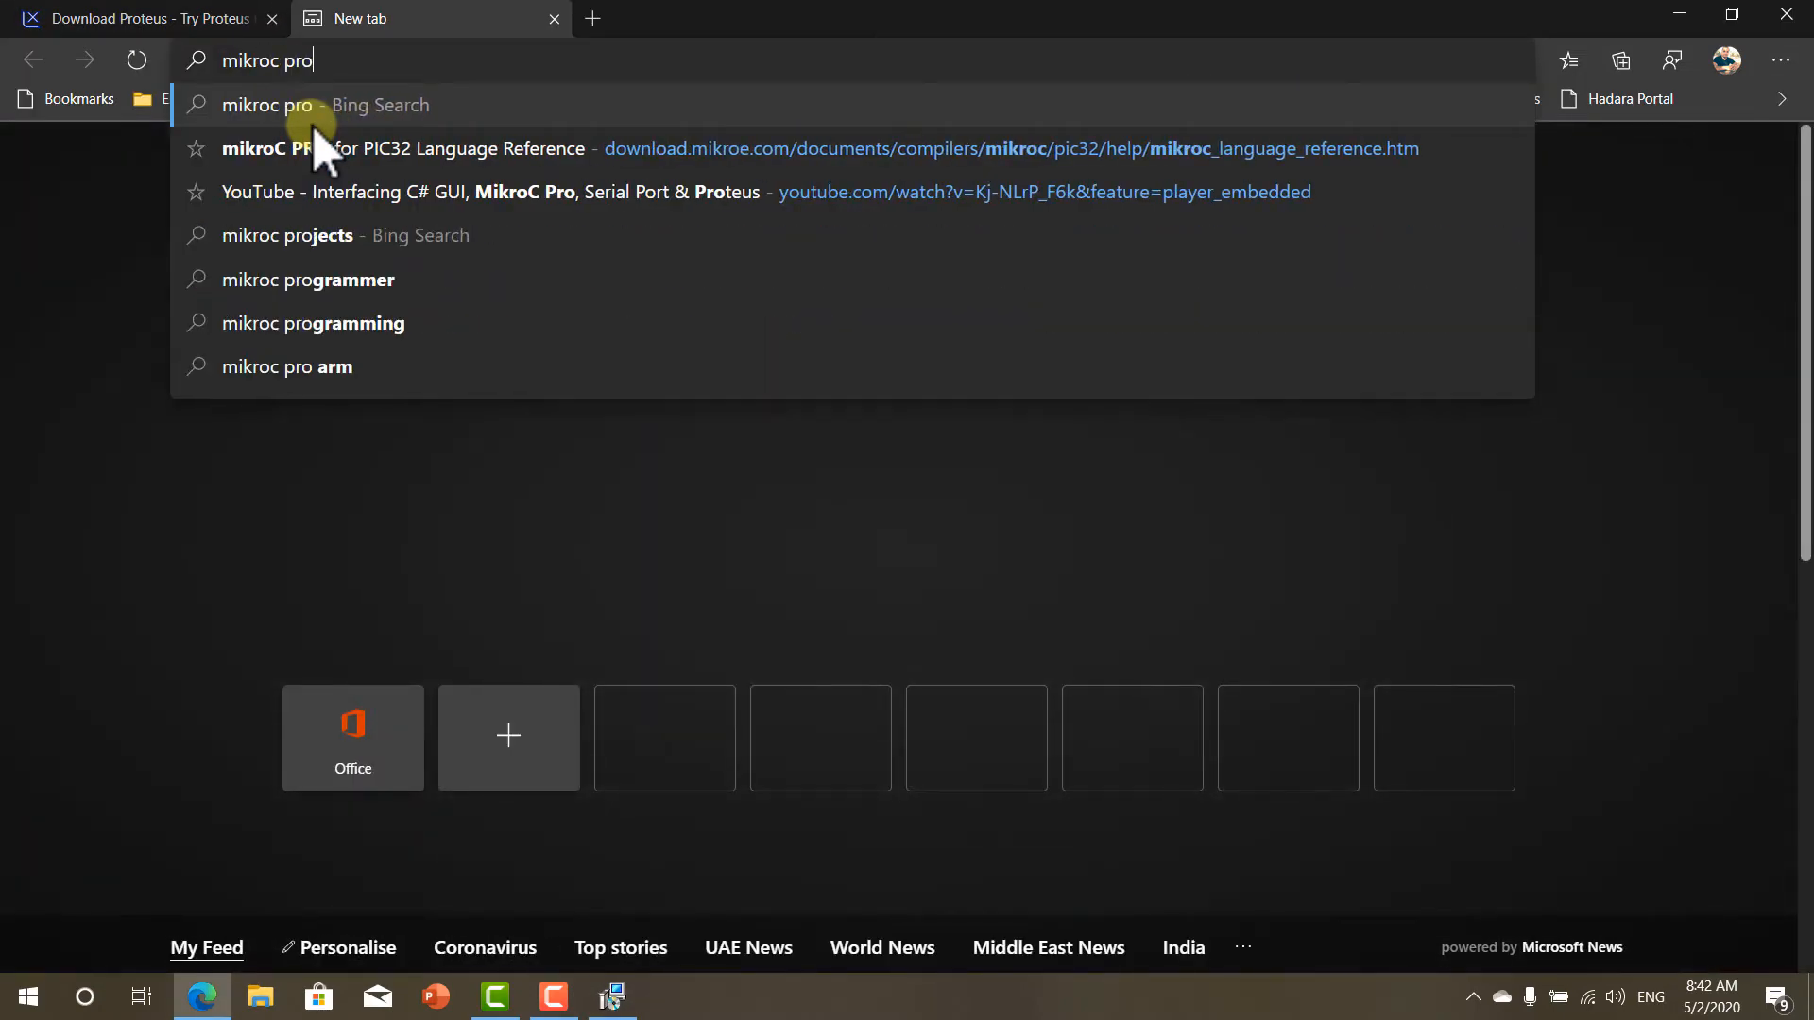
# - Search Bing for 'mikroc pro' and open the mikroC PRO for PIC result on mikroe.com
pyautogui.click(322, 104)
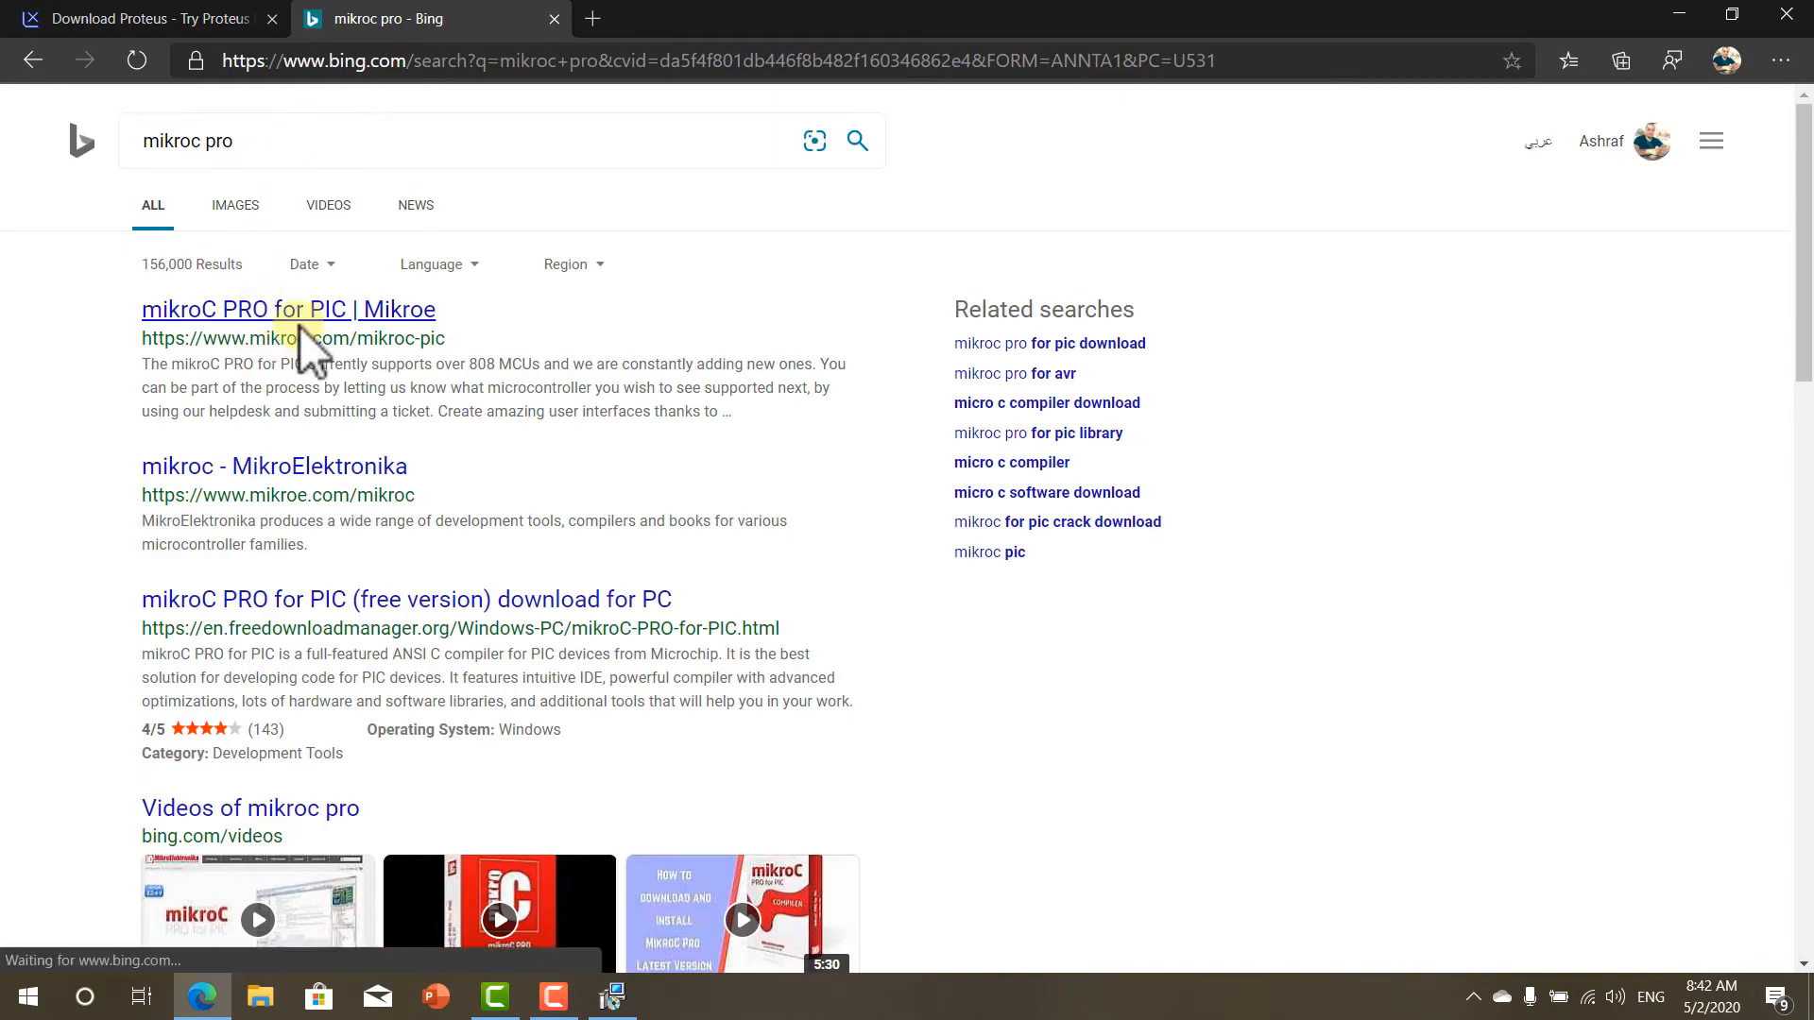
pyautogui.click(289, 309)
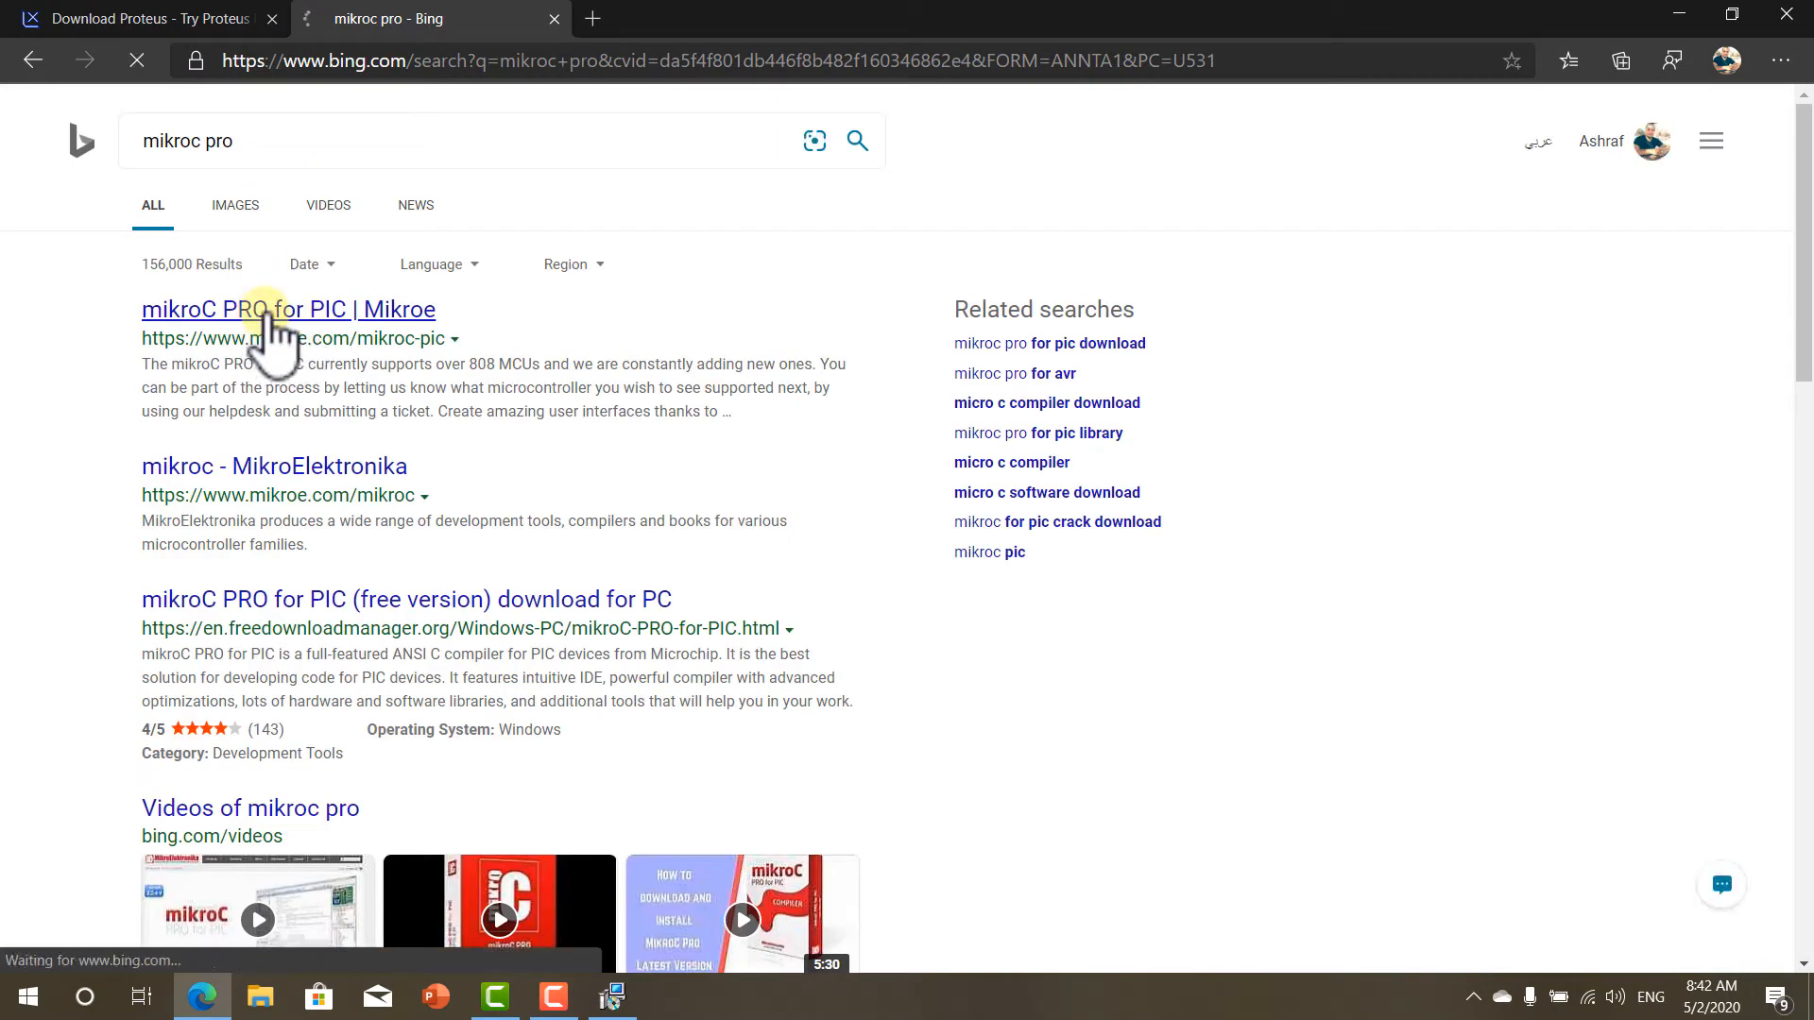
pyautogui.click(288, 309)
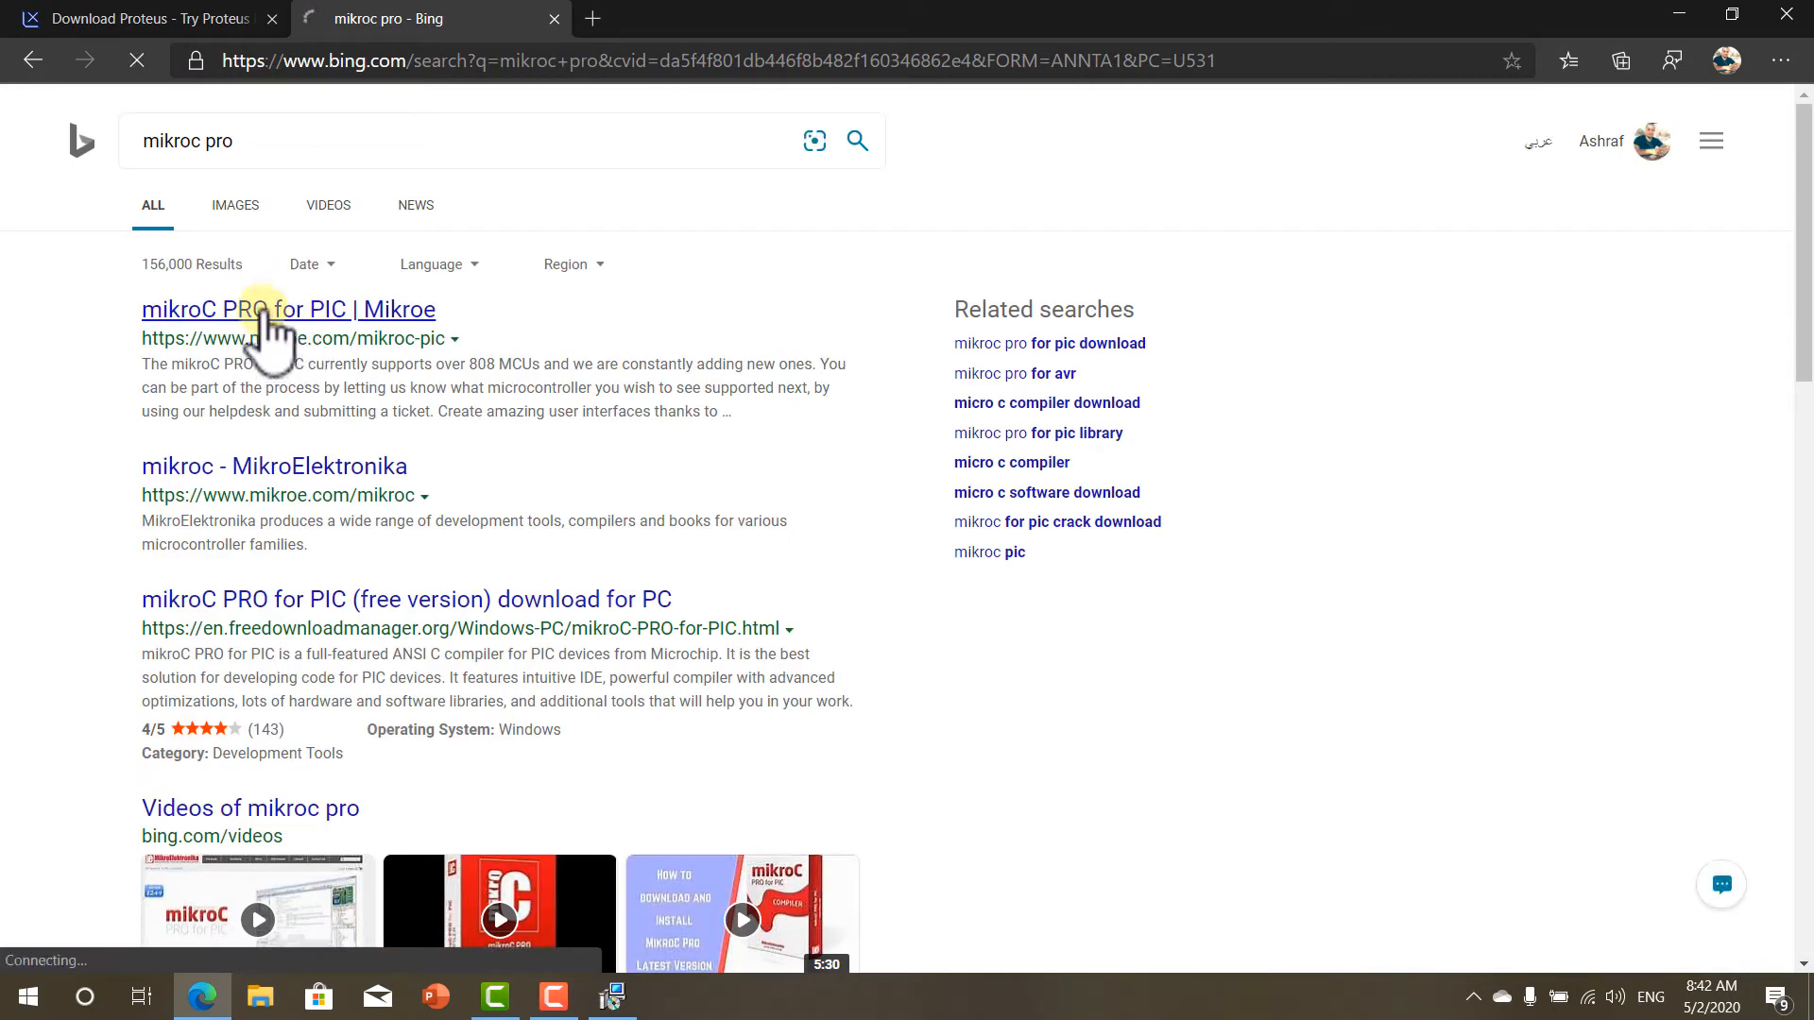
pyautogui.click(288, 309)
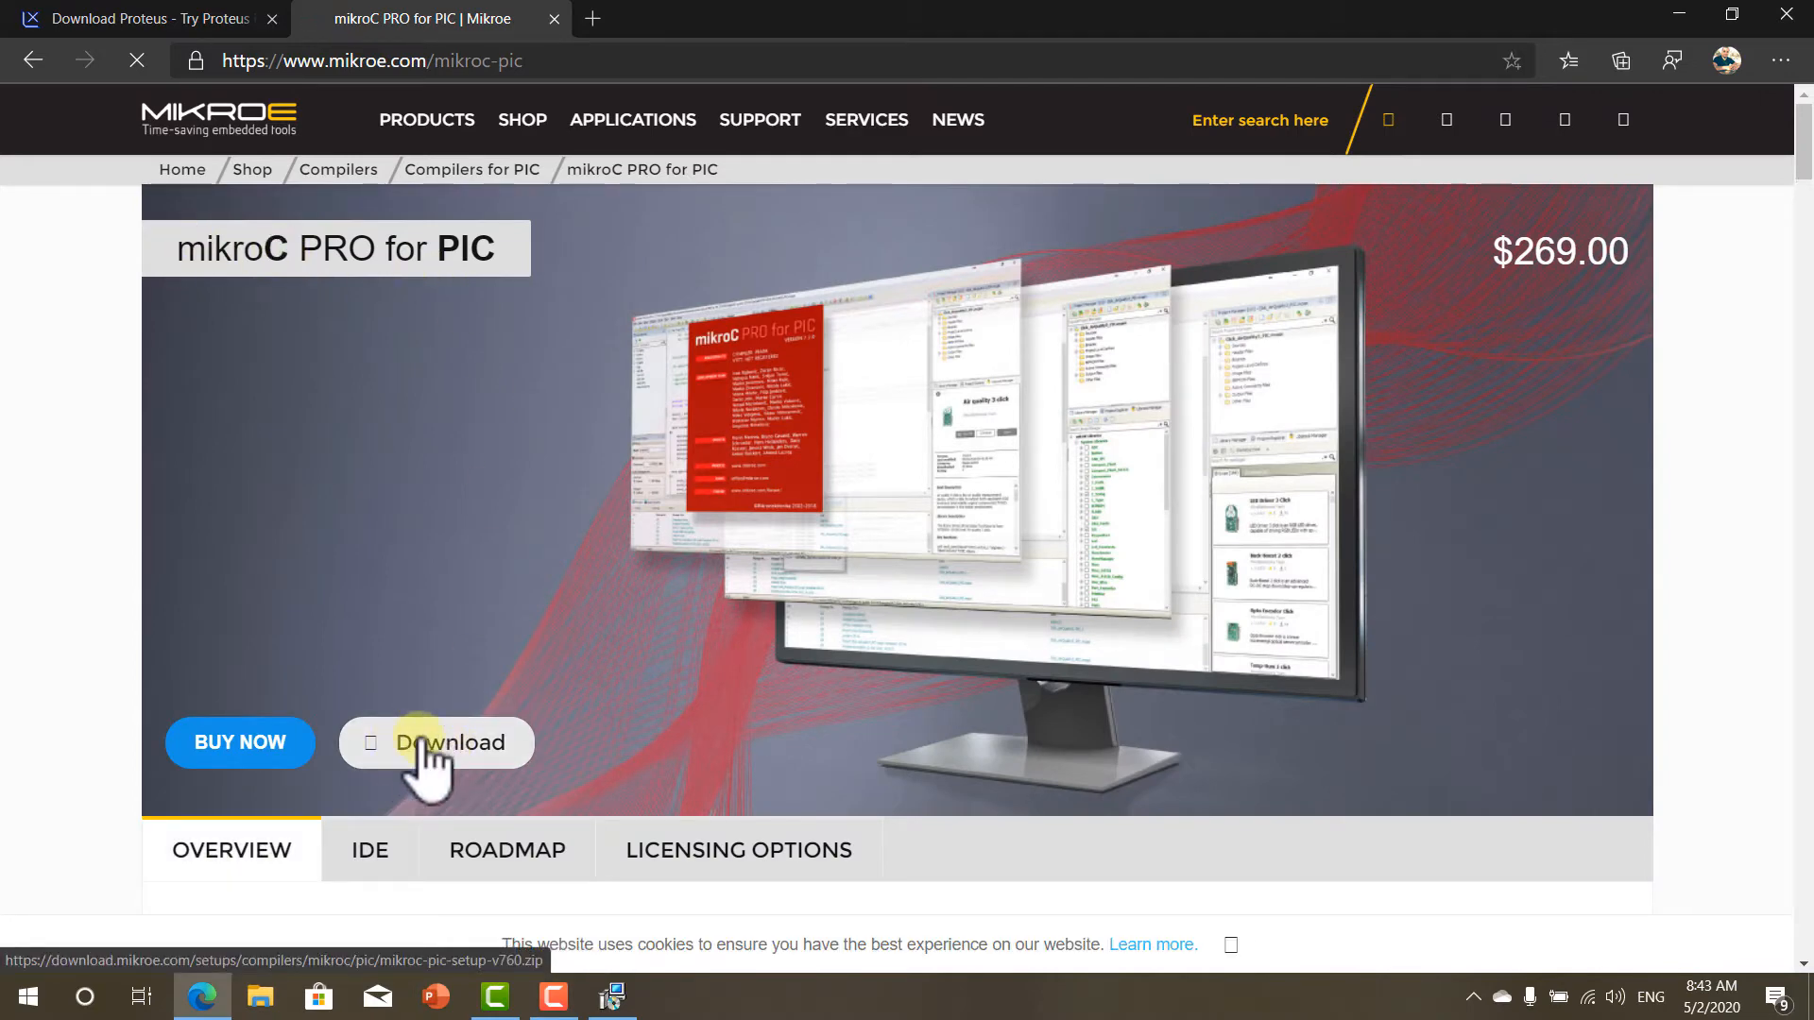
# - Start downloading mikroc-pic-setup-v760.zip from the mikroC PRO for PIC product page
pyautogui.click(436, 742)
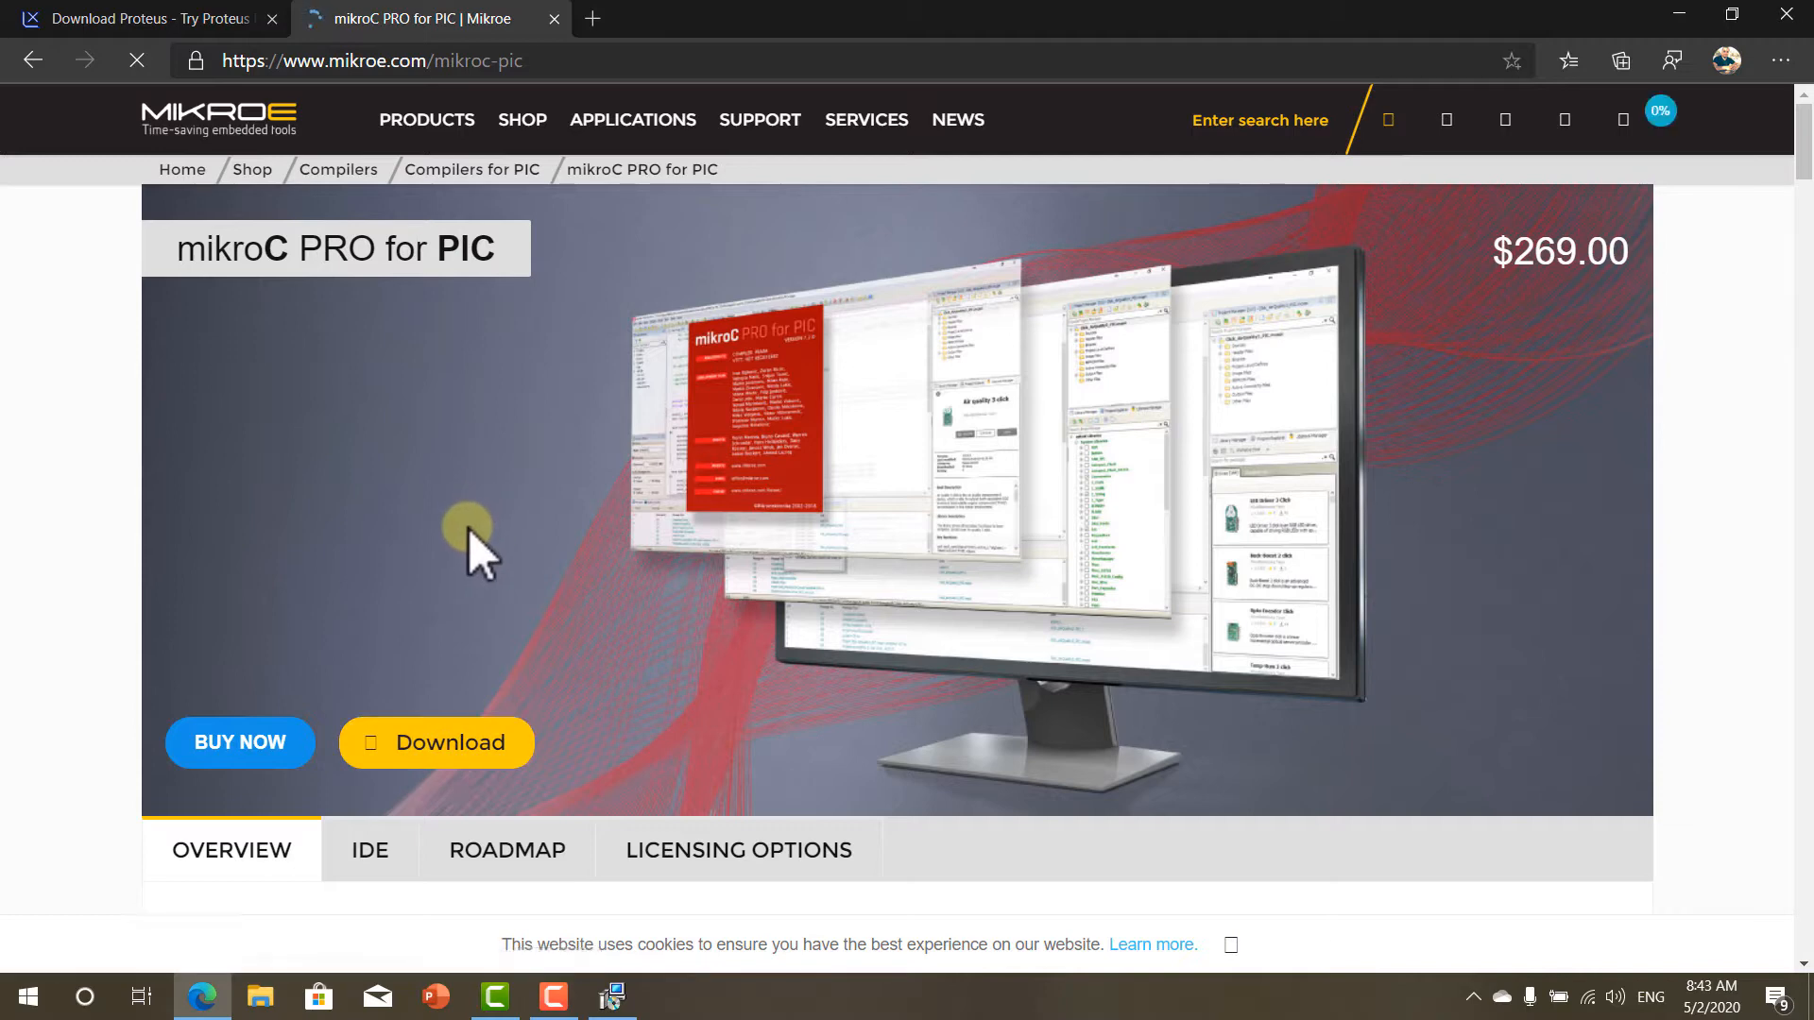
pyautogui.click(445, 742)
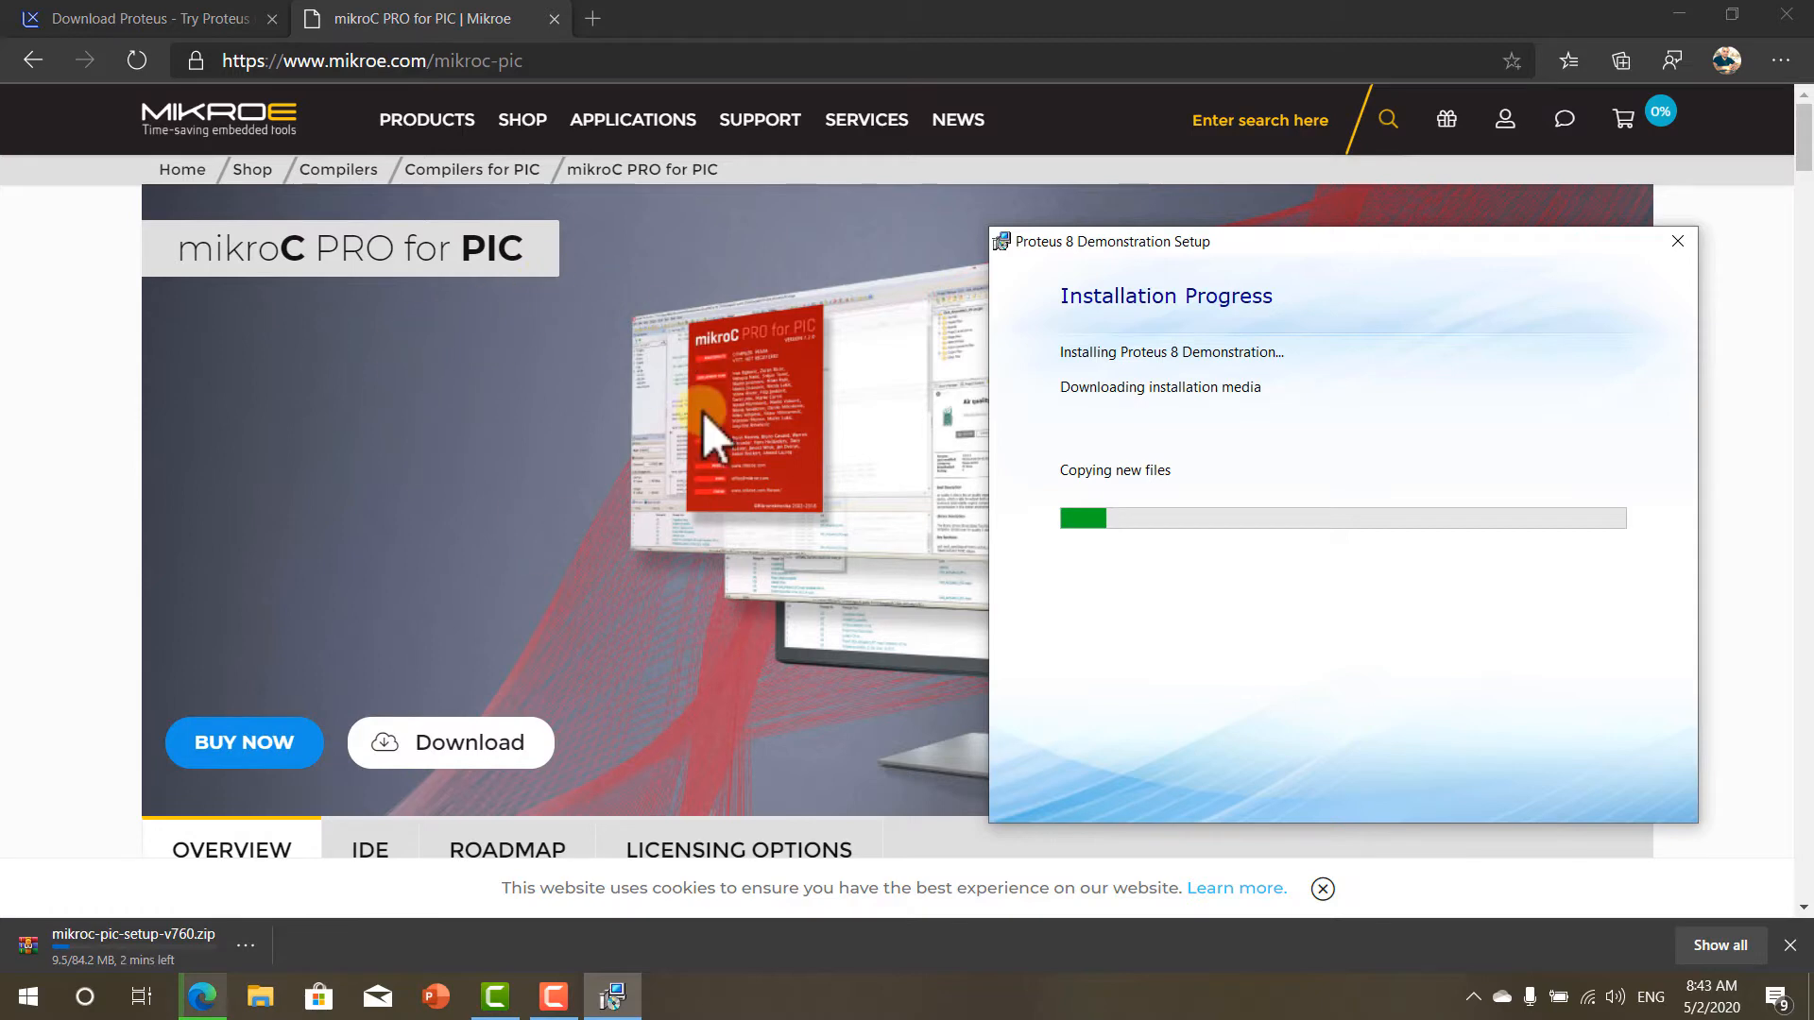
pyautogui.moveTo(608, 422)
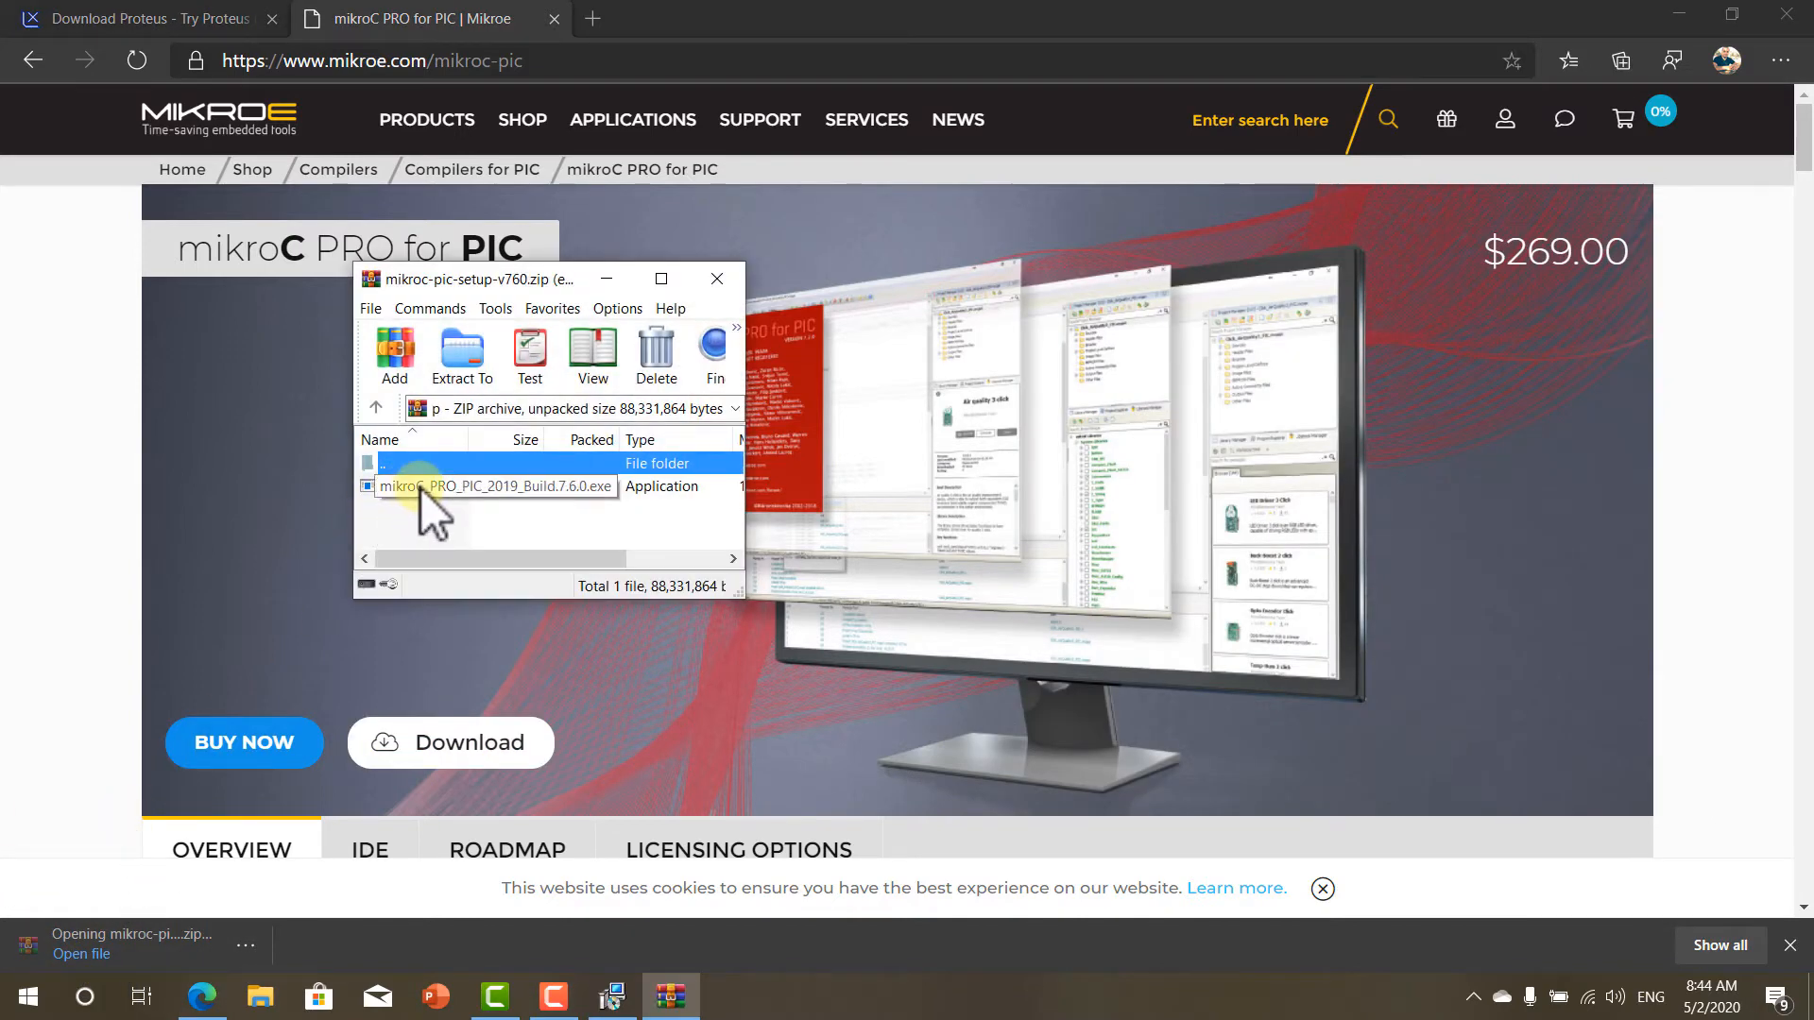
# - Run mikroC_PRO_PIC_2019_Build.7.6.0.exe from the downloaded zip in WinRAR
pyautogui.click(491, 486)
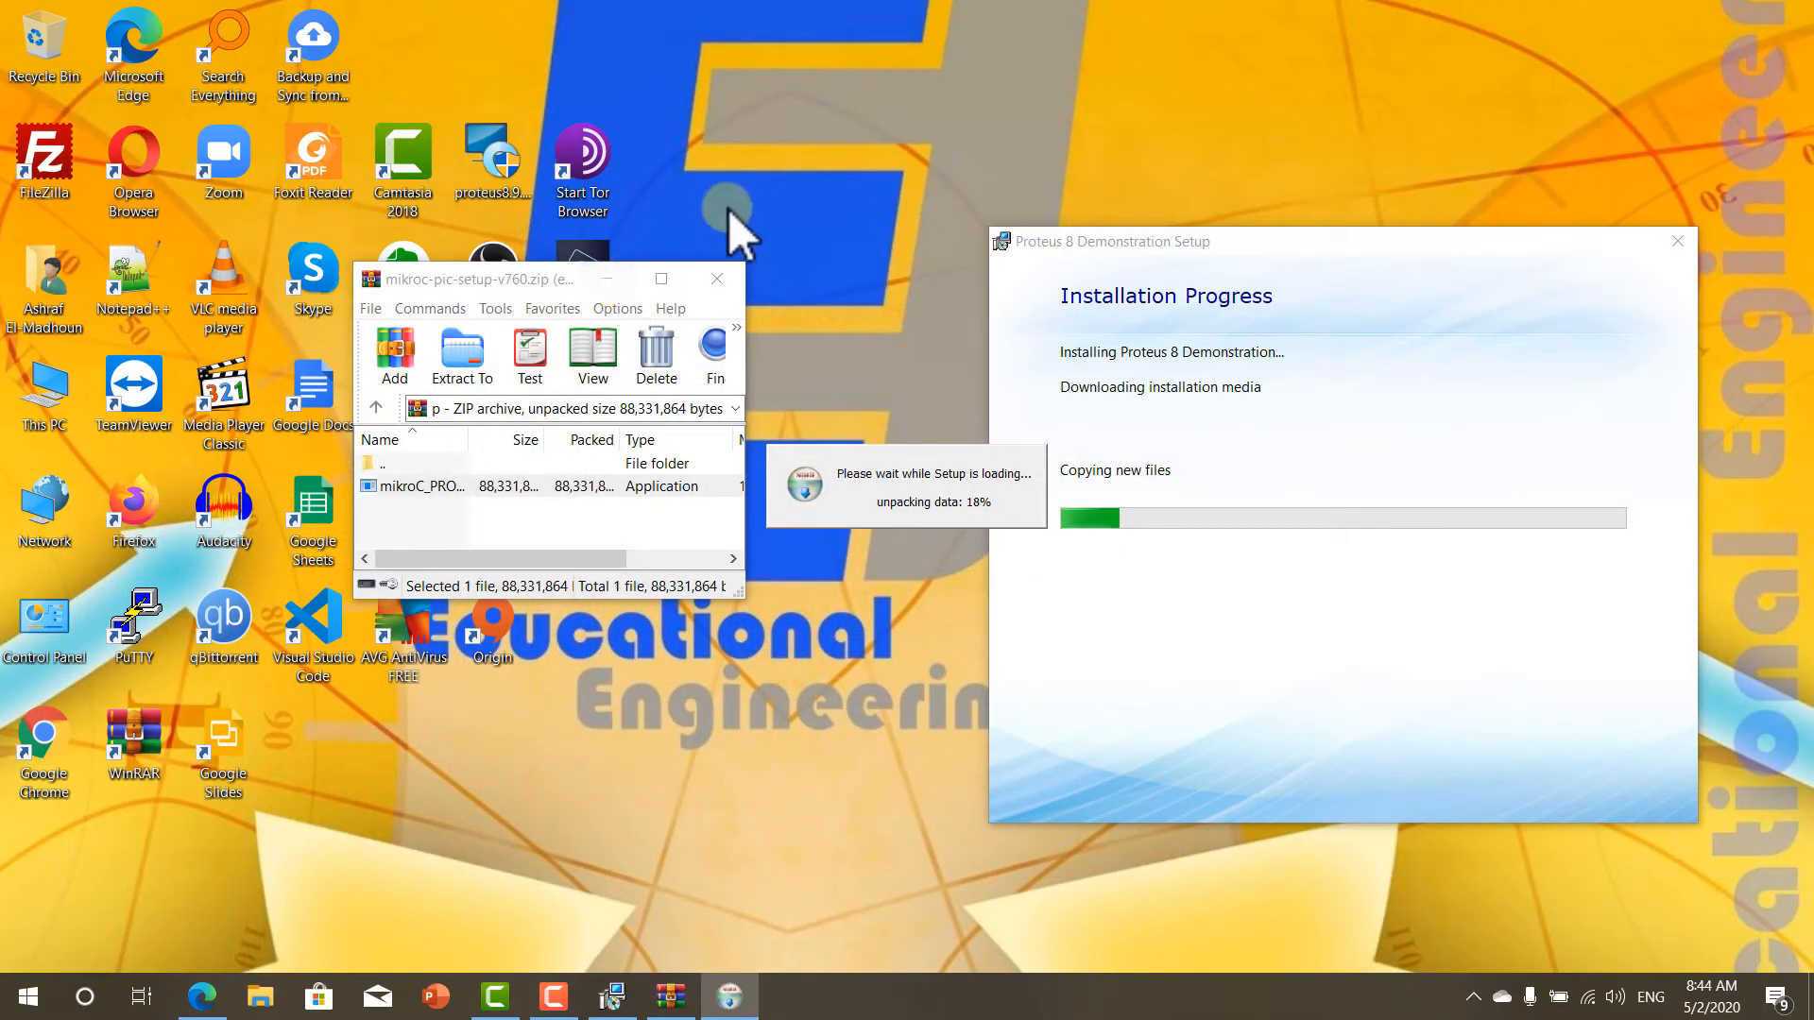
pyautogui.rightClick(728, 232)
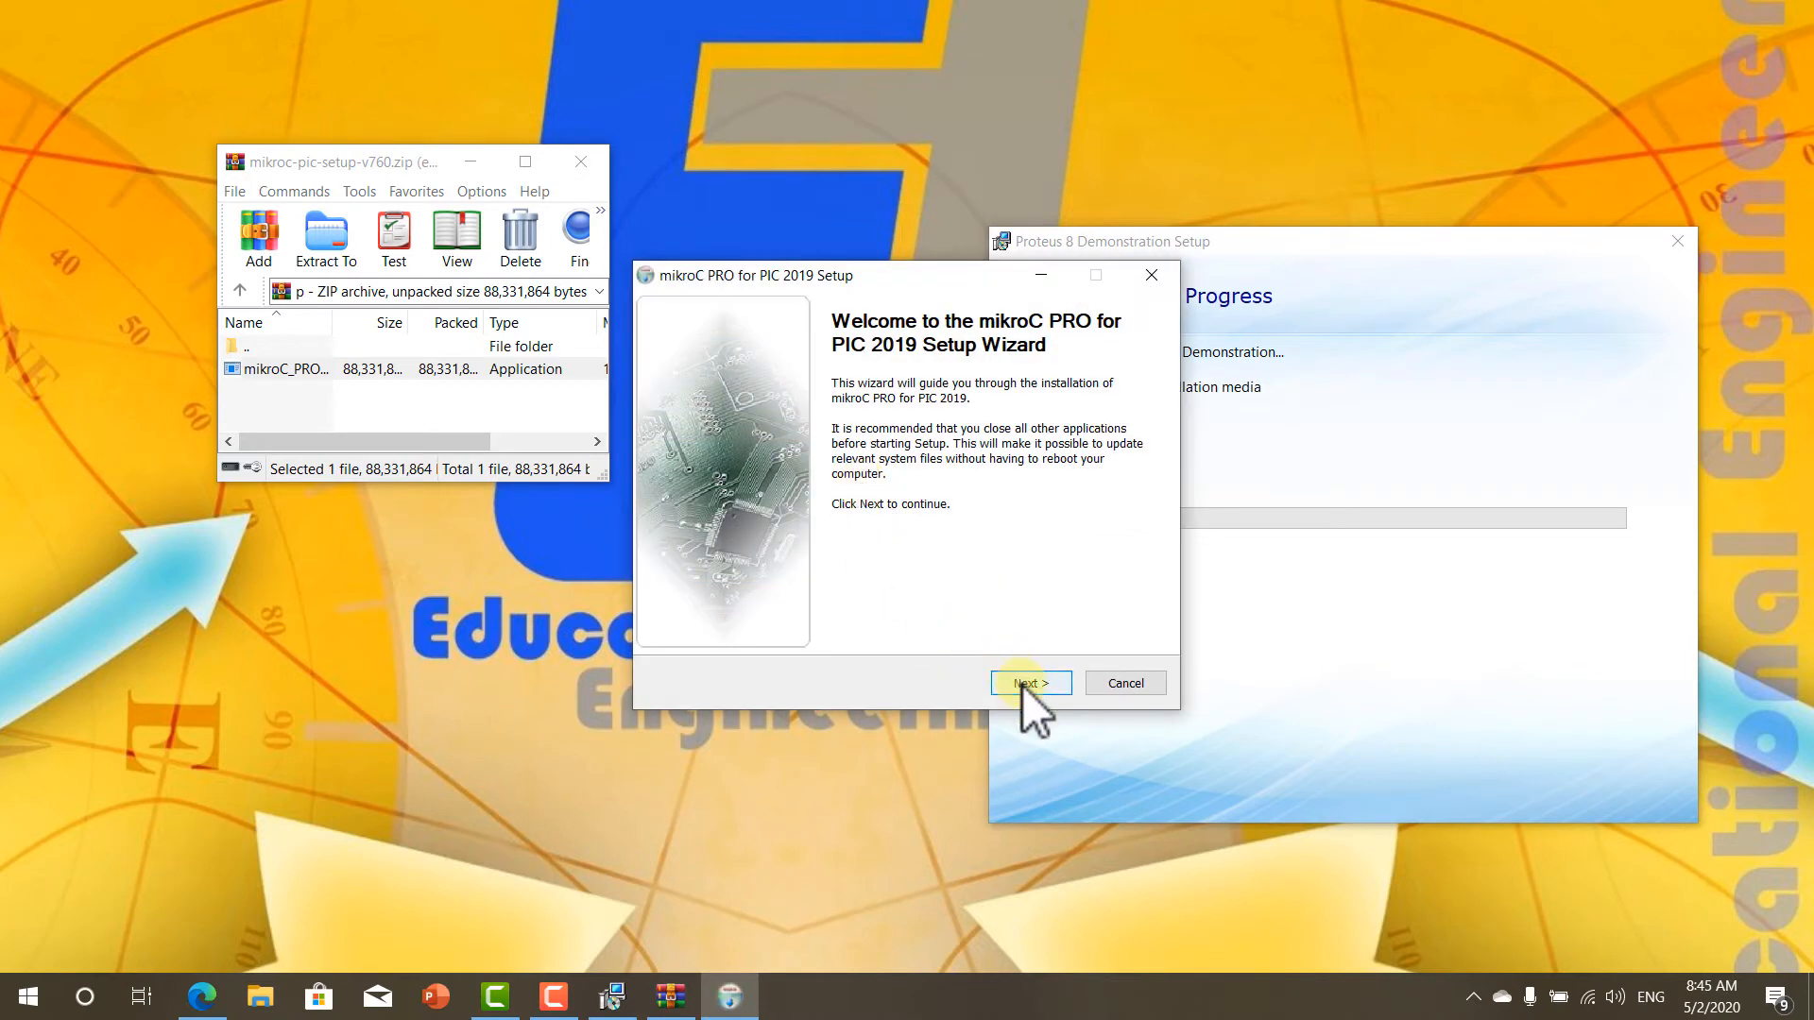
# - Install mikroC PRO for PIC for all users into the default folder and finish the wizard
pyautogui.click(1027, 683)
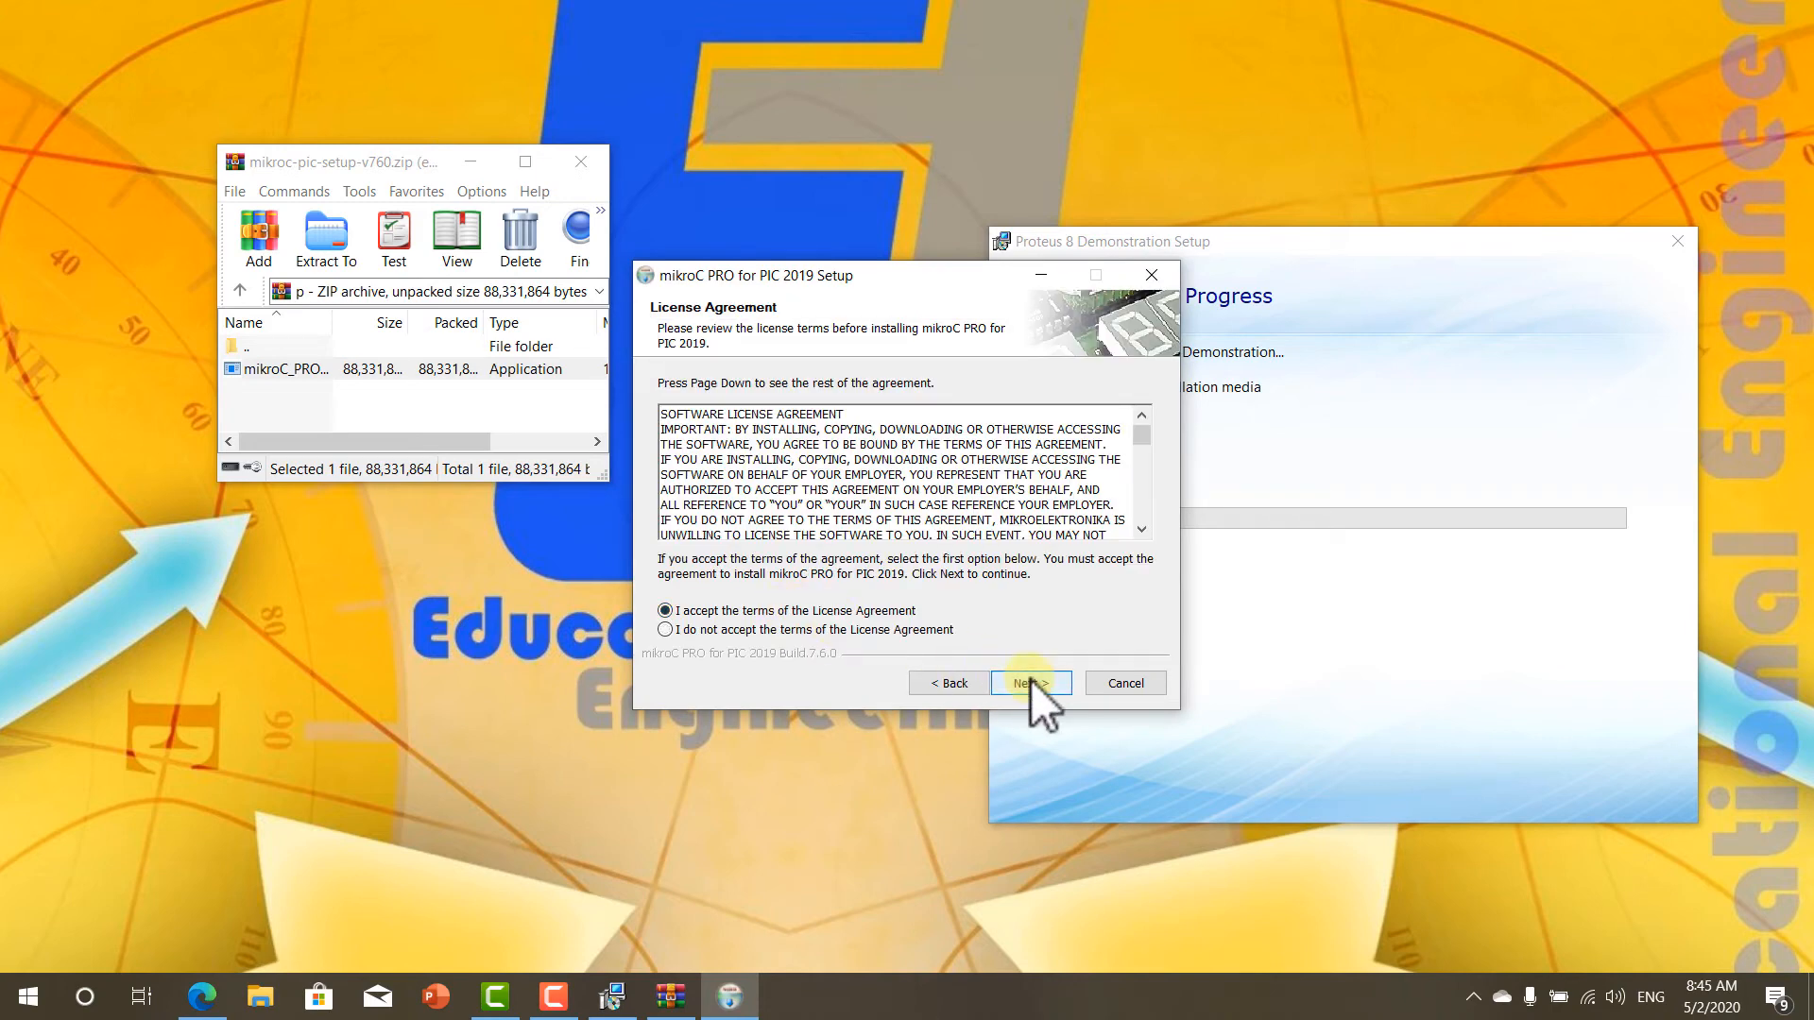
pyautogui.click(1023, 682)
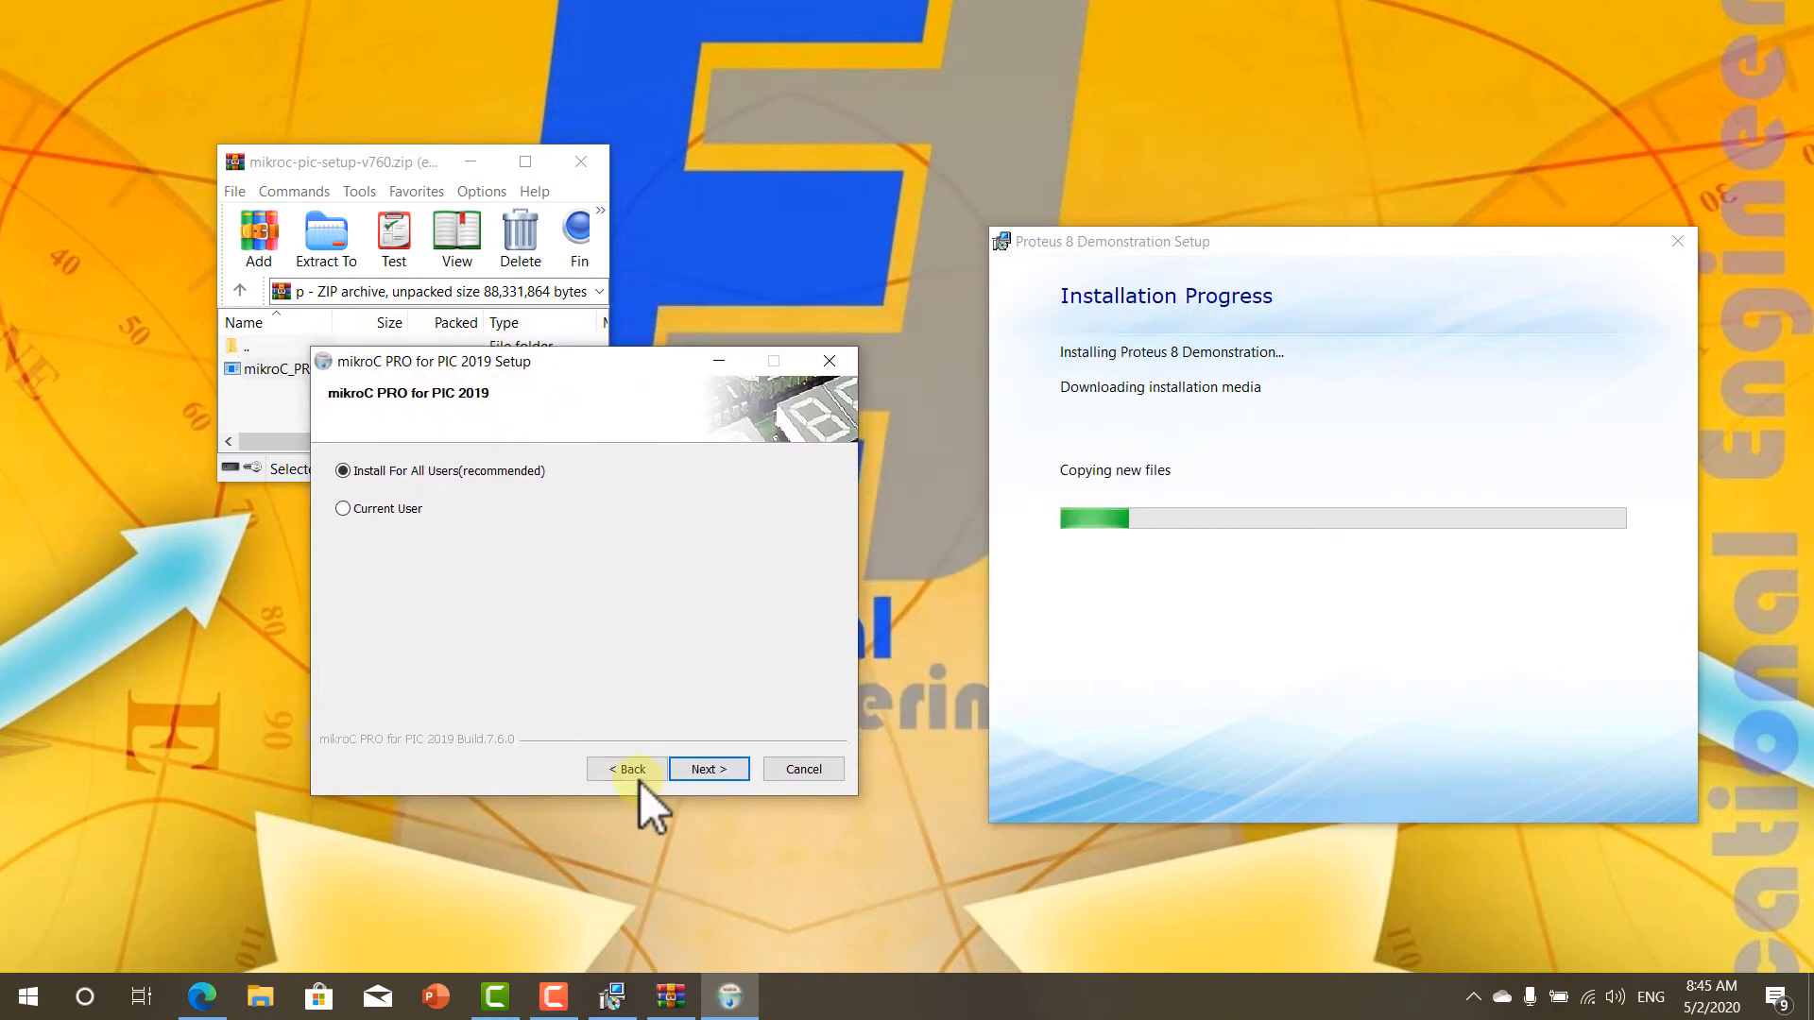
pyautogui.click(707, 768)
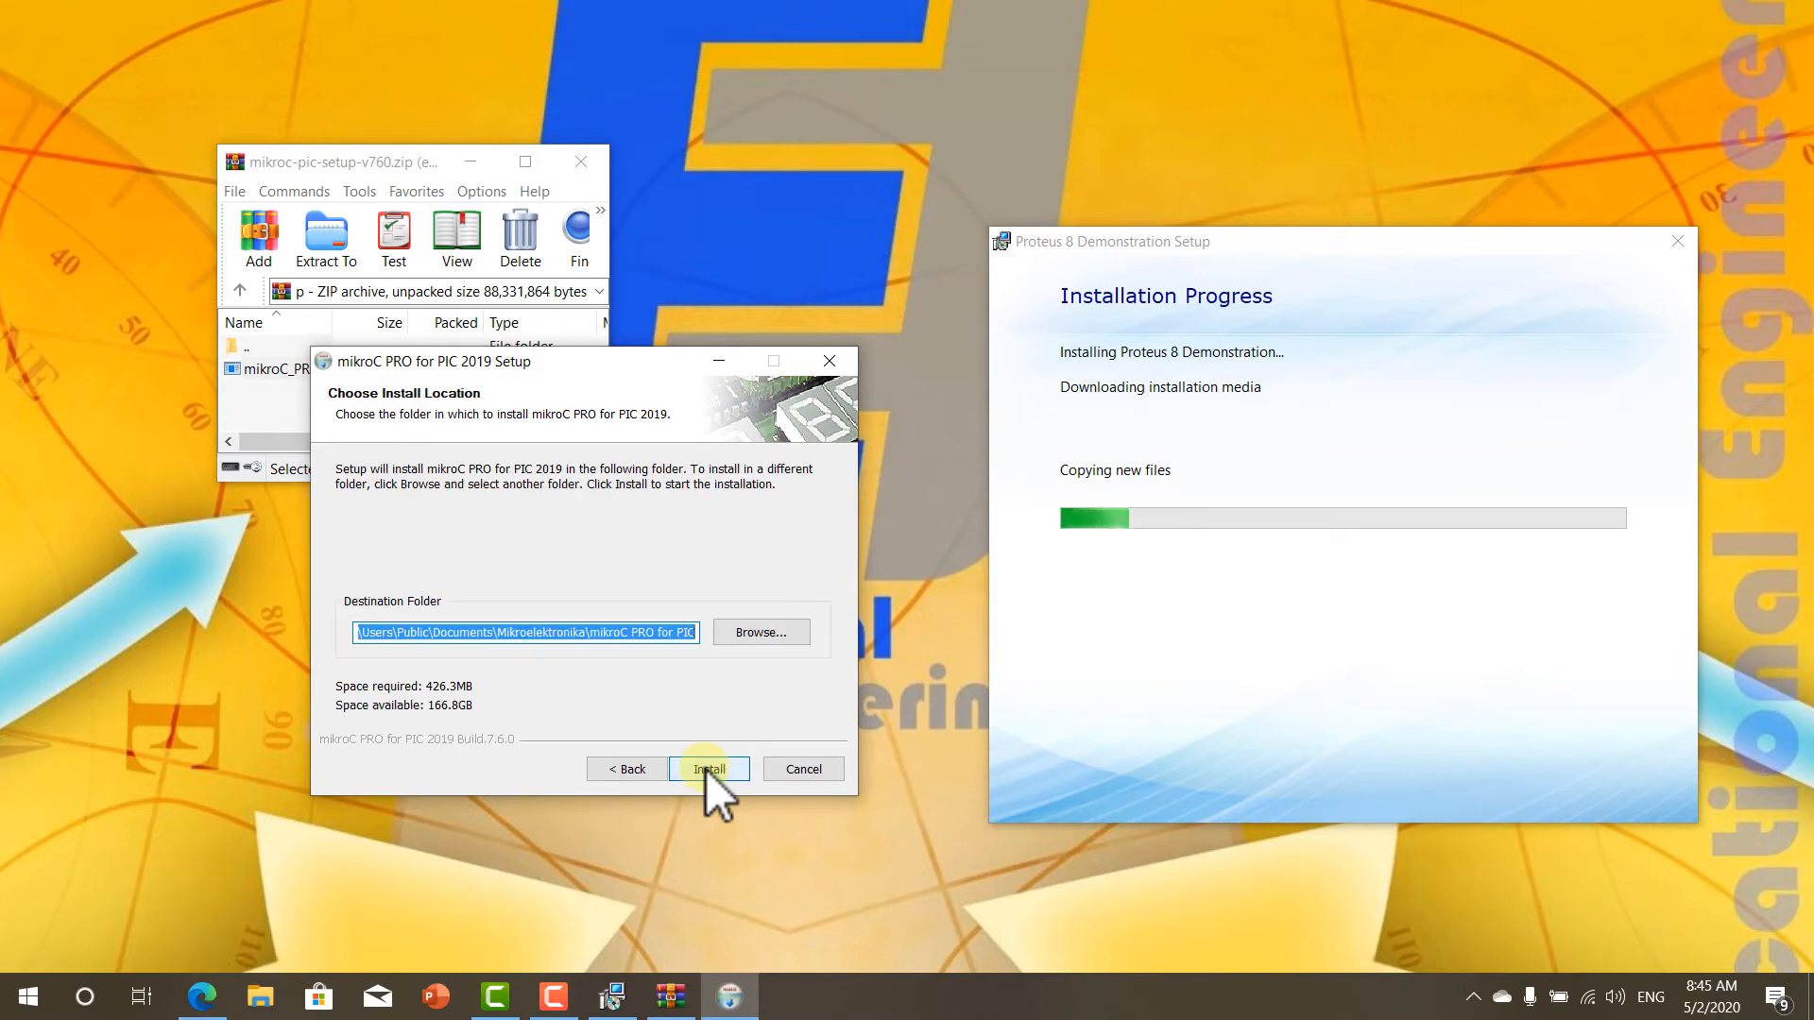
pyautogui.click(708, 768)
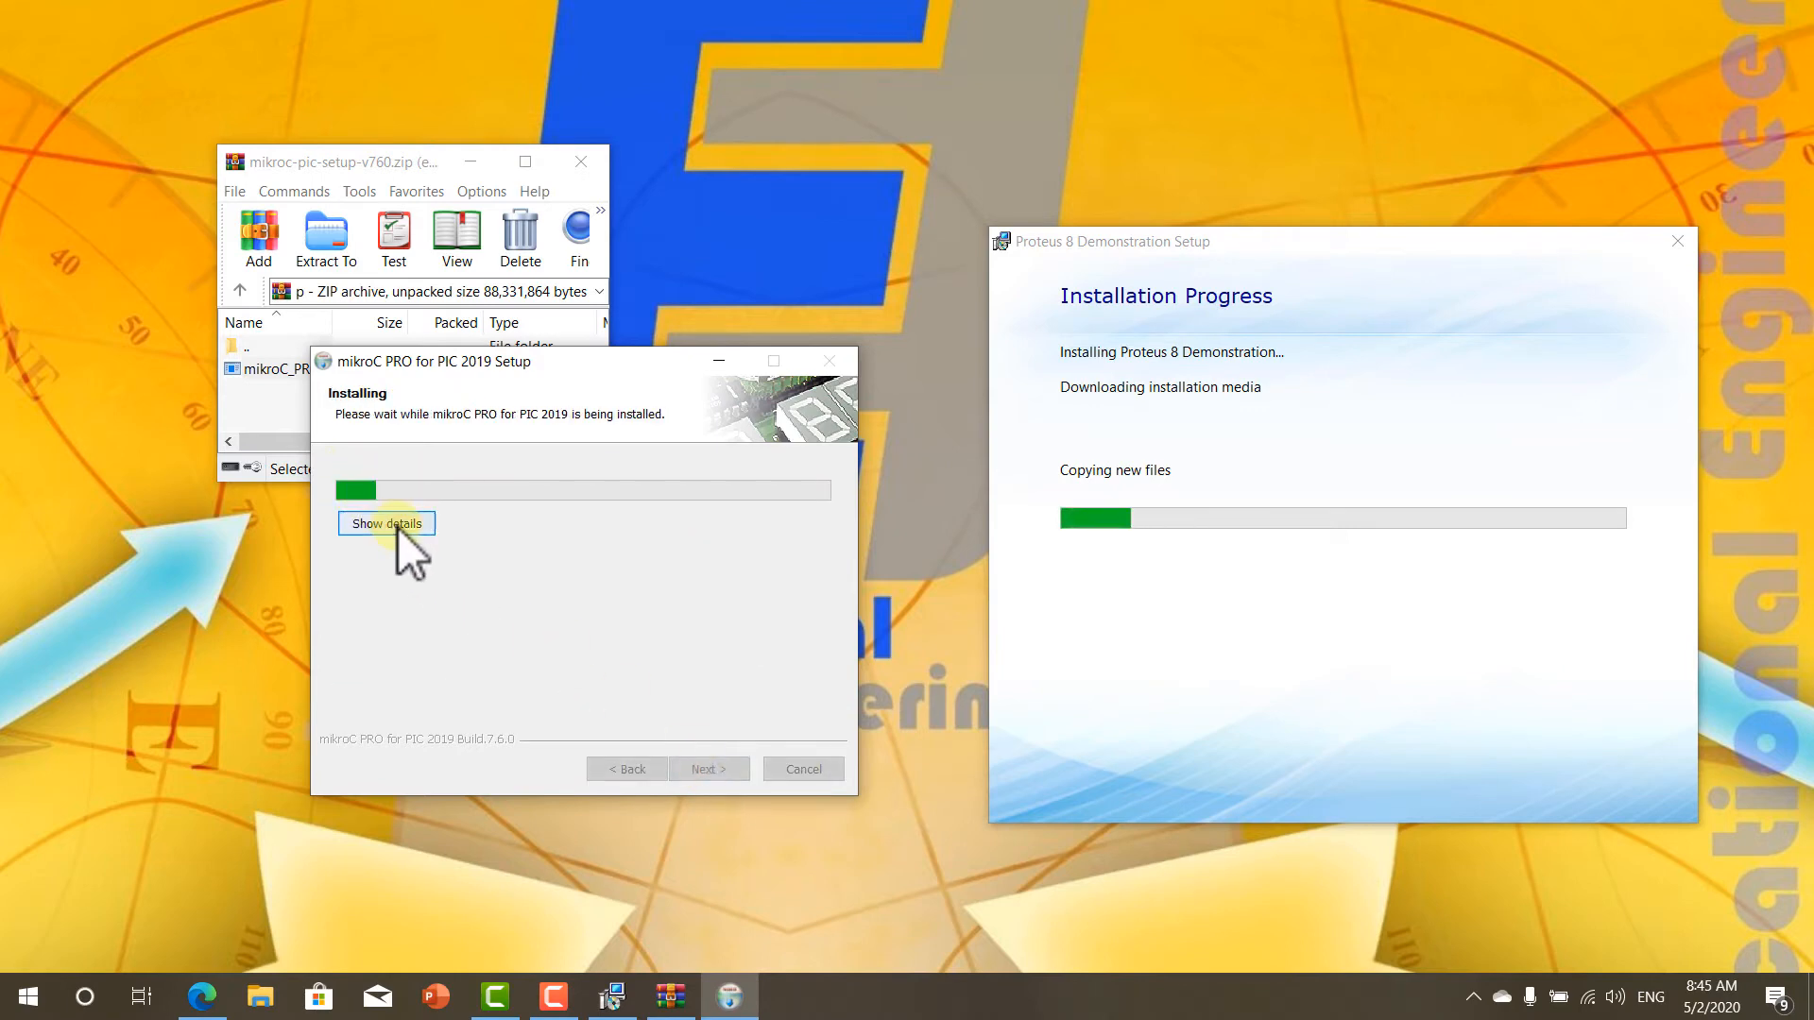
pyautogui.click(386, 523)
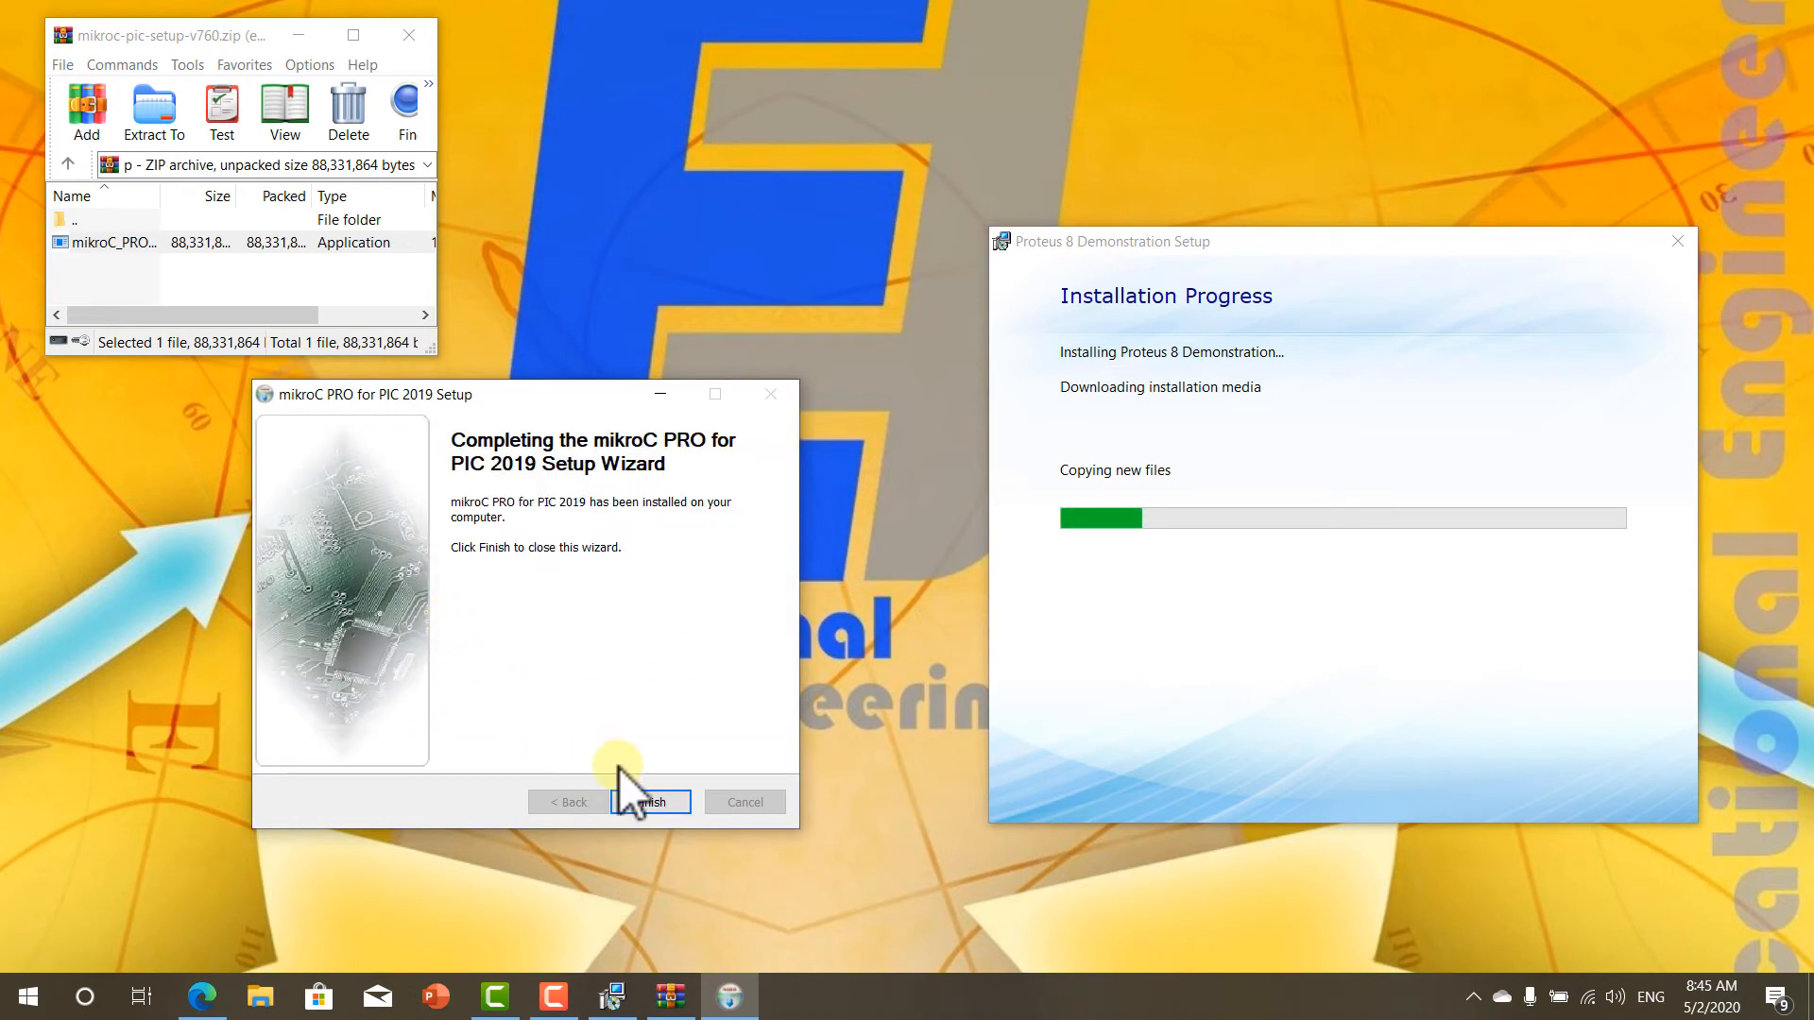
pyautogui.click(650, 802)
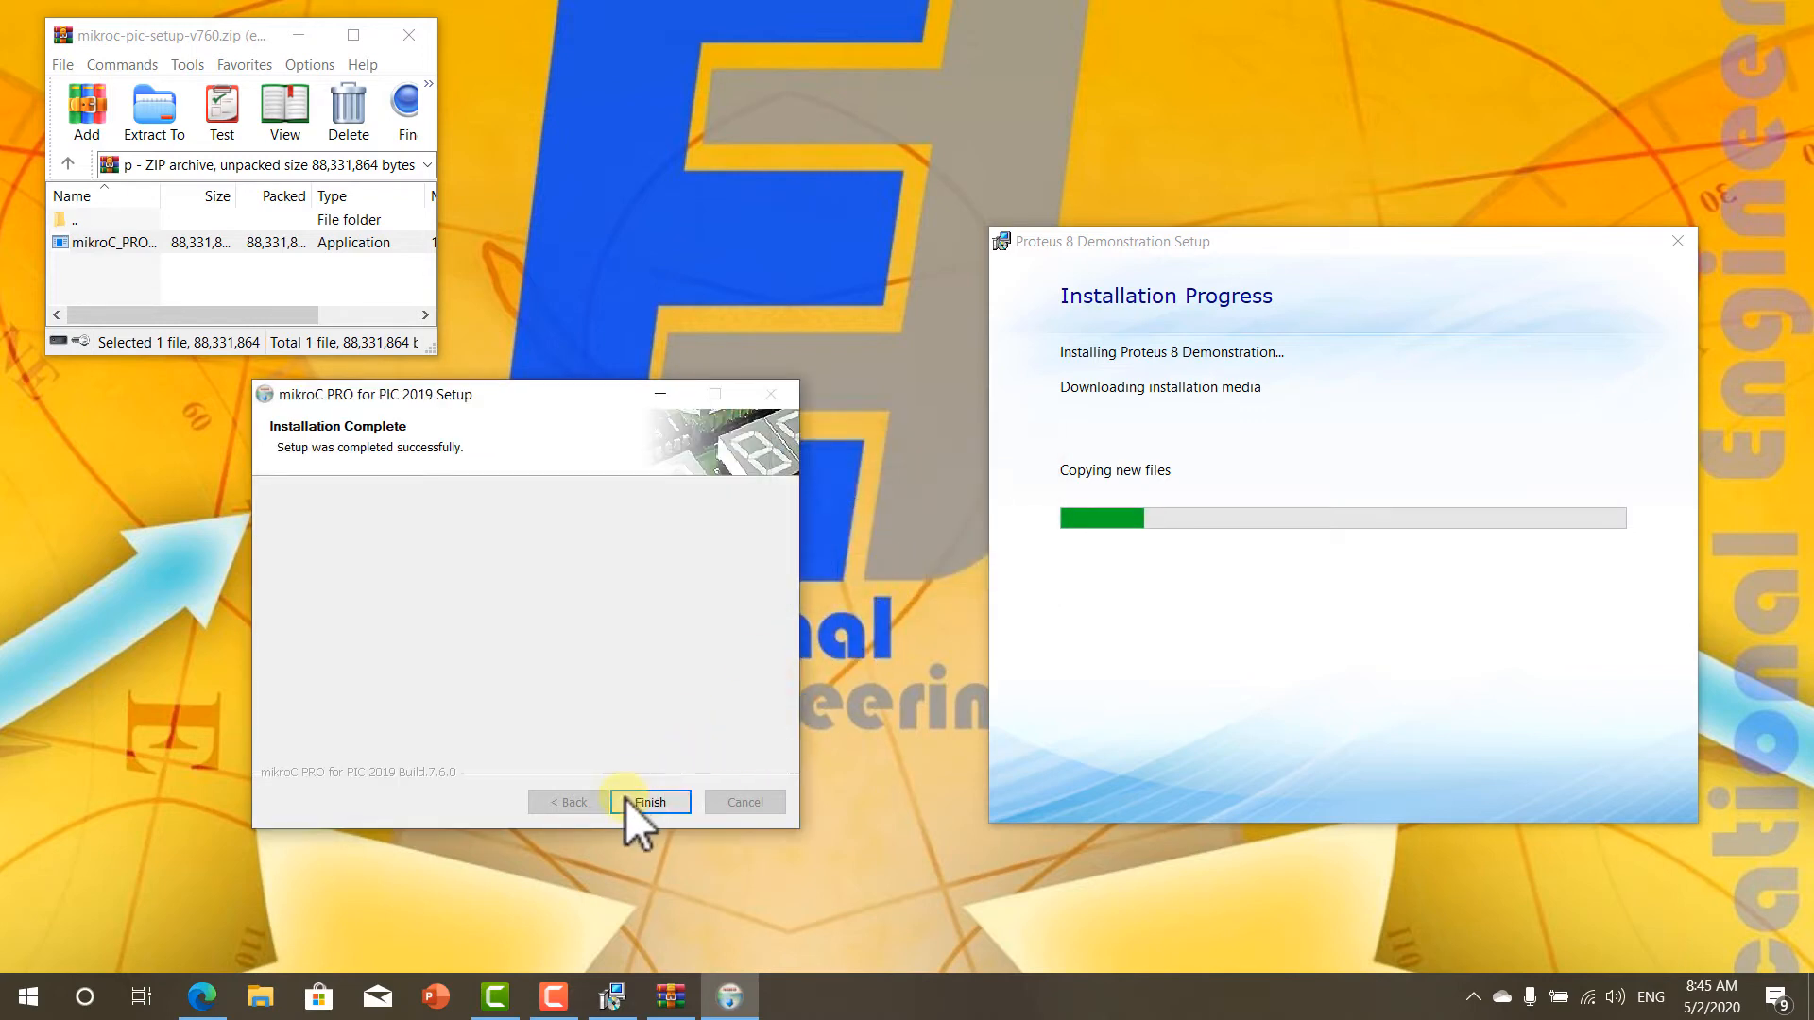
pyautogui.click(650, 802)
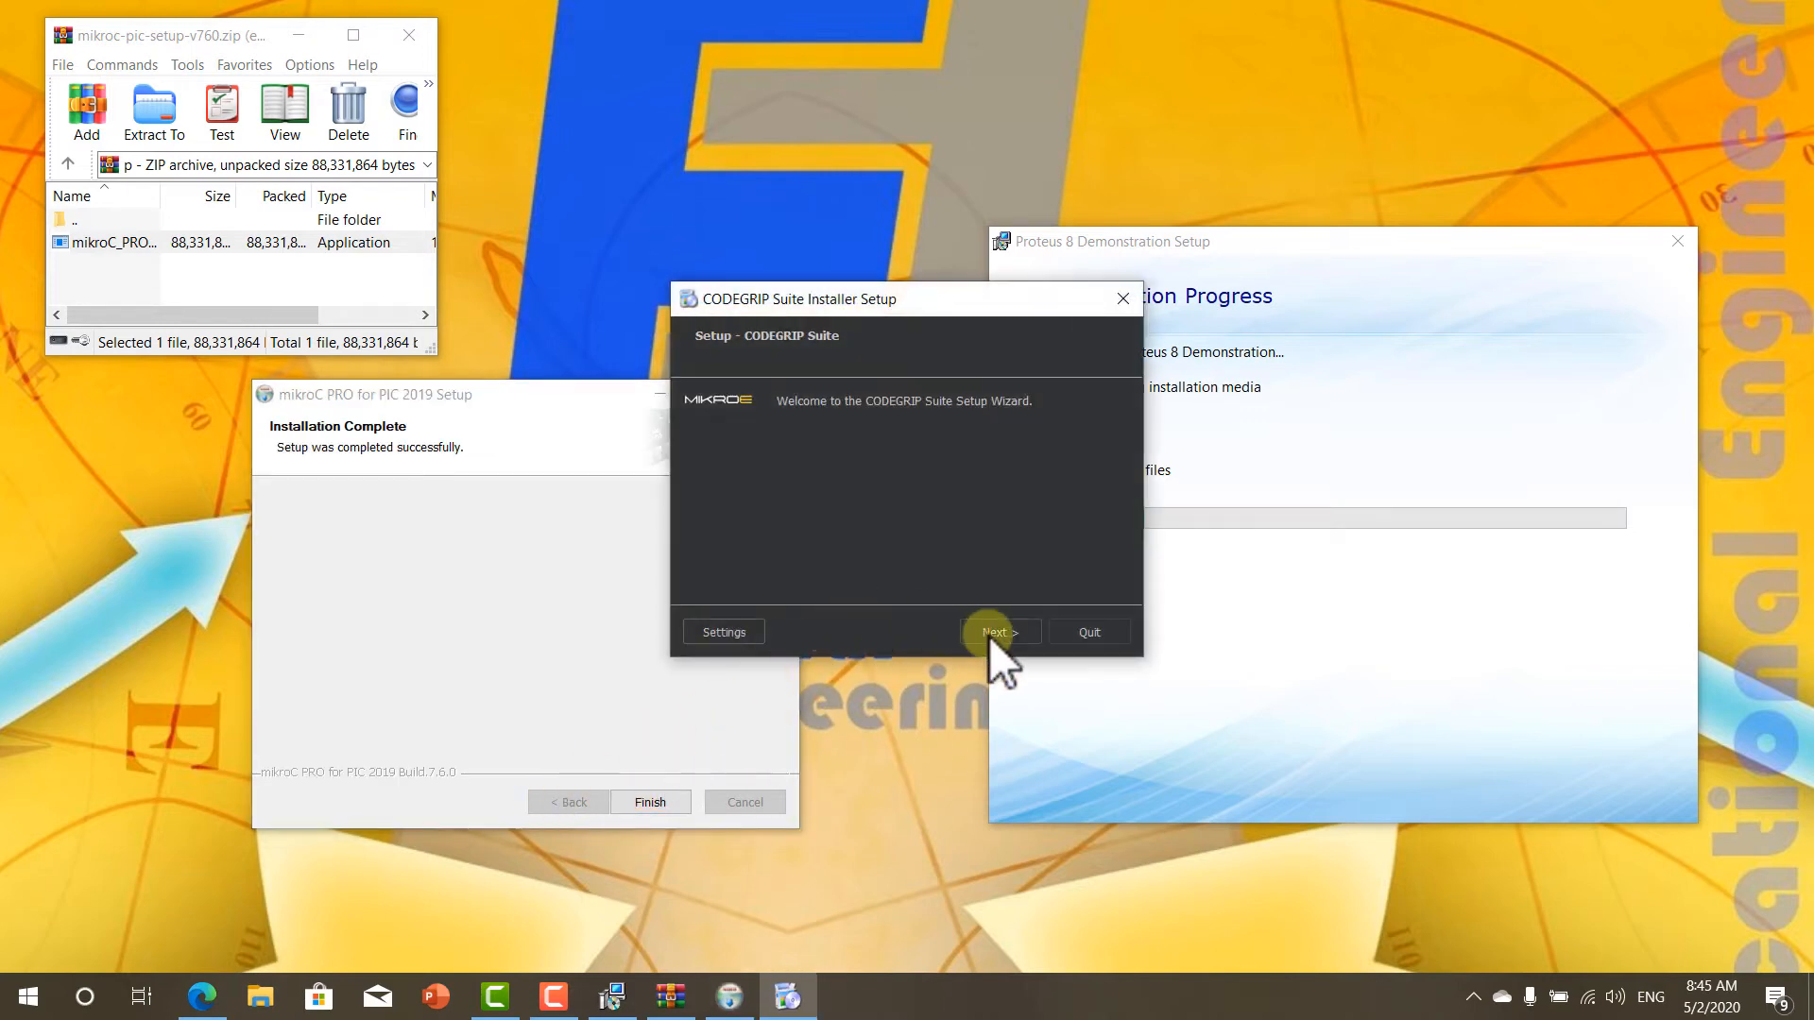
# - Install the CODEGRIP Suite with all components selected in its default folder
pyautogui.click(997, 632)
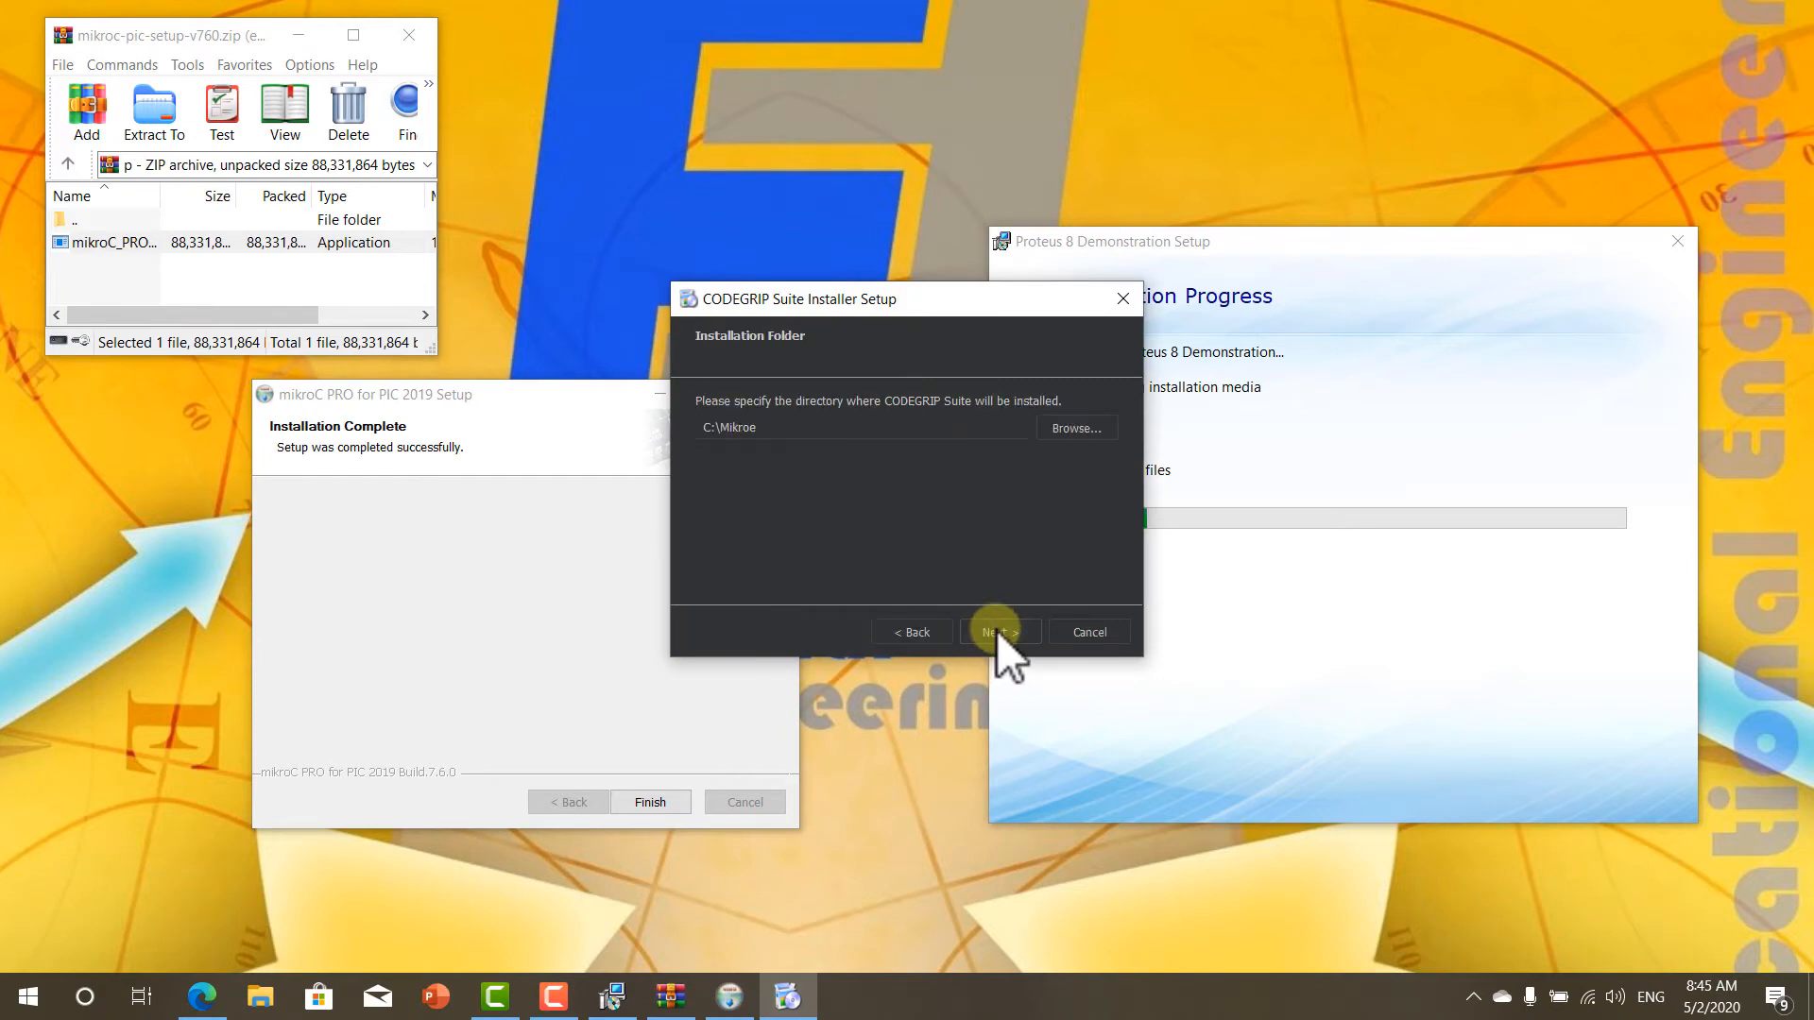
pyautogui.click(998, 632)
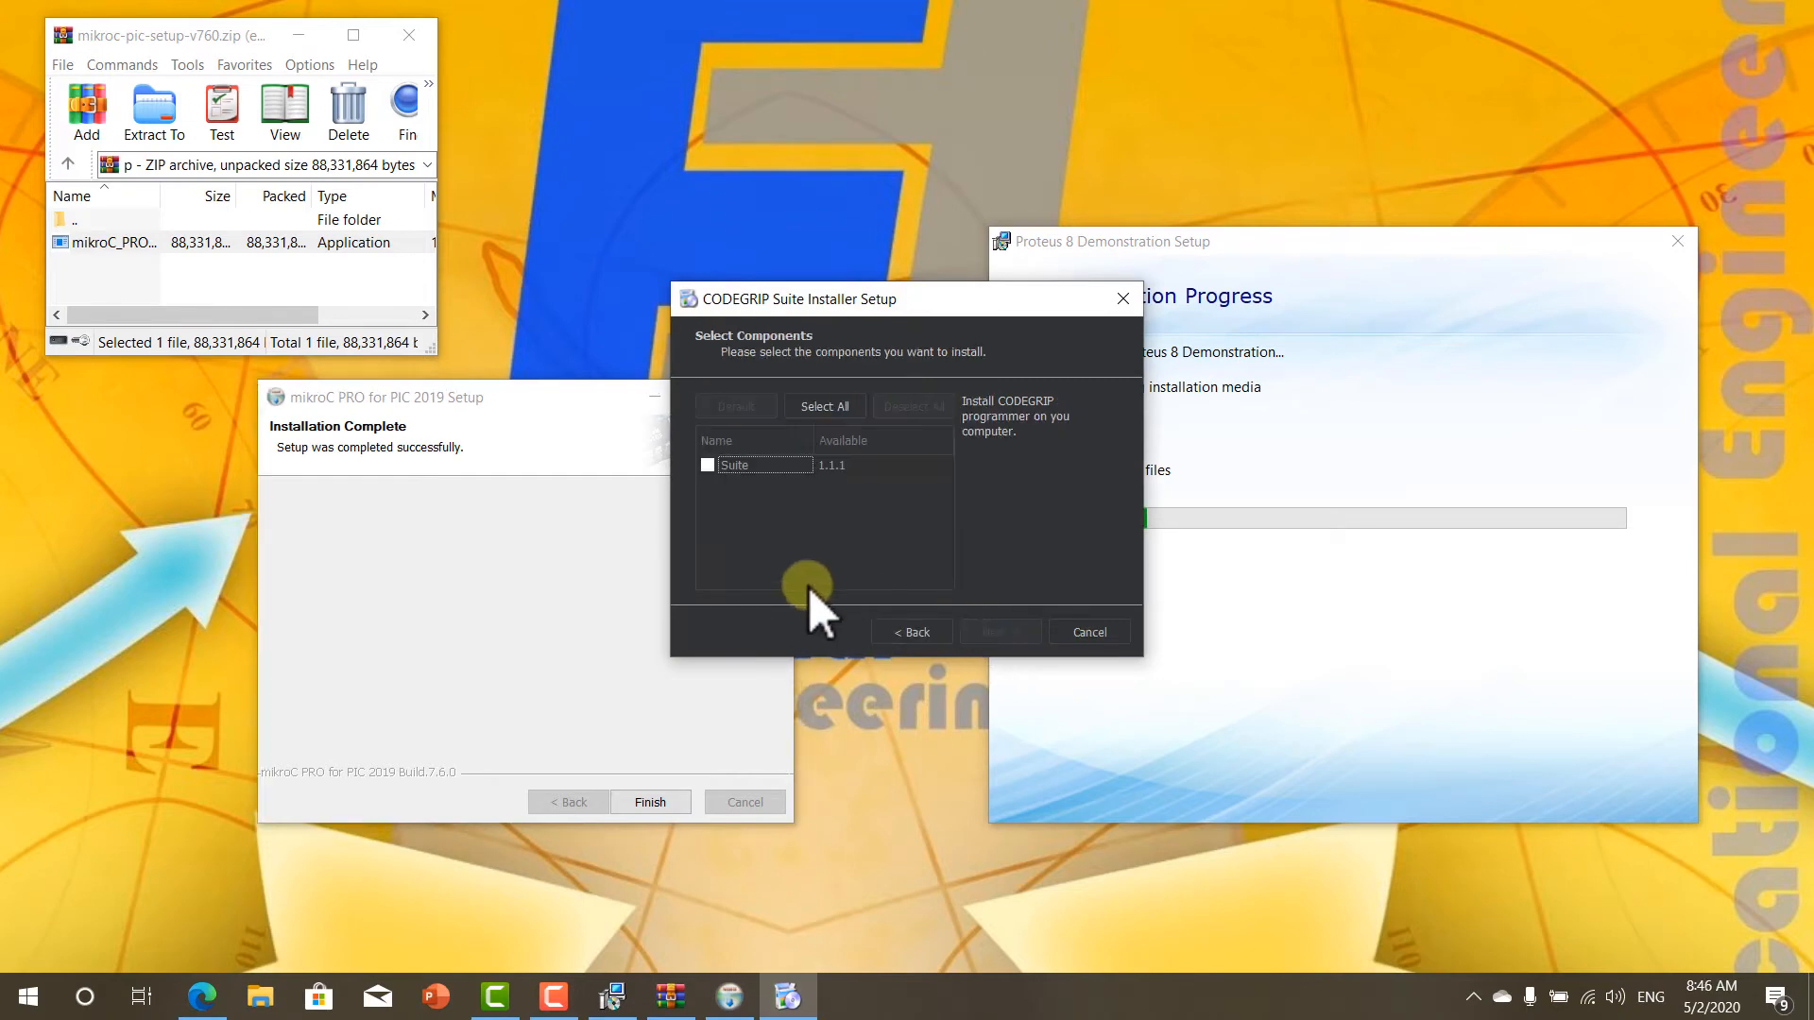
pyautogui.click(706, 465)
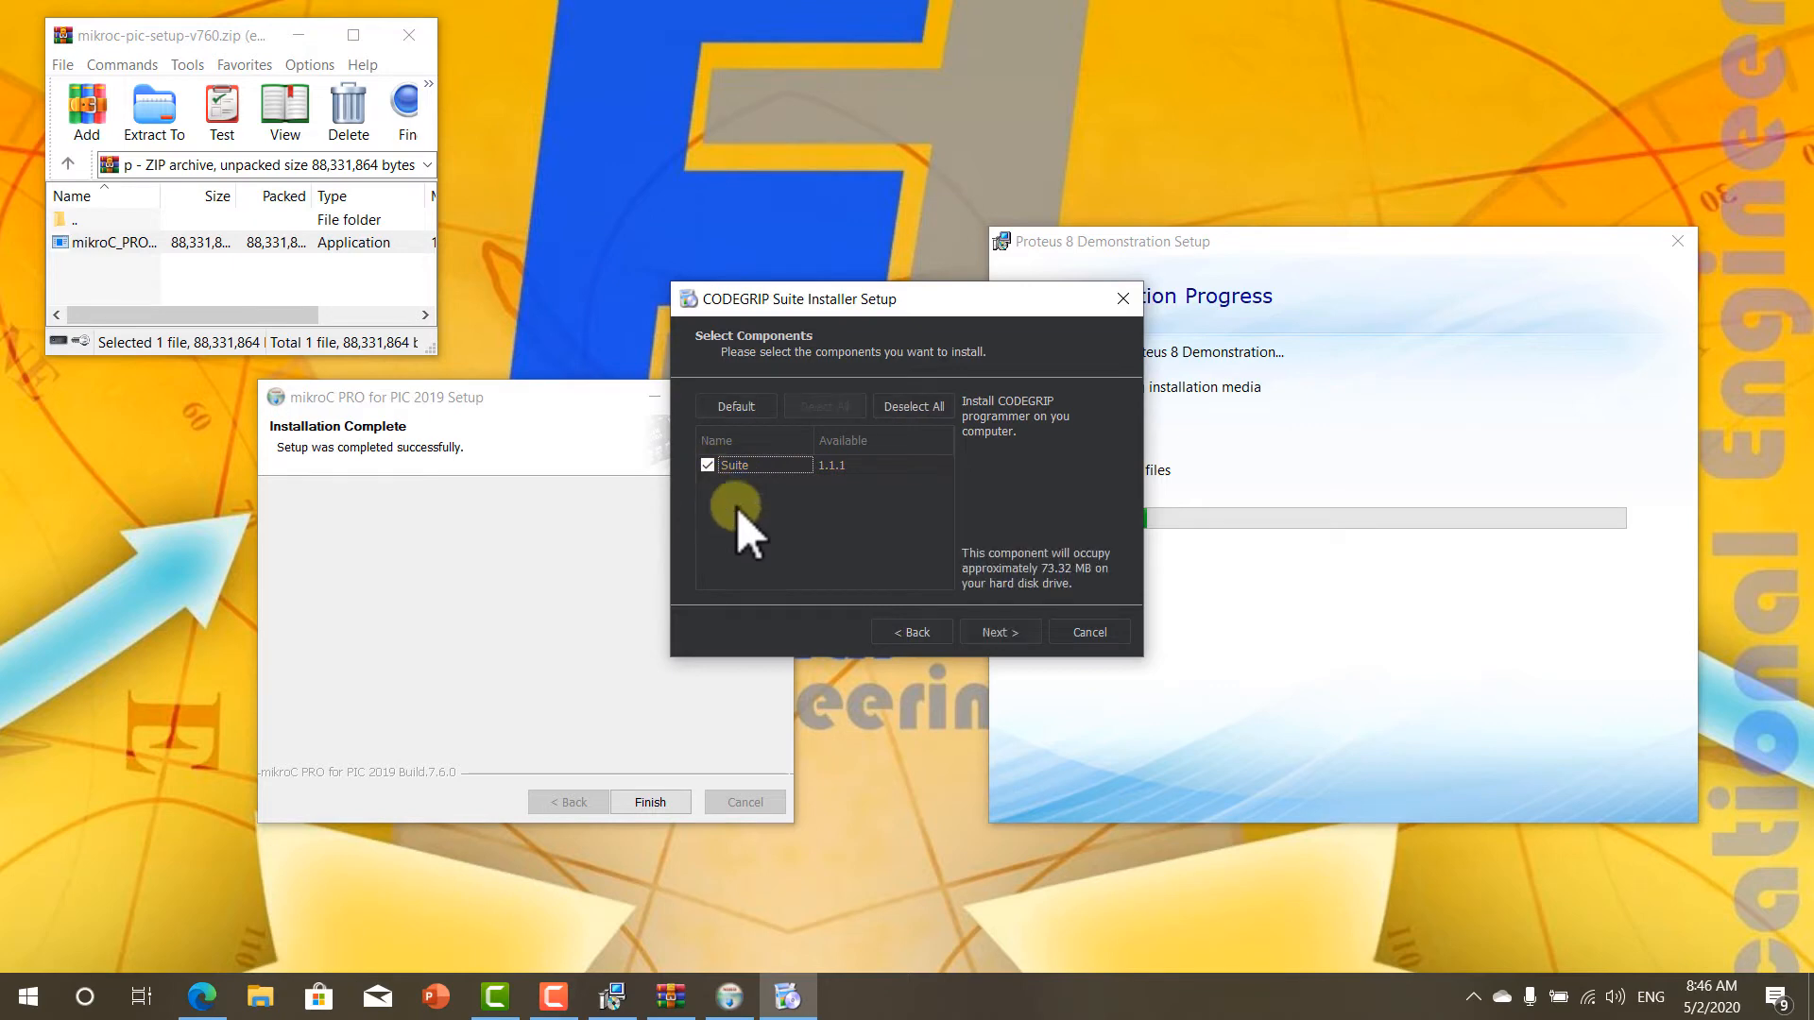
pyautogui.click(998, 632)
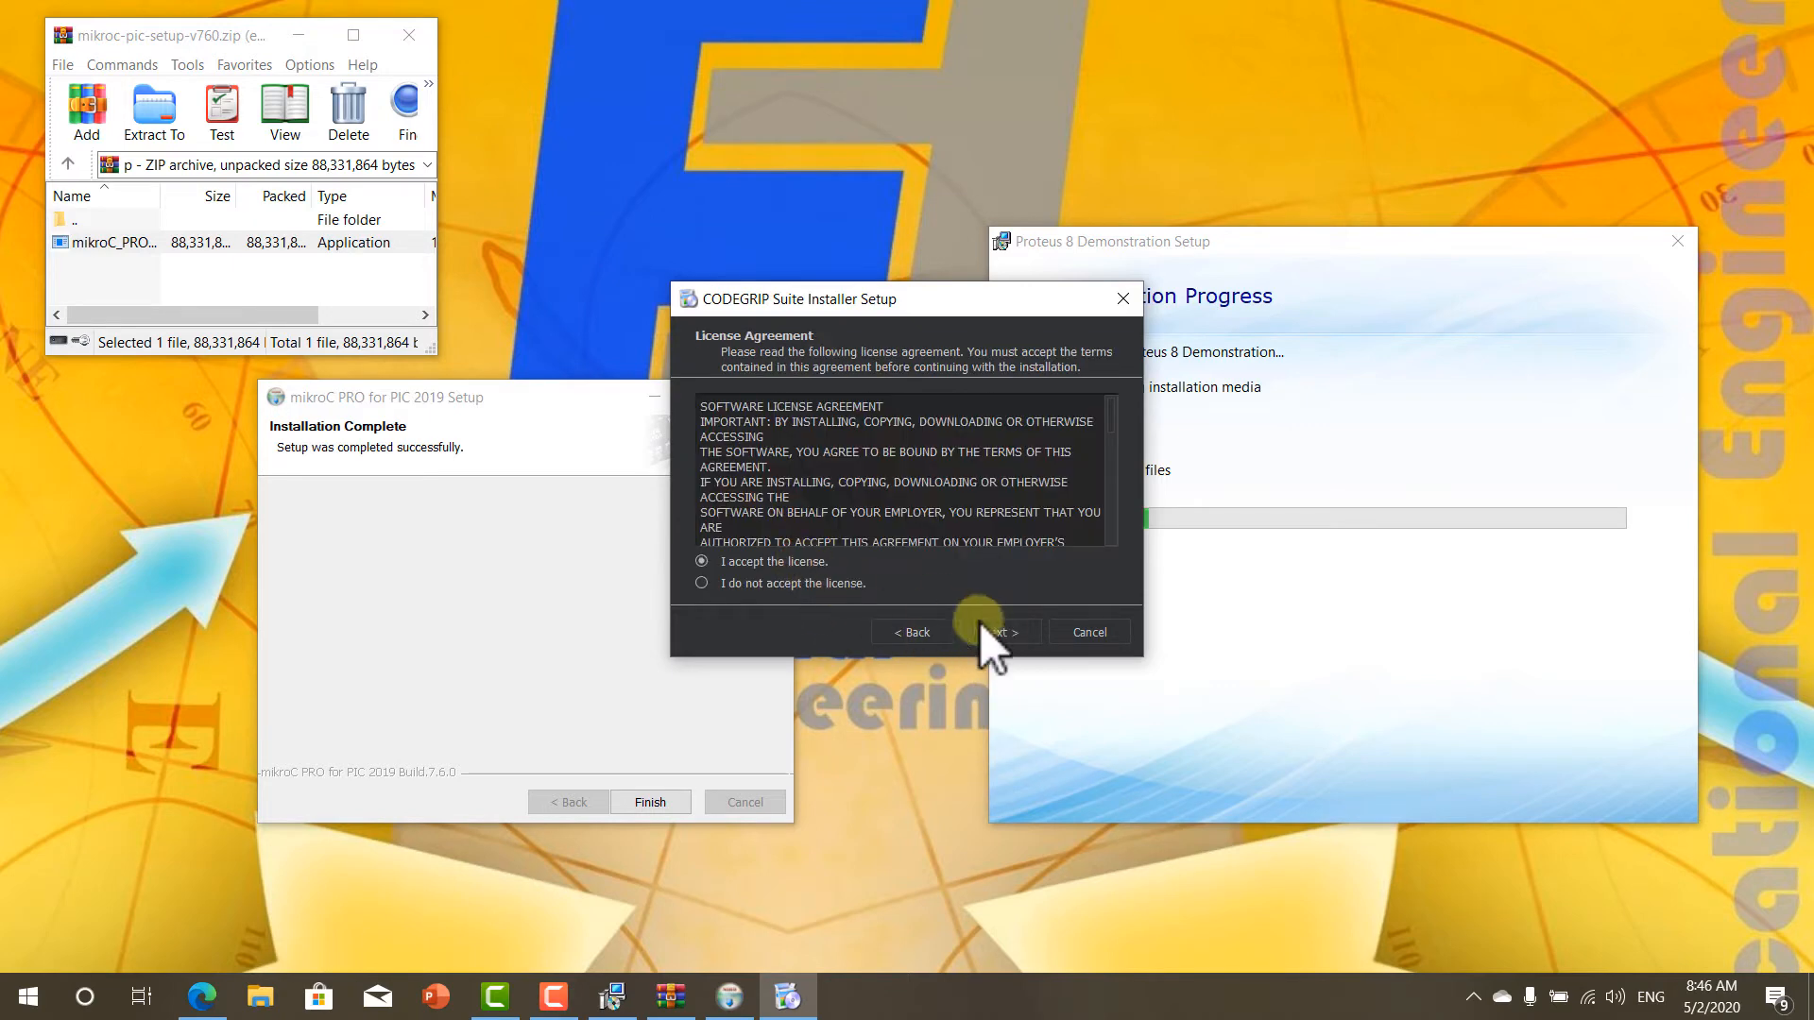
pyautogui.click(995, 632)
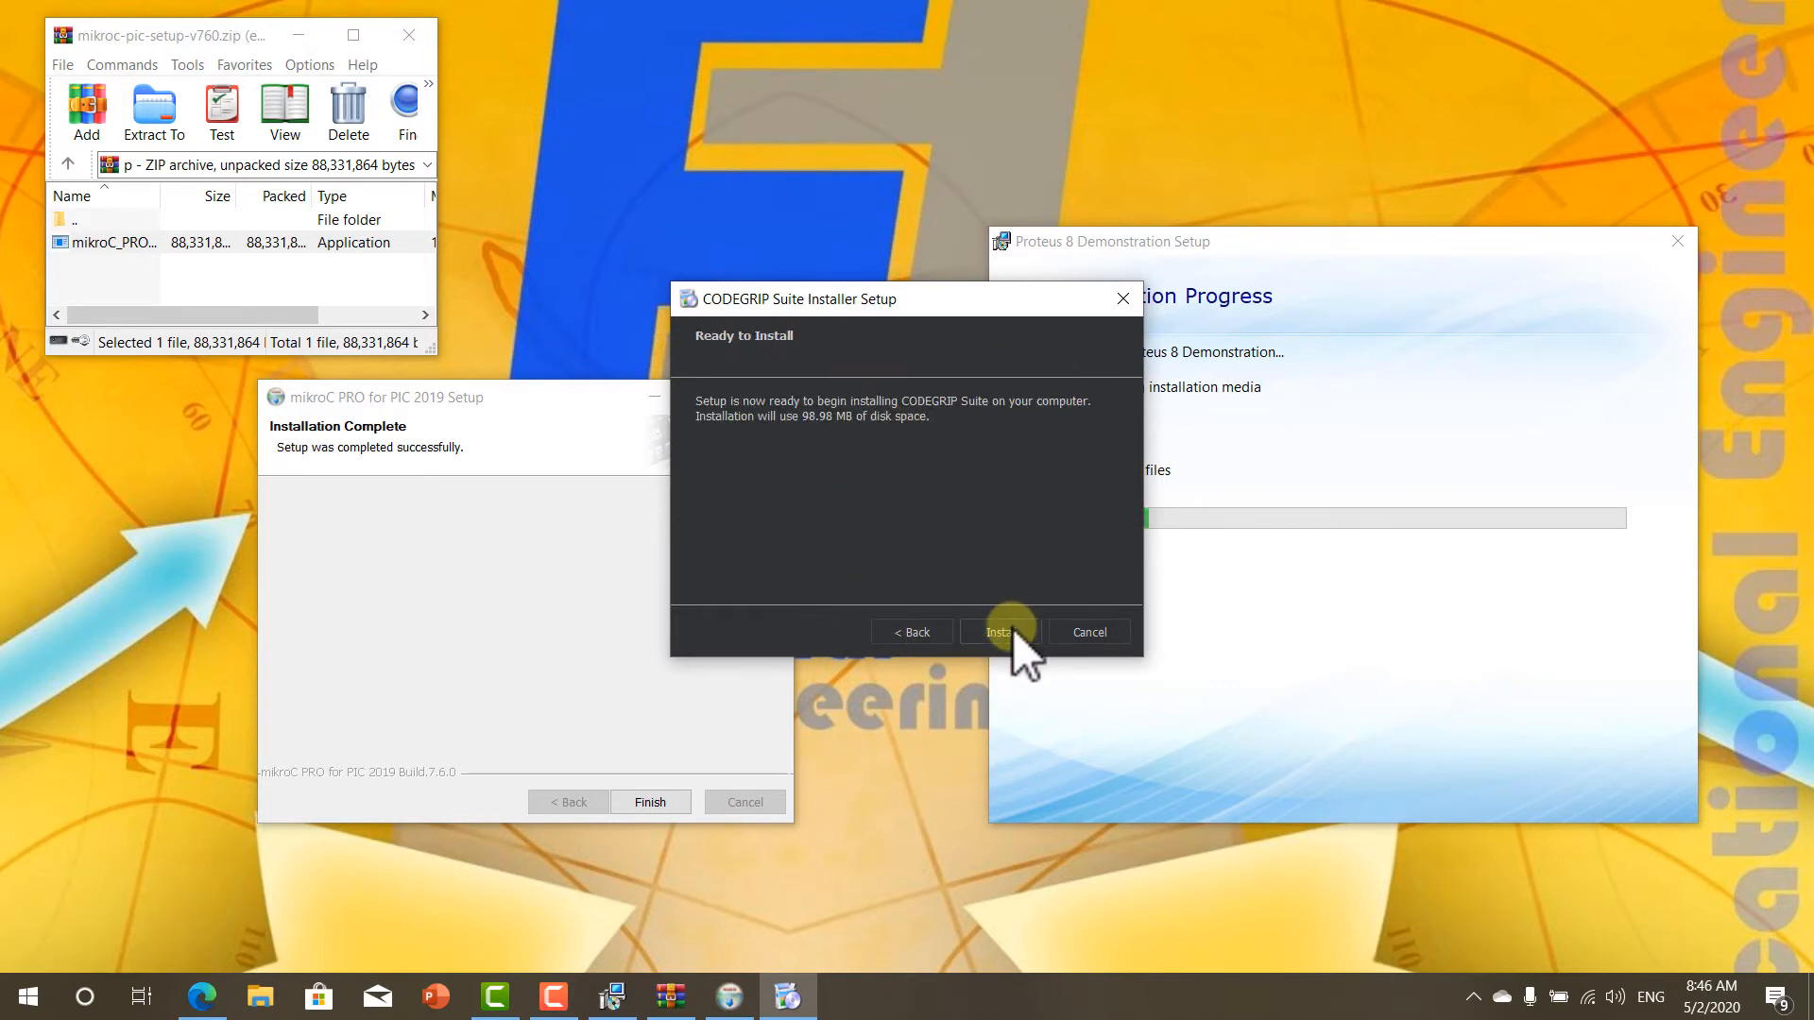
pyautogui.click(998, 632)
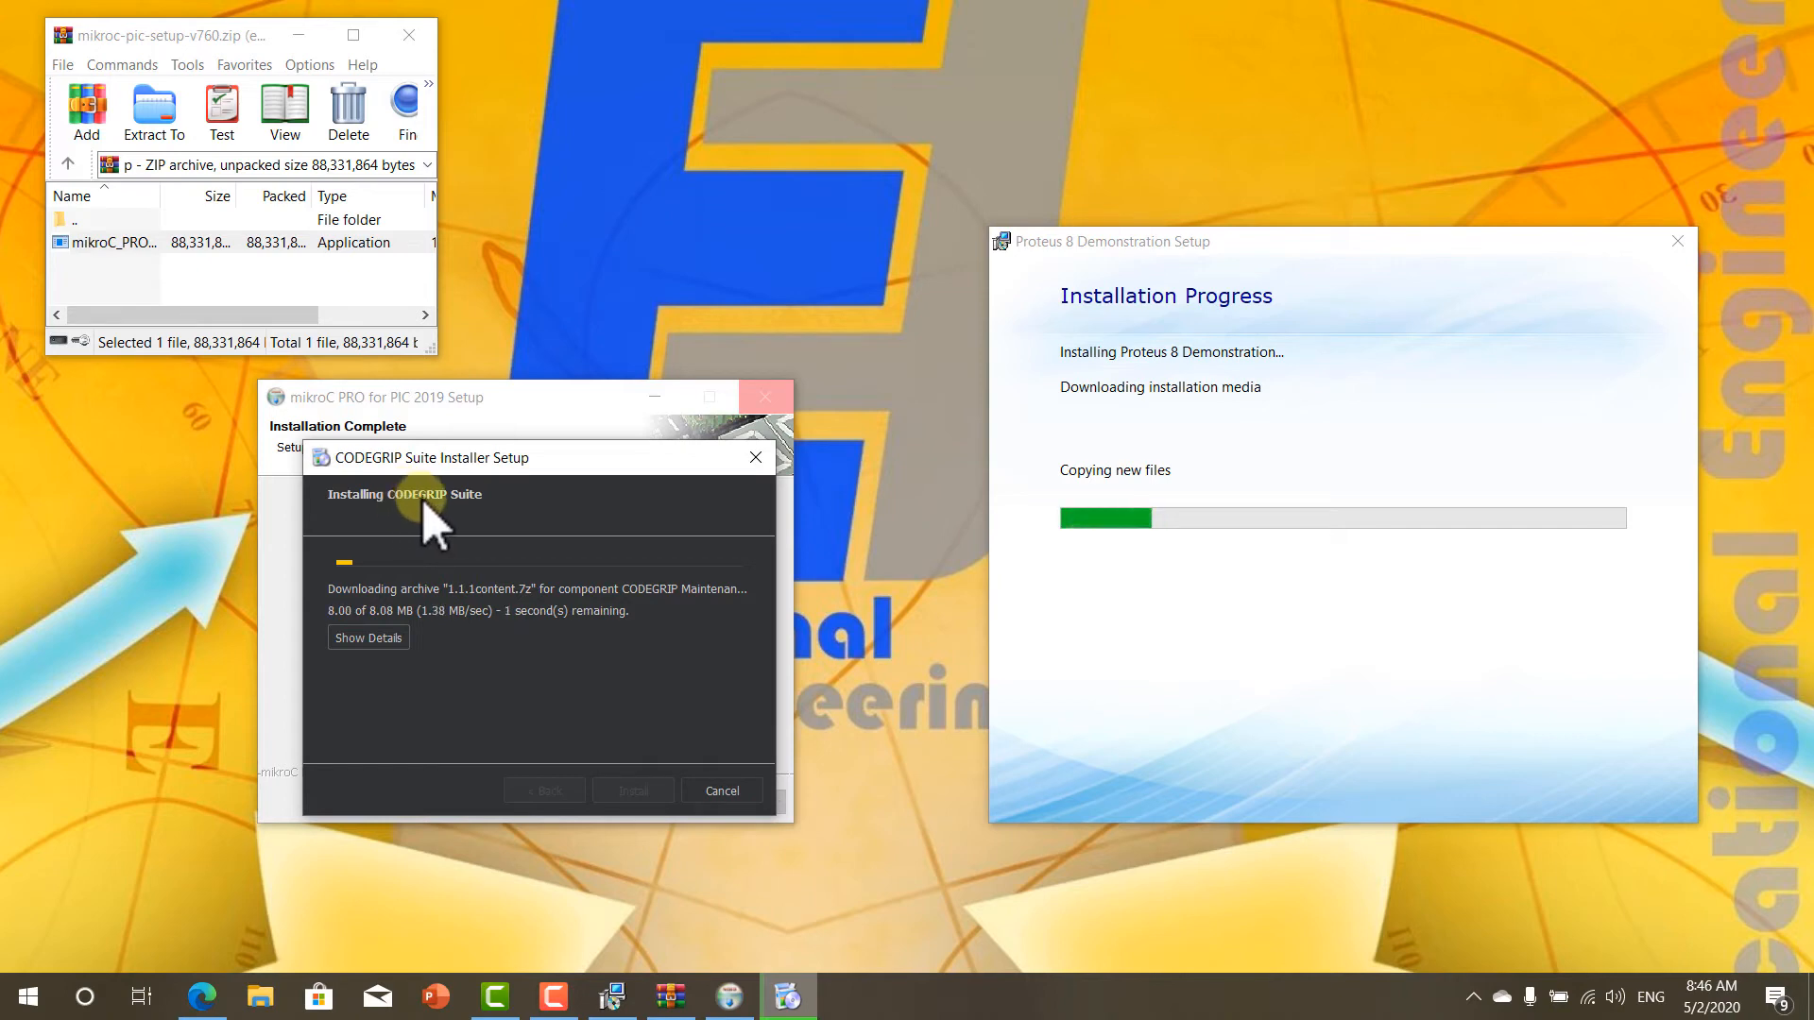
pyautogui.click(720, 790)
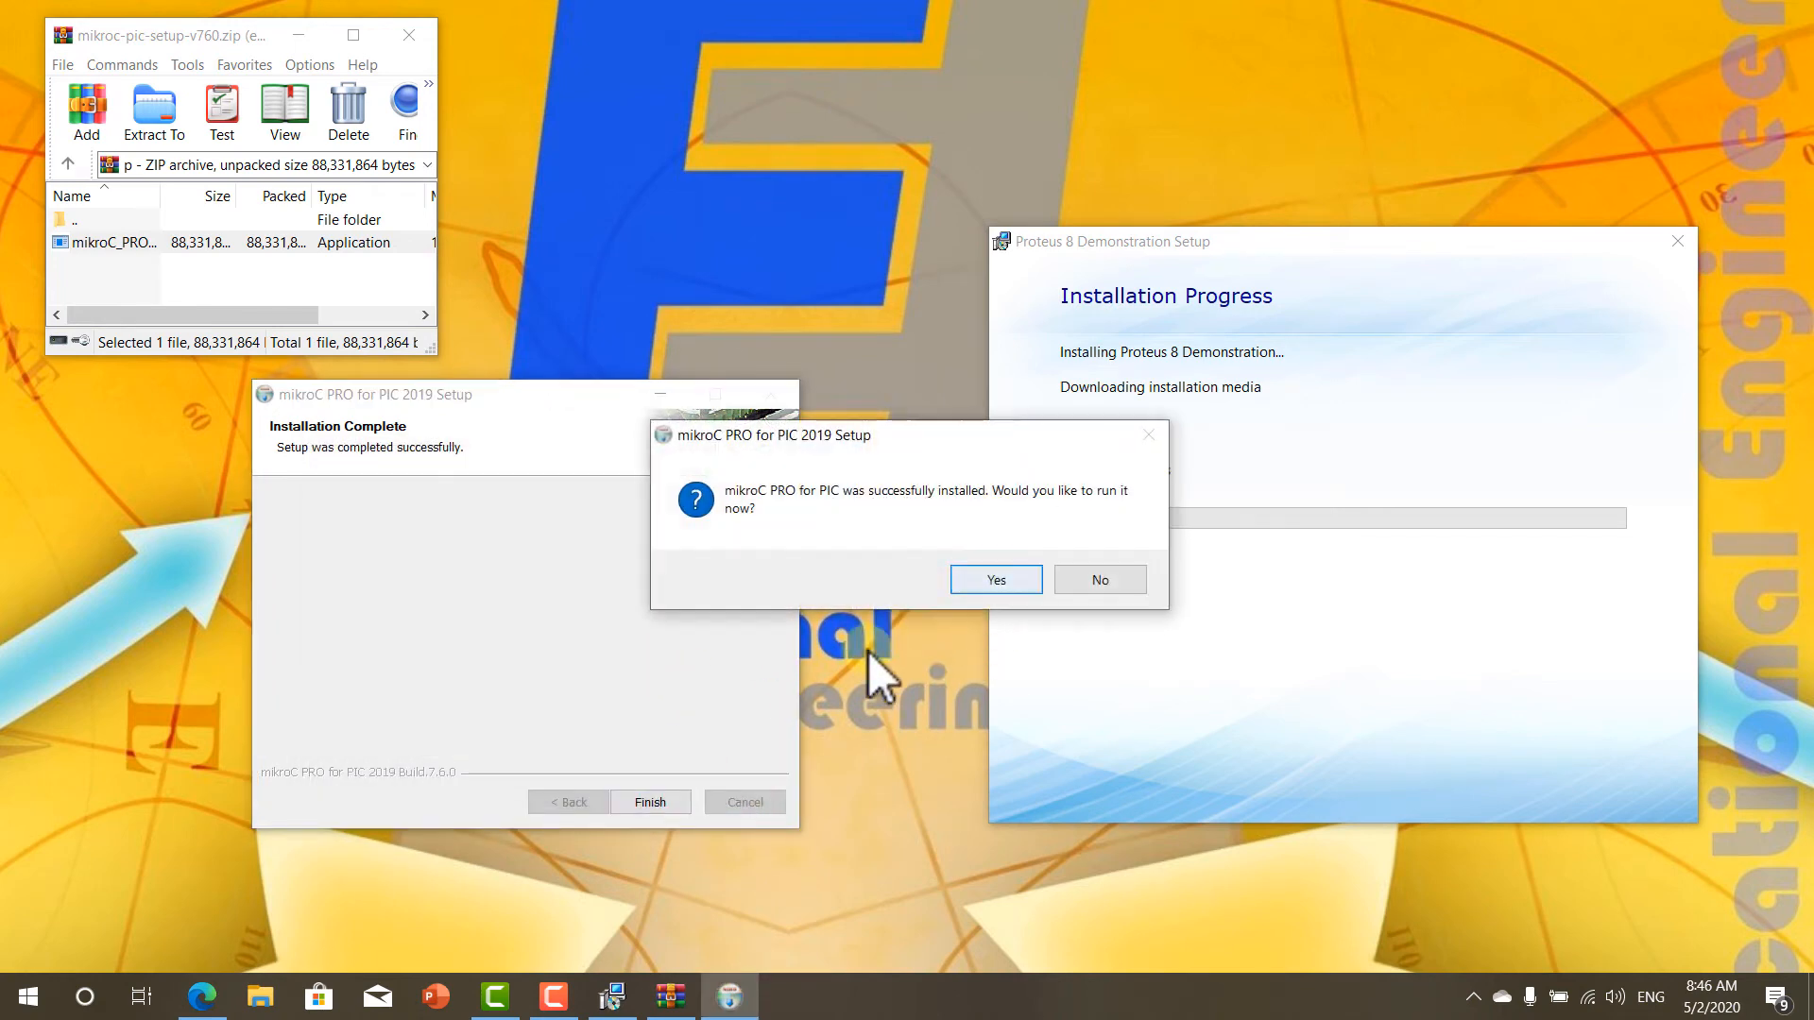
# - Launch mikroC PRO for PIC now so the IDE loads the LedBlinking example project
pyautogui.click(1098, 579)
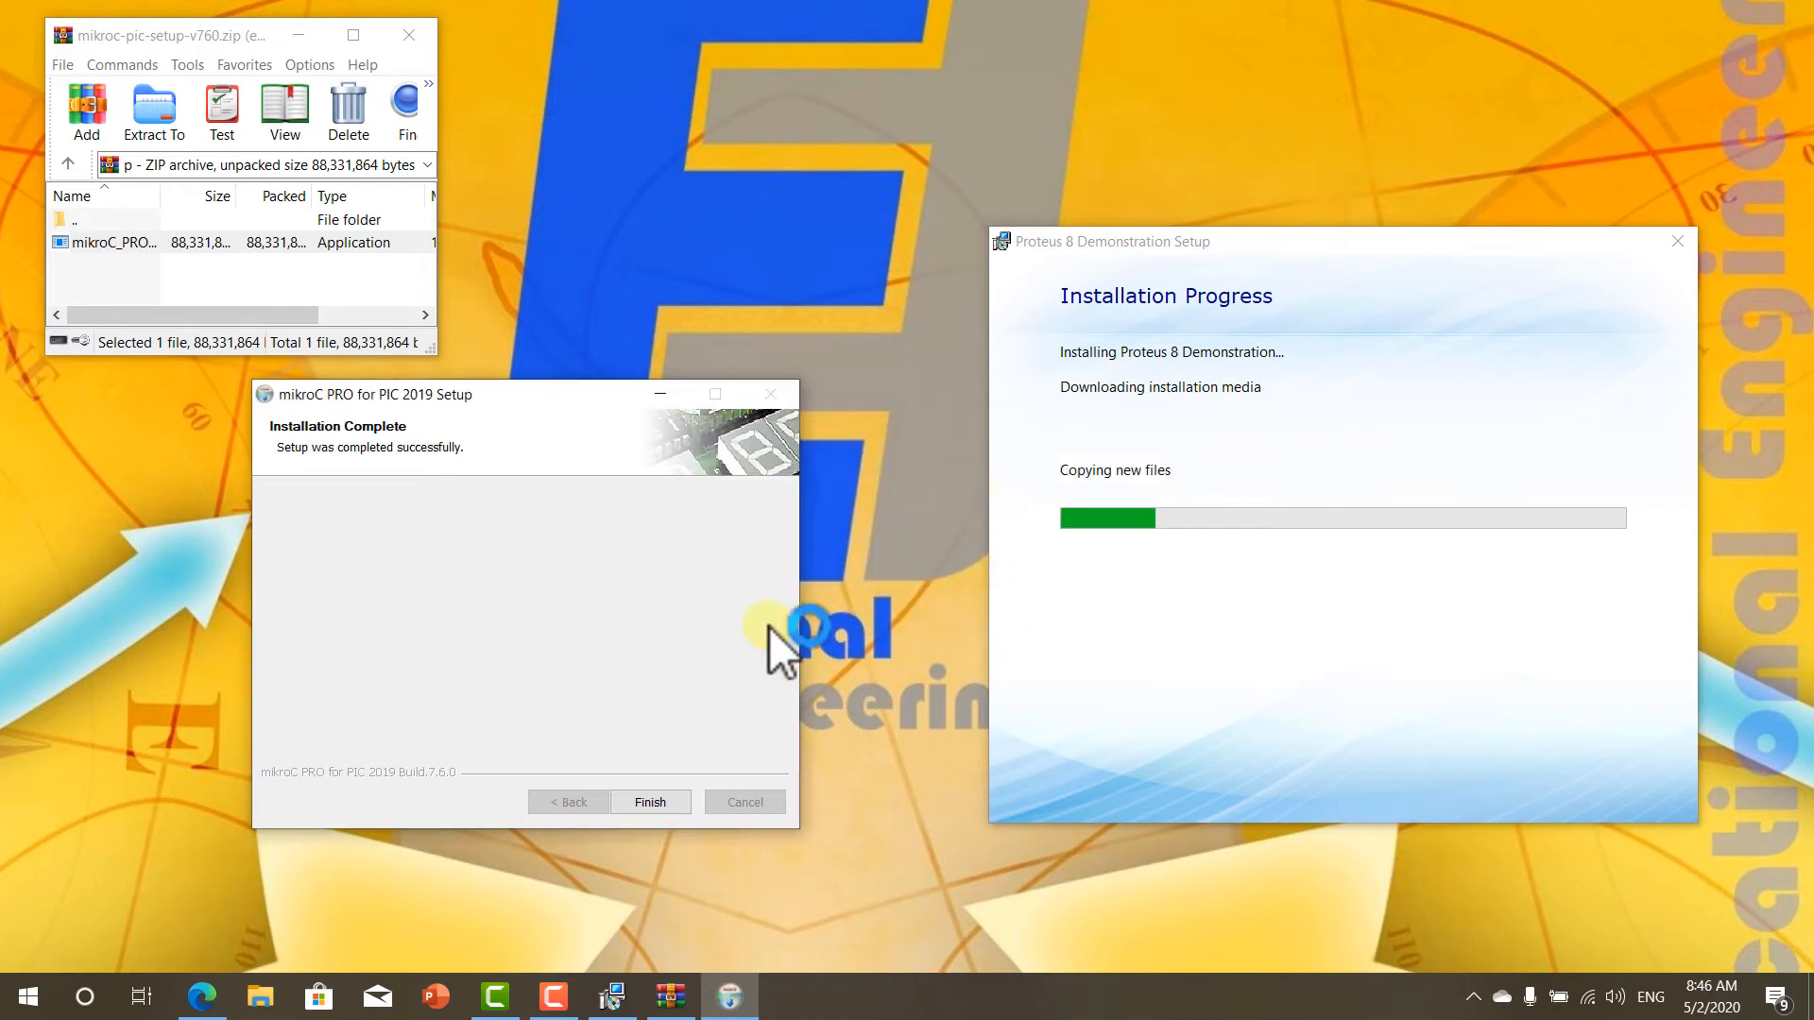
pyautogui.click(649, 802)
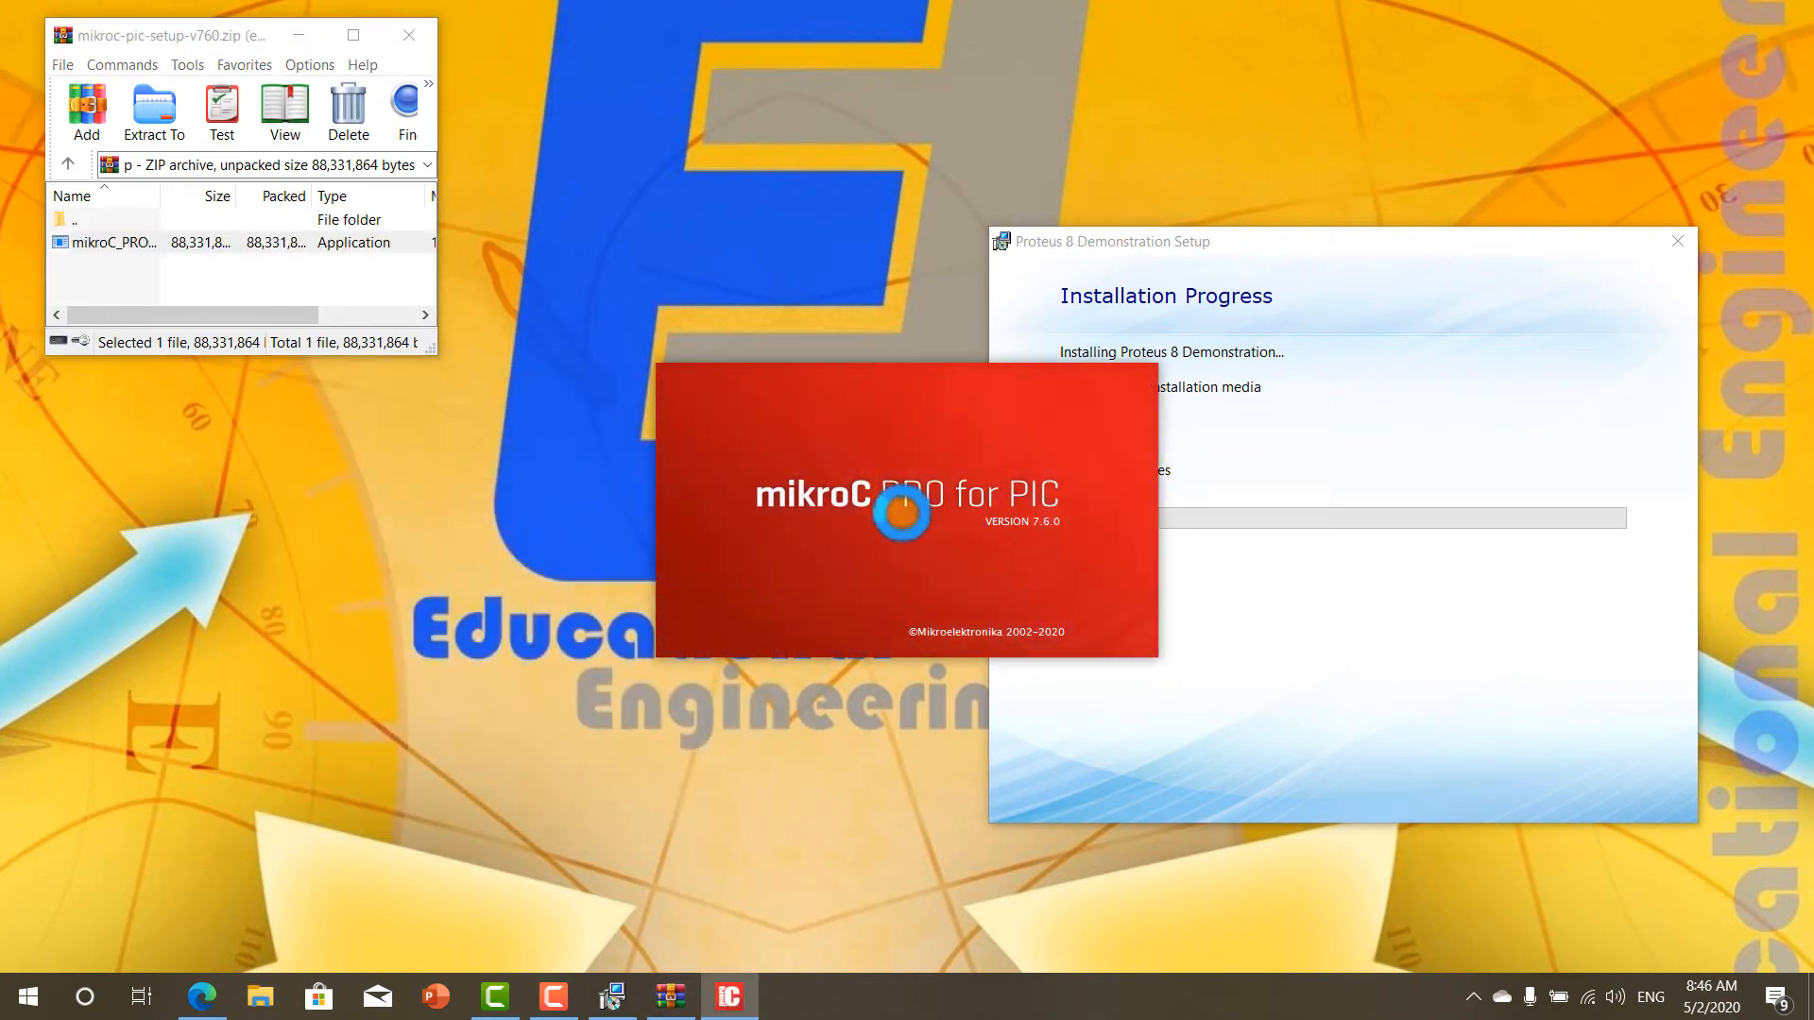
pyautogui.click(408, 35)
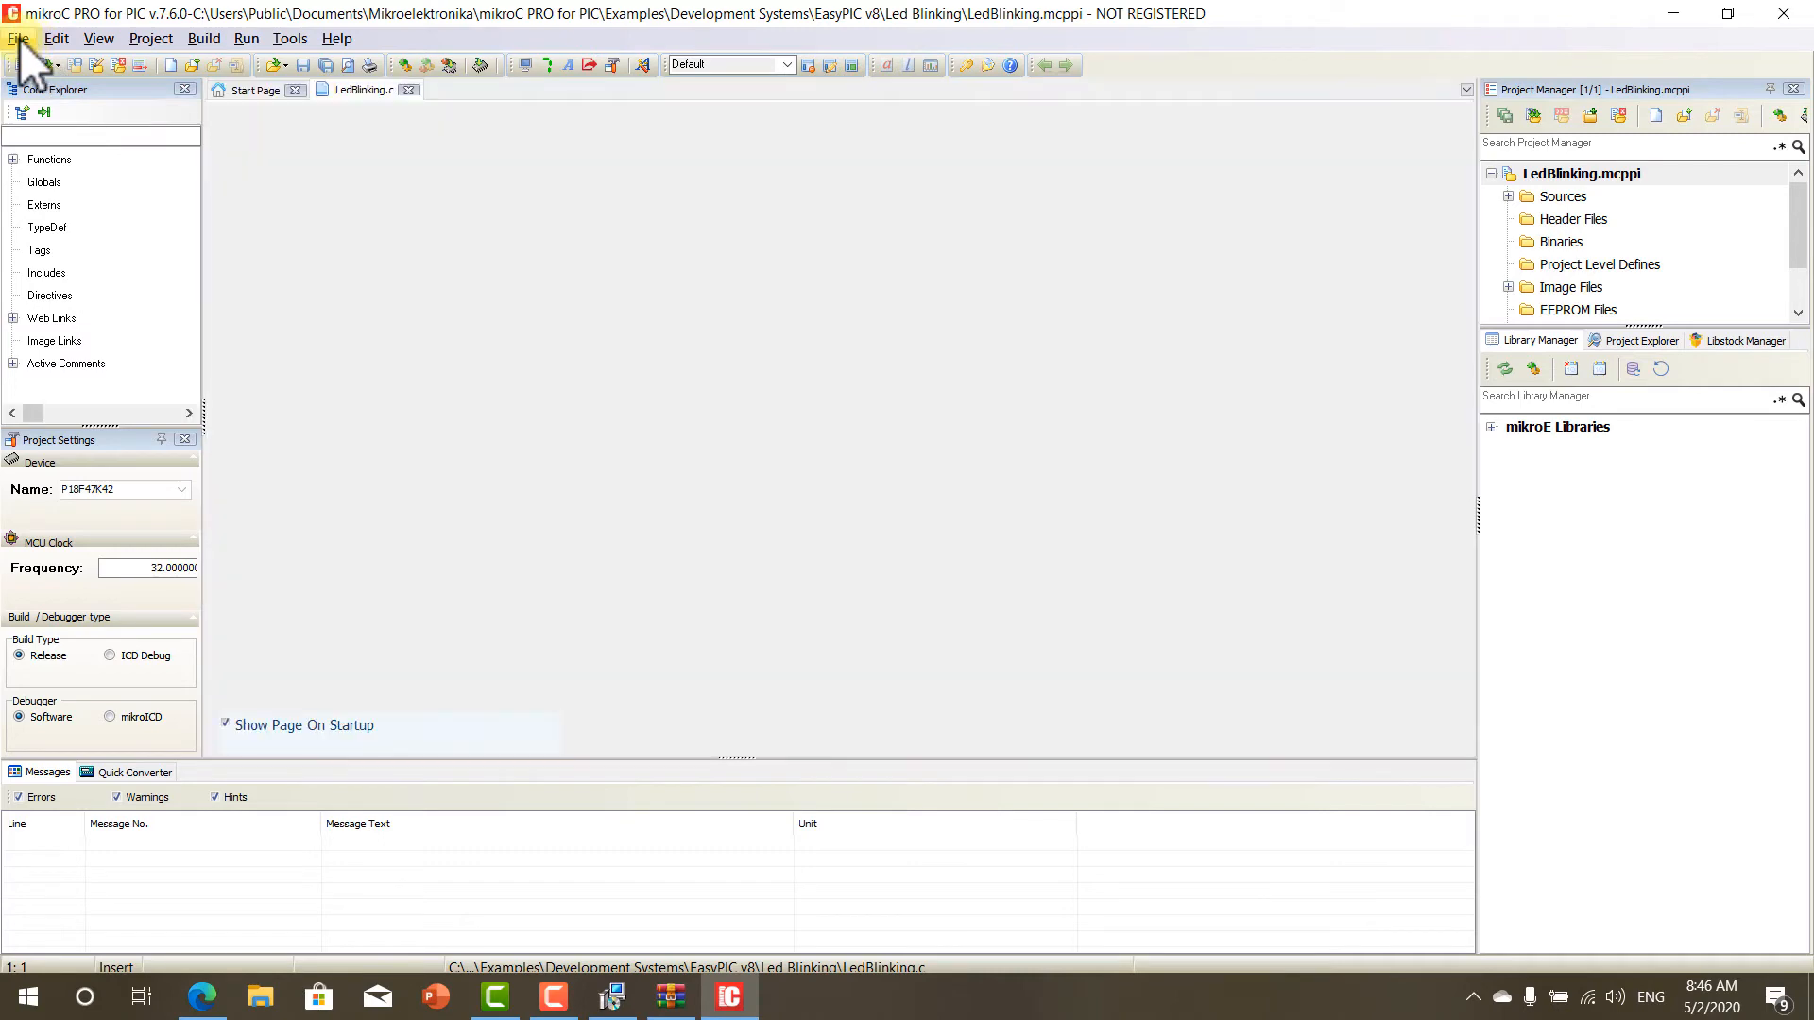
# - Start a standard project named TestDemo stored in a new MikroC folder under Documents
pyautogui.click(256, 91)
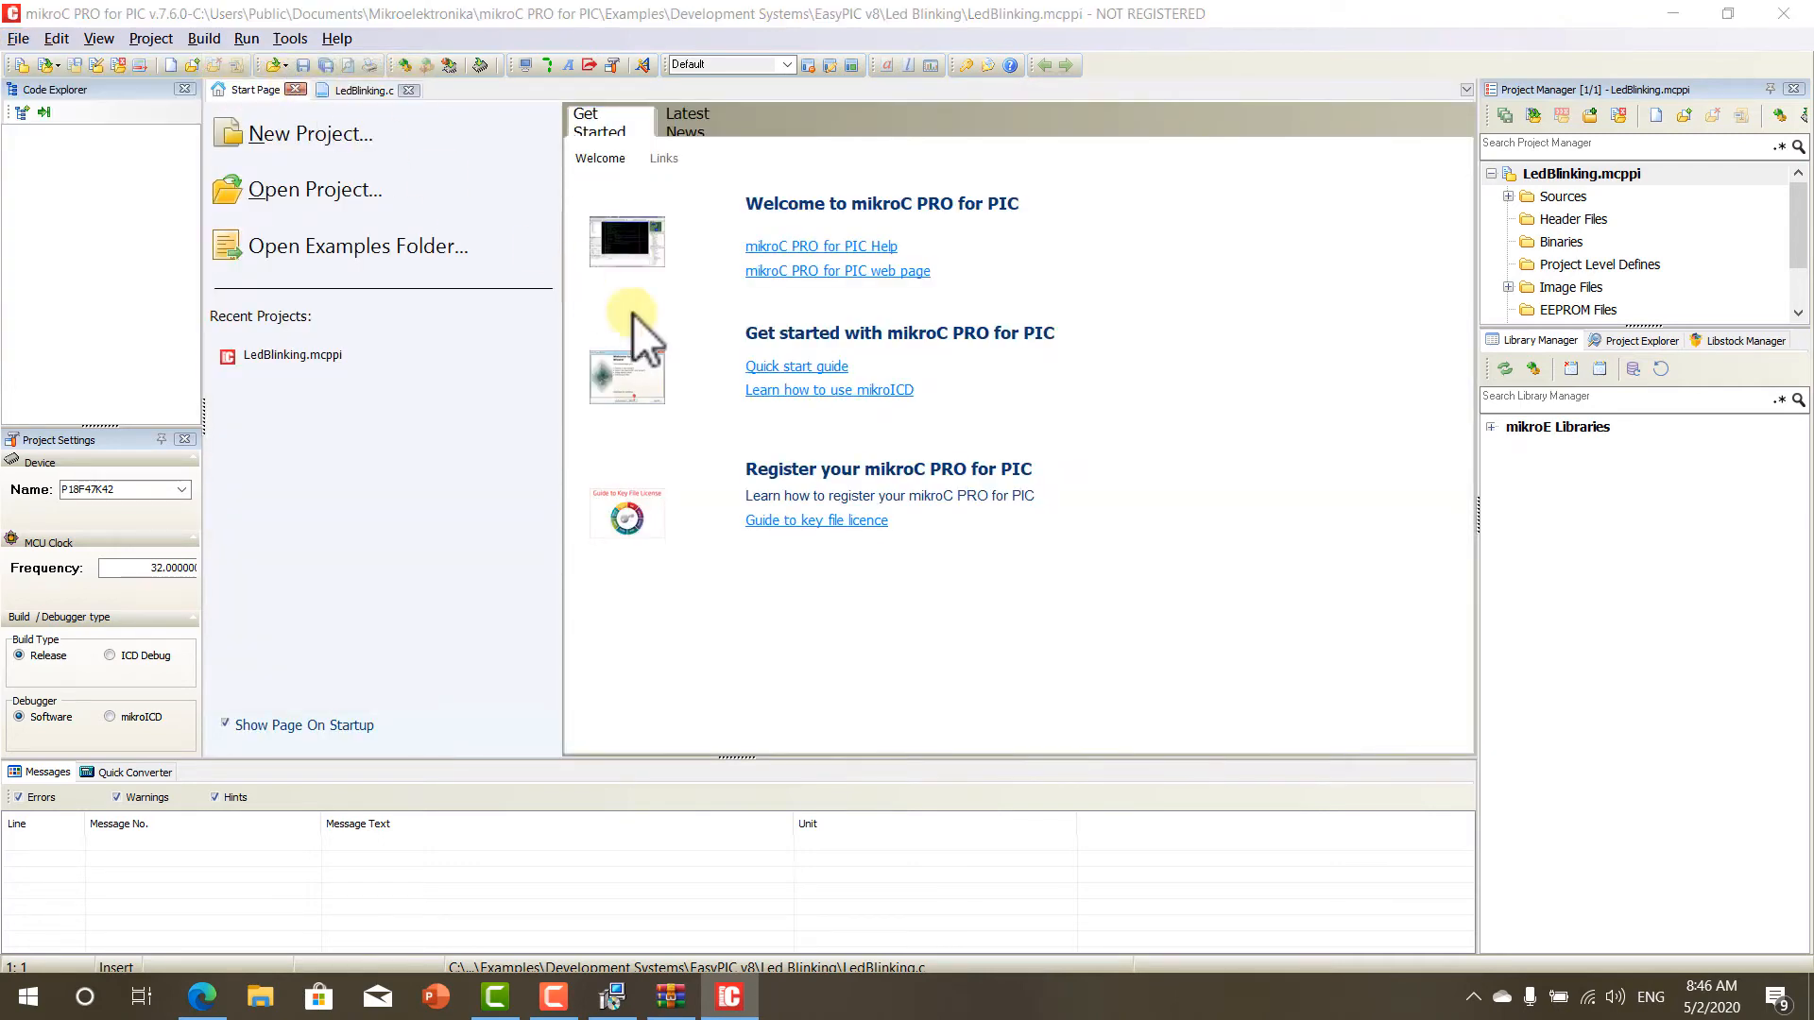
pyautogui.click(310, 133)
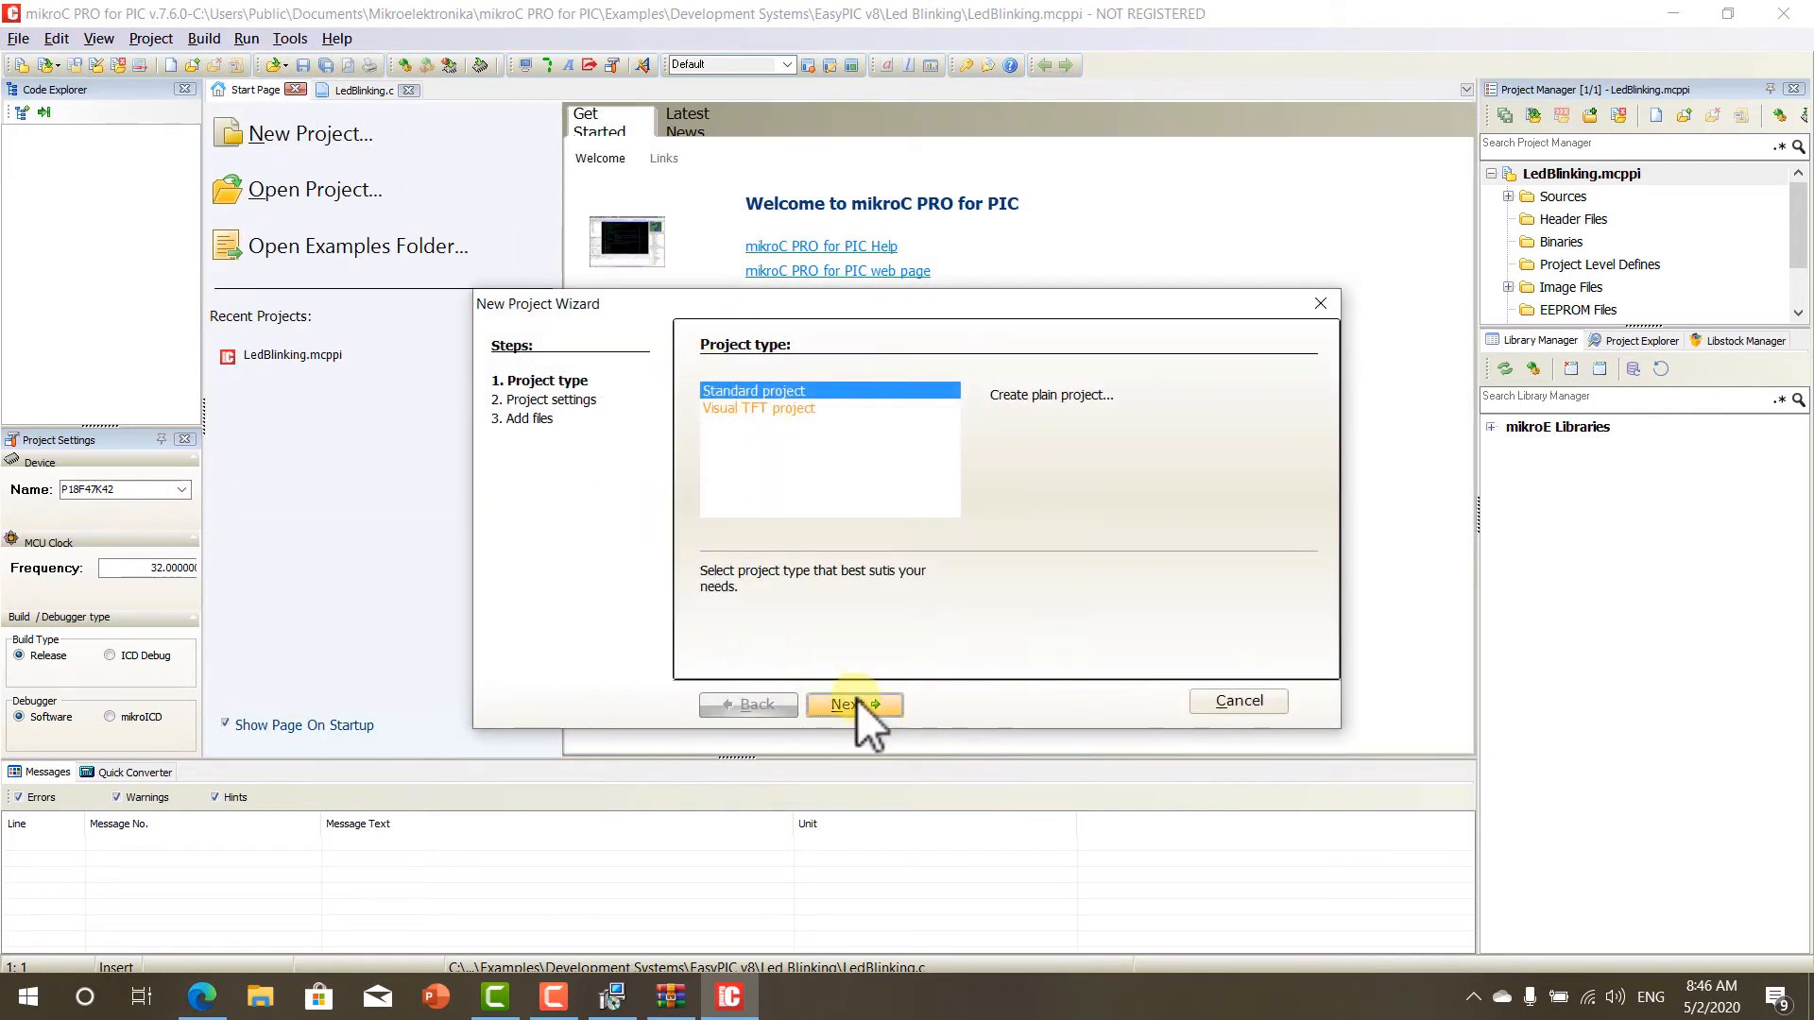
pyautogui.click(854, 705)
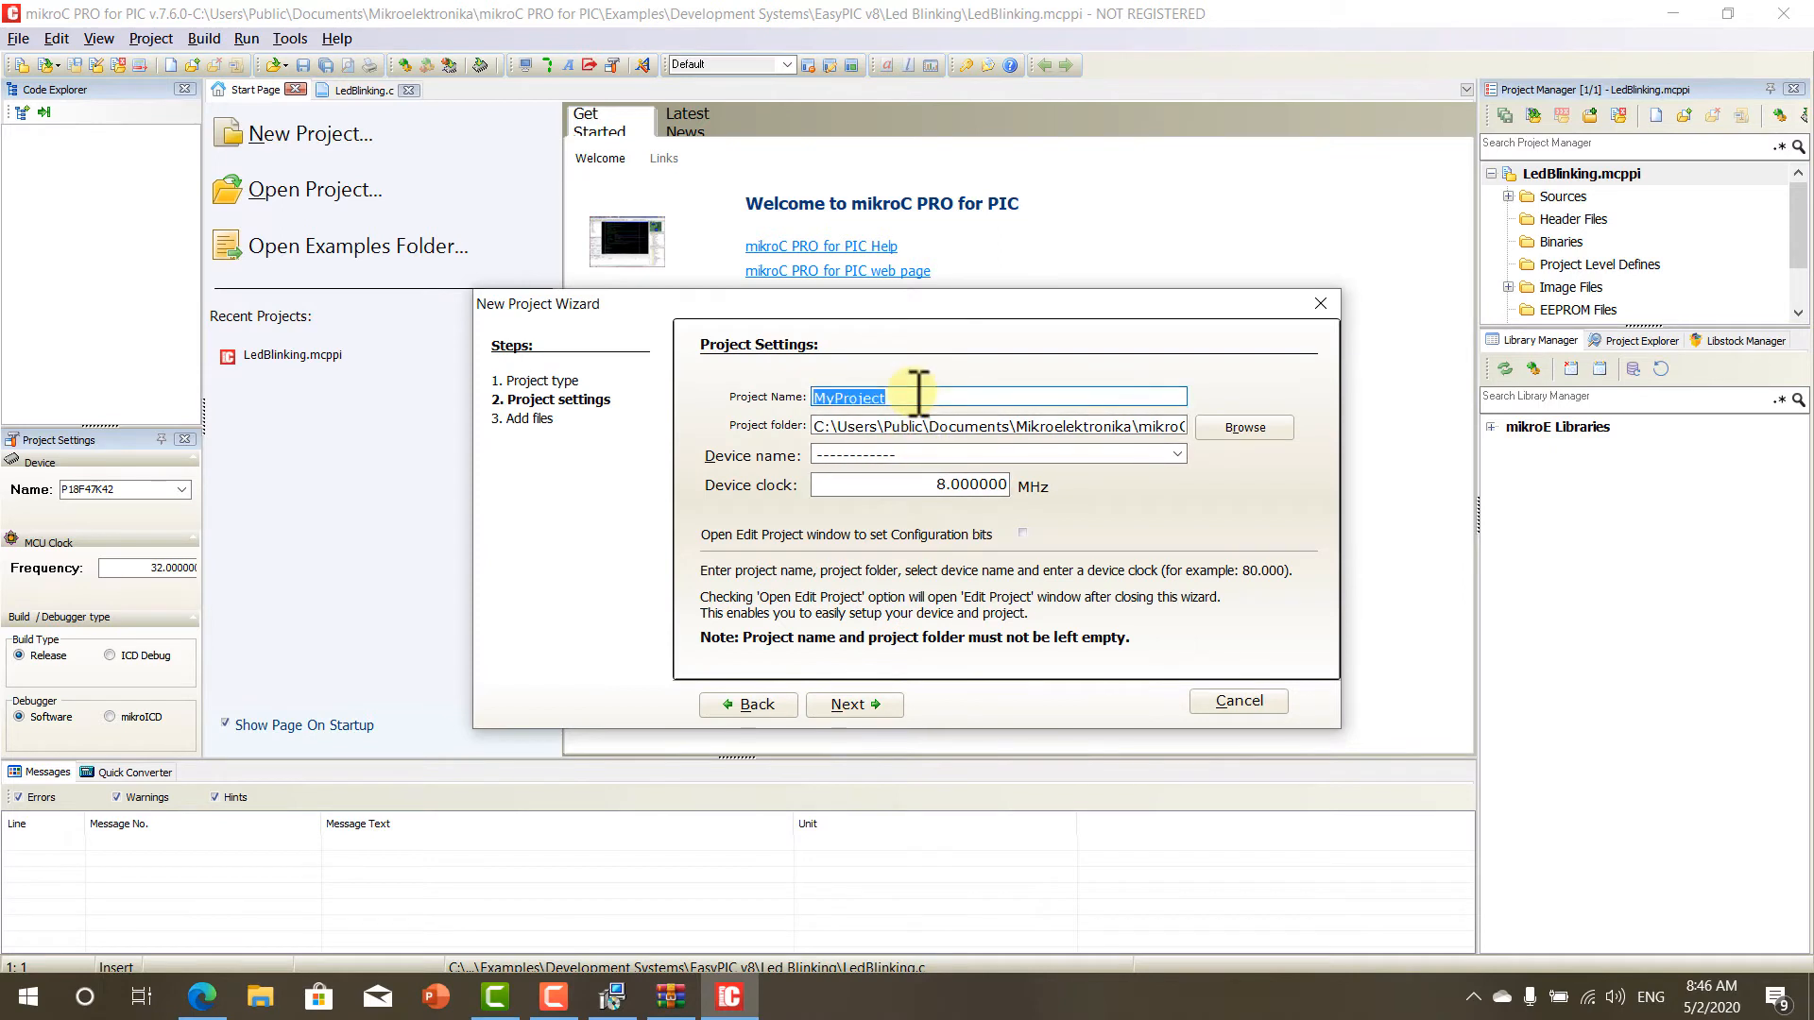
pyautogui.write('TestDe')
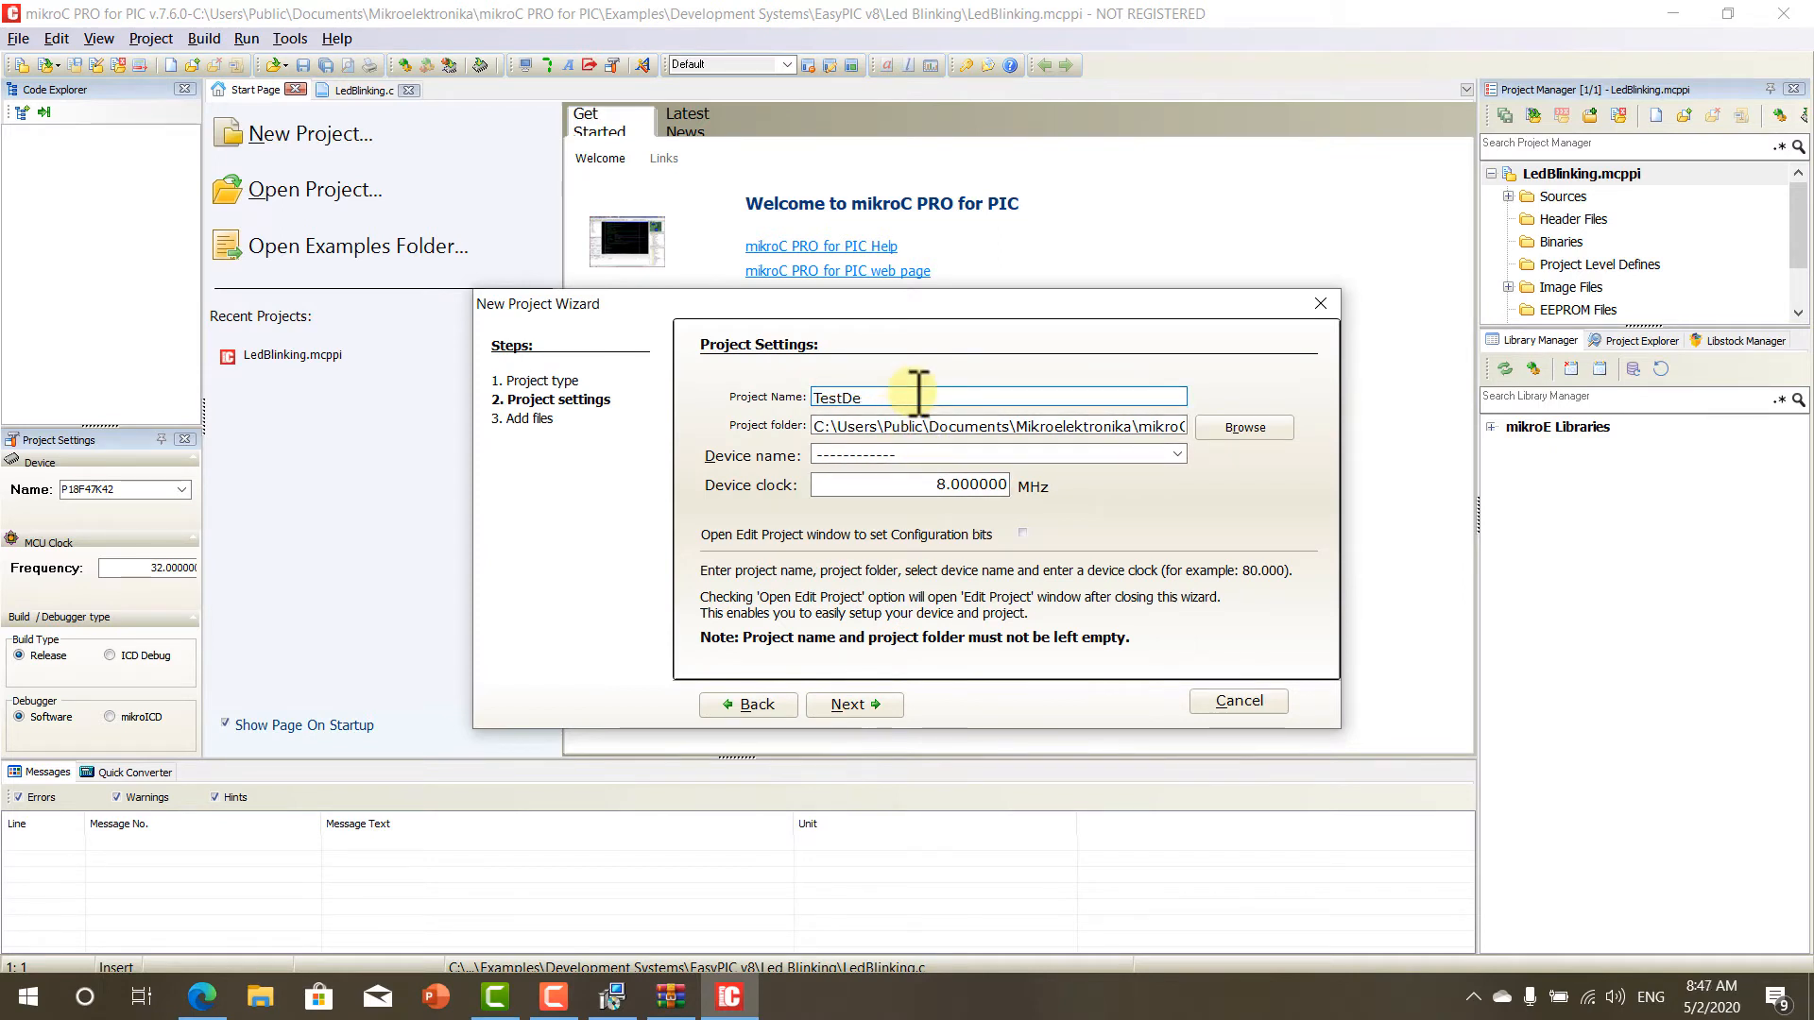
pyautogui.write('mo')
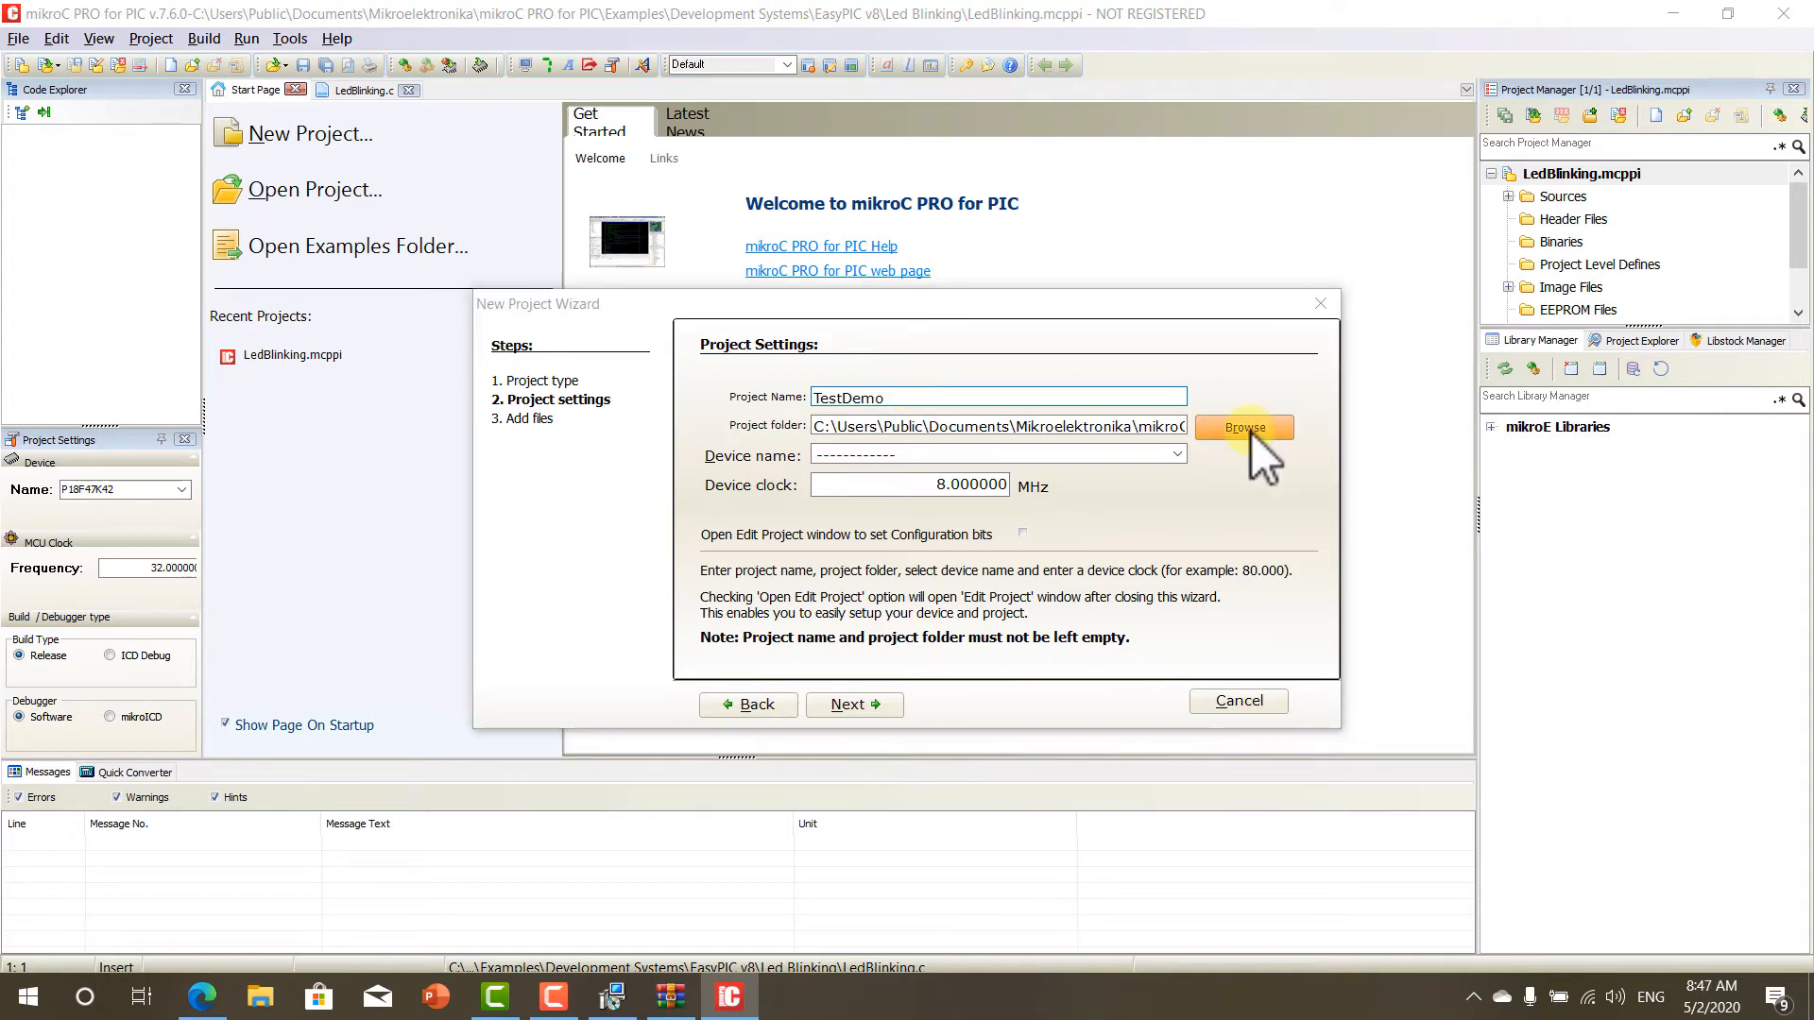
pyautogui.click(1244, 428)
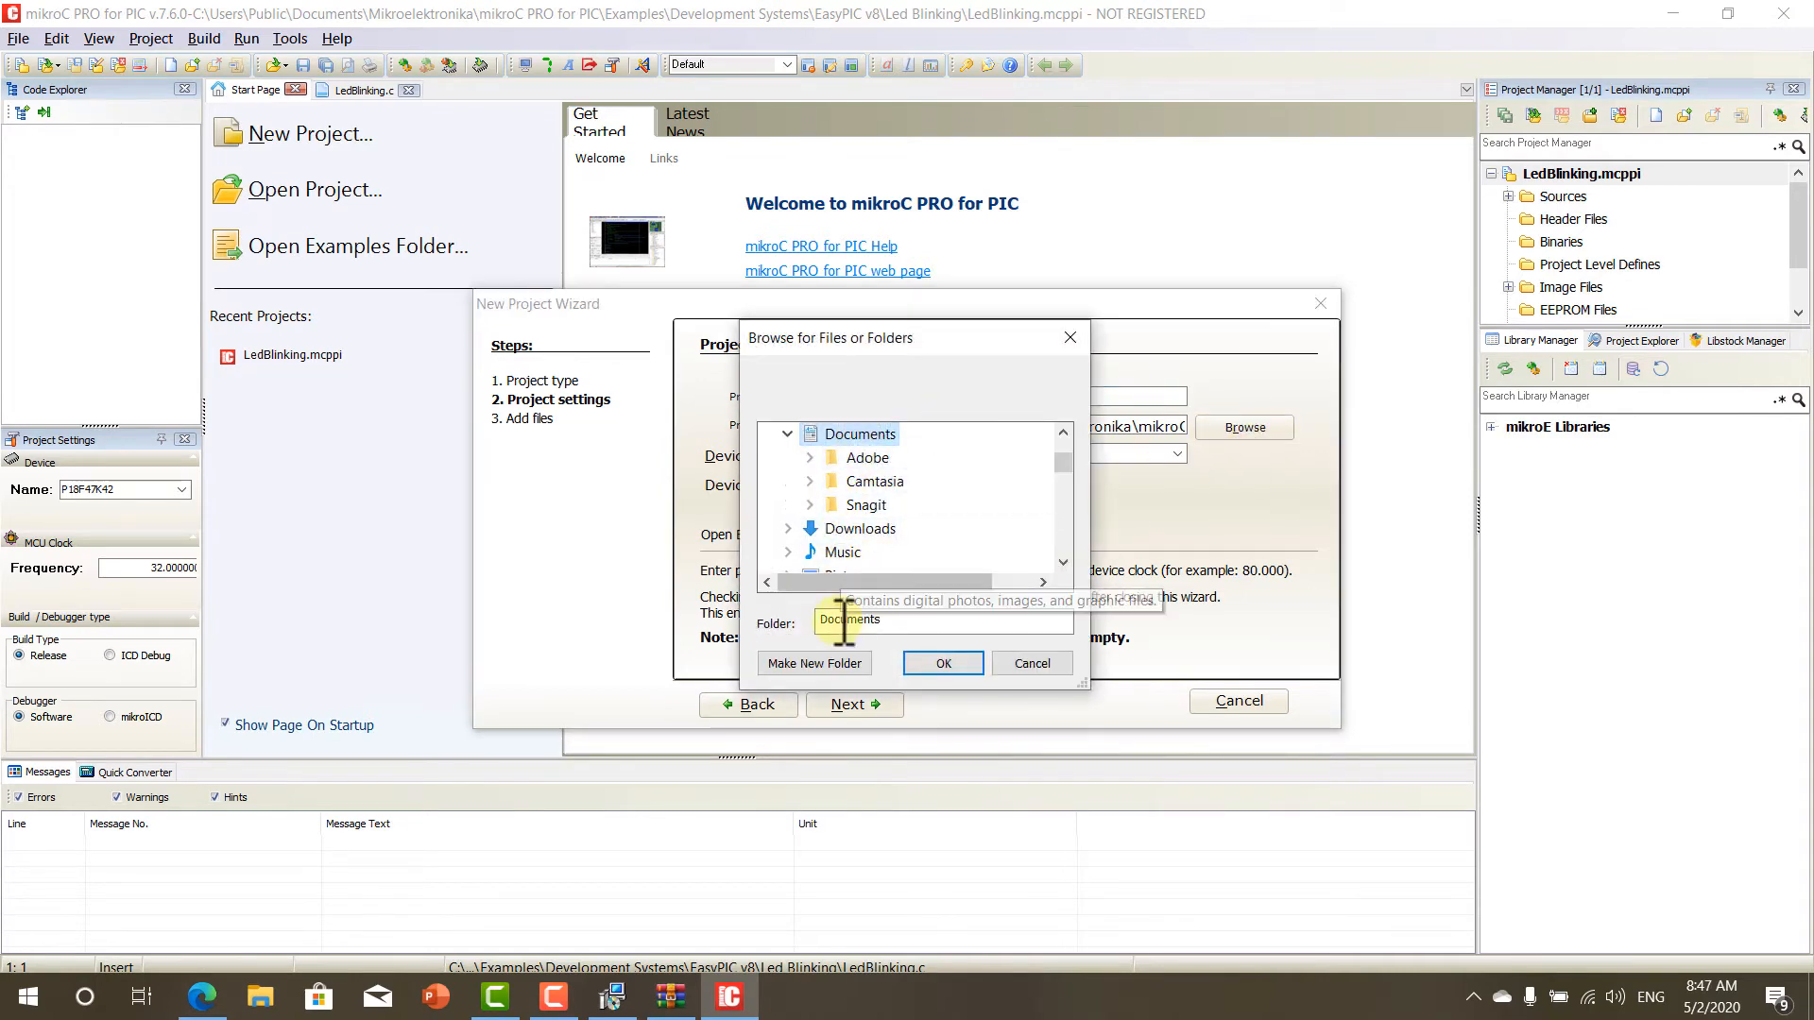
pyautogui.click(814, 663)
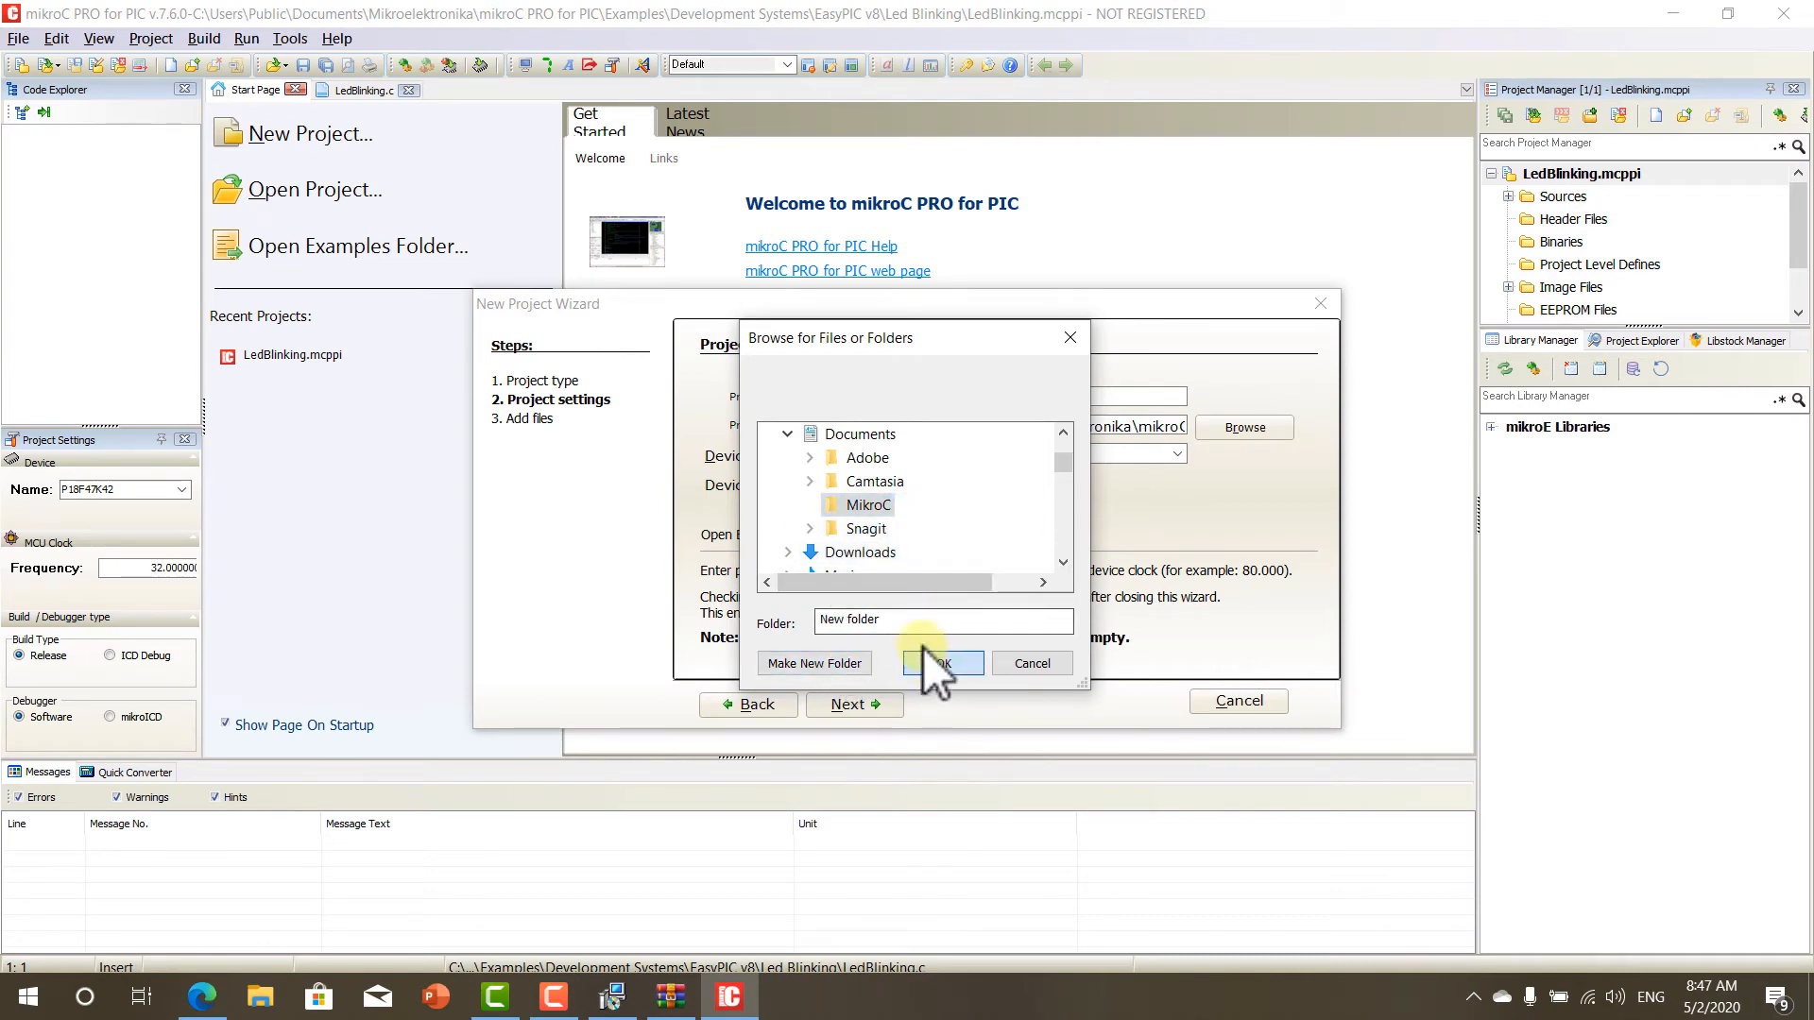
pyautogui.click(940, 663)
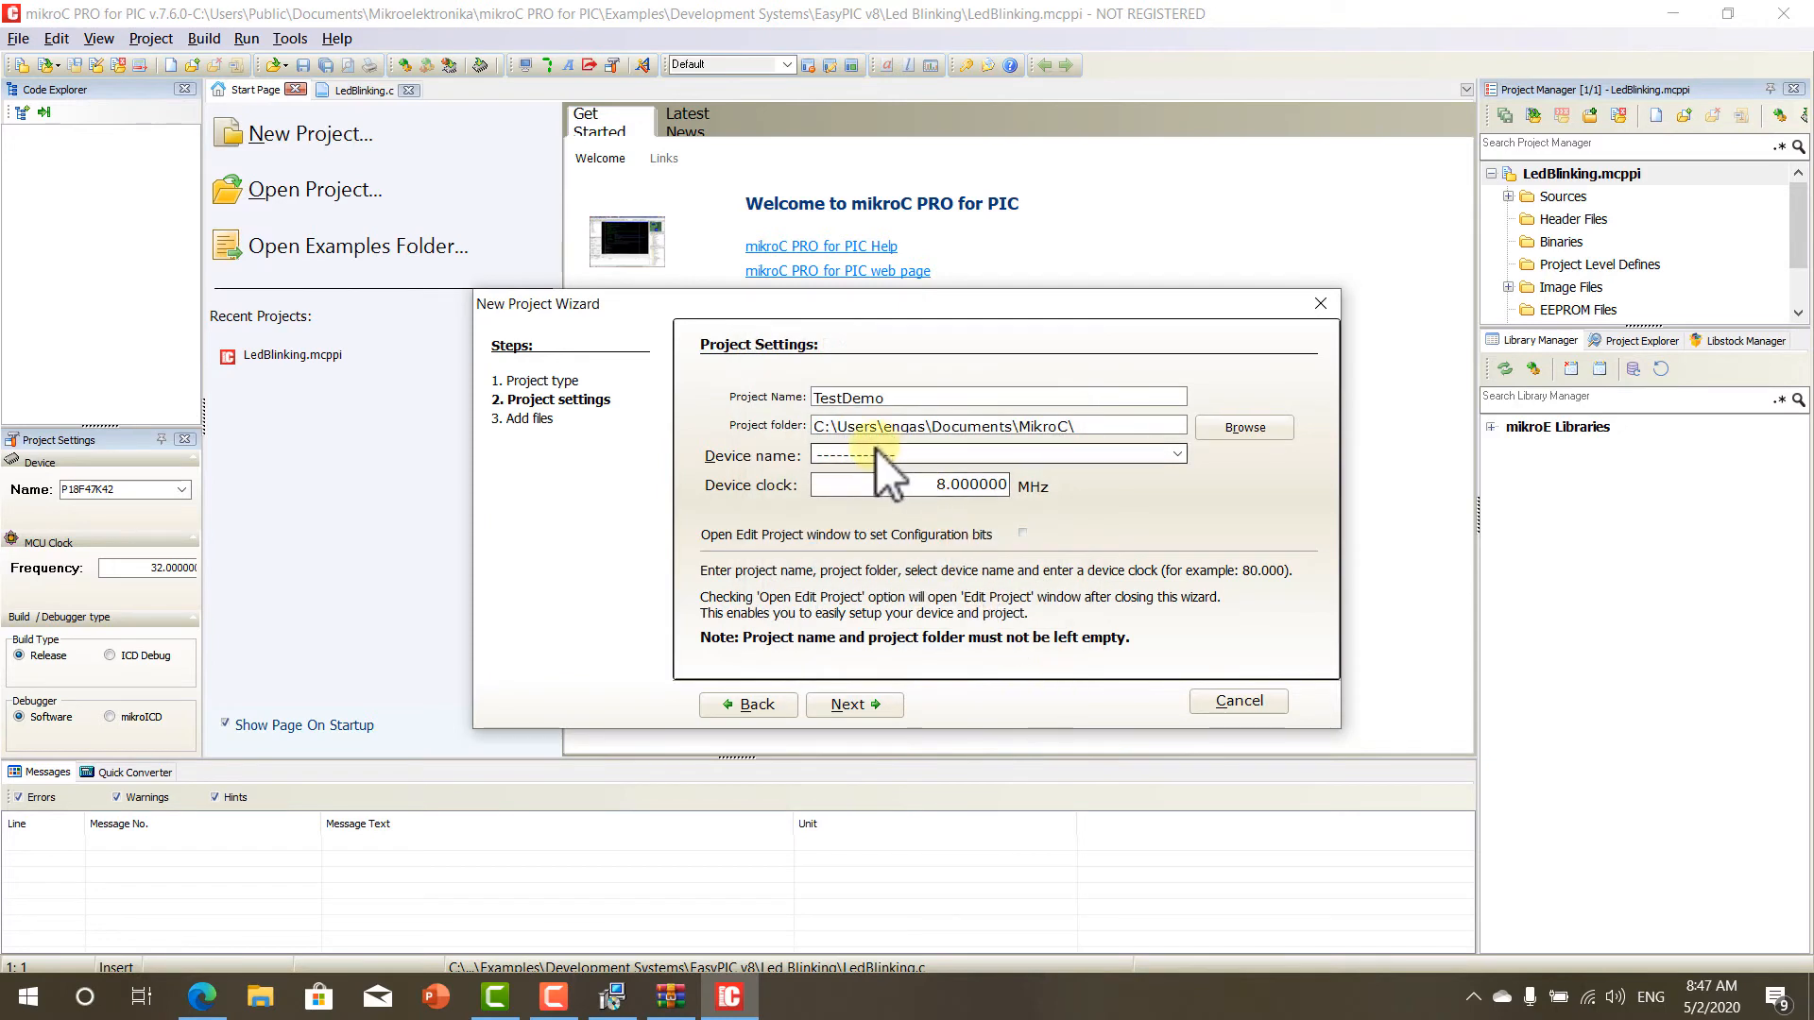
# - Choose the P16F877A device at 20 MHz and finish creating the project with an empty main()
pyautogui.click(1171, 454)
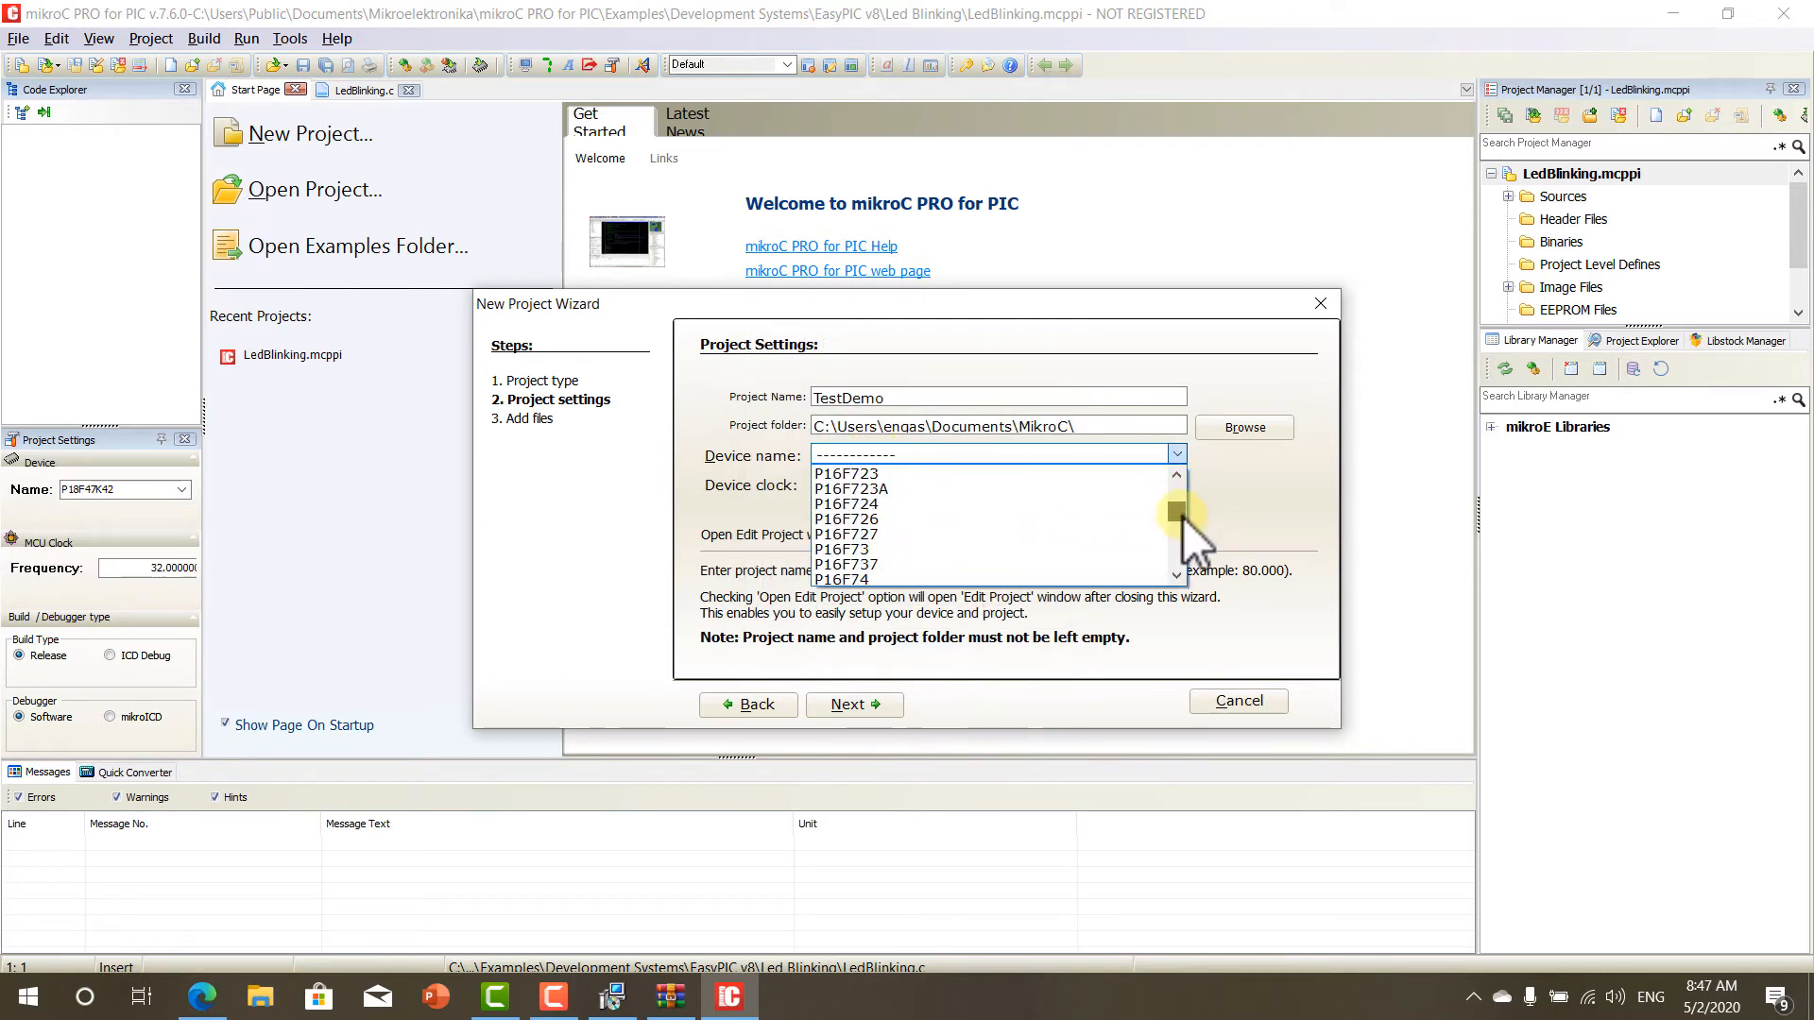
pyautogui.scroll(-3)
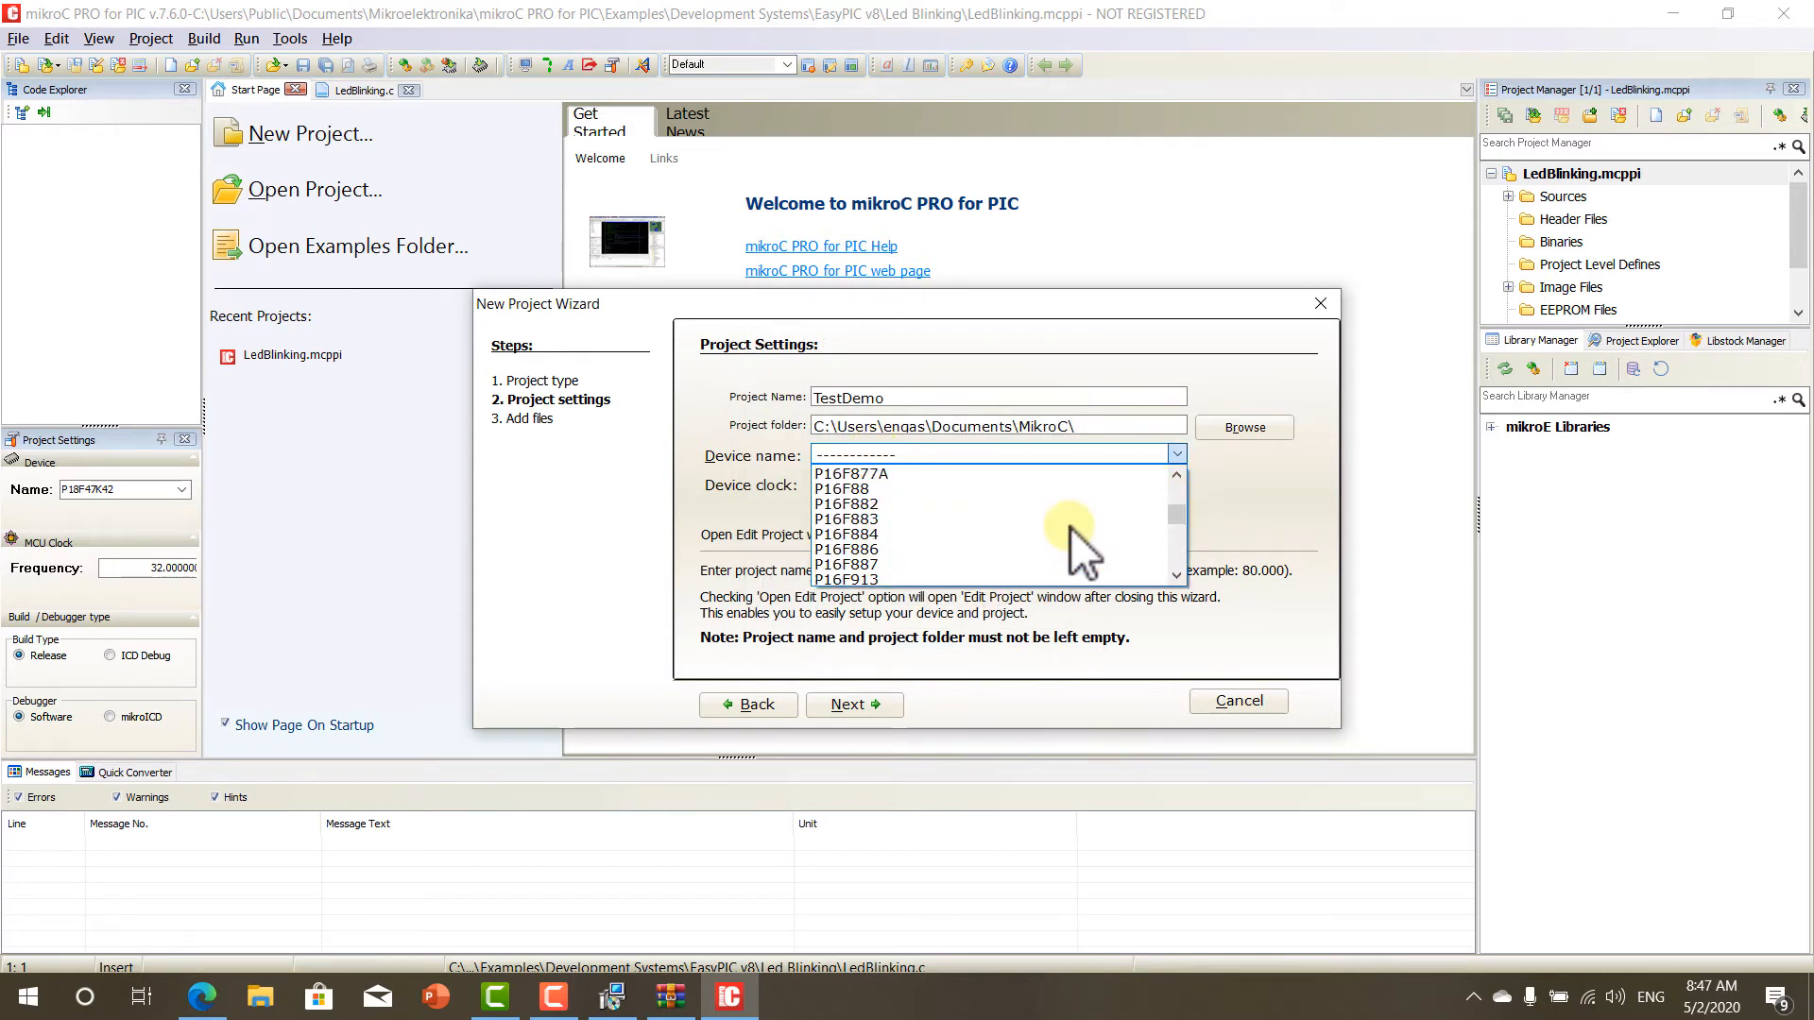
pyautogui.click(851, 473)
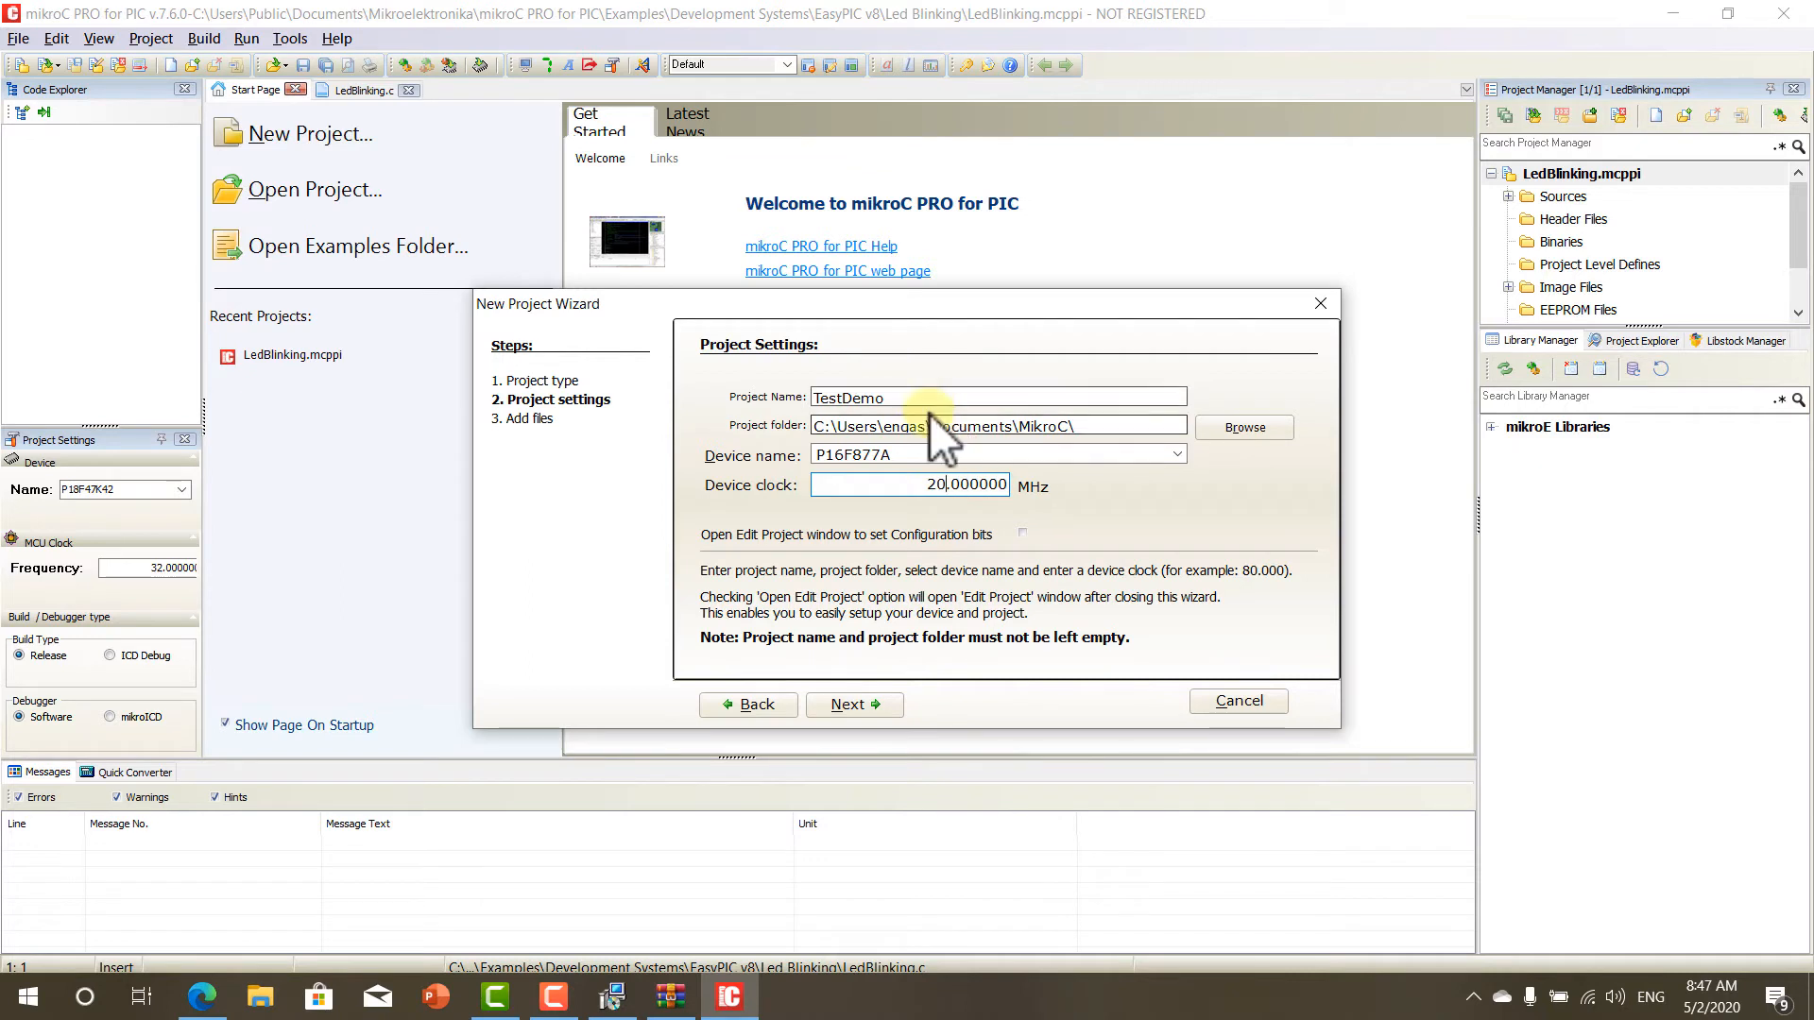
pyautogui.click(854, 705)
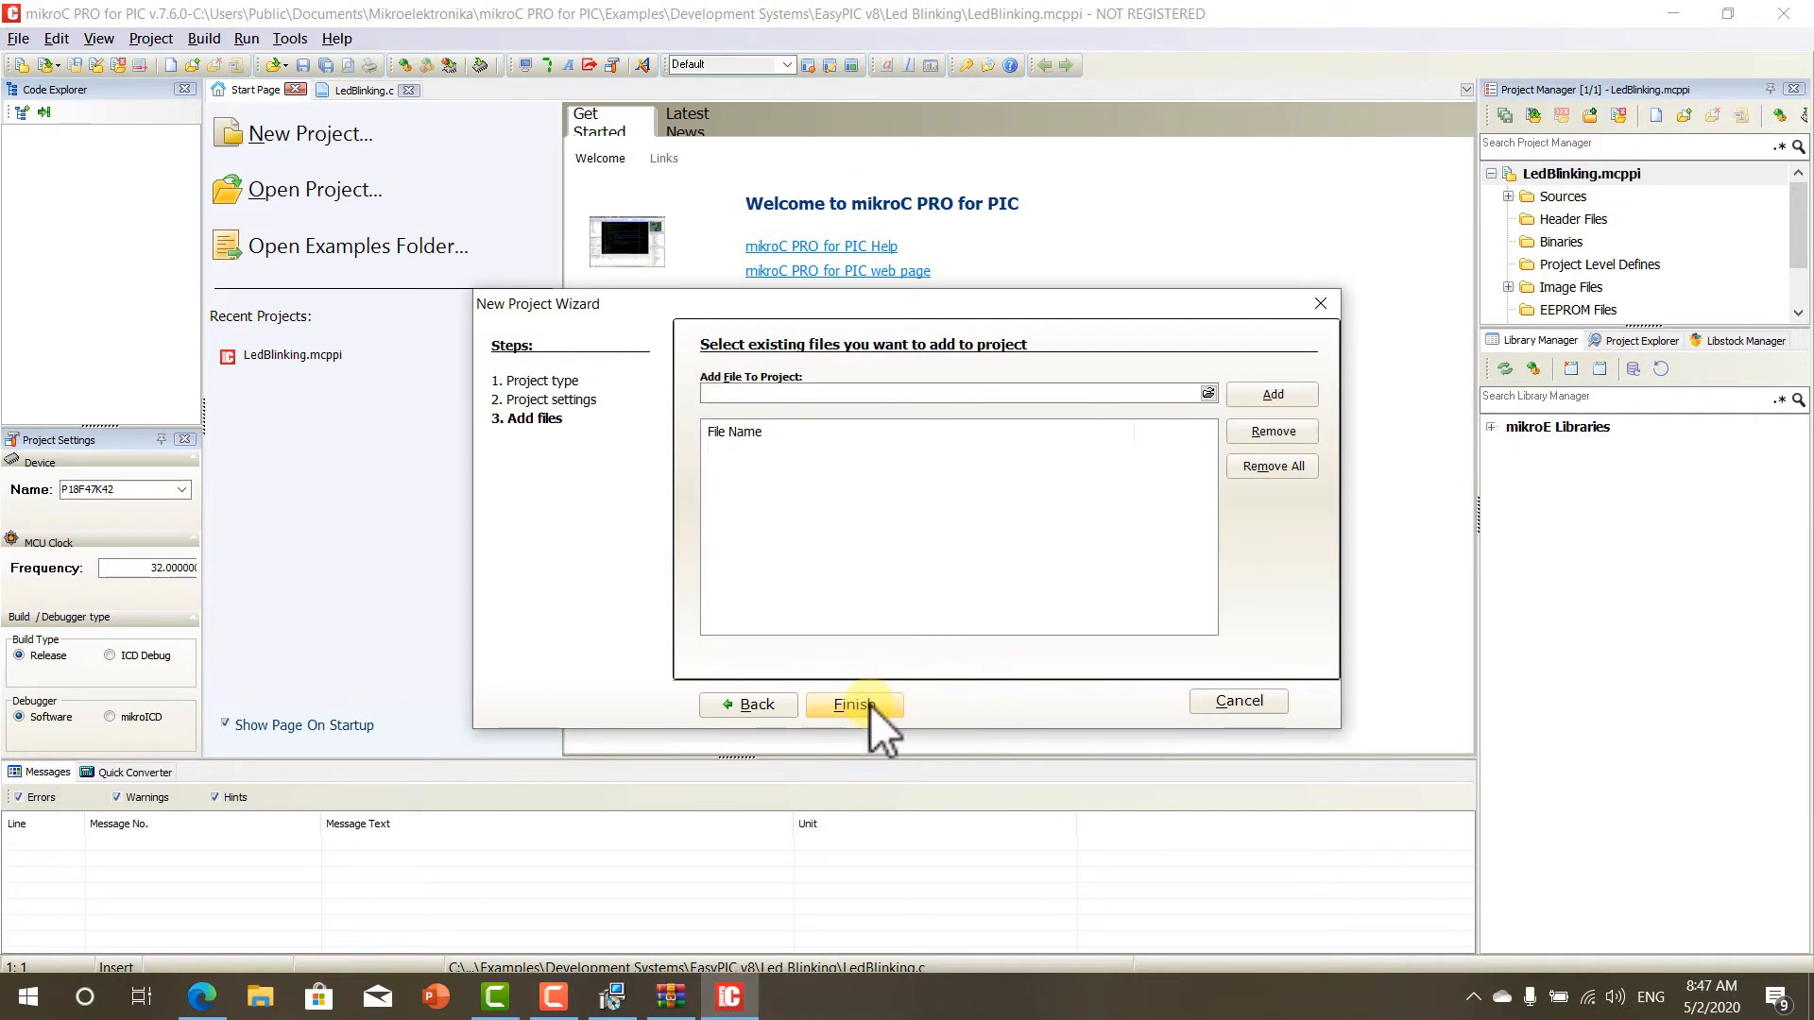
pyautogui.click(854, 705)
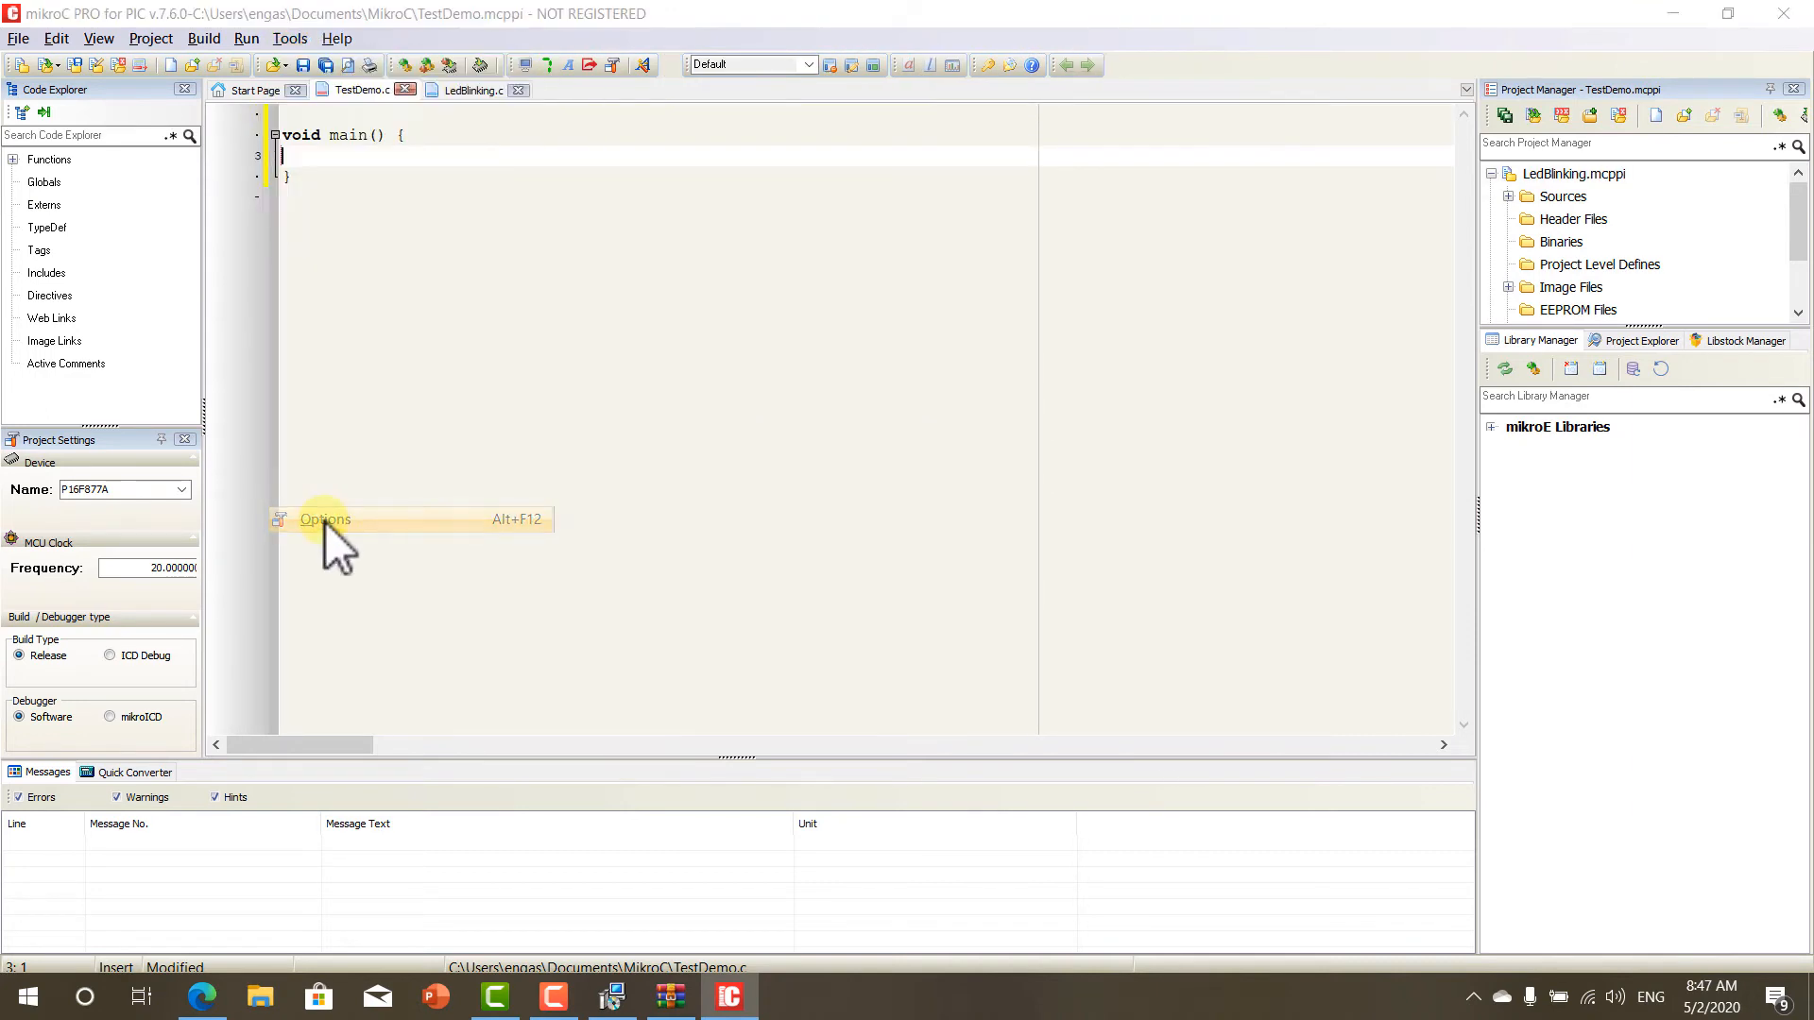
# - Set the editor font to Courier New size 20 through the editor options and accept
pyautogui.click(325, 518)
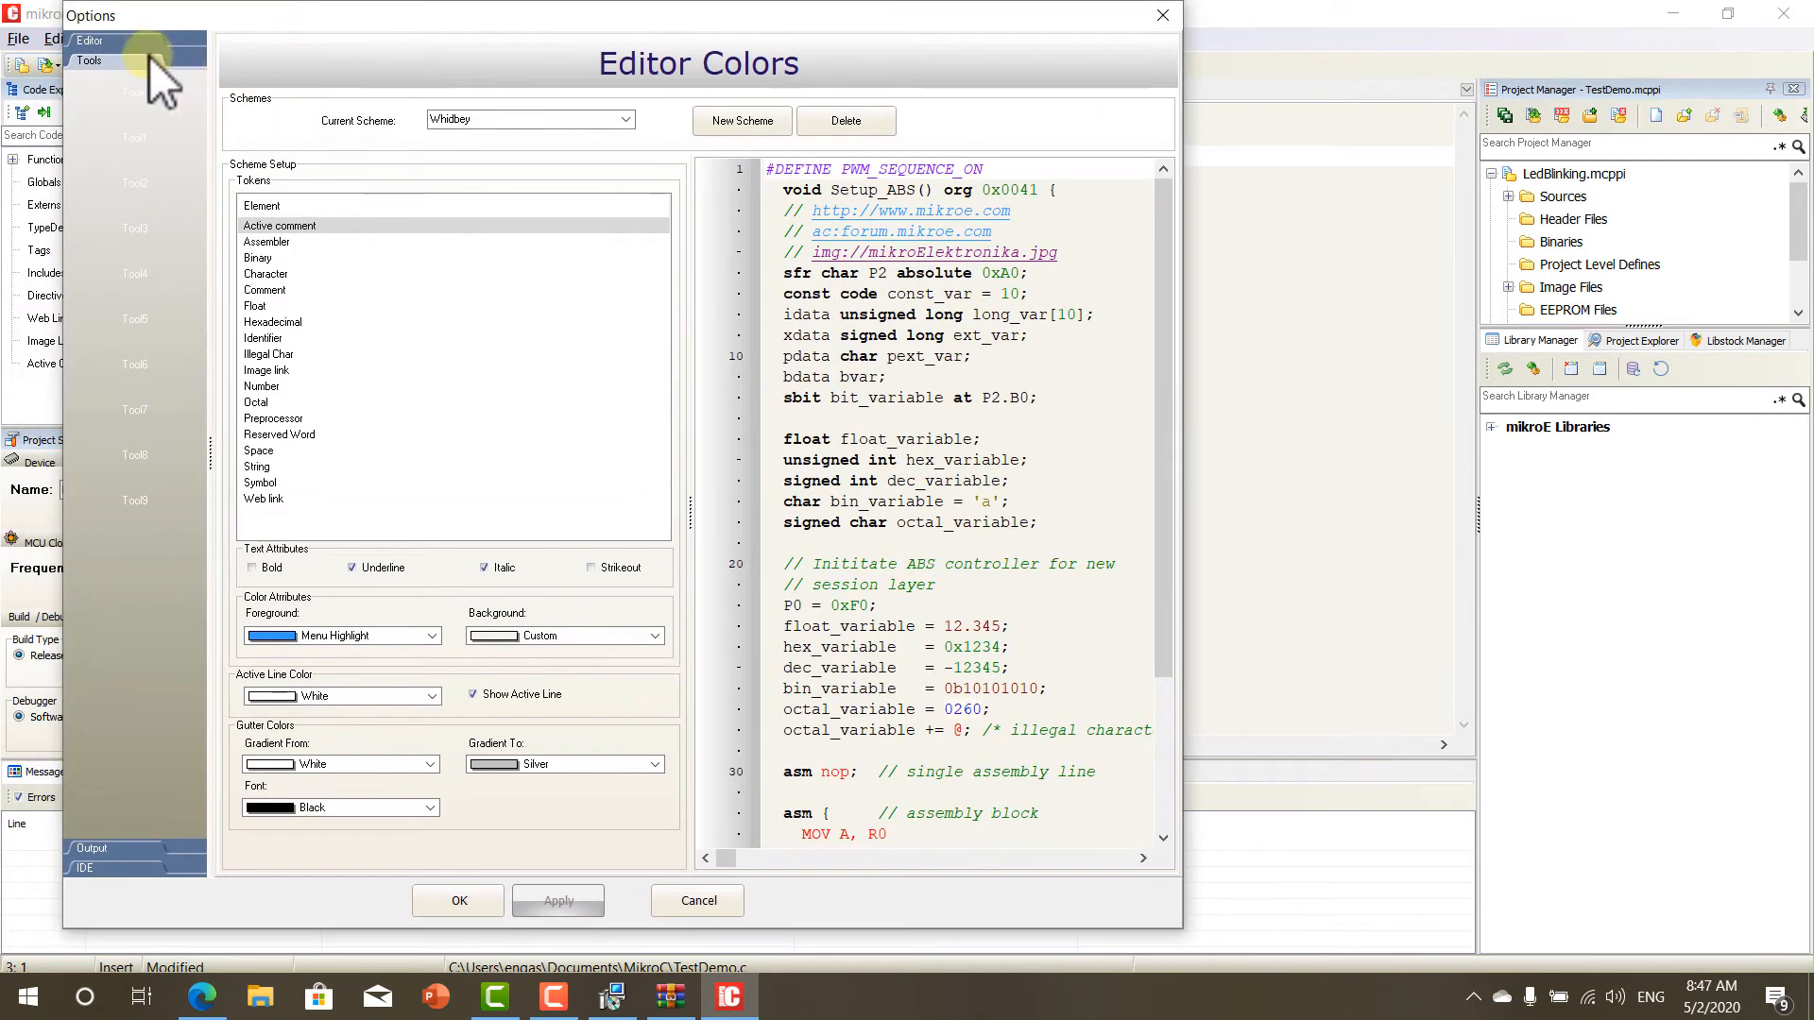
pyautogui.moveTo(254, 60)
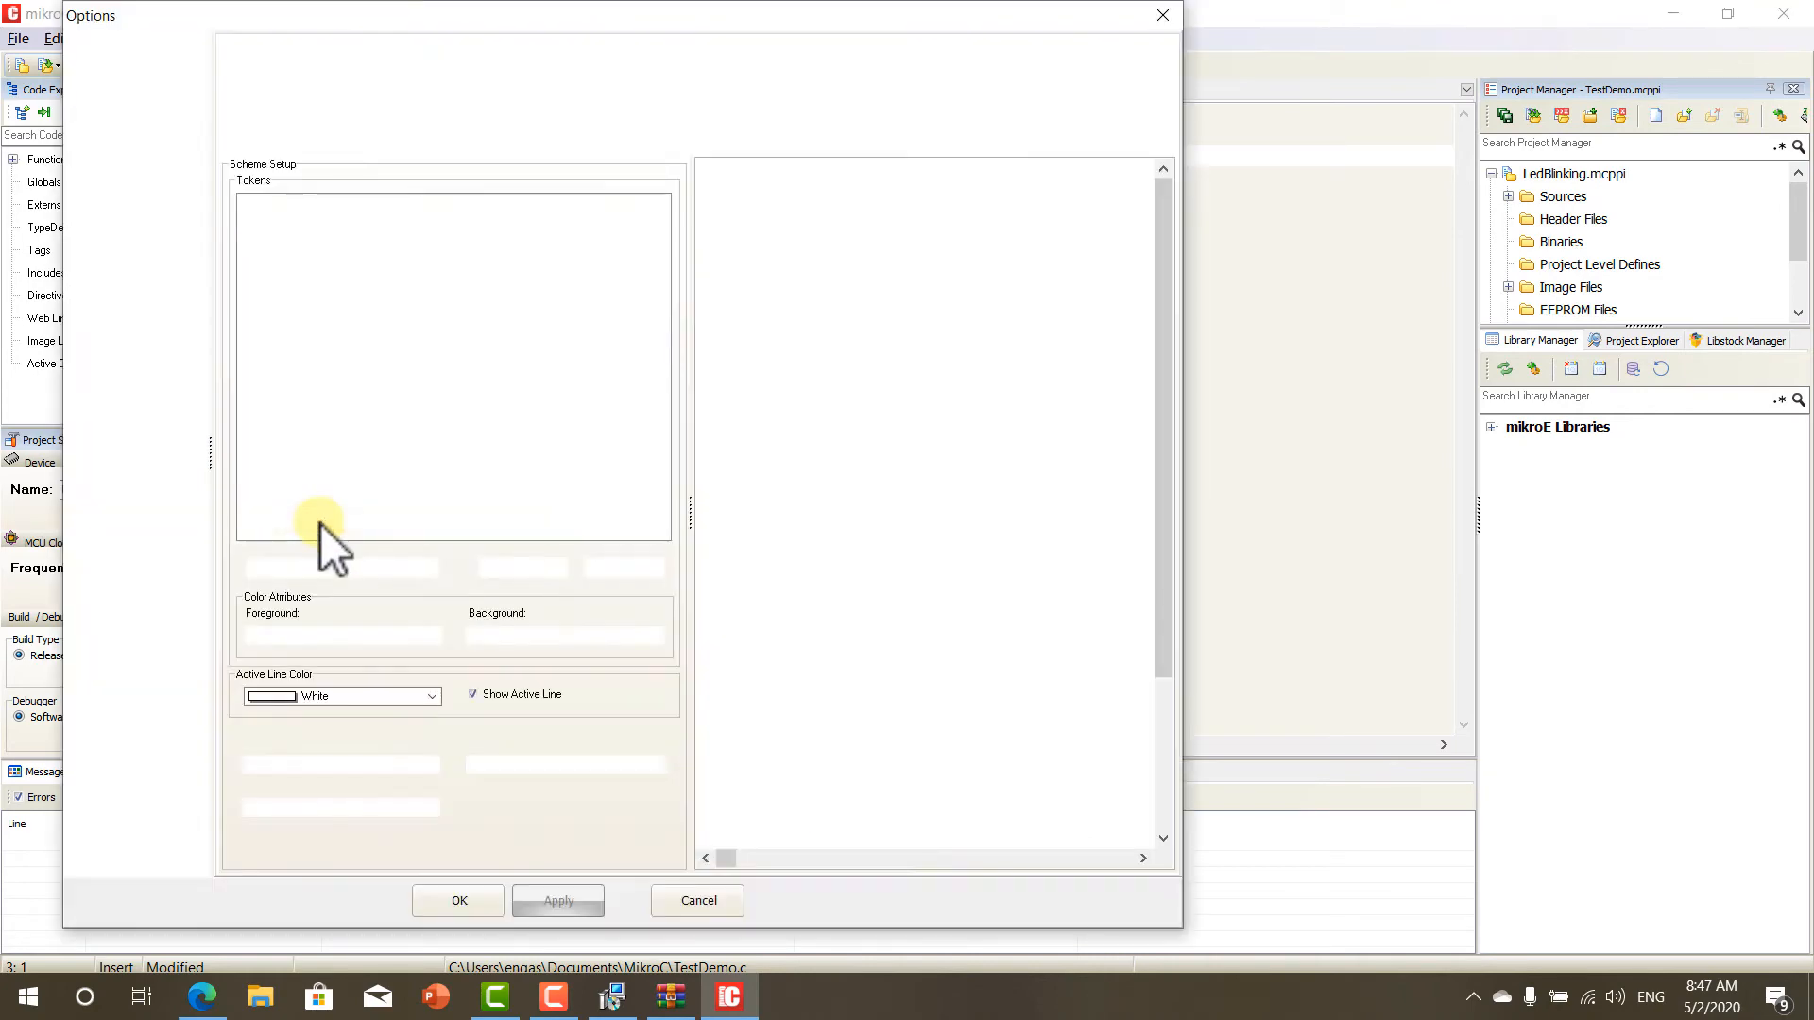
pyautogui.click(114, 89)
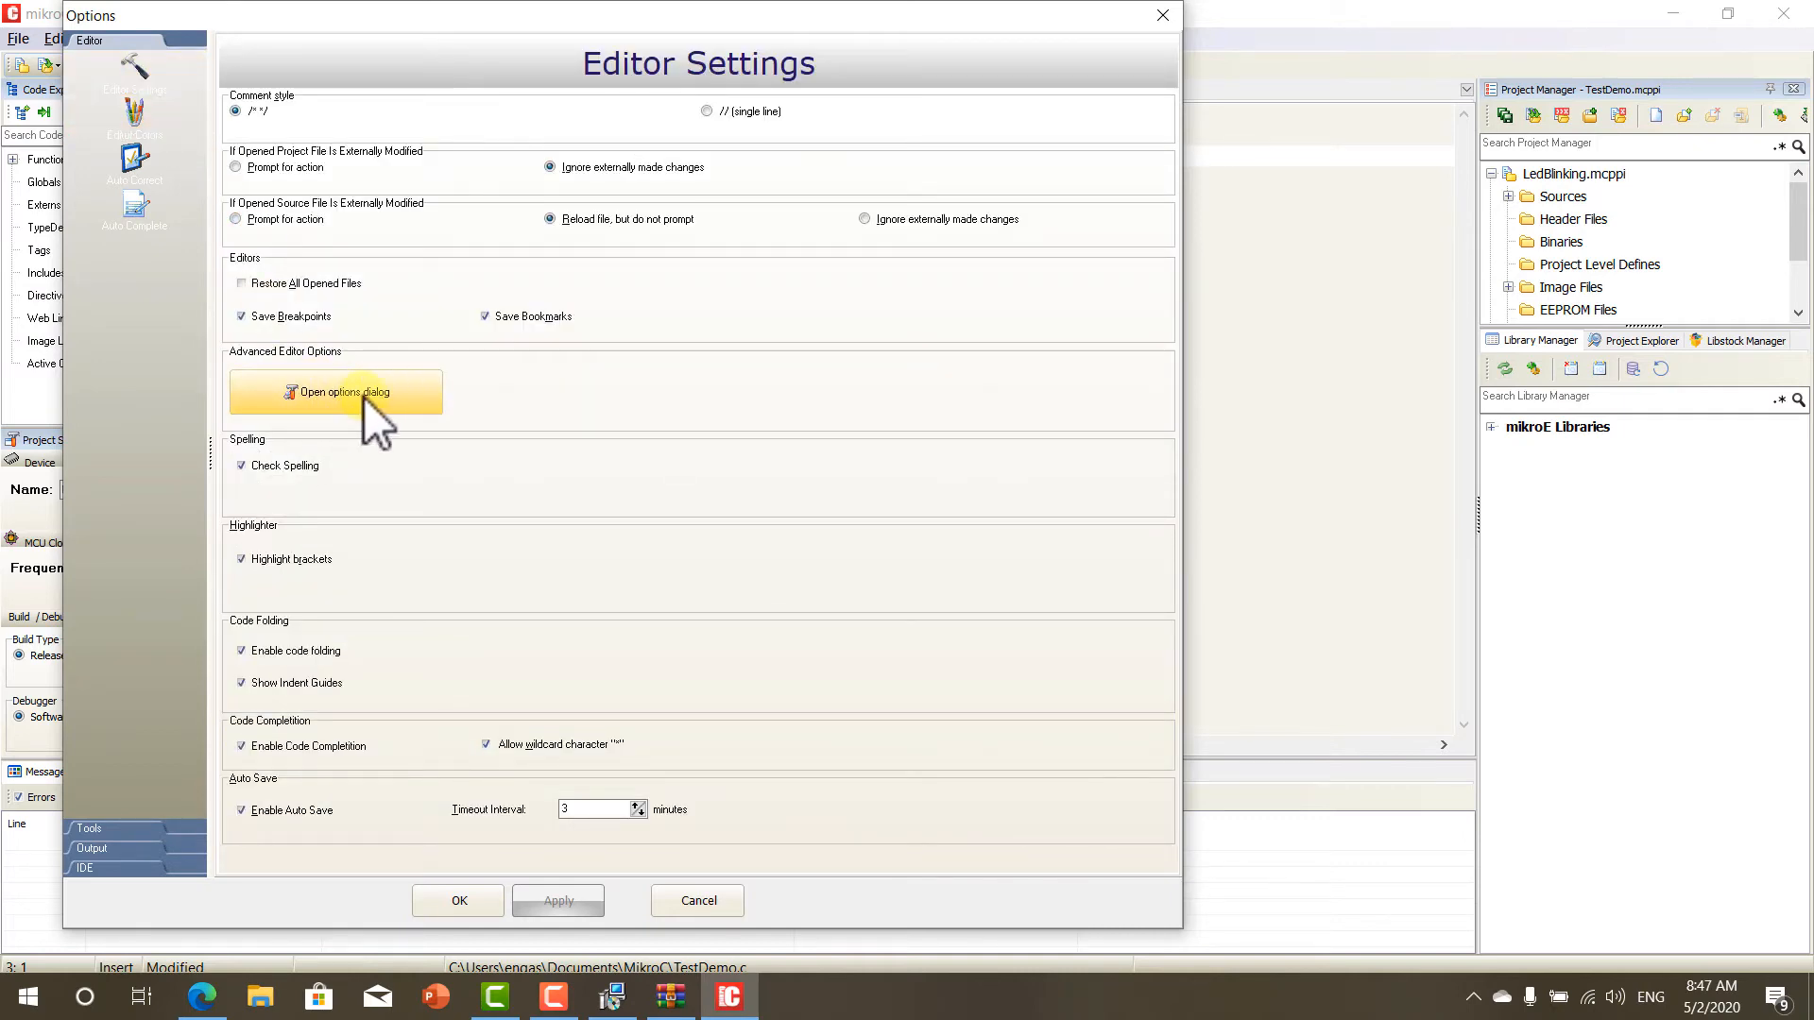
pyautogui.click(335, 391)
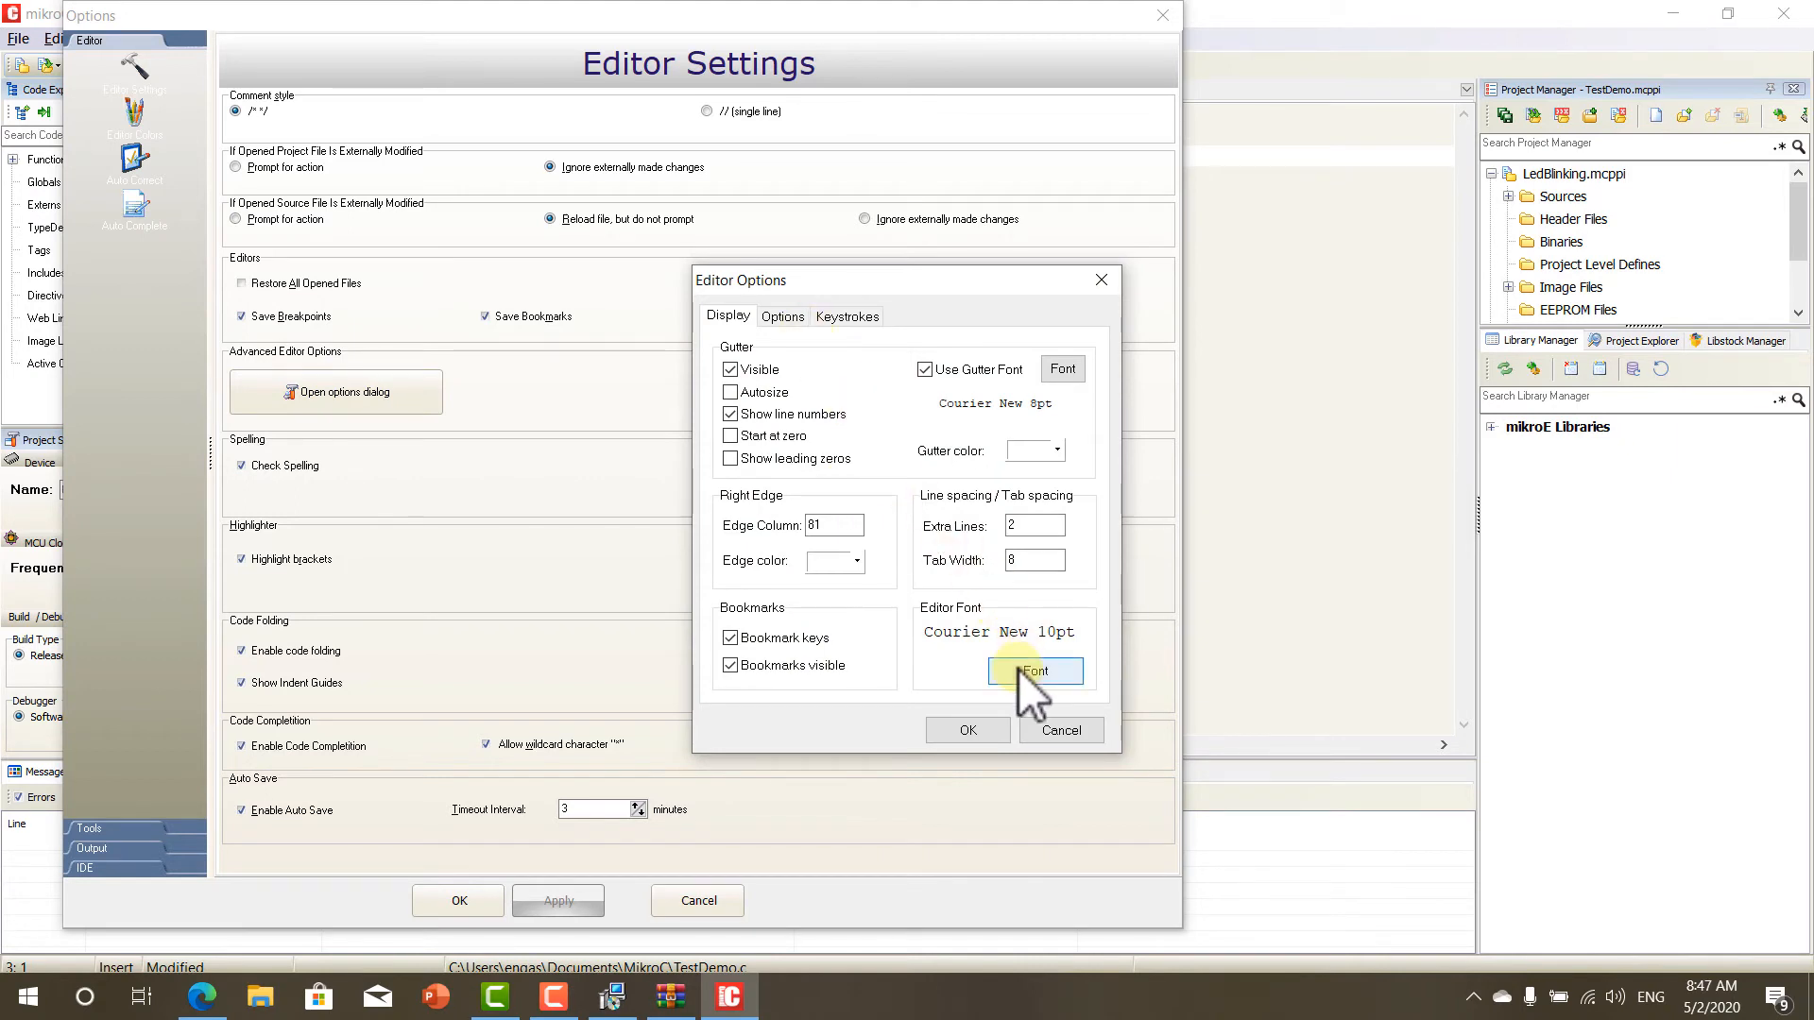
pyautogui.click(1033, 671)
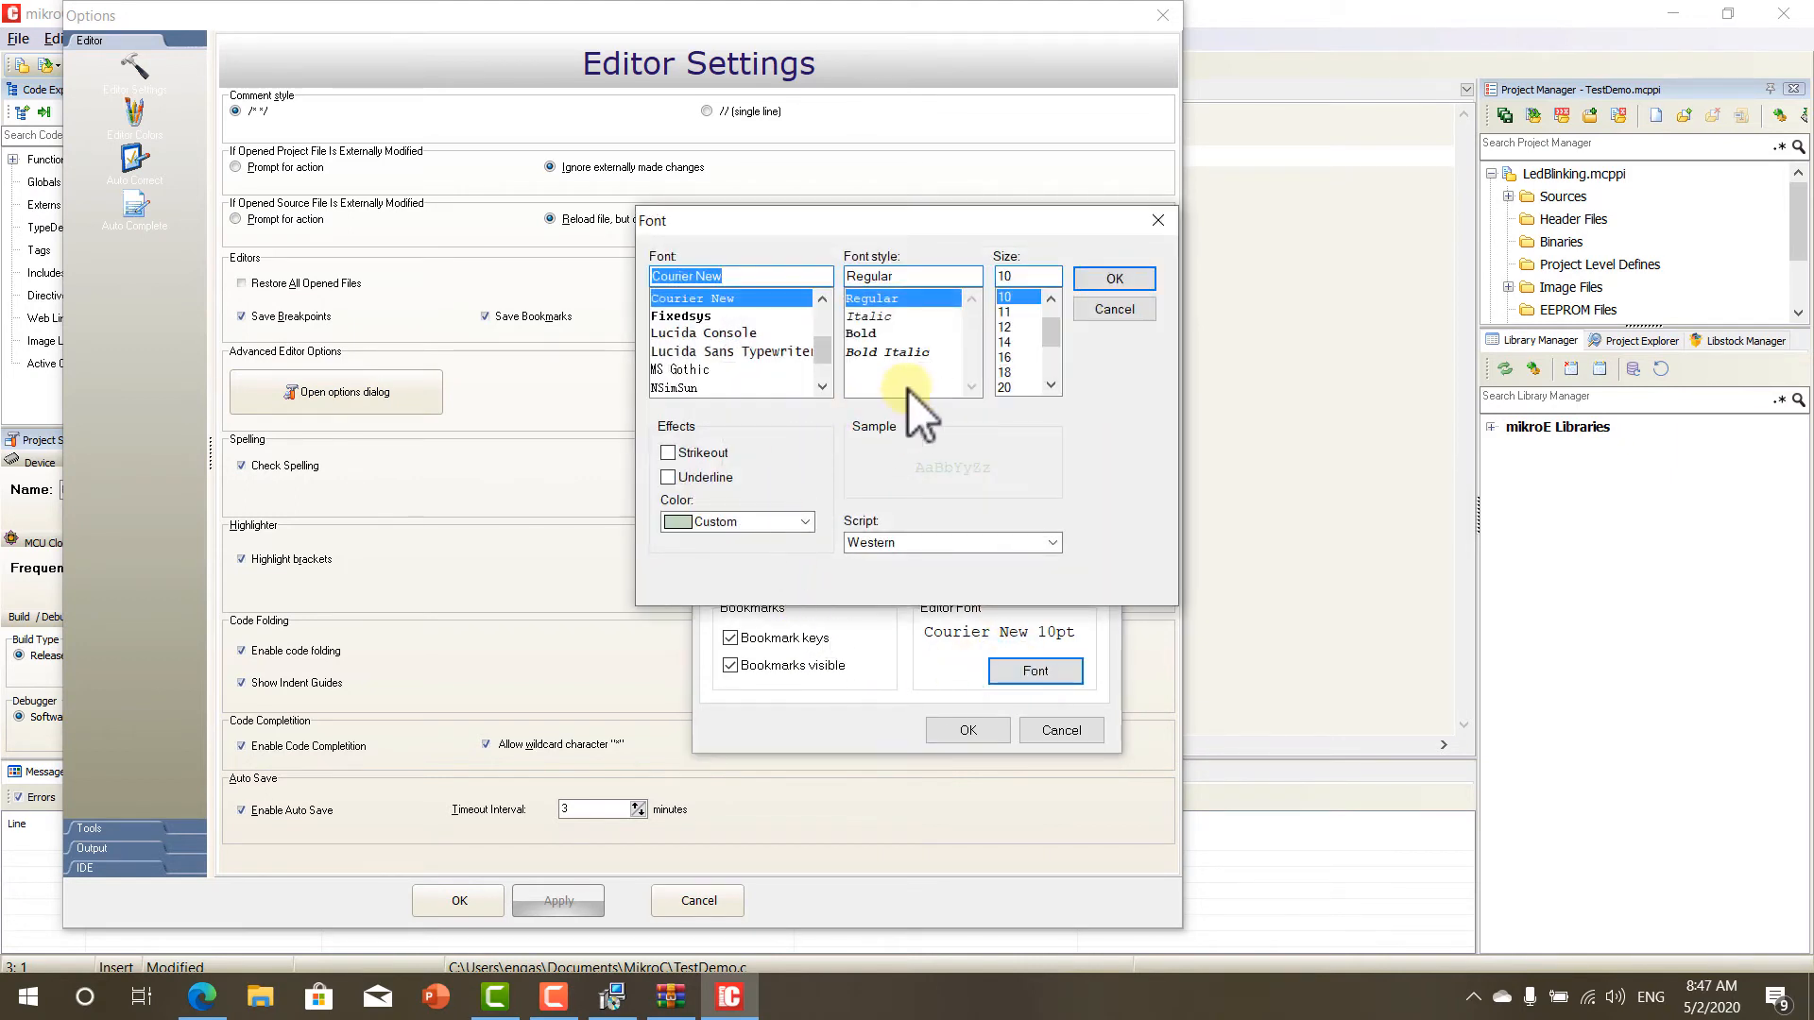
pyautogui.click(1006, 386)
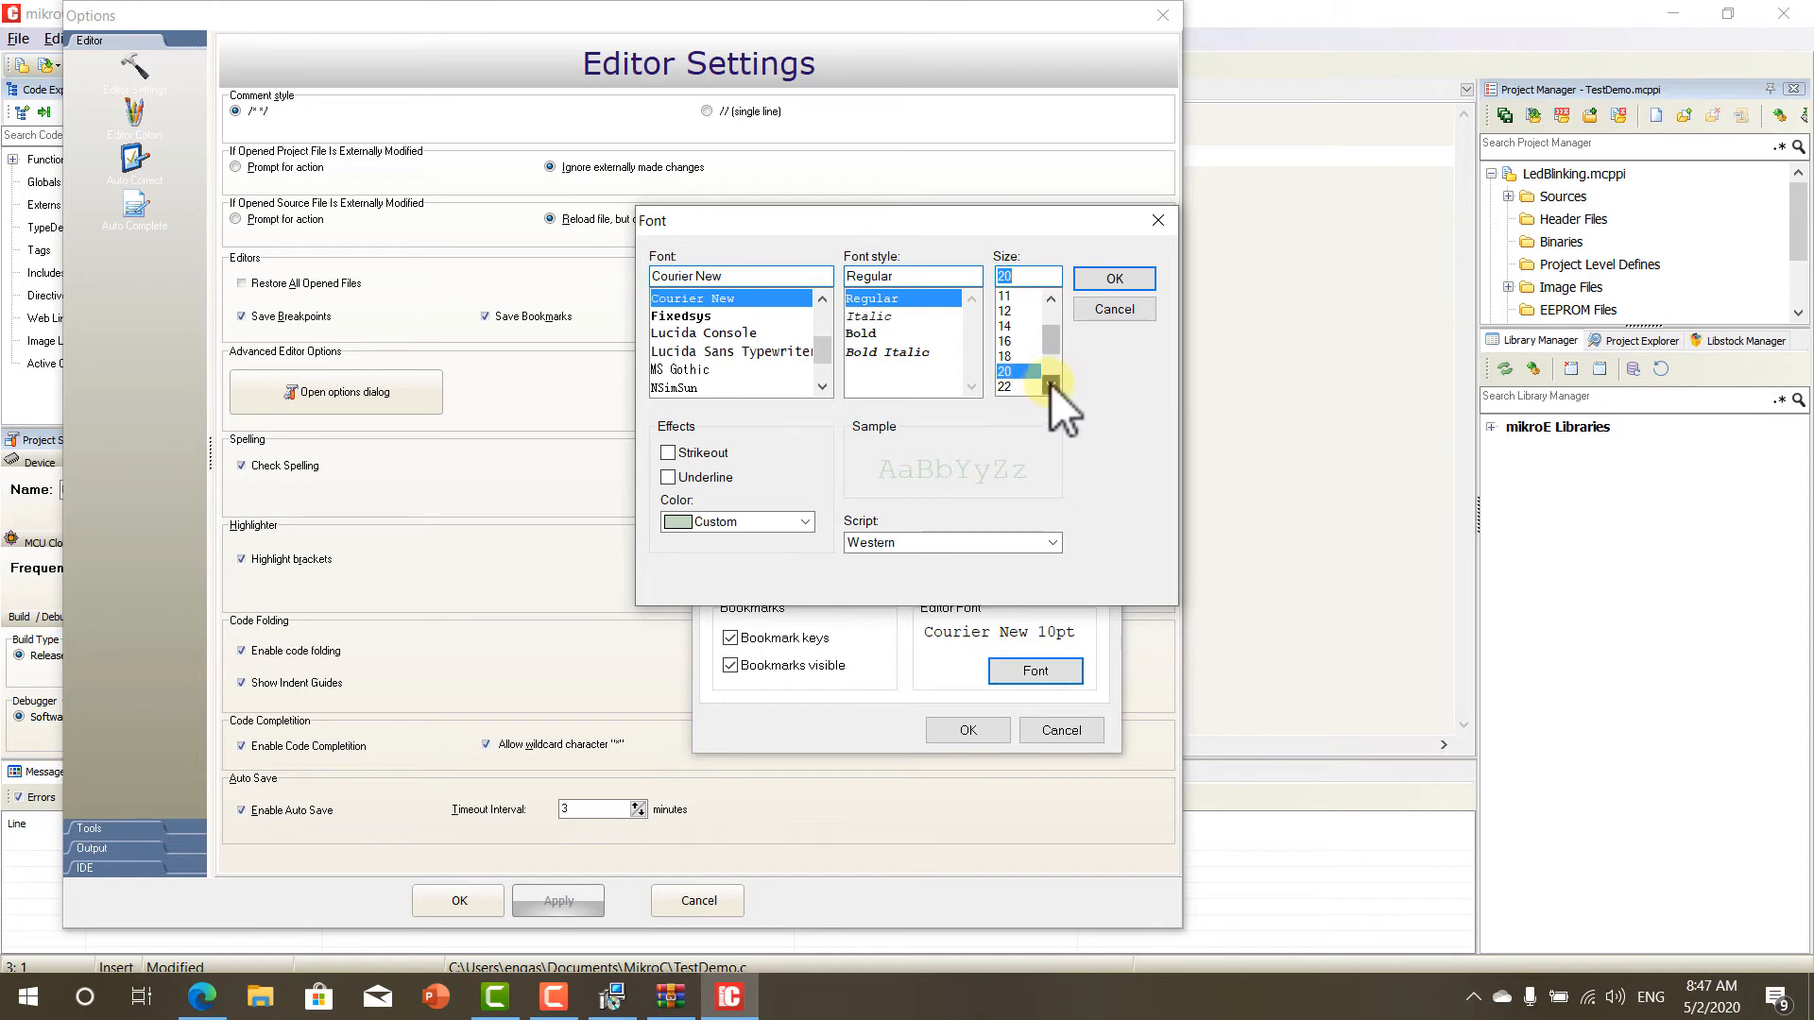
pyautogui.click(1112, 278)
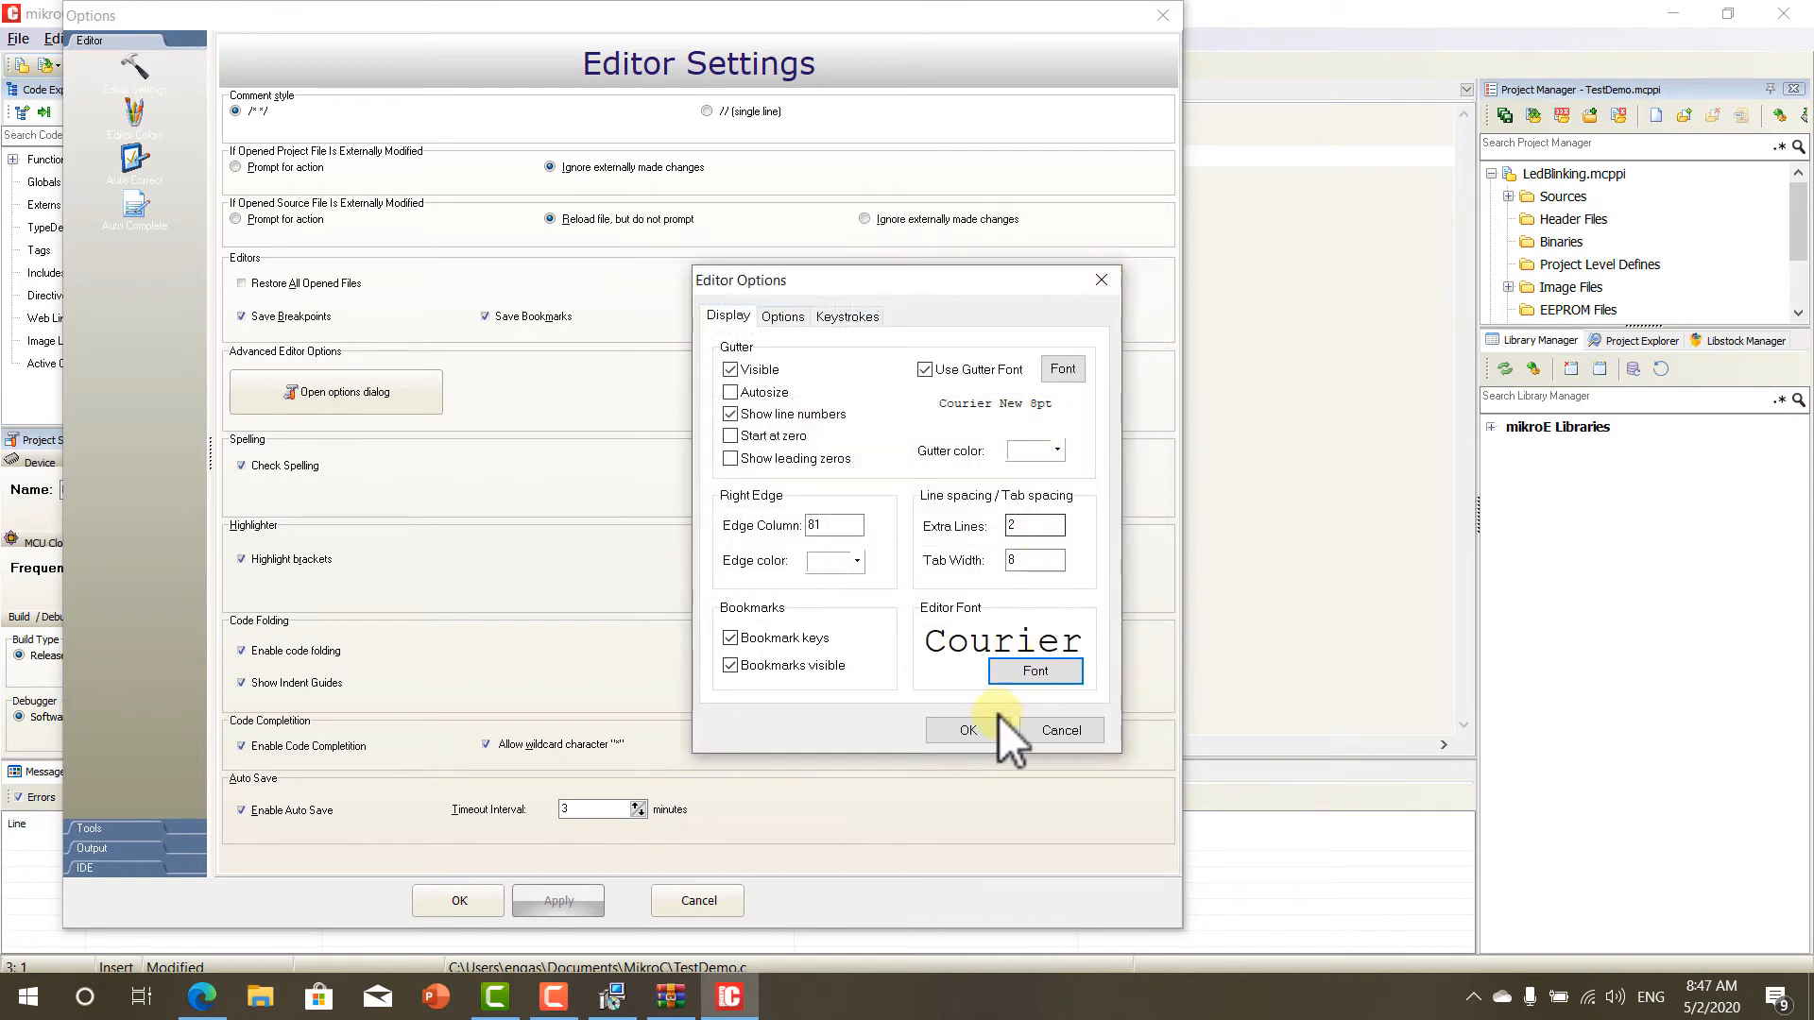
pyautogui.click(968, 731)
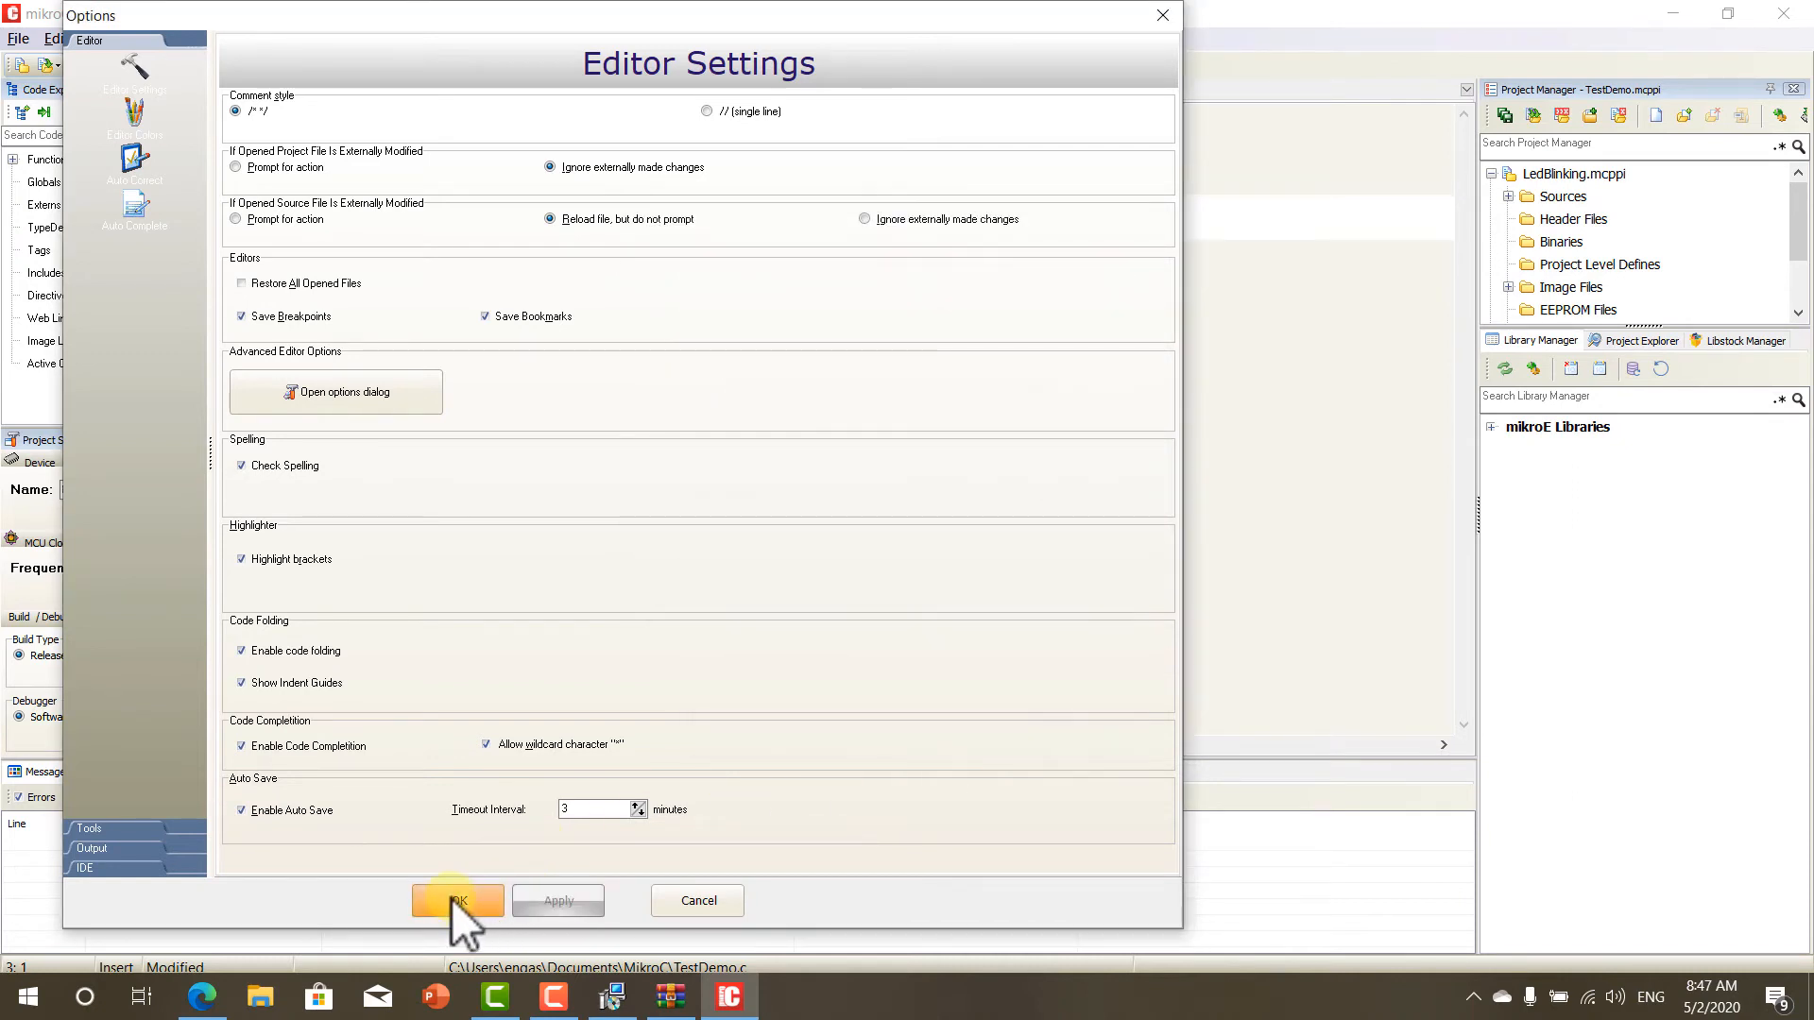
pyautogui.click(457, 900)
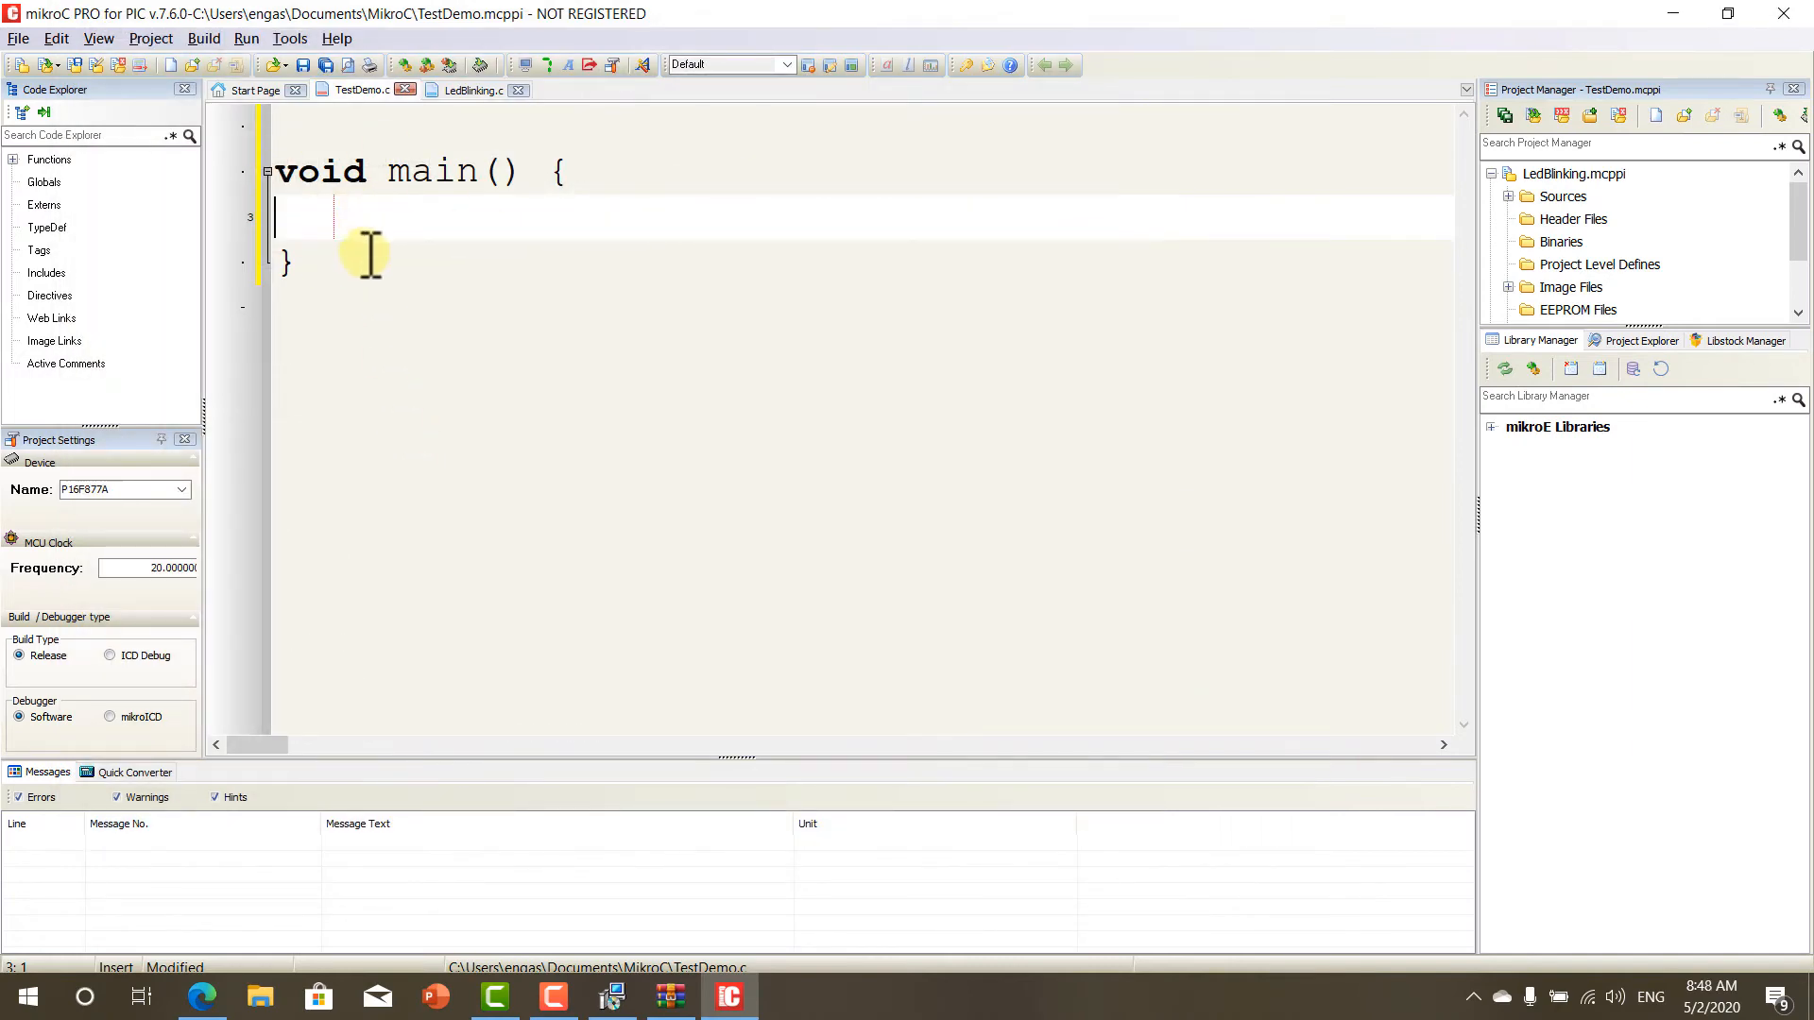
# - Make PORTB an output with trisb = 0x00 at the start of main
pyautogui.write('tris')
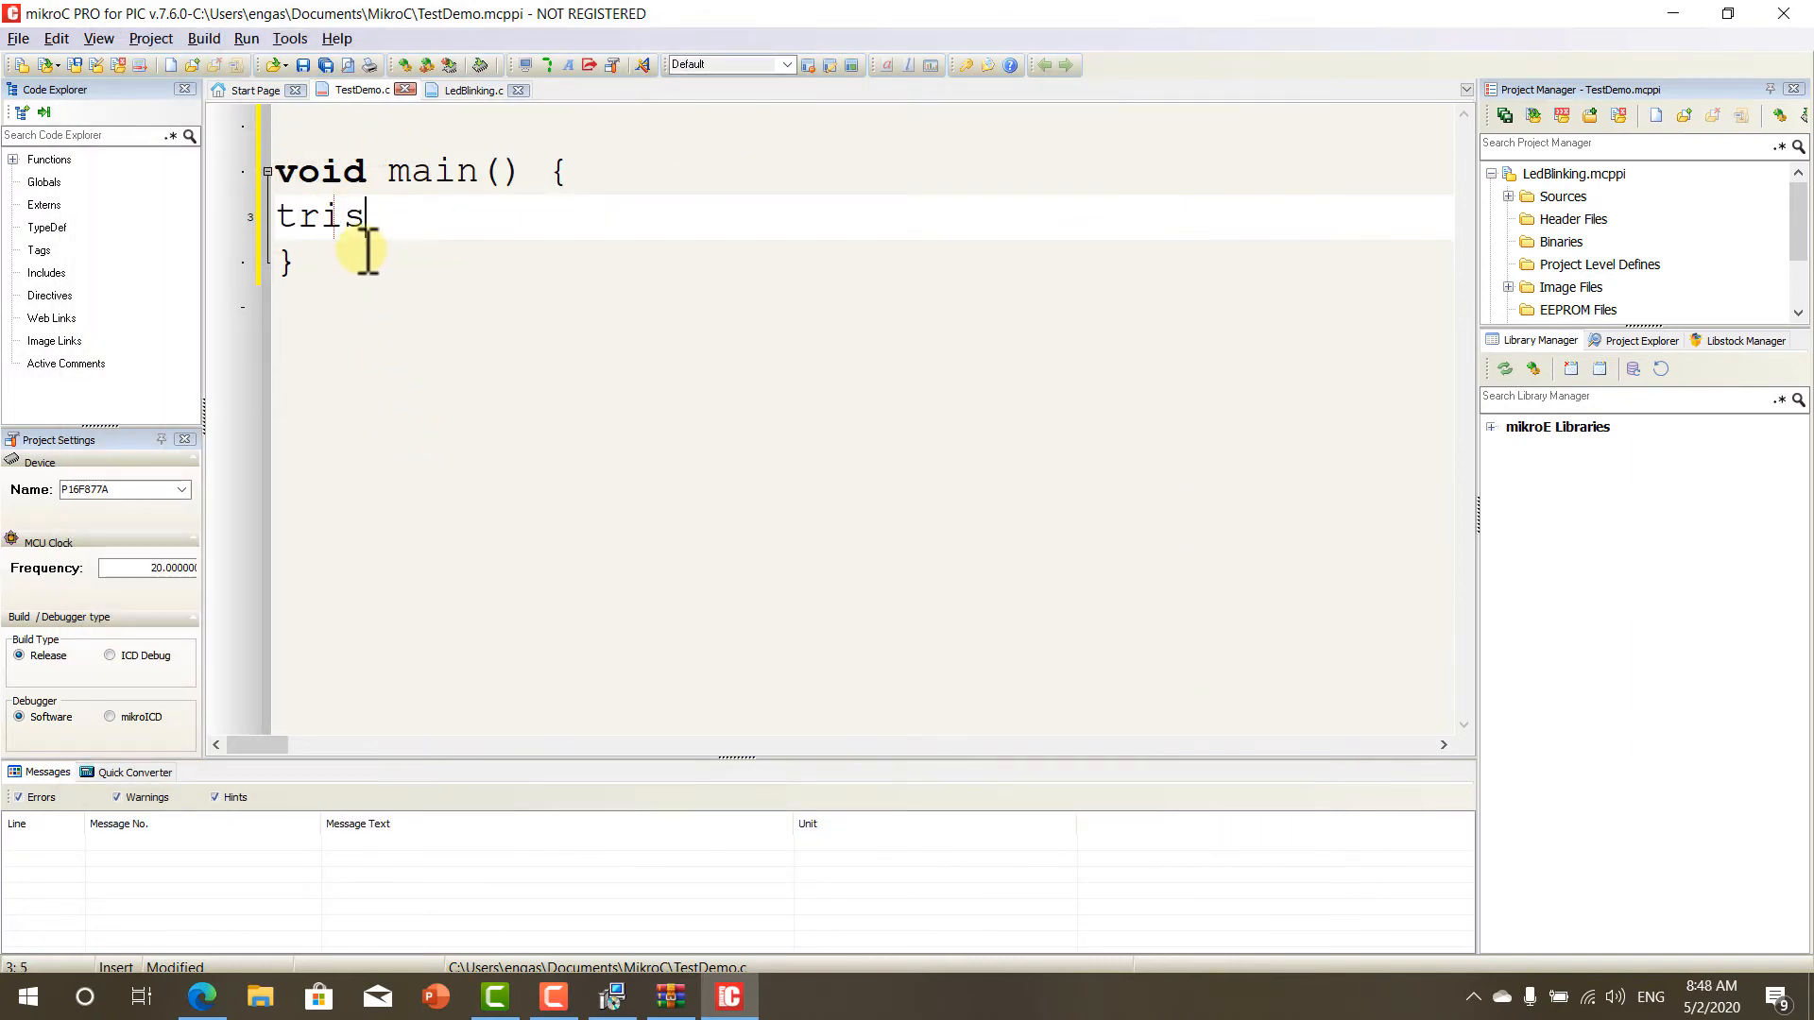
pyautogui.write('b =')
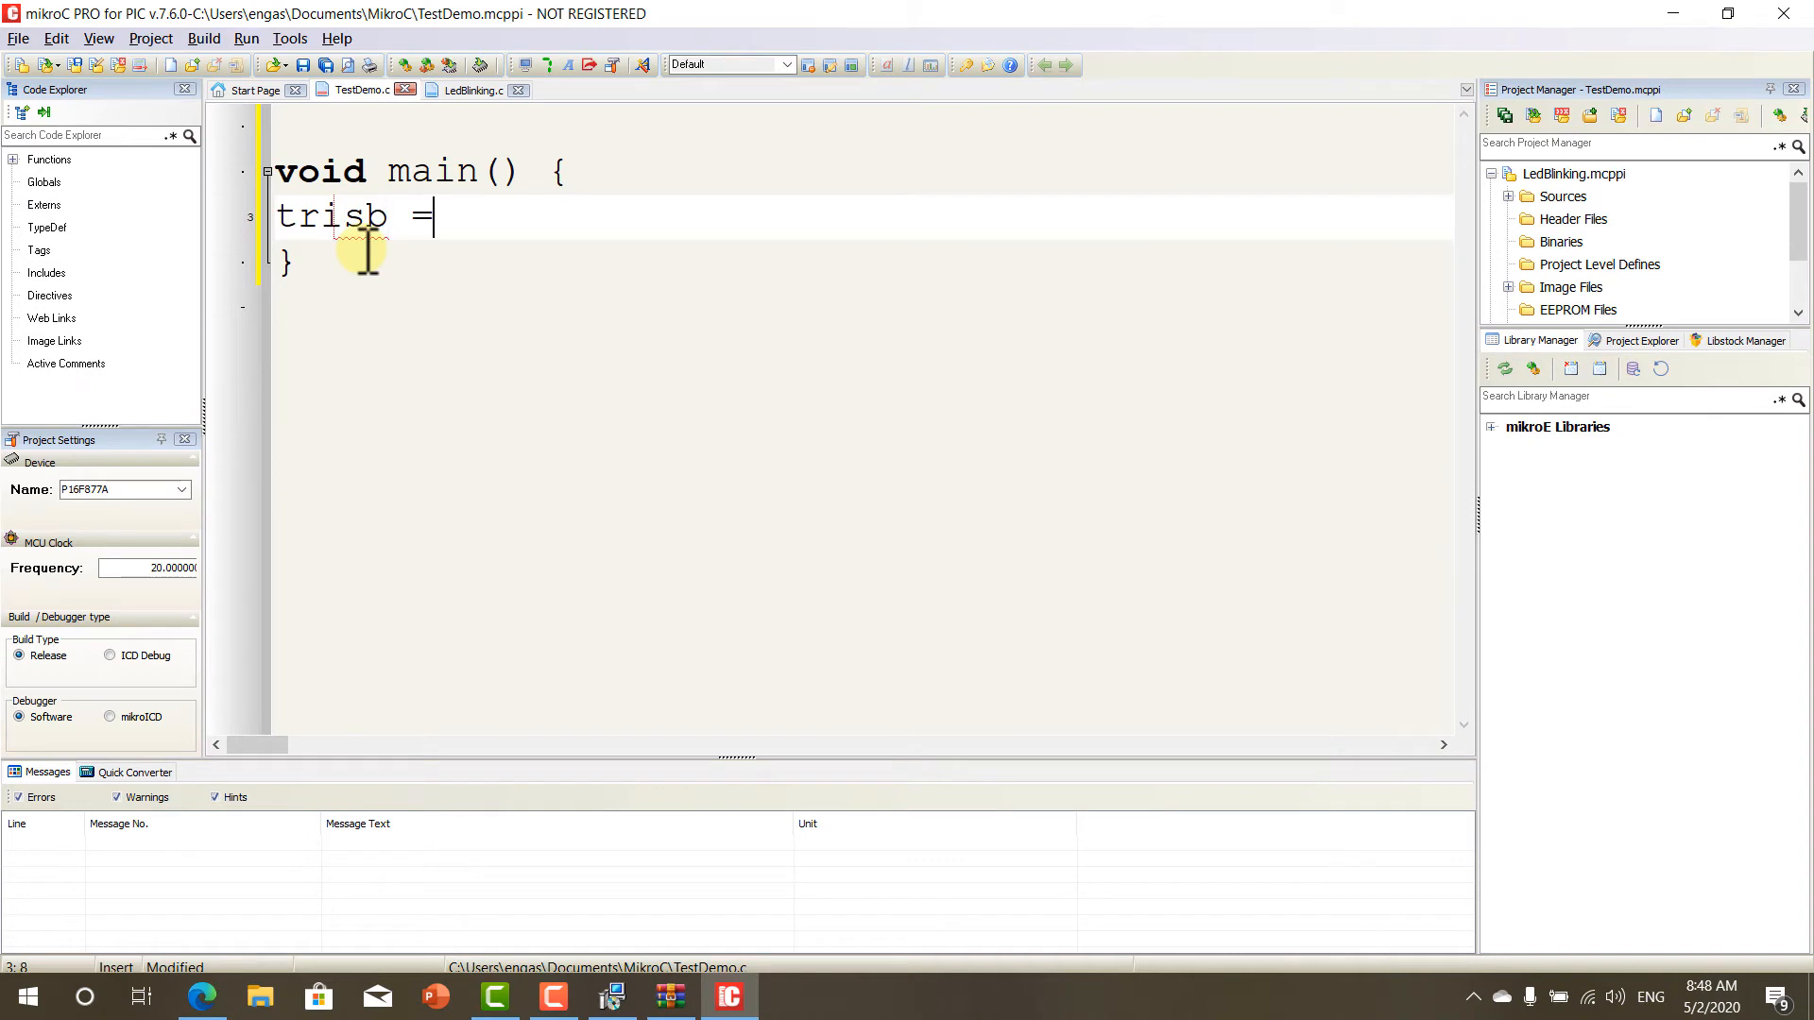
pyautogui.write('0x00;')
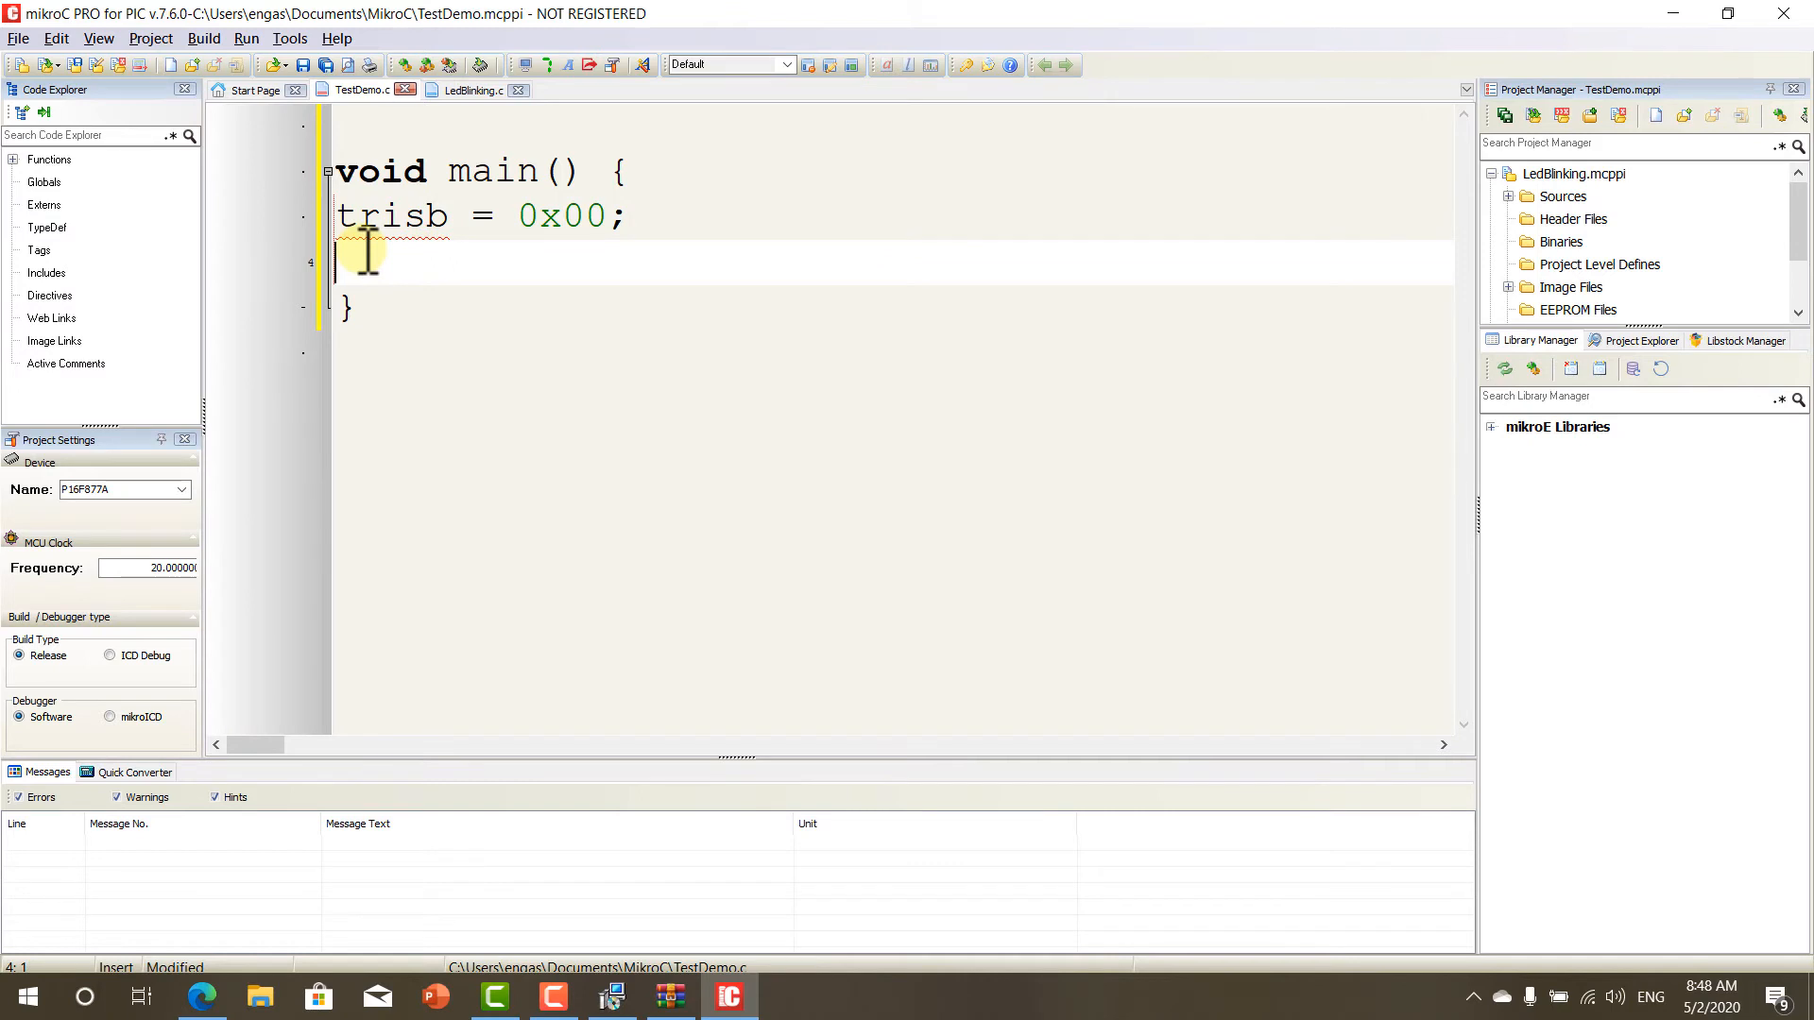
# - Add an endless while loop setting portb = 0xFF followed by delay_ms(500)
pyautogui.write('wh')
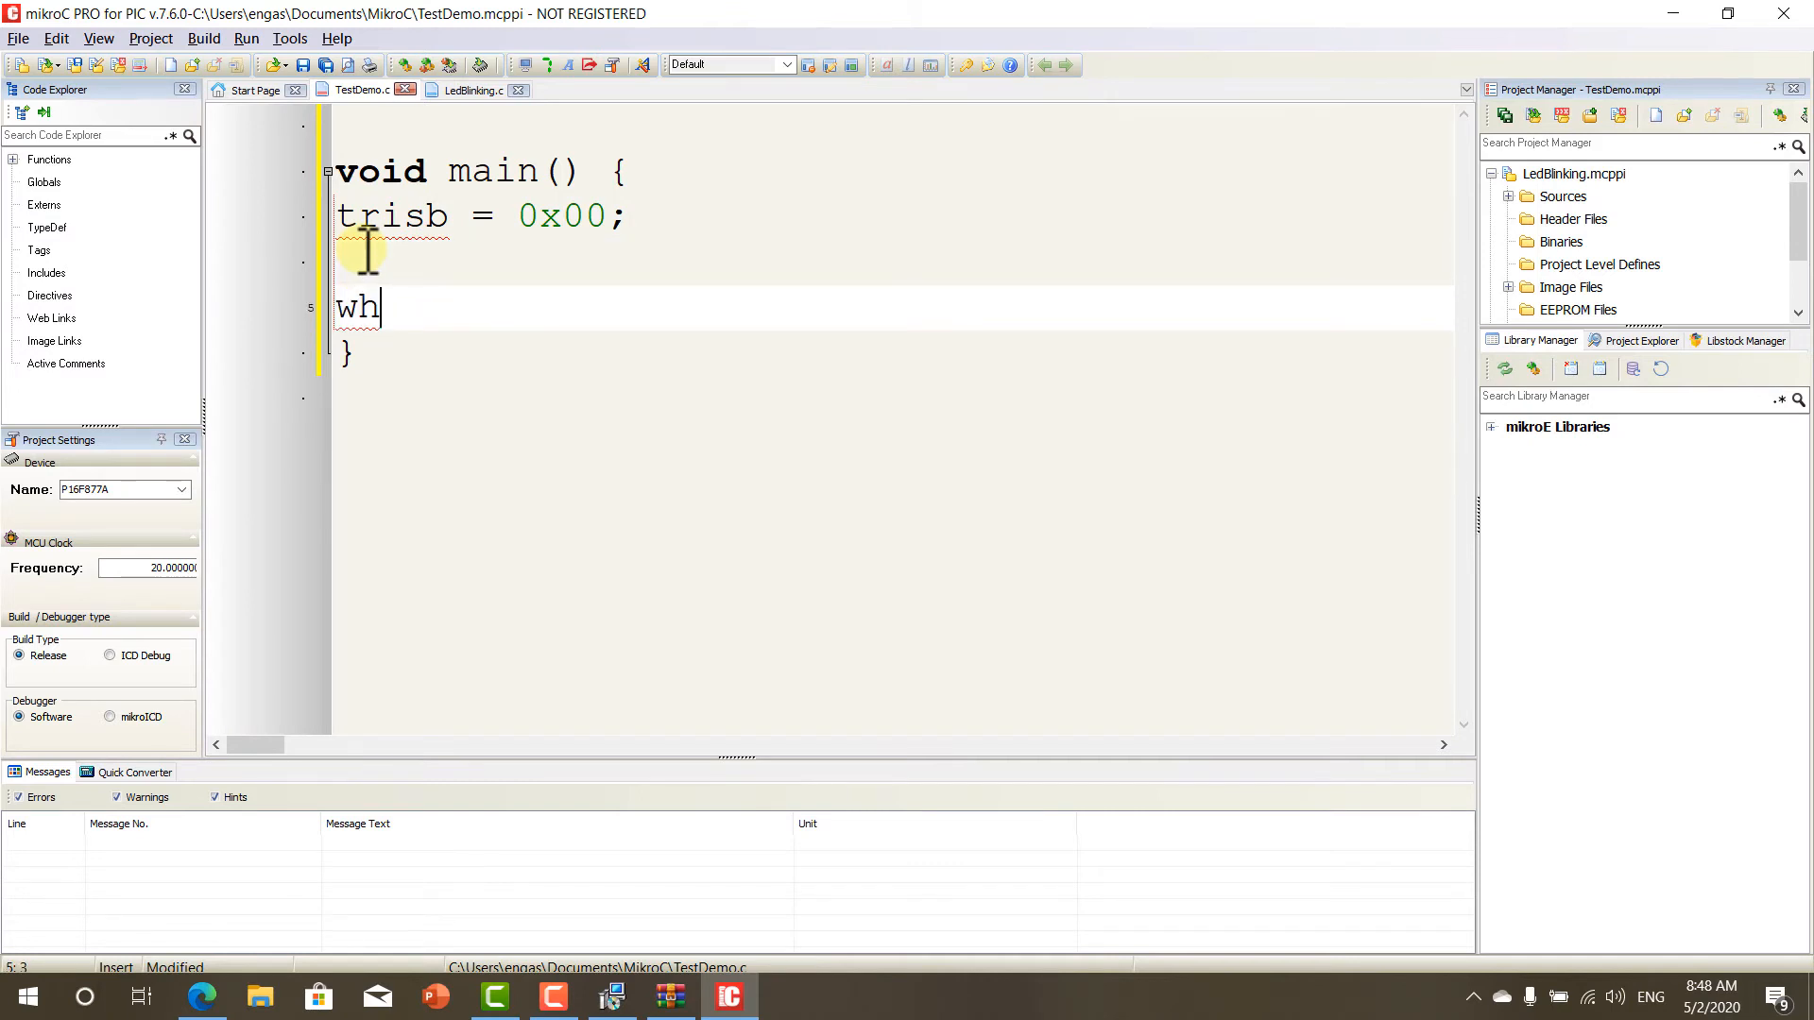
pyautogui.write('ile()')
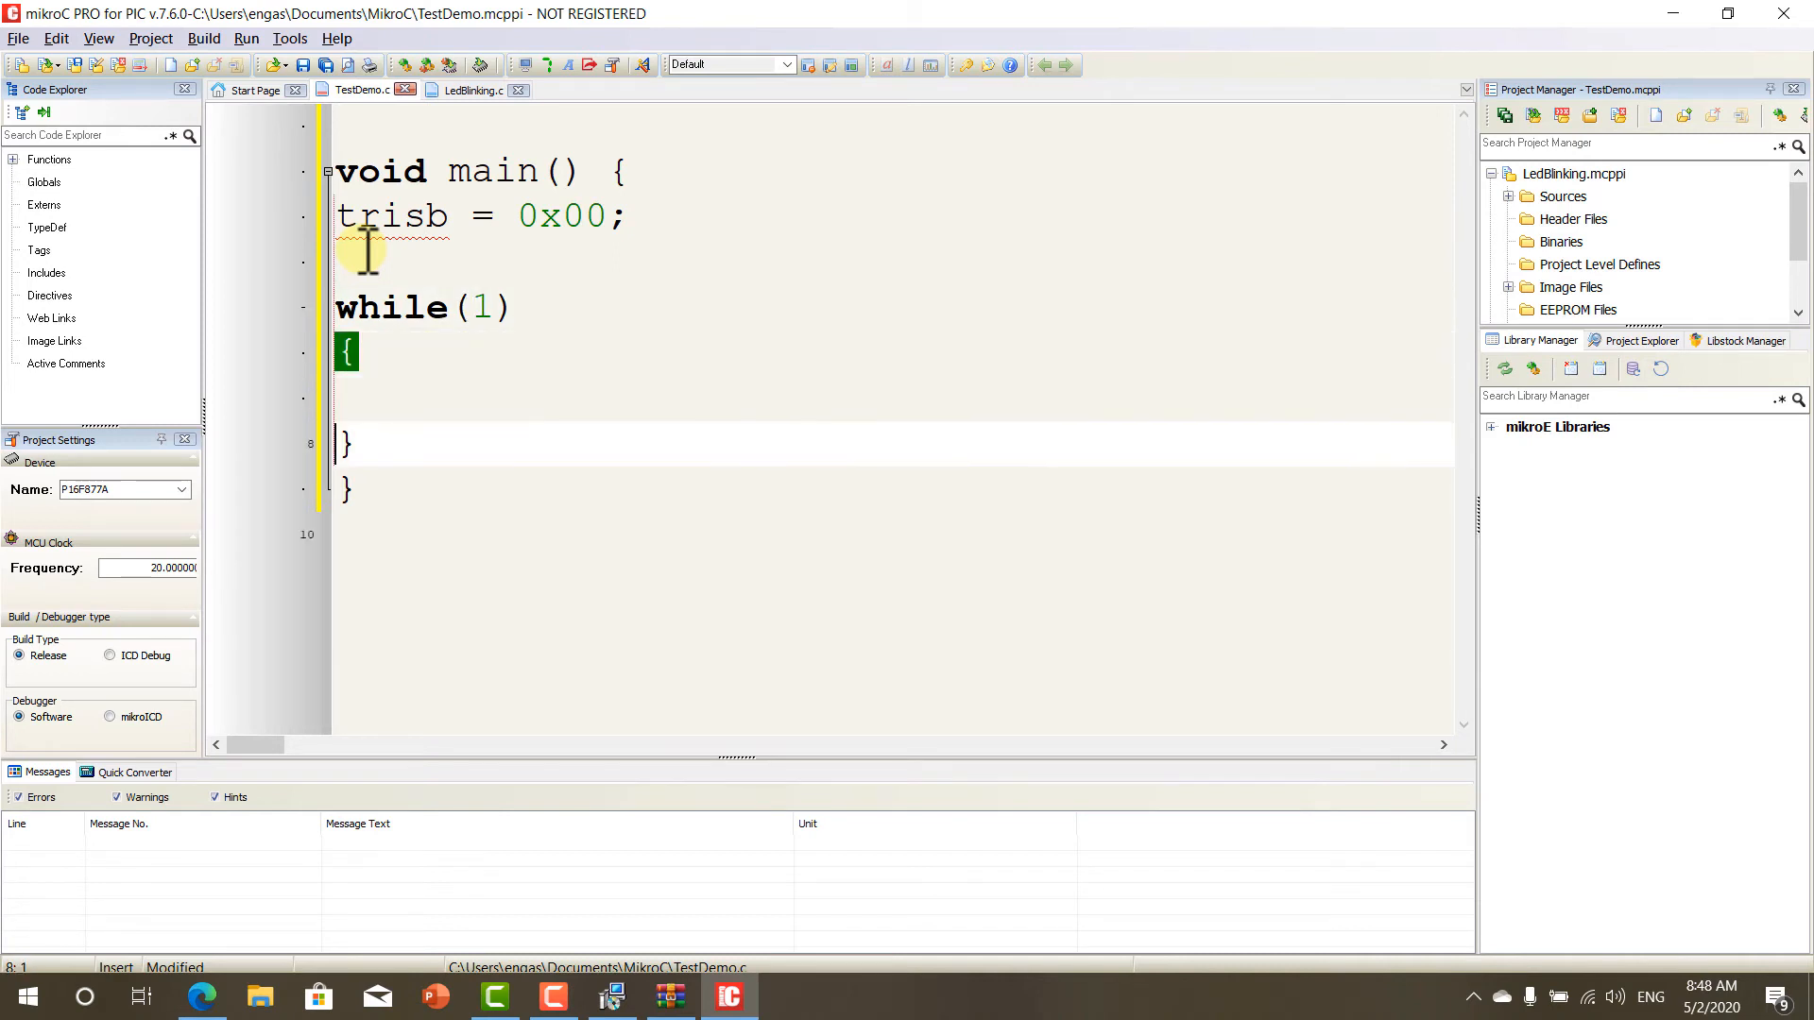
pyautogui.write('portb')
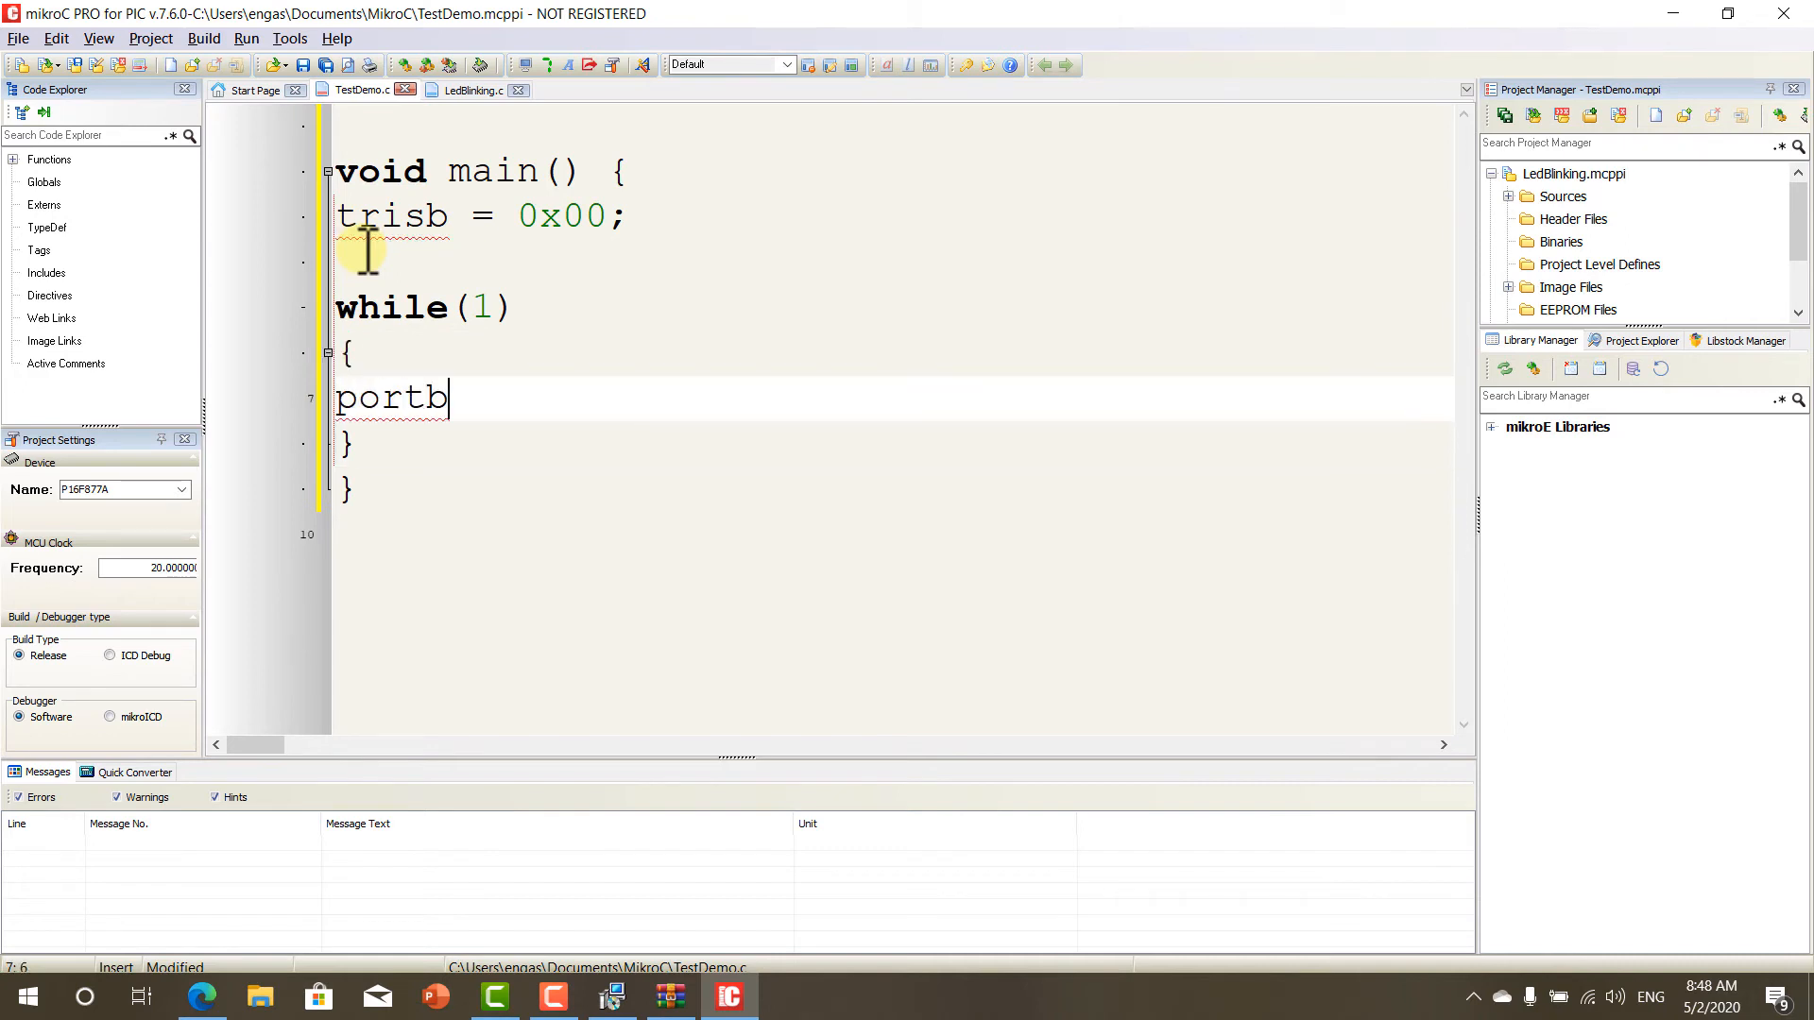
pyautogui.write('=0')
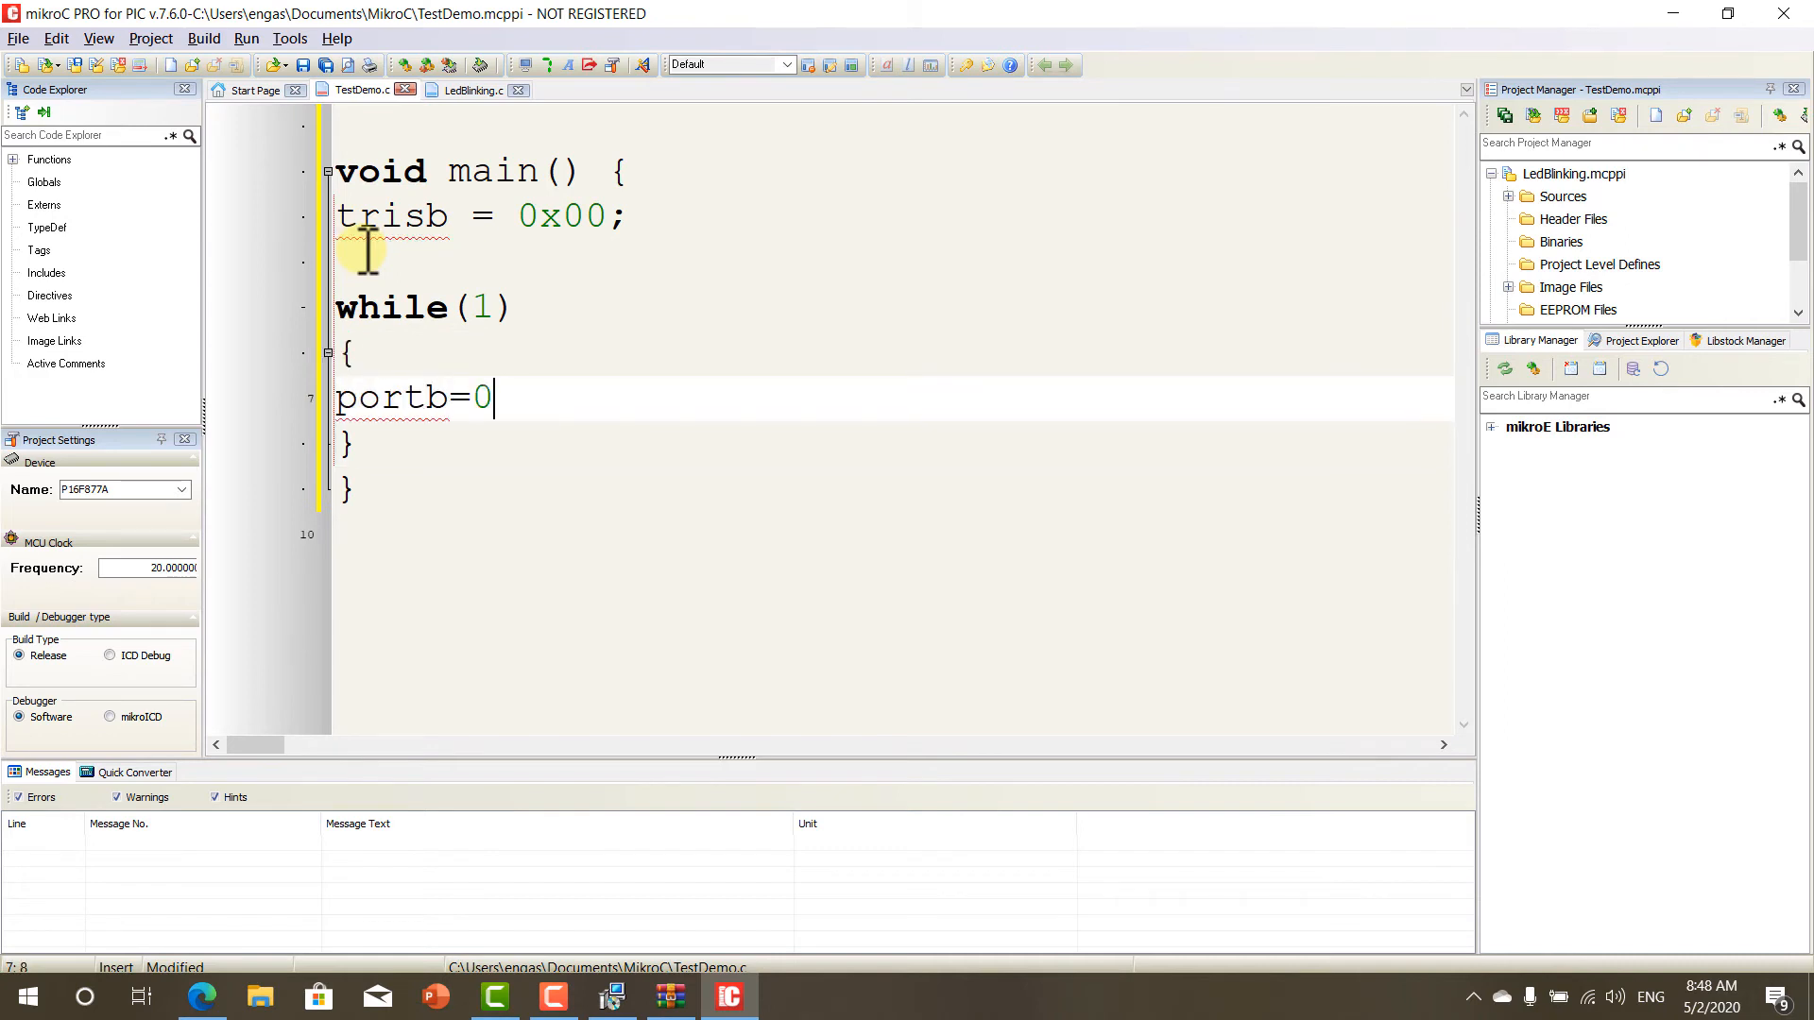
pyautogui.write('xFF;')
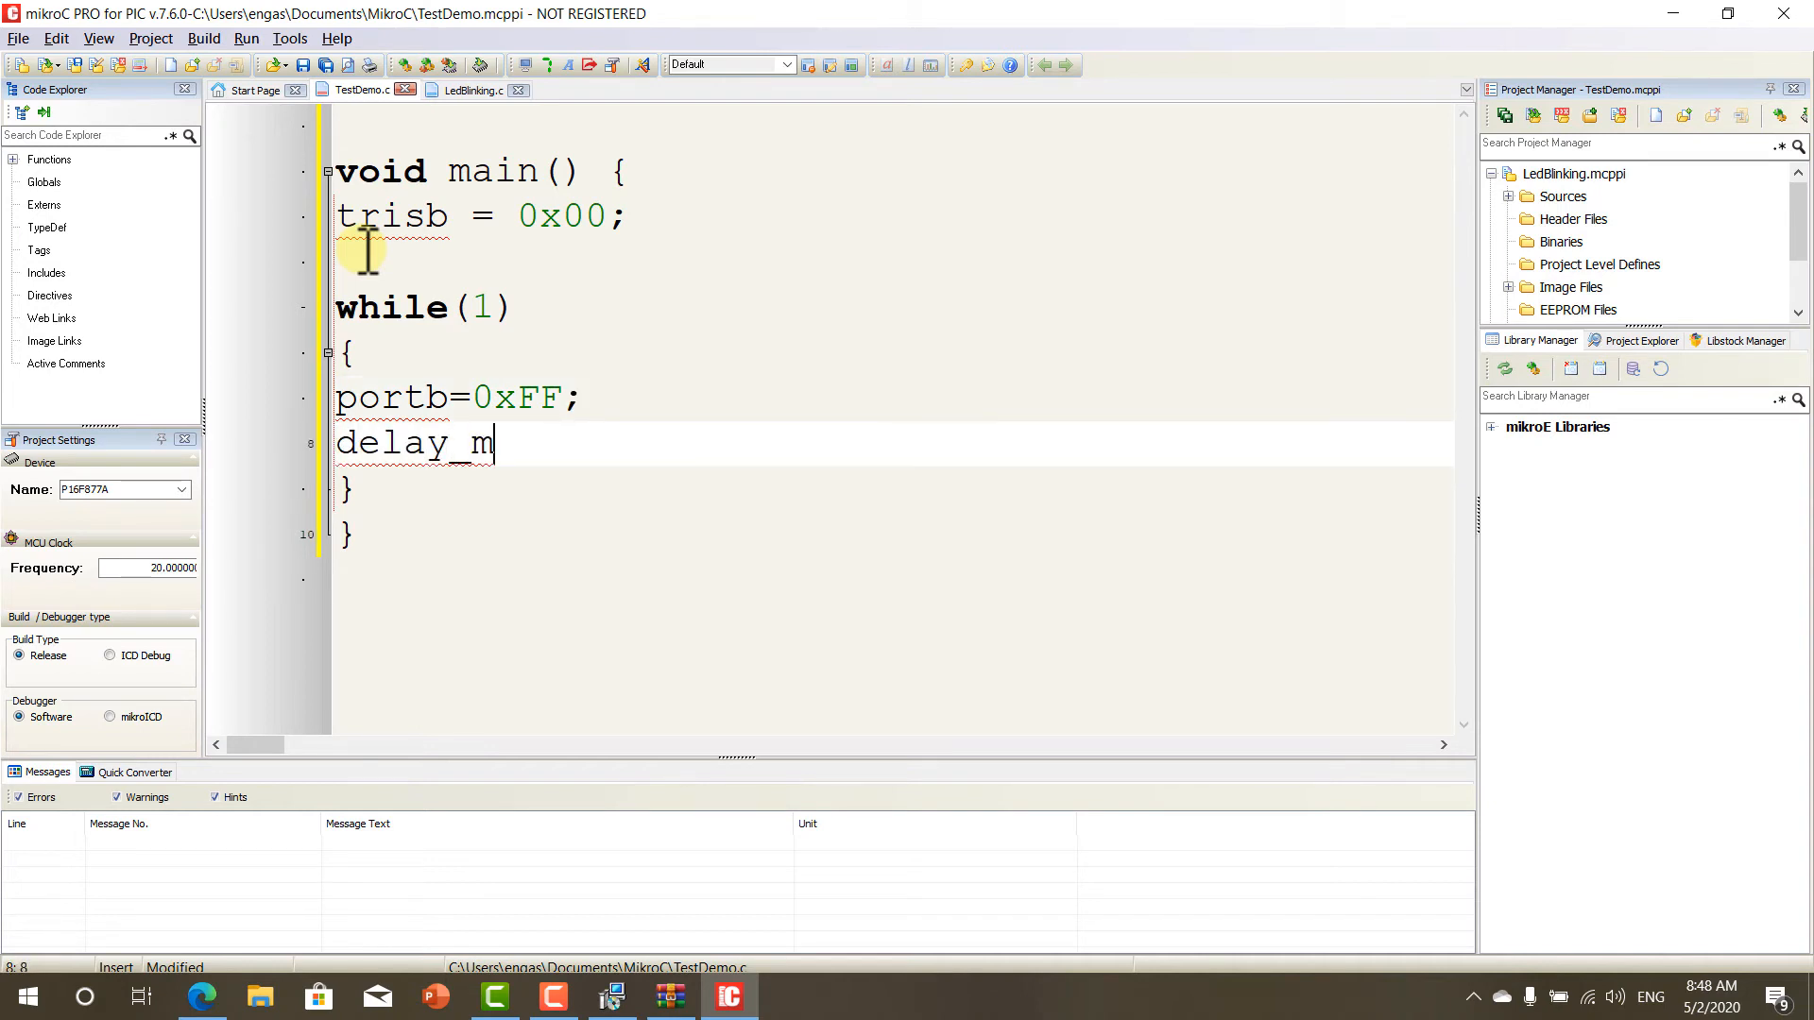
pyautogui.write('s();')
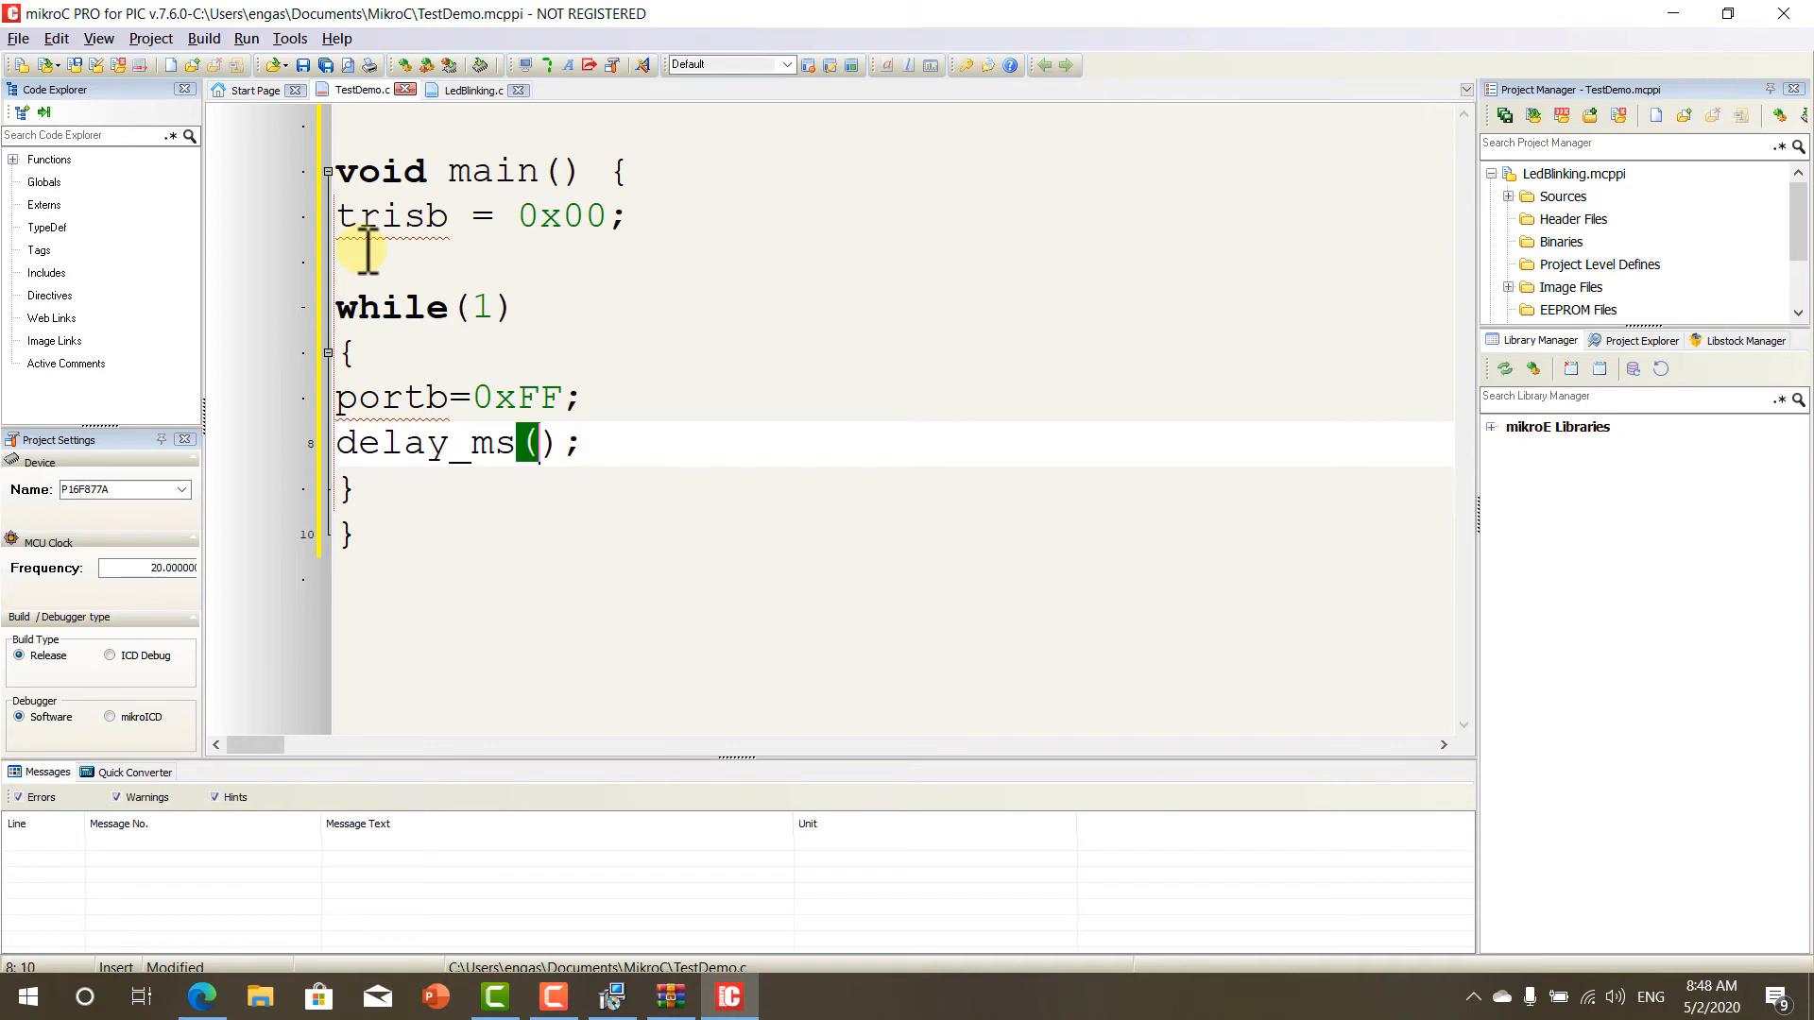
pyautogui.write('500')
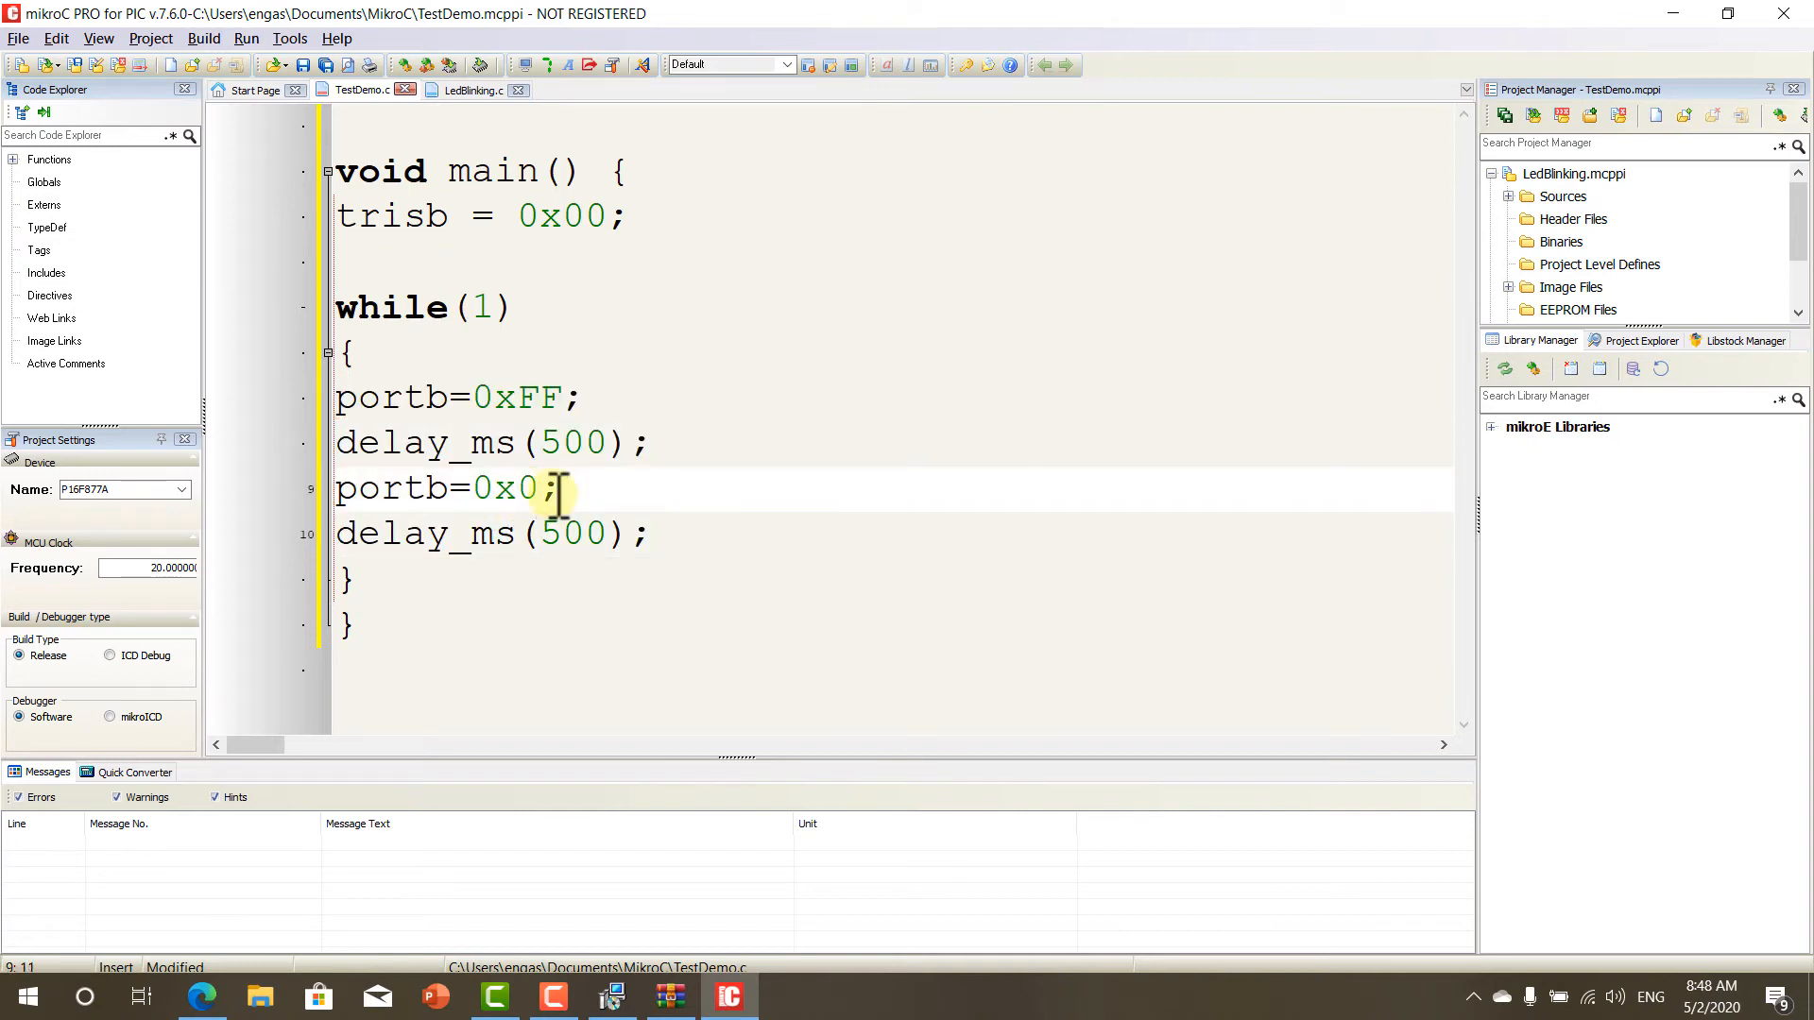
# - Finish the loop's portb=0x00 delay, build the project and save the source as TestDemo.c
pyautogui.write('0')
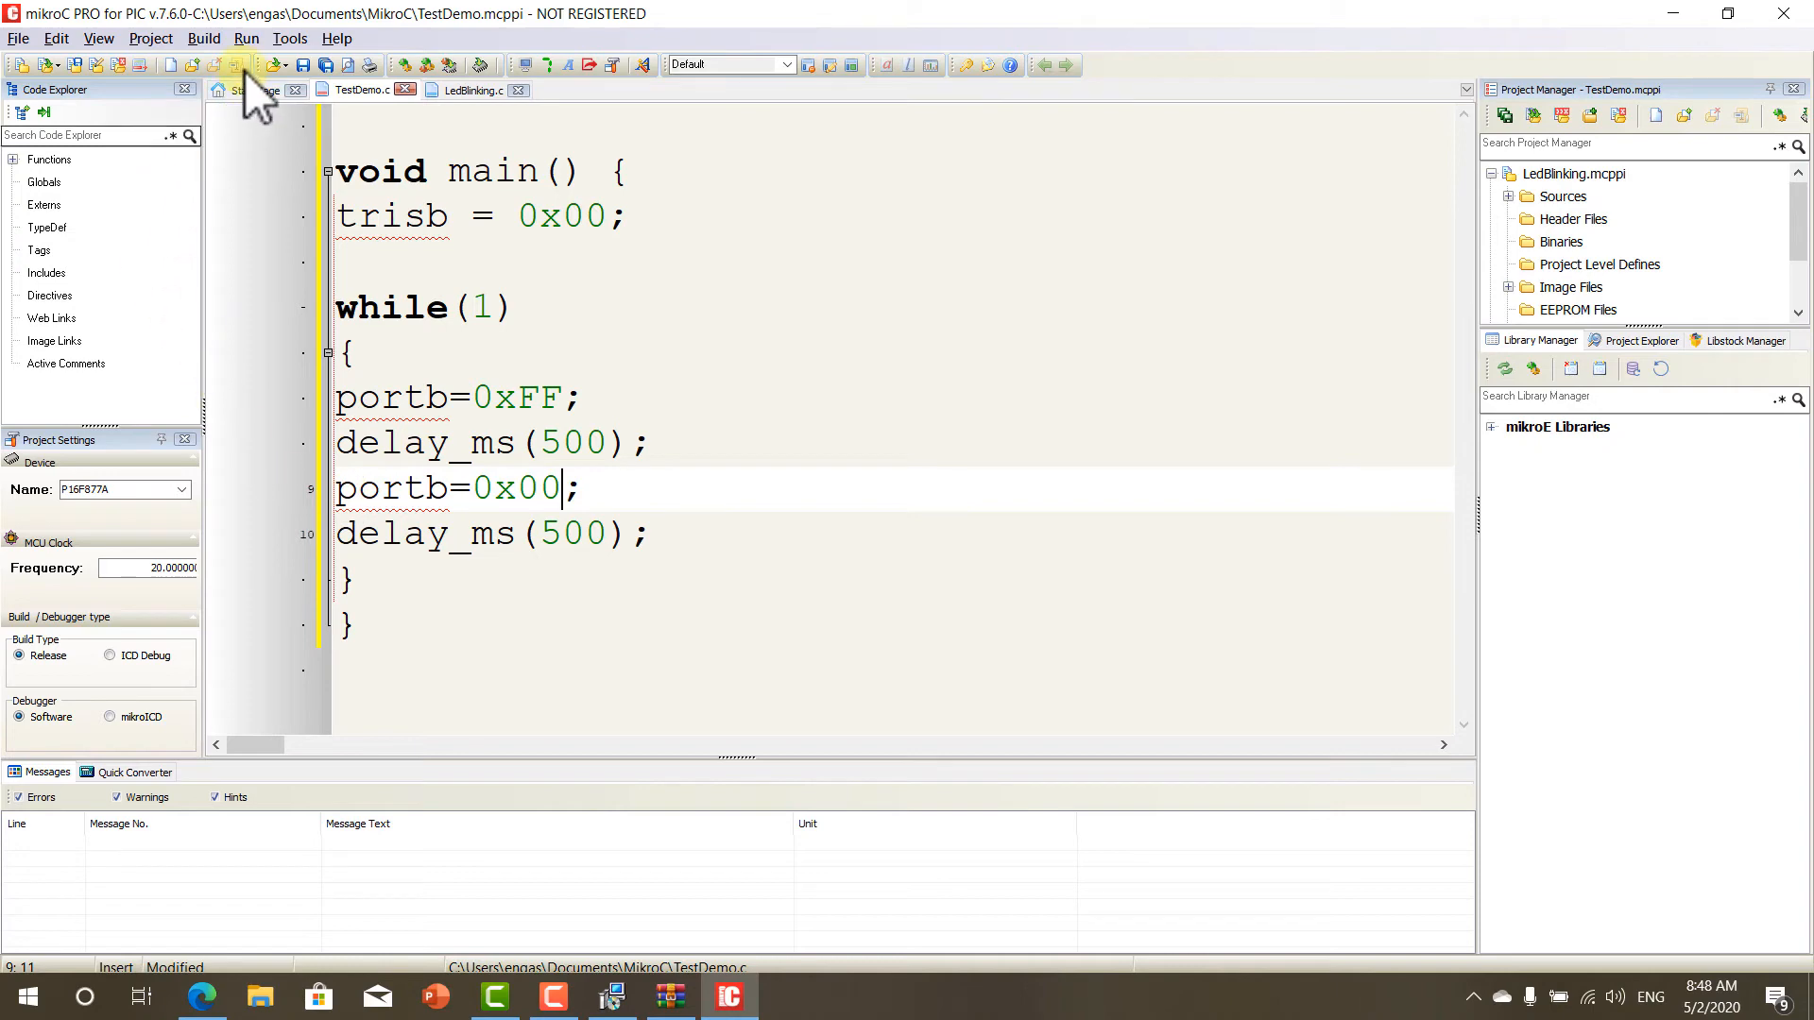
pyautogui.click(264, 65)
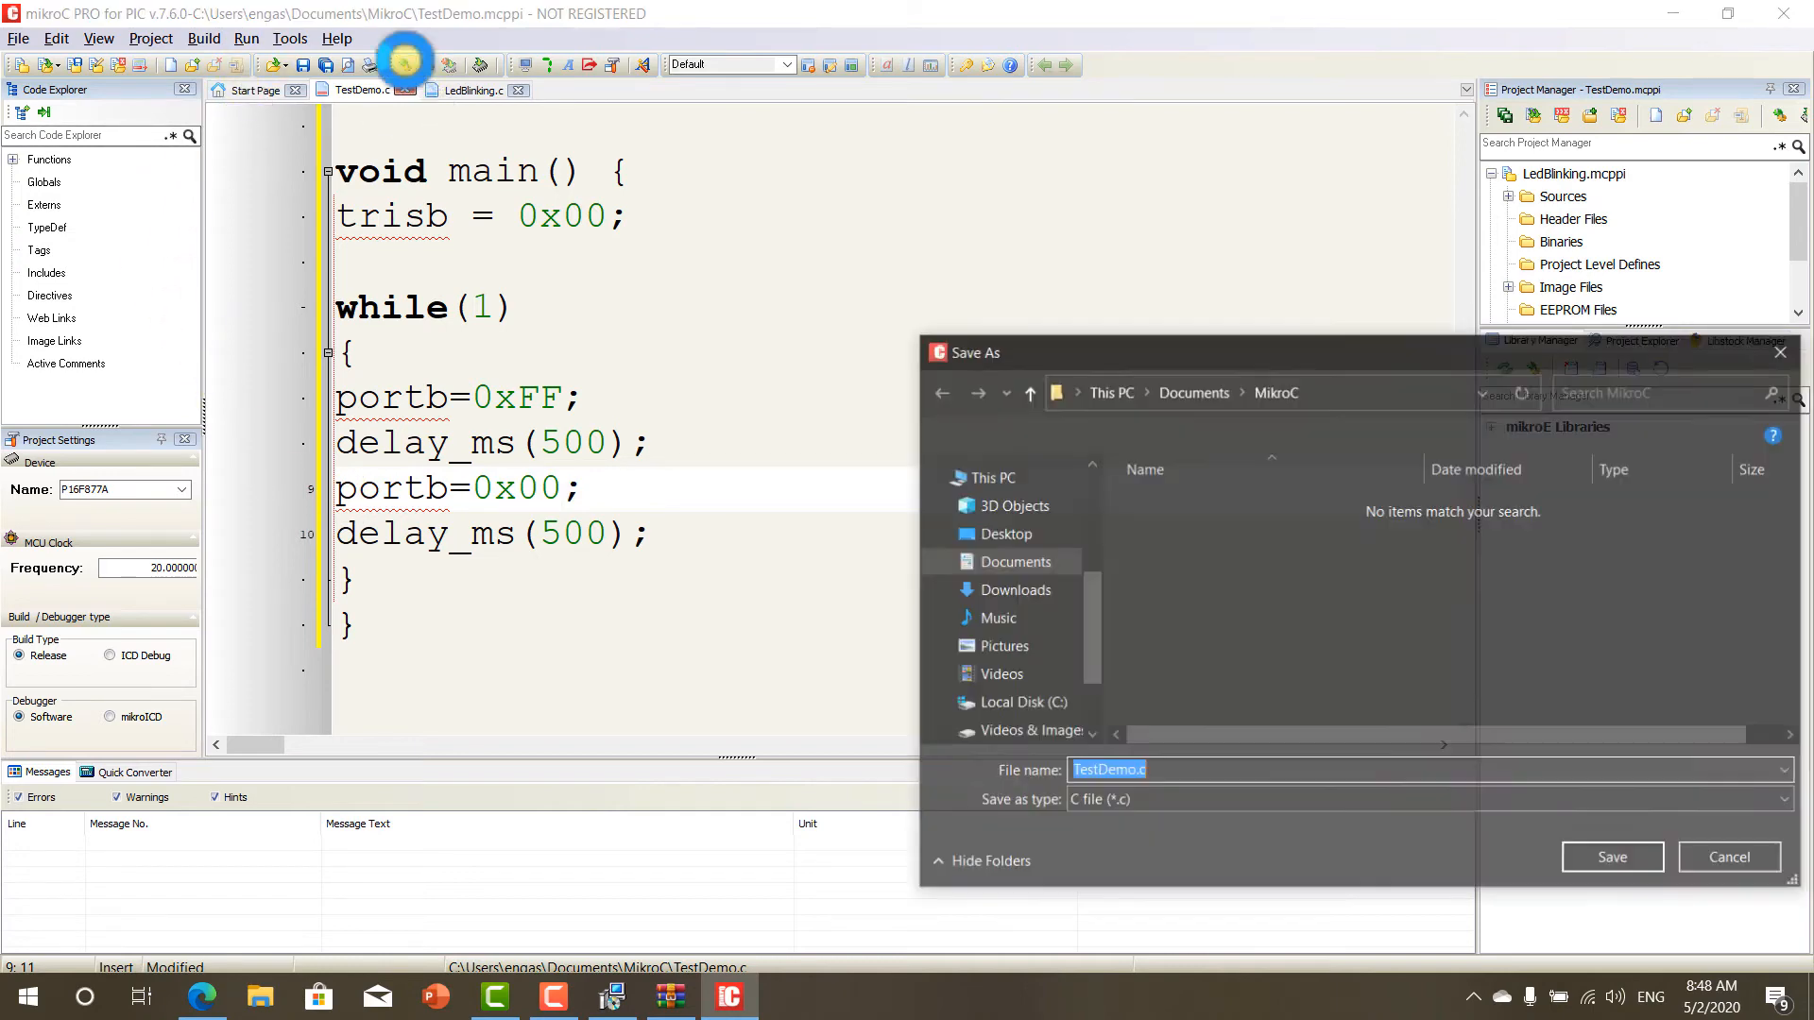
pyautogui.click(1612, 856)
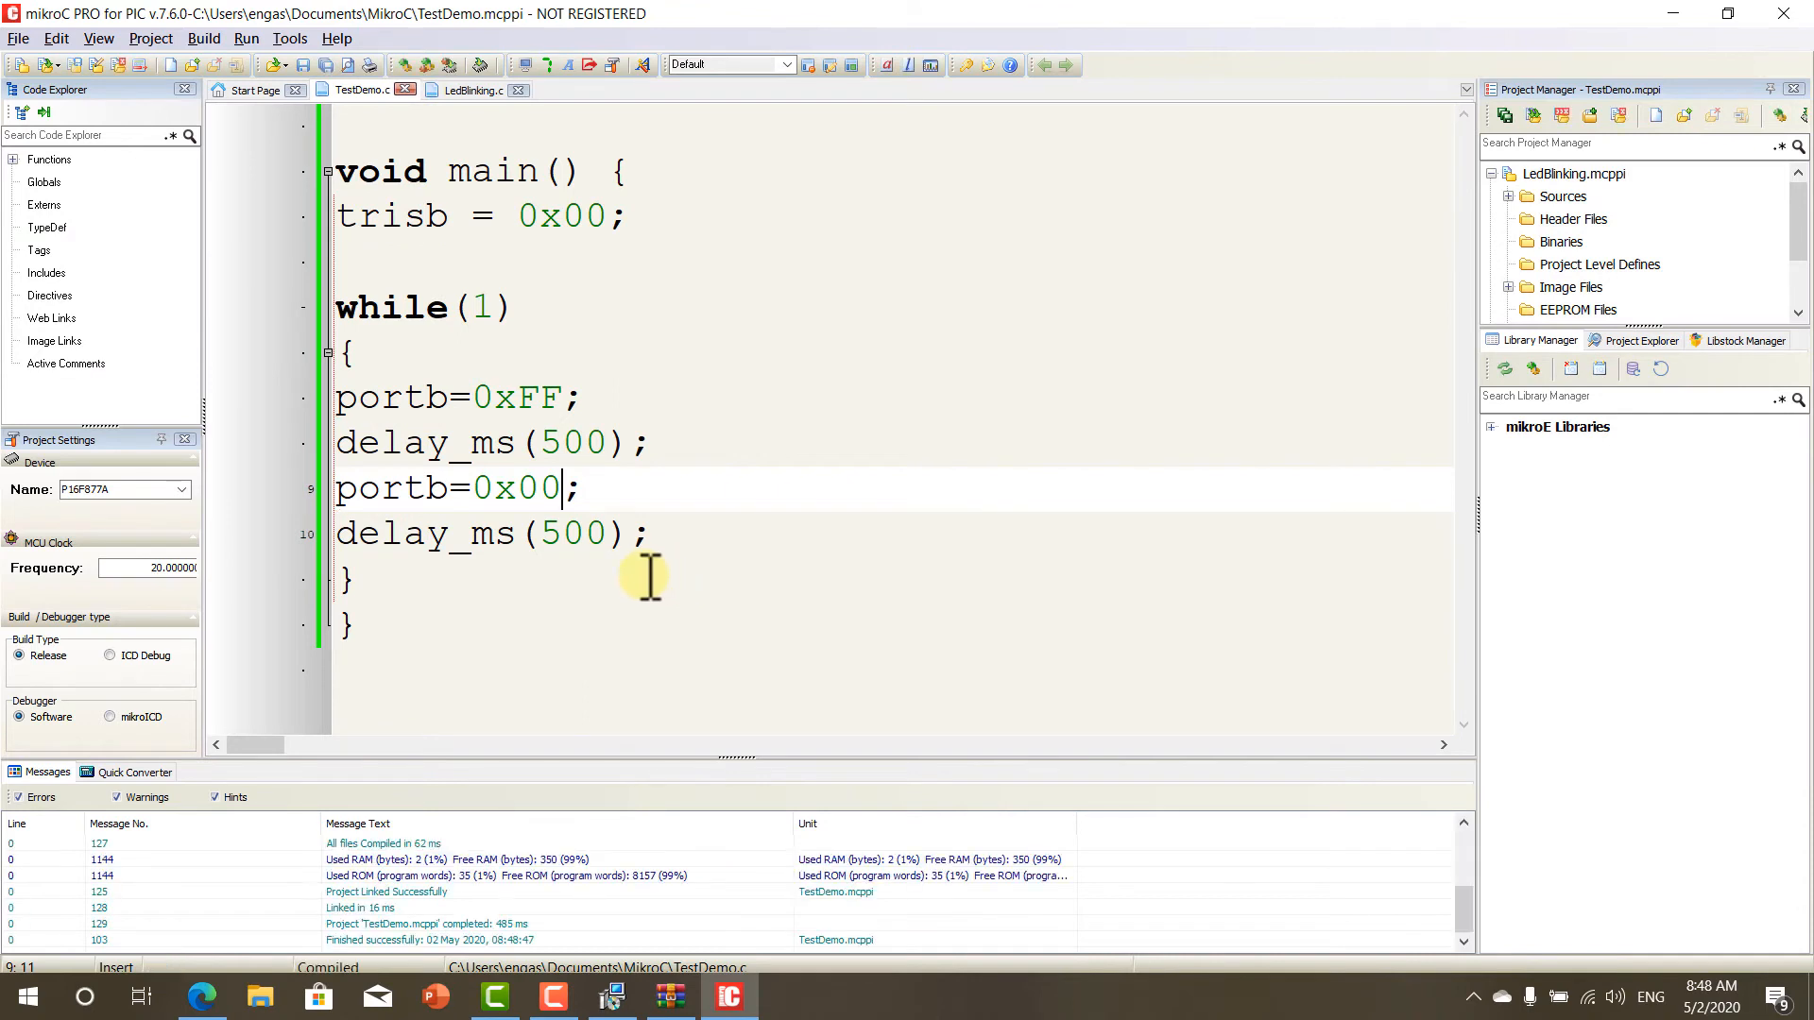
pyautogui.click(387, 892)
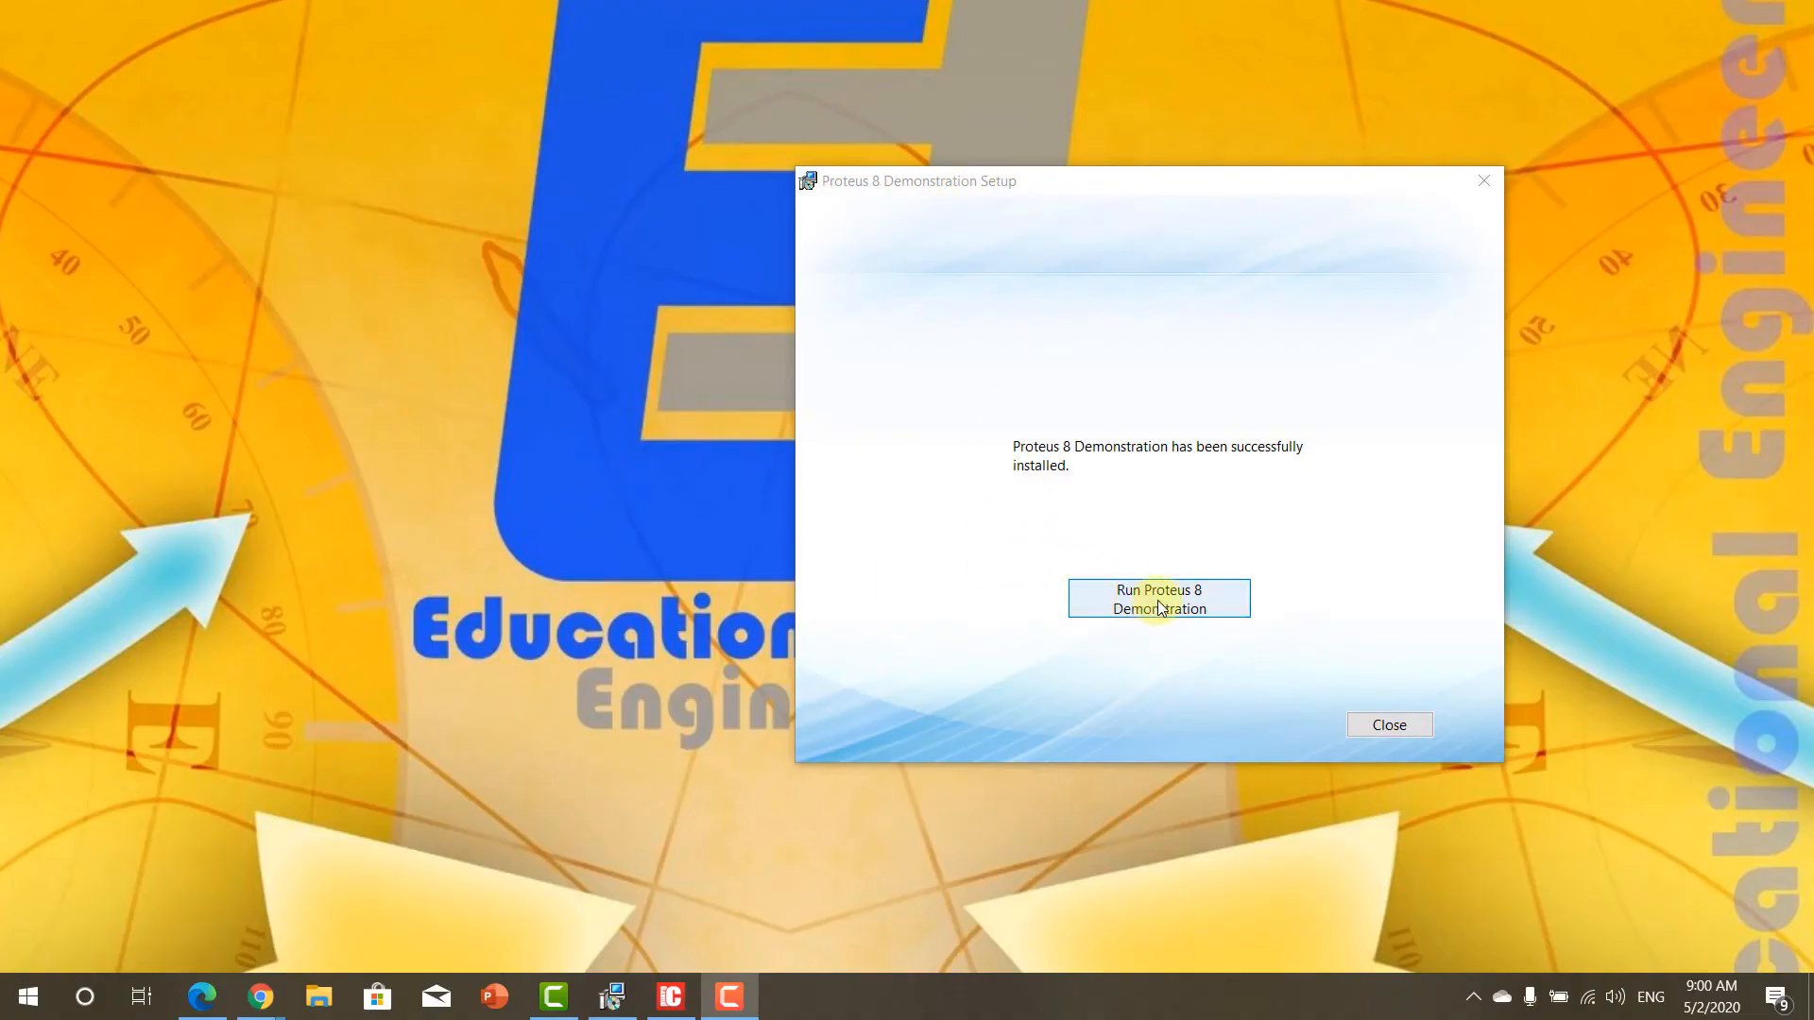
# - Launch Proteus, create a new project and start a blank schematic design
pyautogui.click(1159, 598)
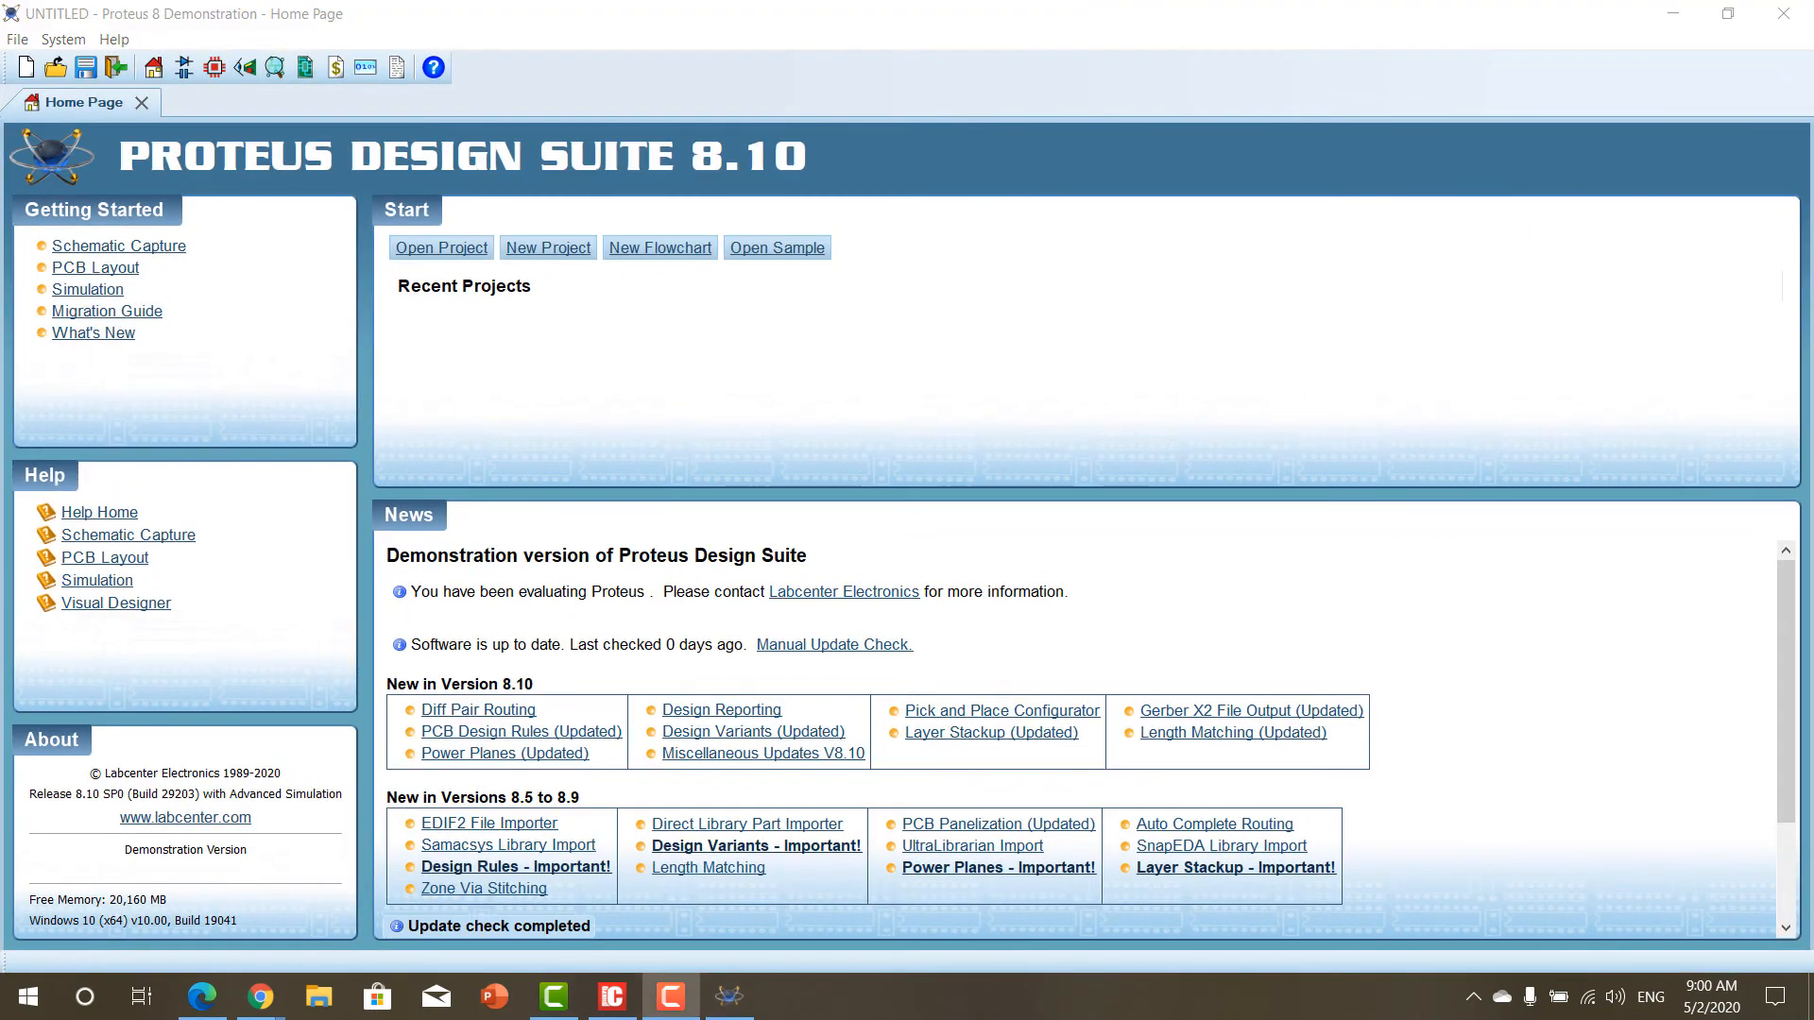
pyautogui.click(17, 38)
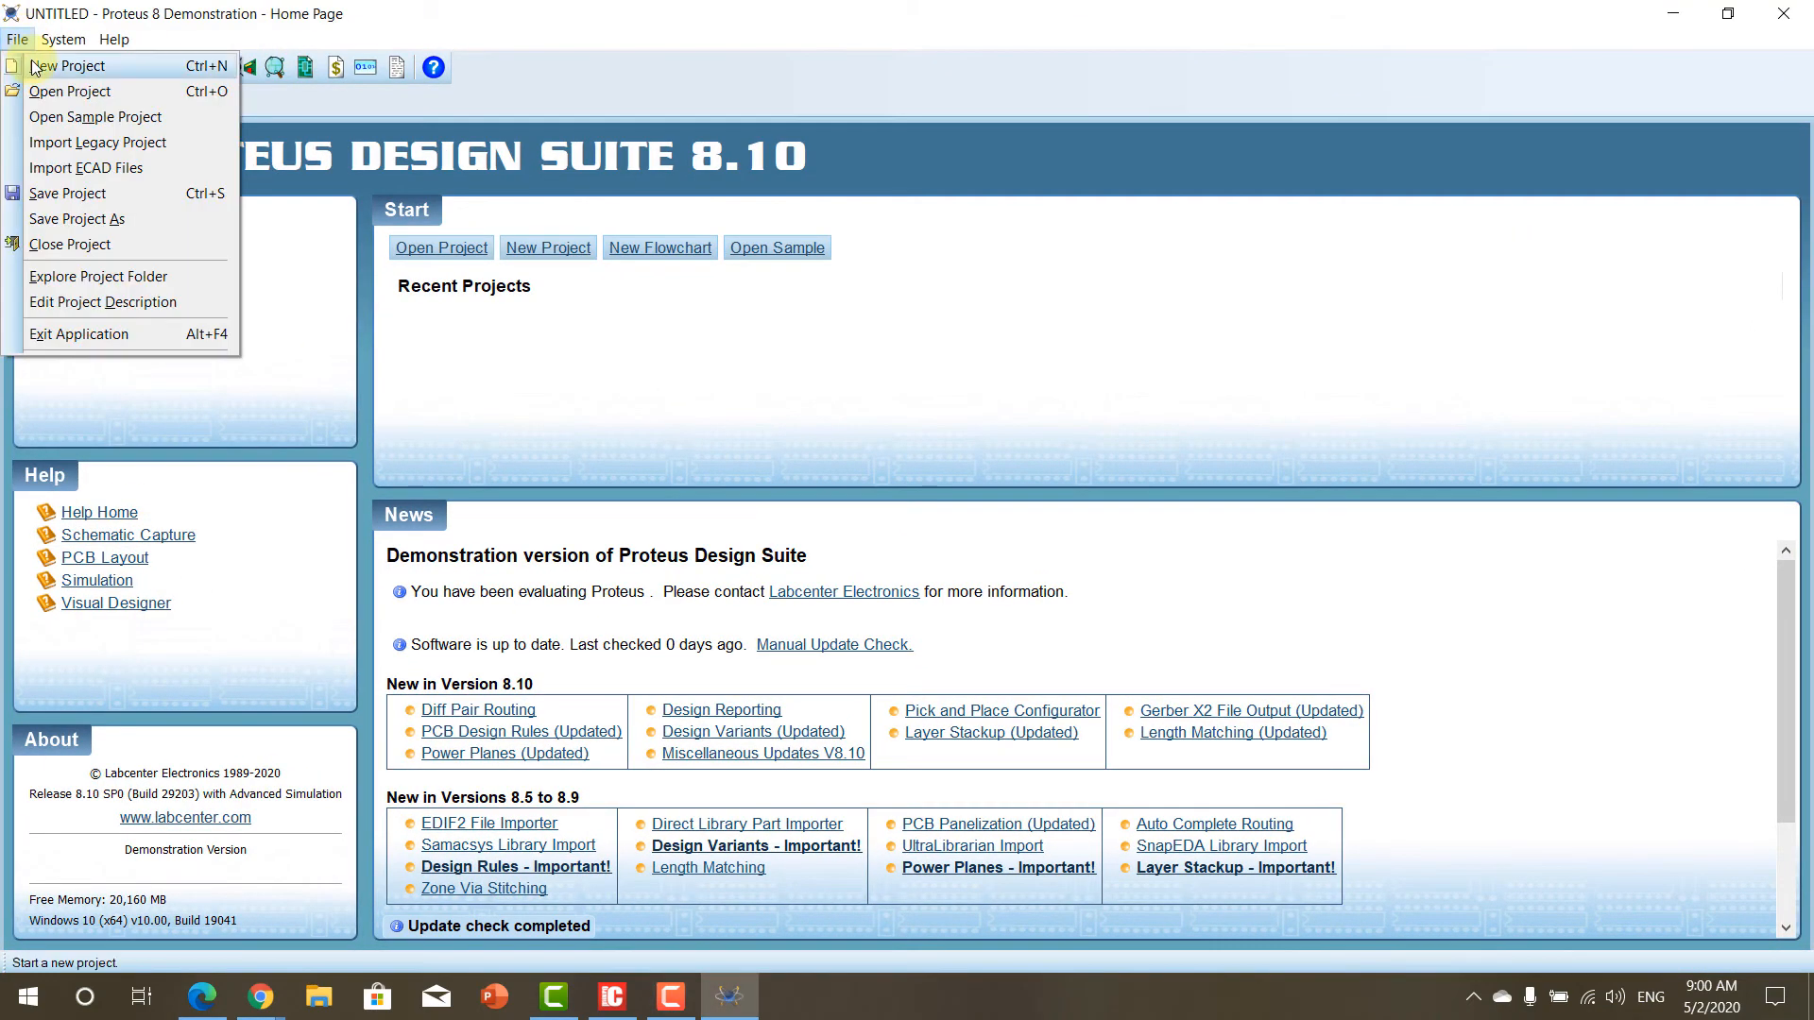
pyautogui.click(72, 65)
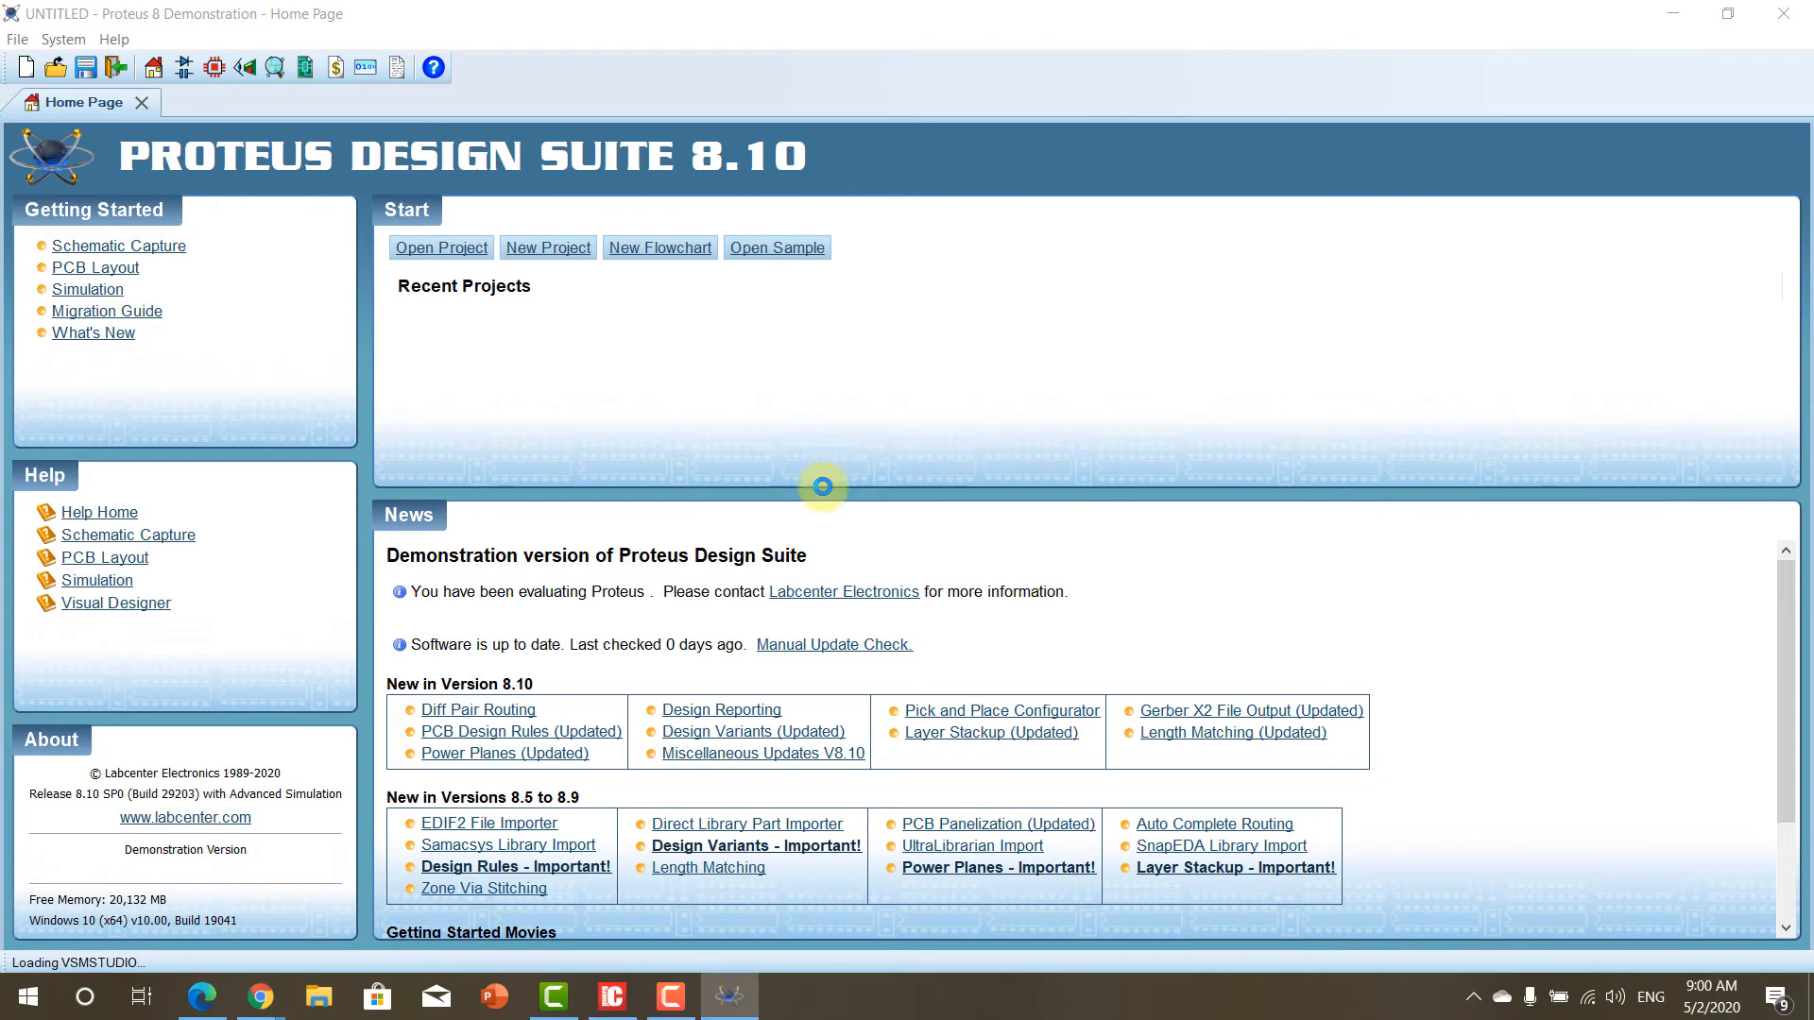
pyautogui.click(547, 247)
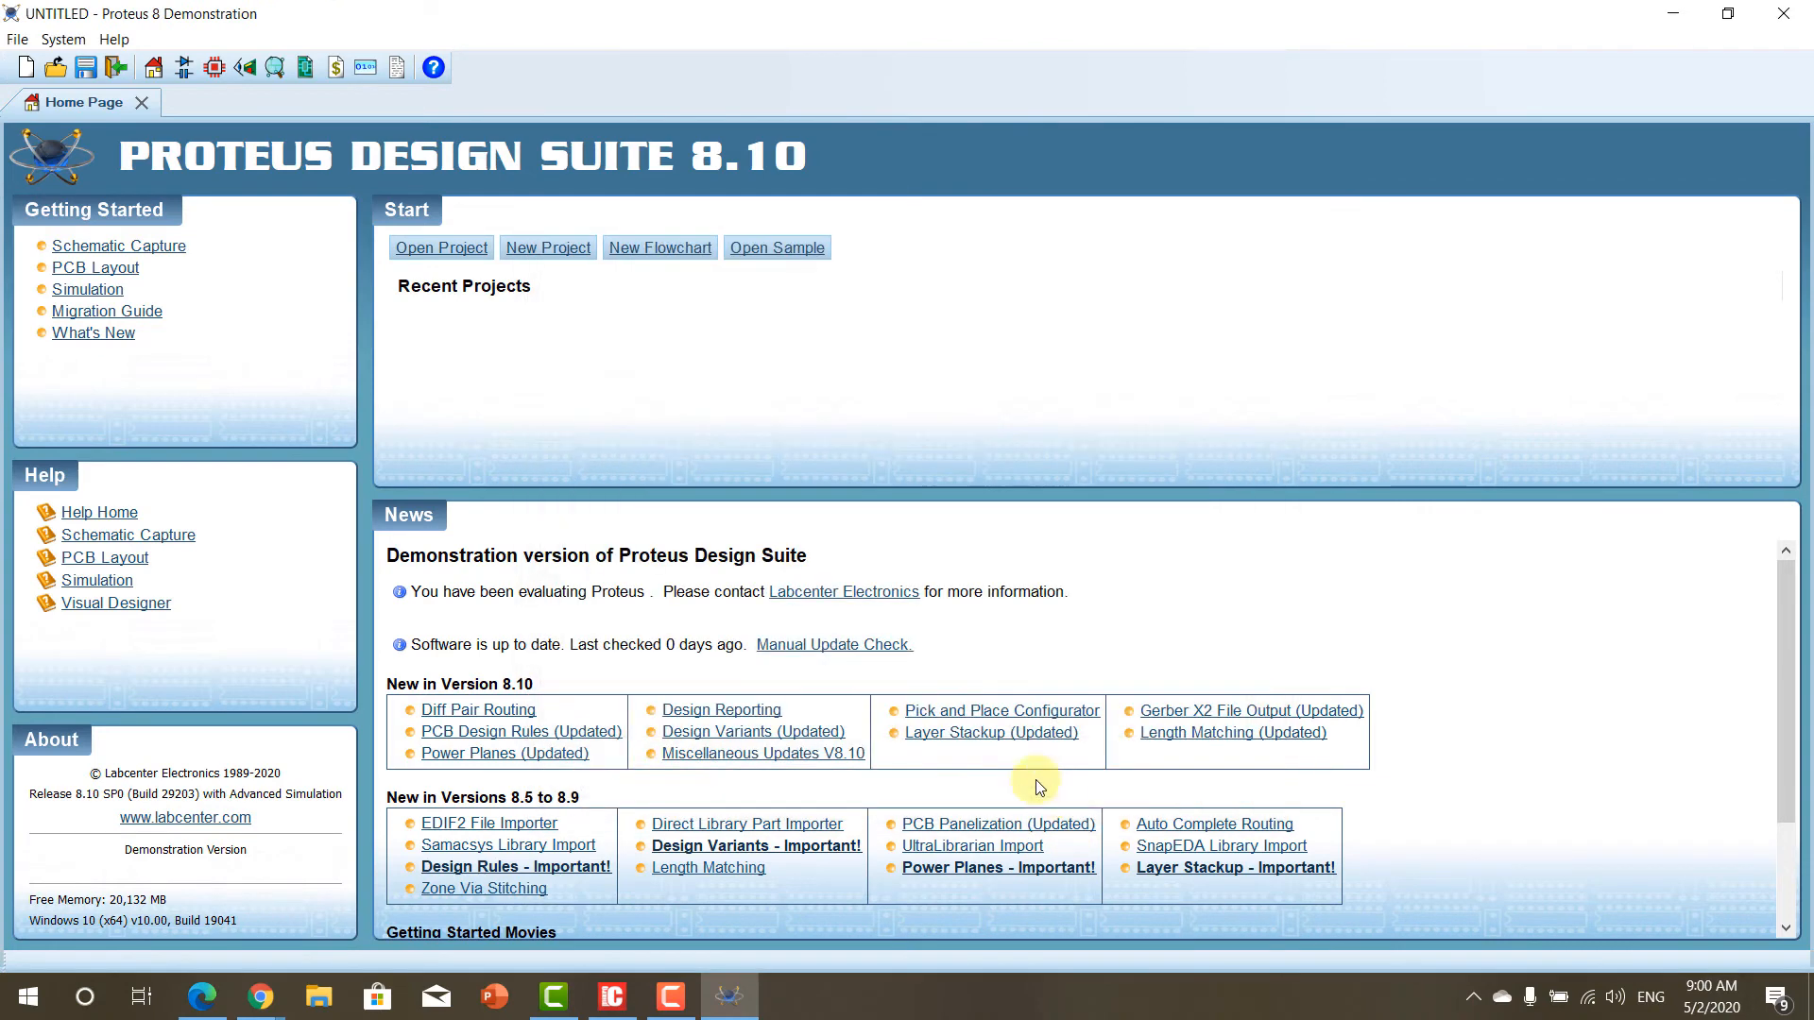
pyautogui.click(547, 247)
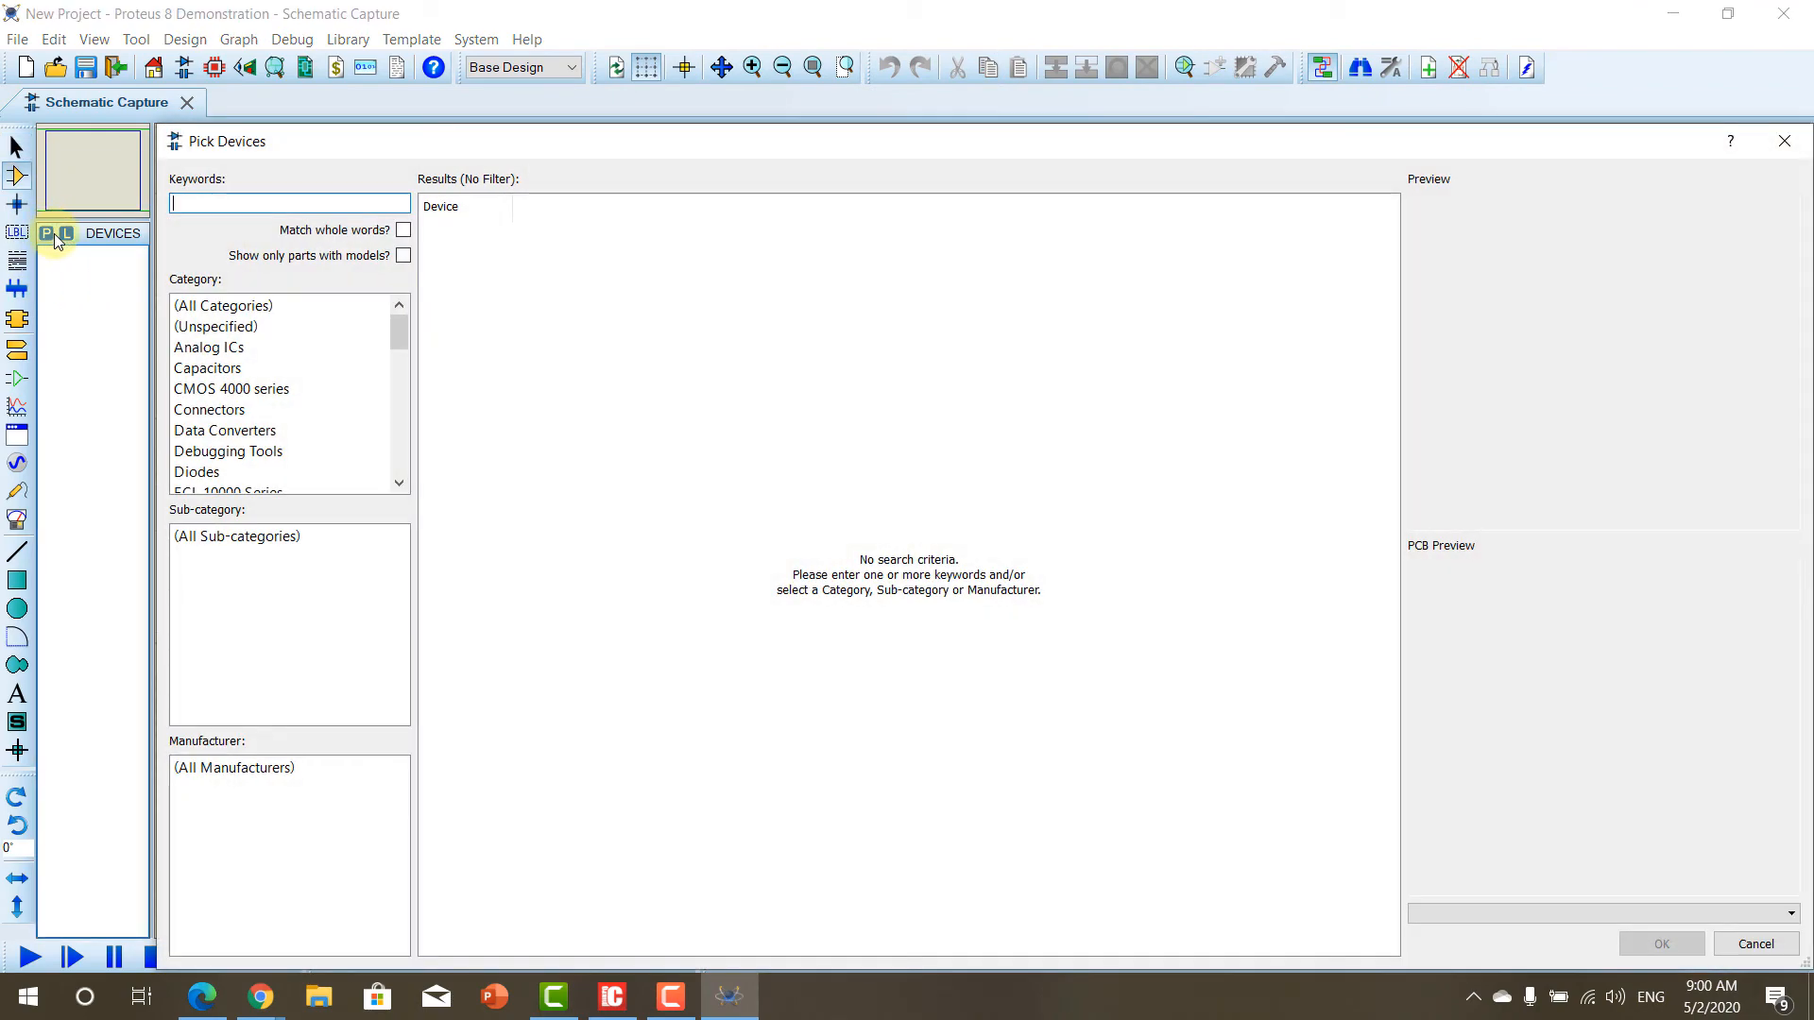
# - Find pic16f877a in Pick Devices and add the PIC16F877A to the schematic
pyautogui.write('pic16f877a')
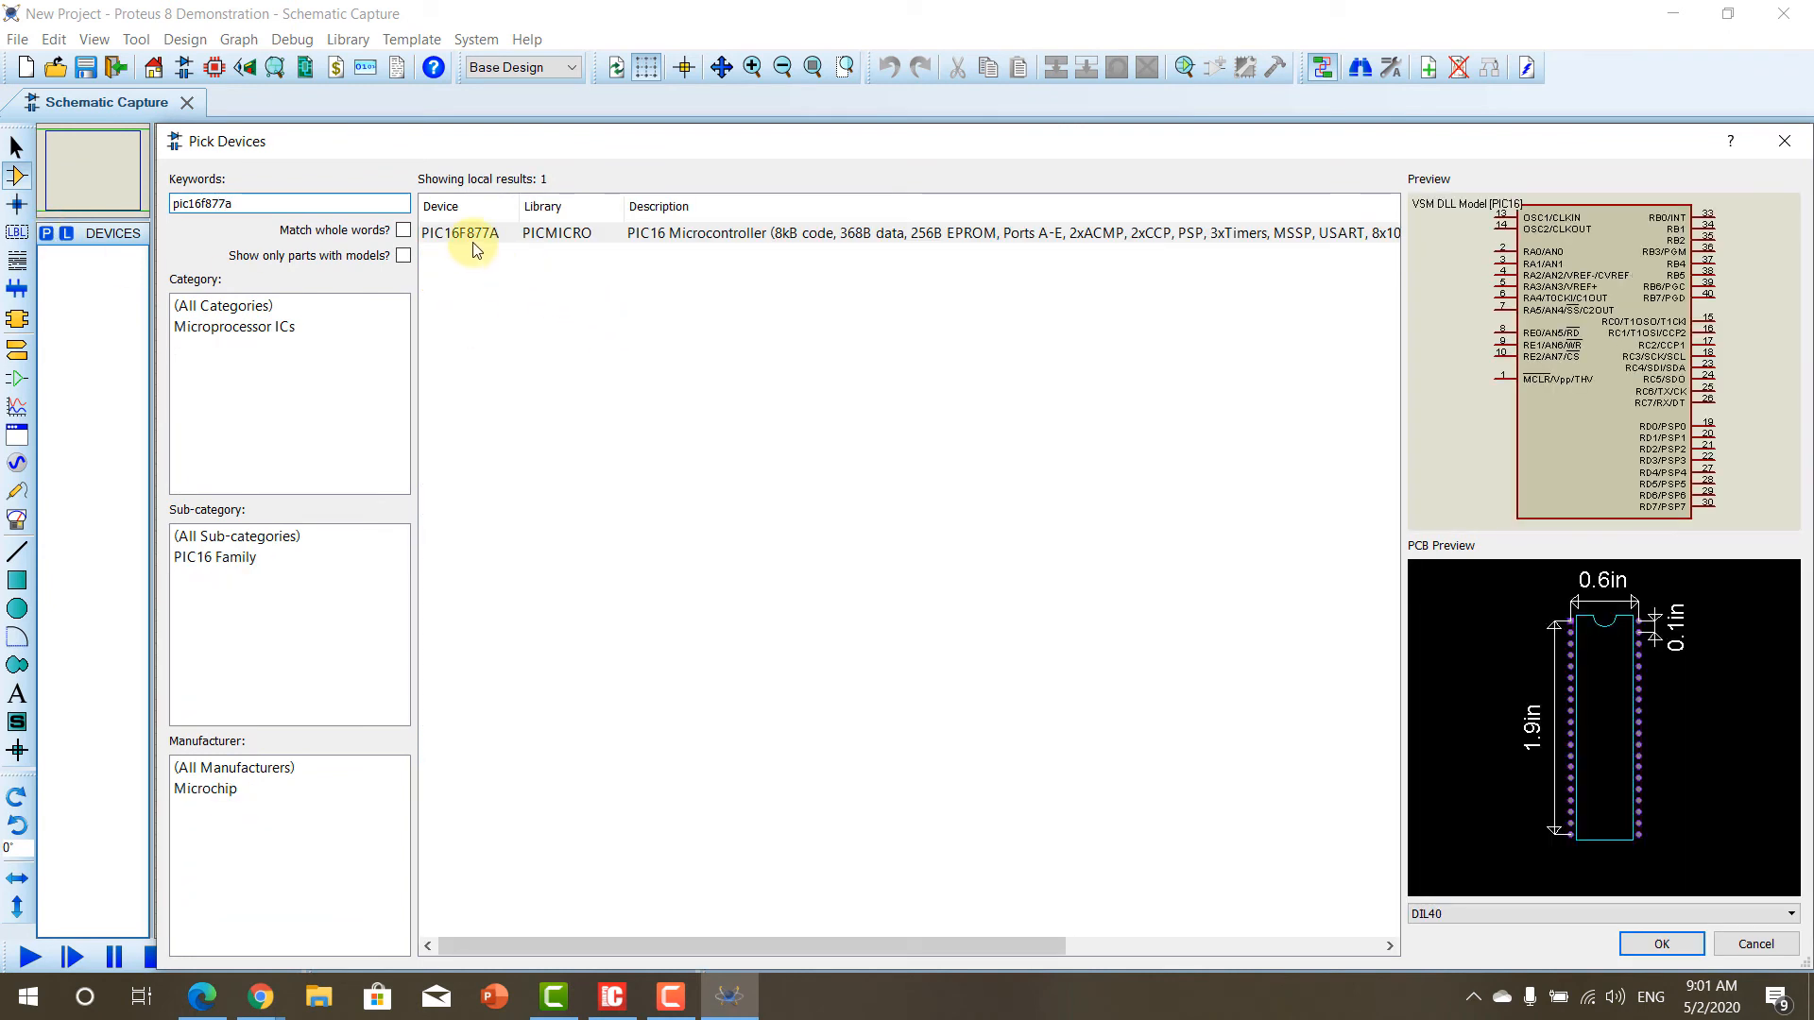
pyautogui.click(460, 232)
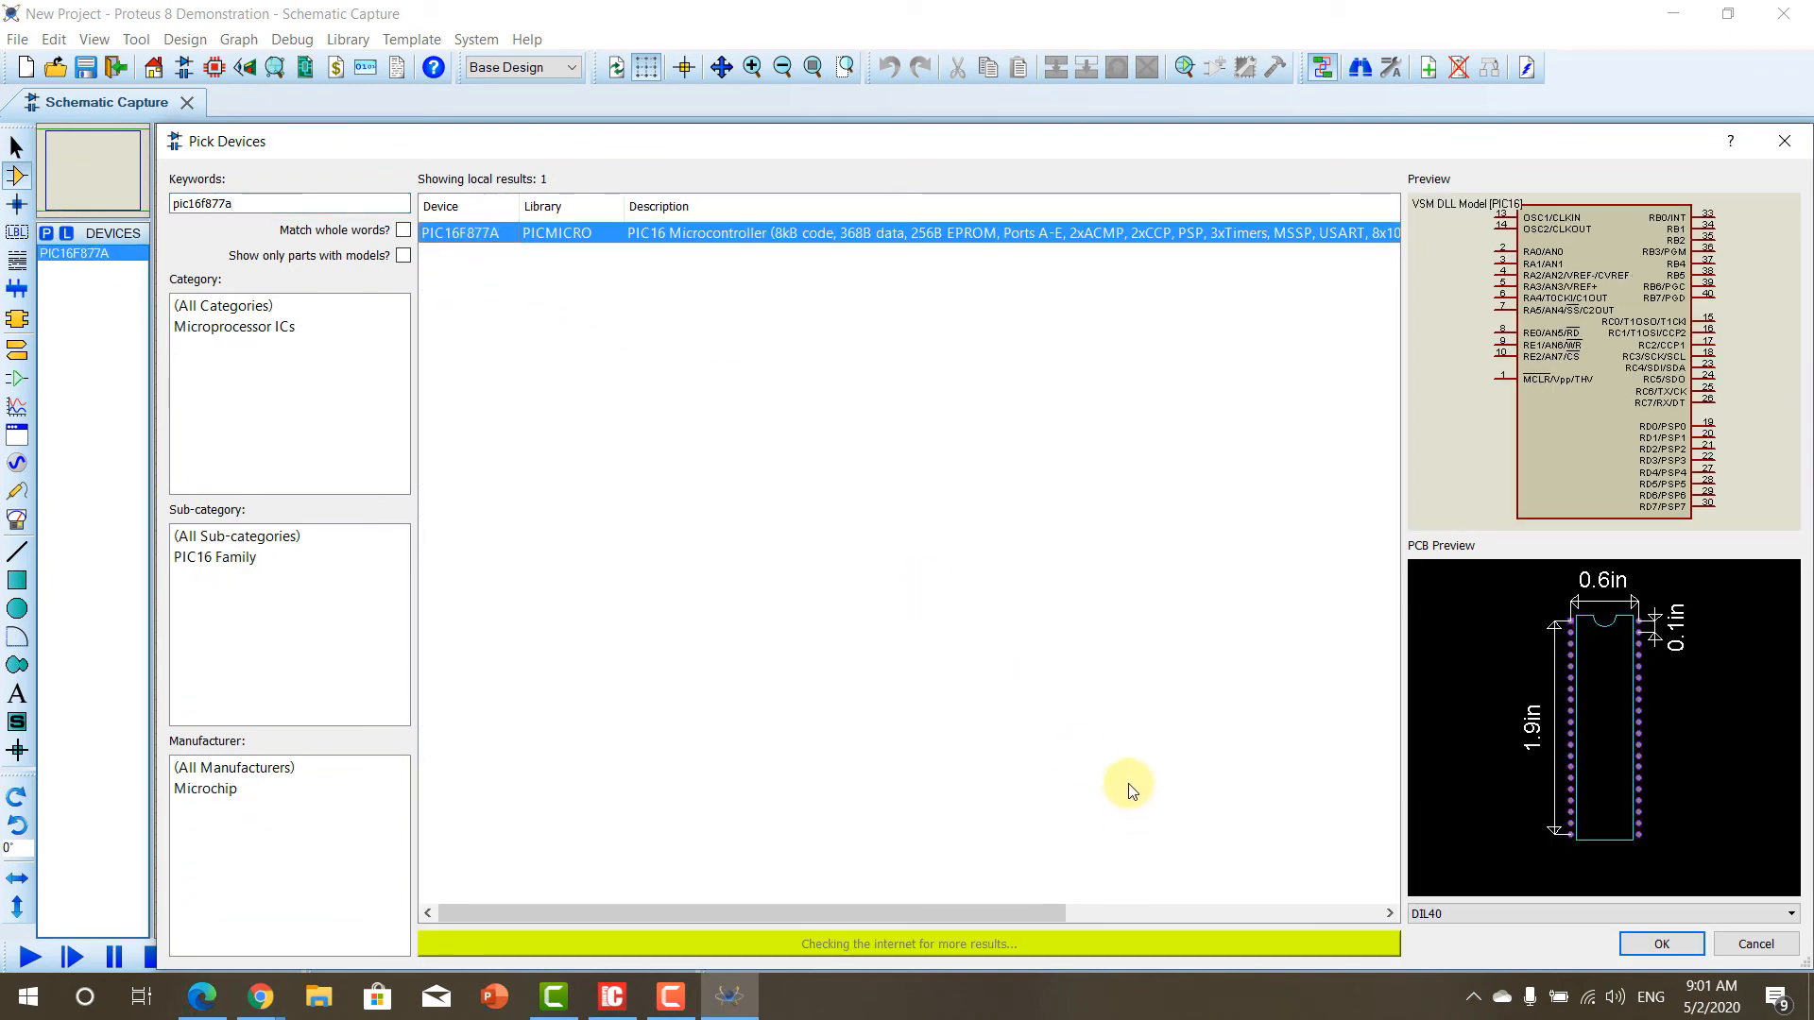
pyautogui.click(1660, 943)
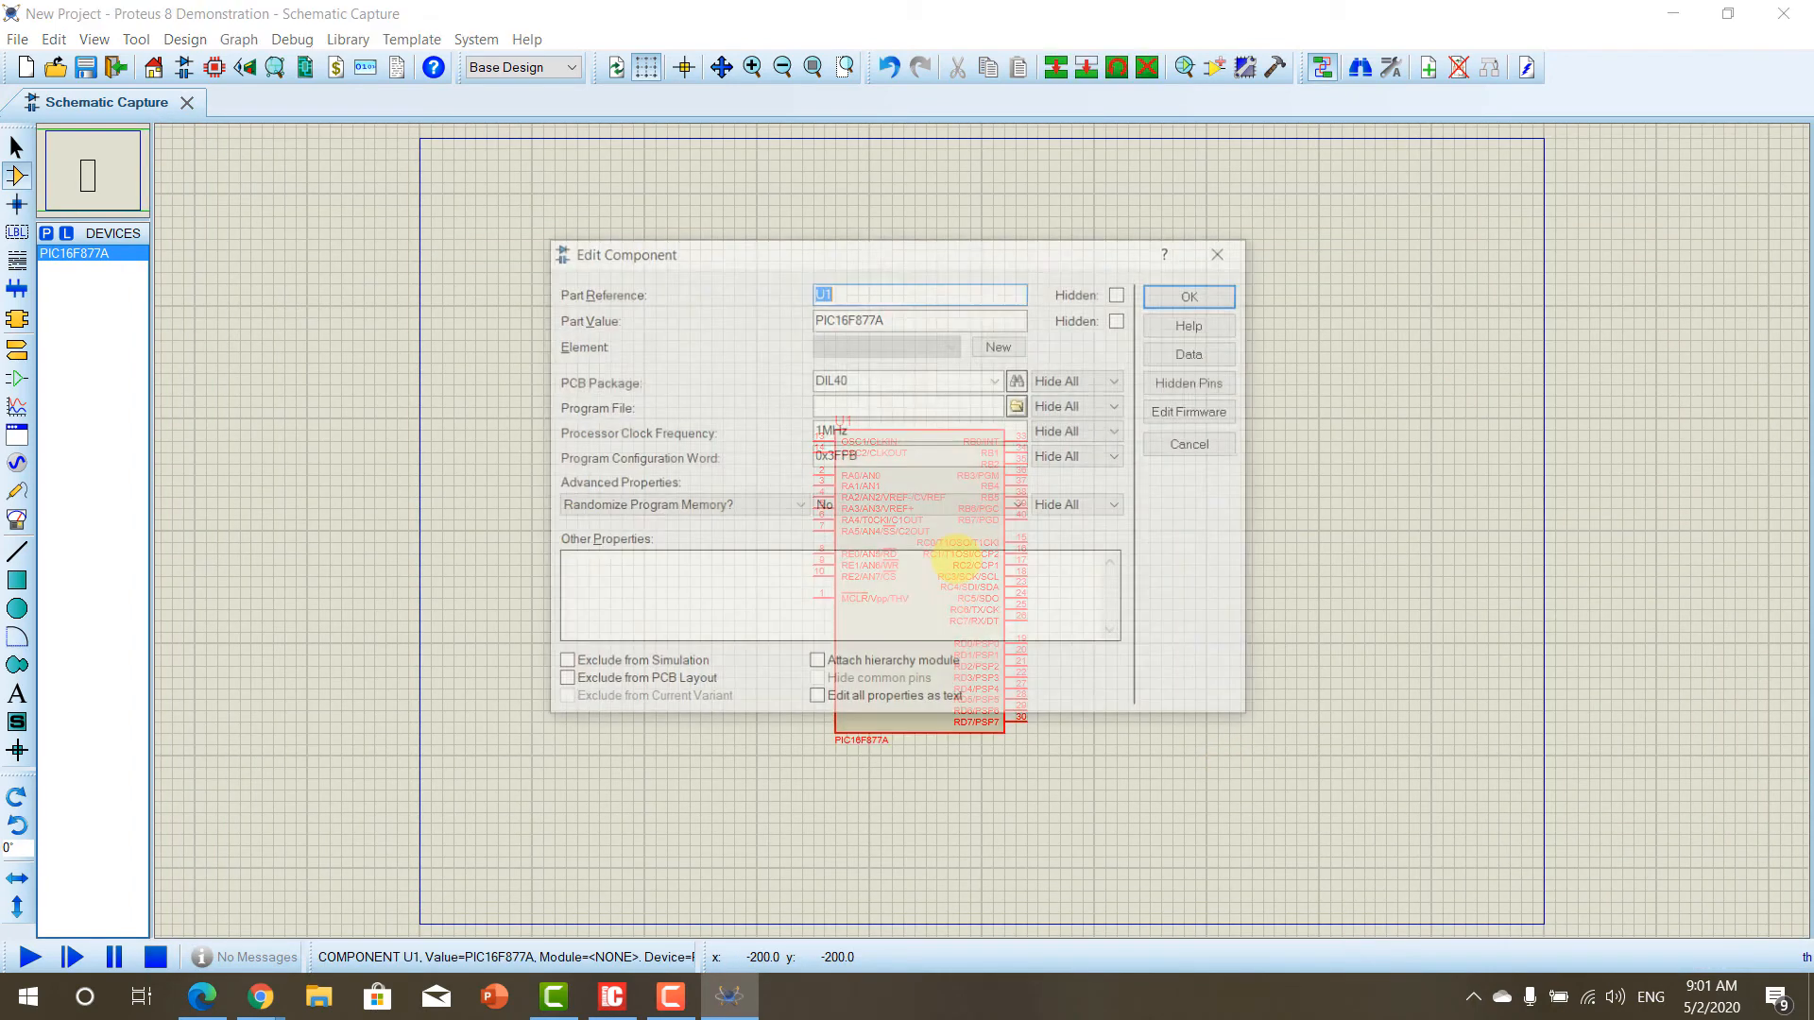
# - Set the PIC16F877A's program file to TestDemo.hex from the MikroC folder and confirm
pyautogui.click(1015, 405)
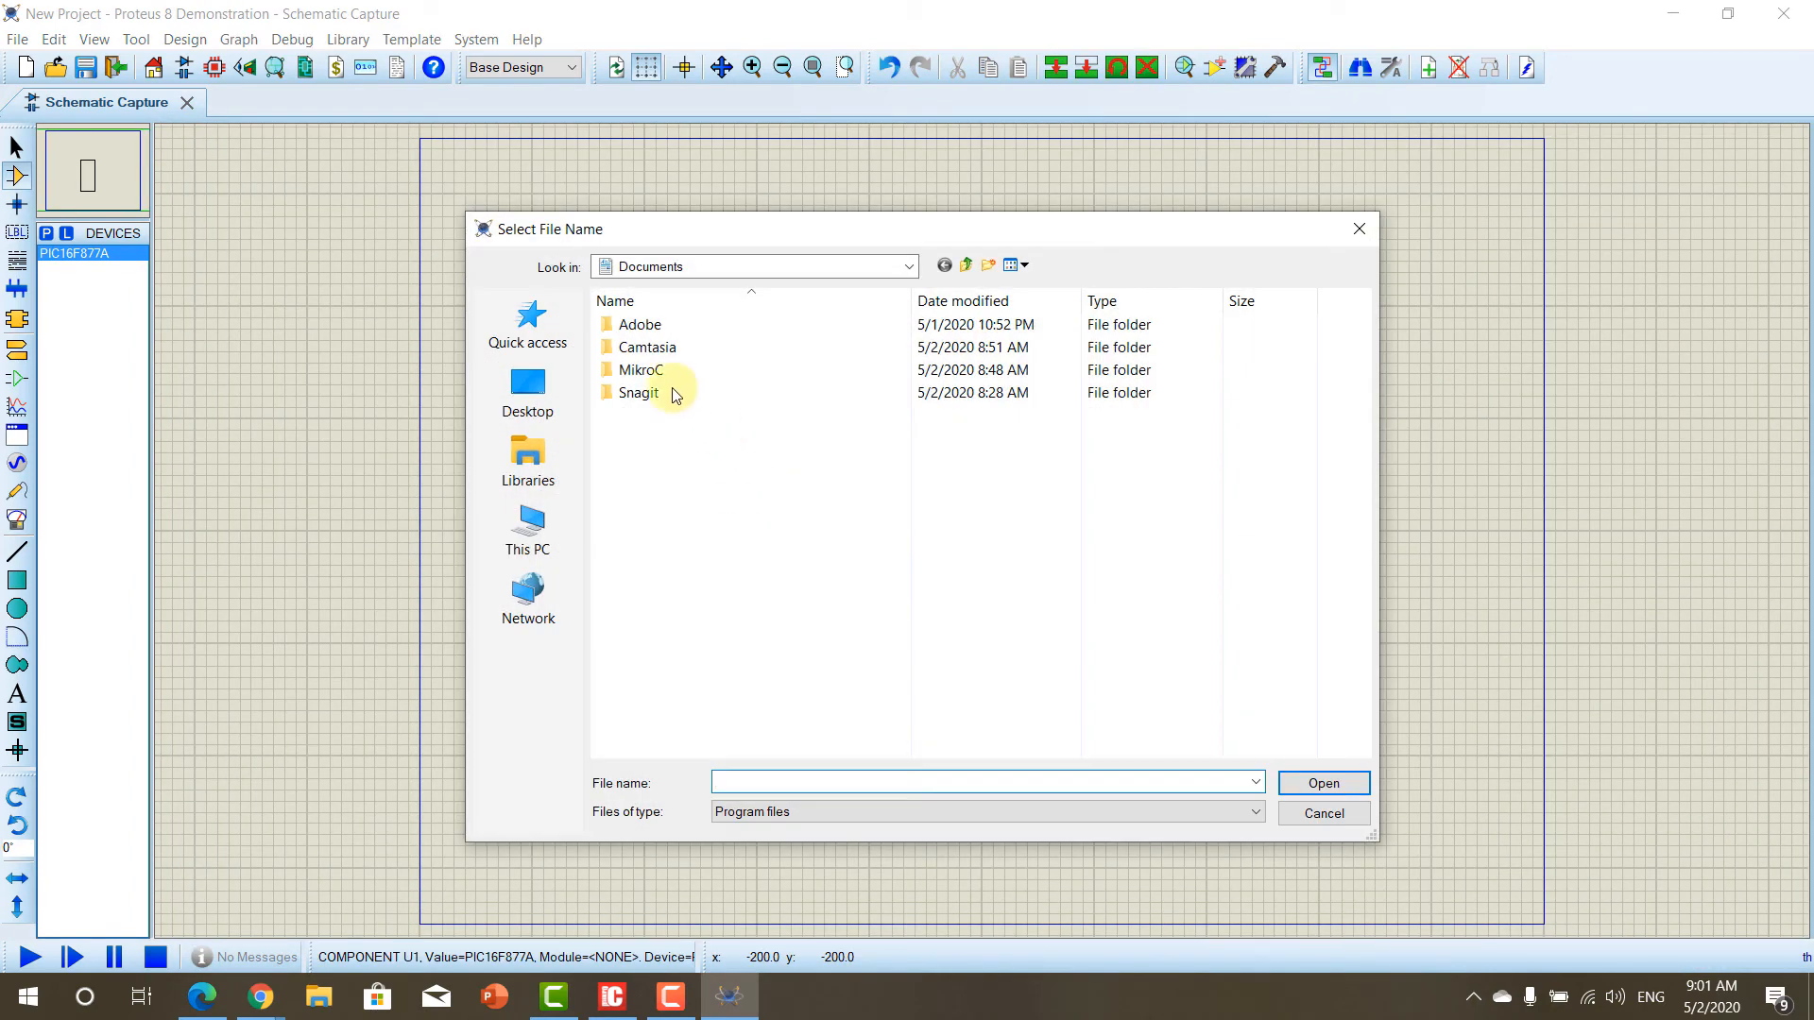
pyautogui.click(526, 459)
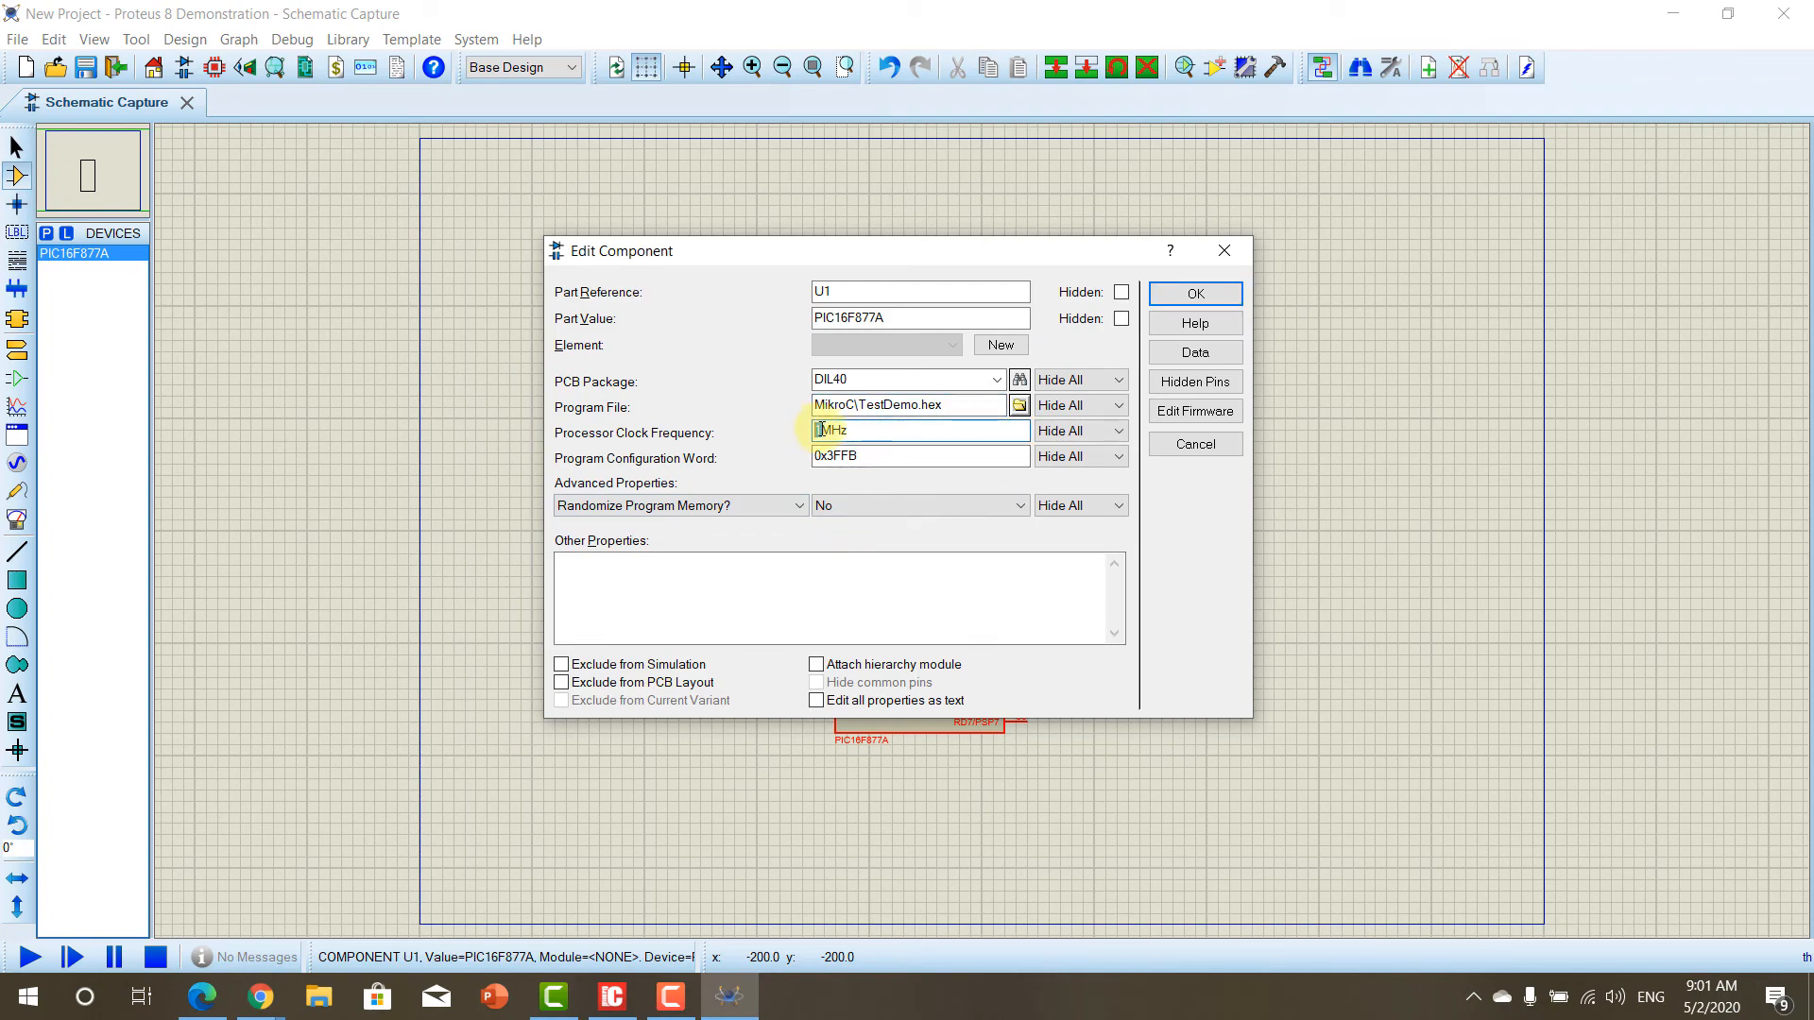
pyautogui.click(1194, 293)
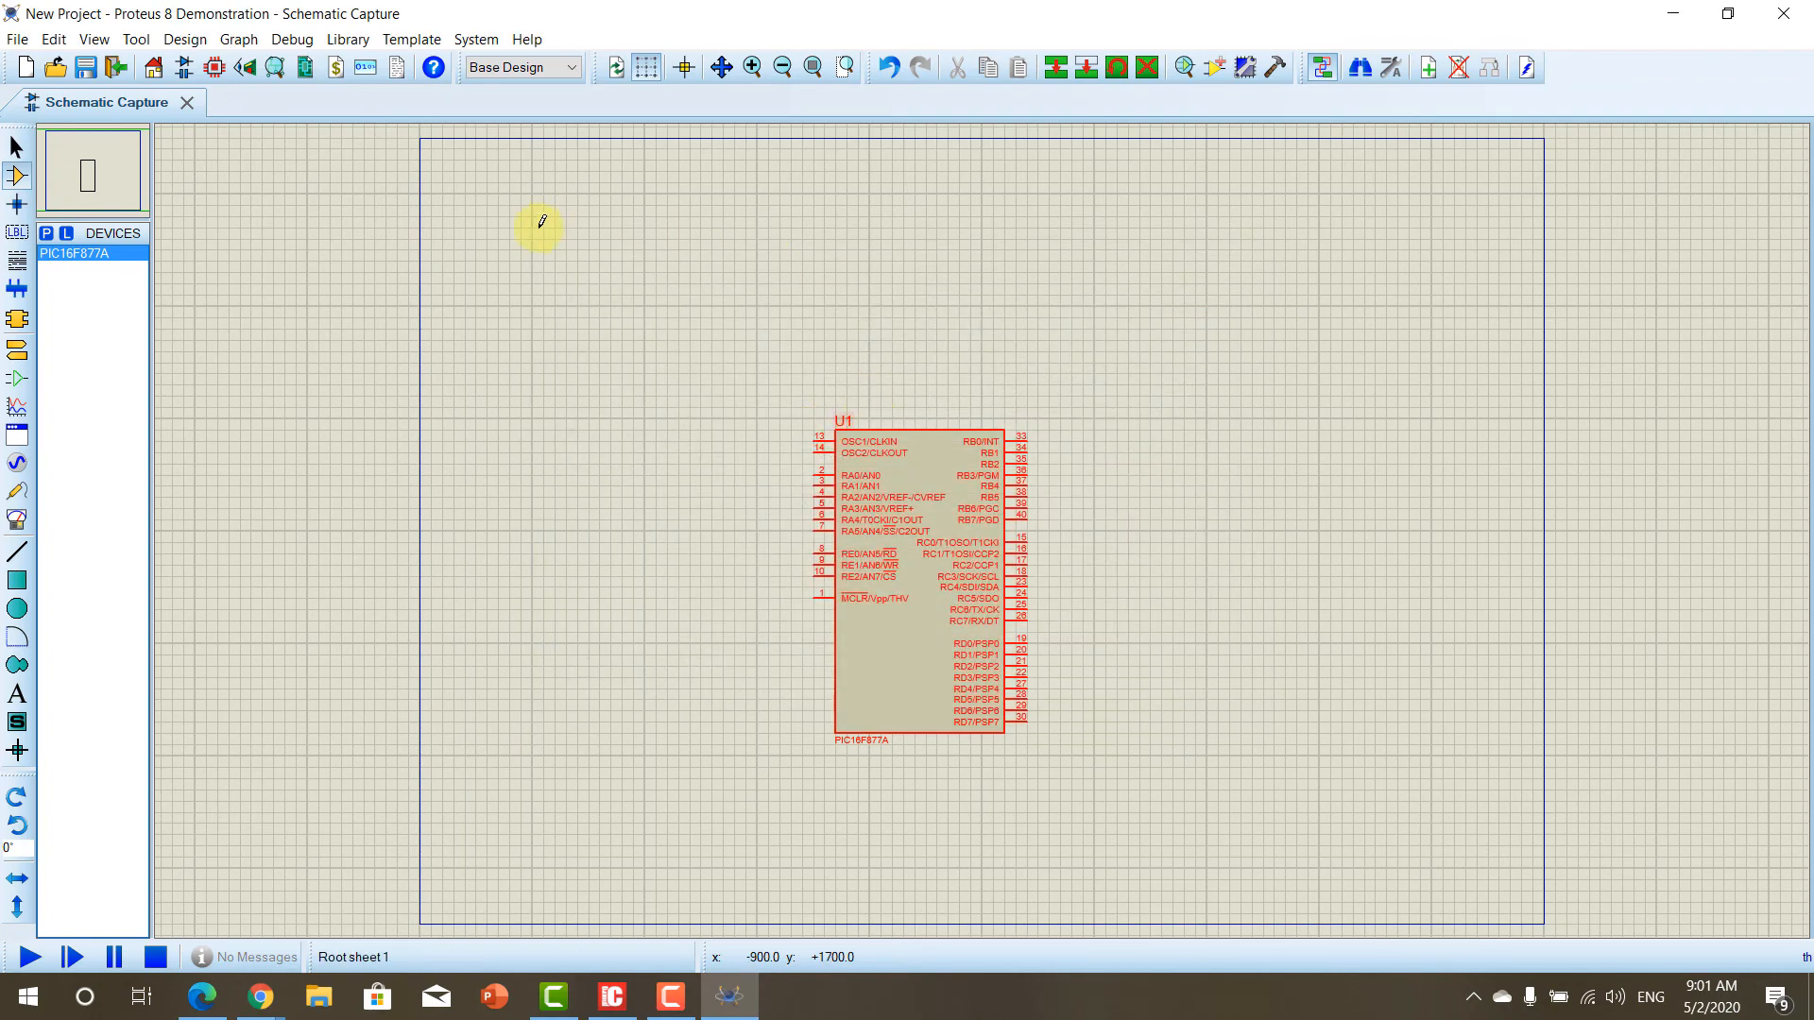
# - Run the simulation and dismiss the resulting fatal simulation error prompt
pyautogui.click(30, 955)
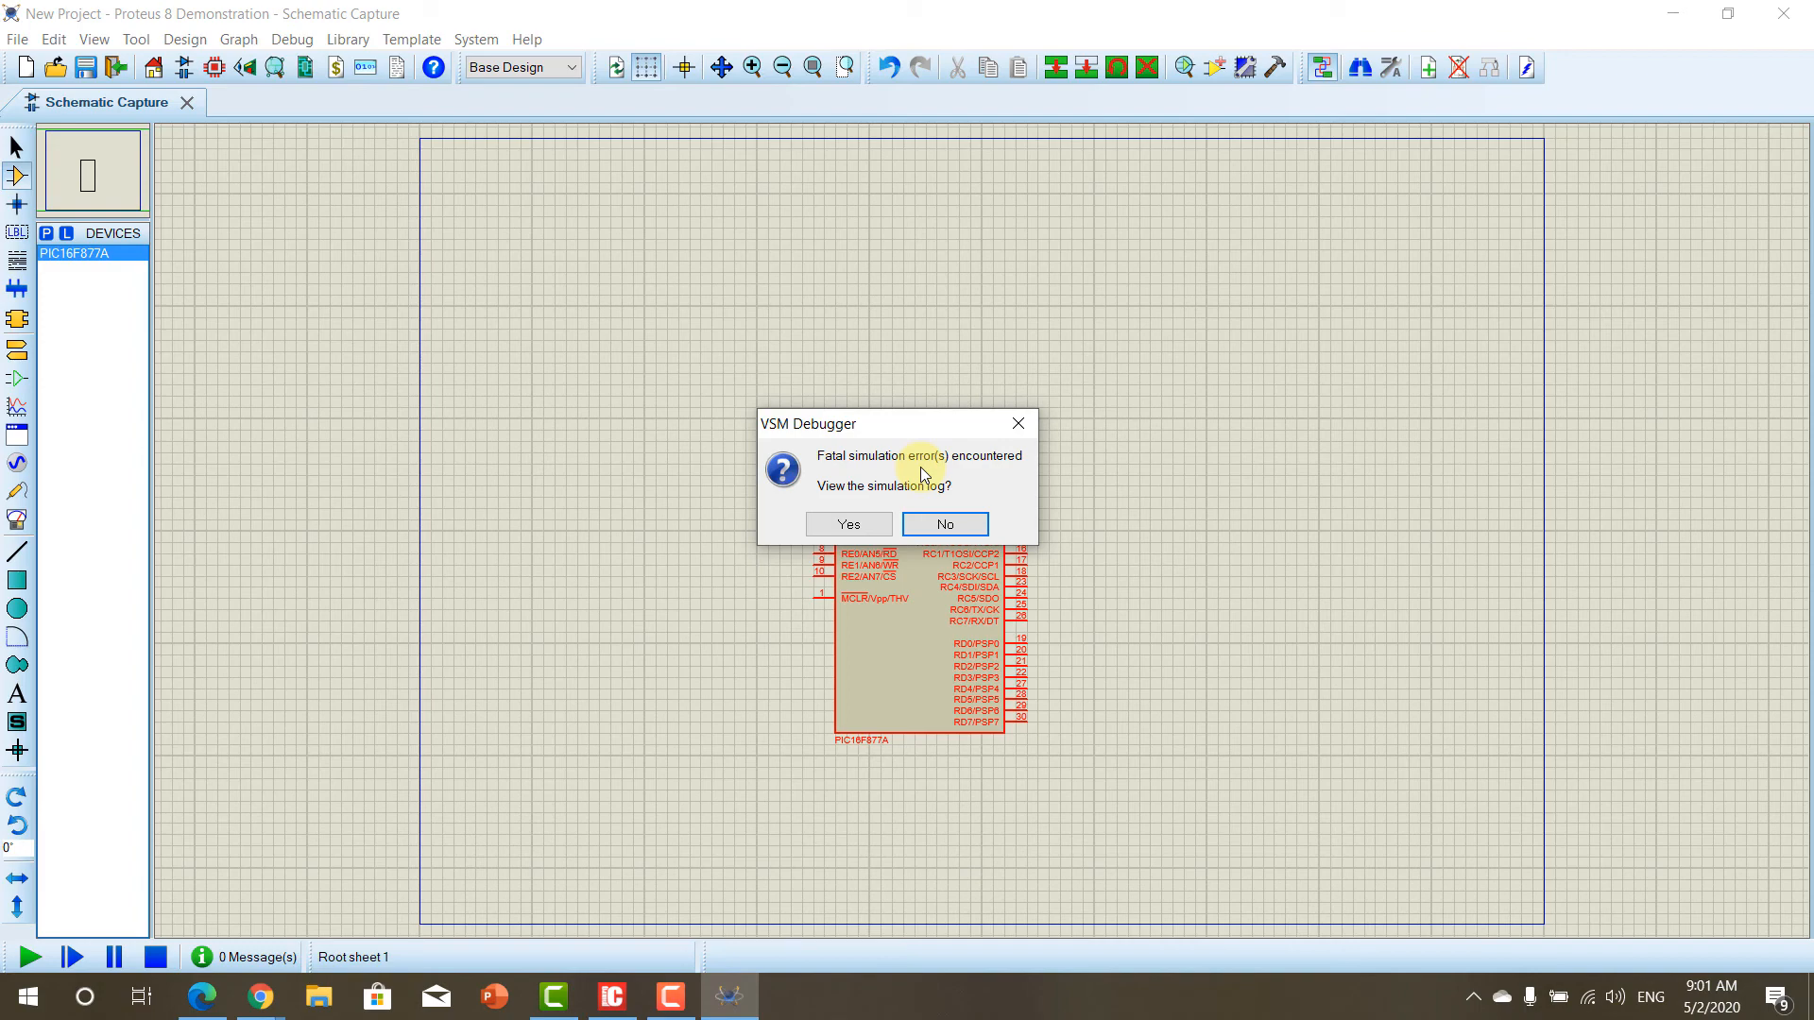
pyautogui.click(943, 525)
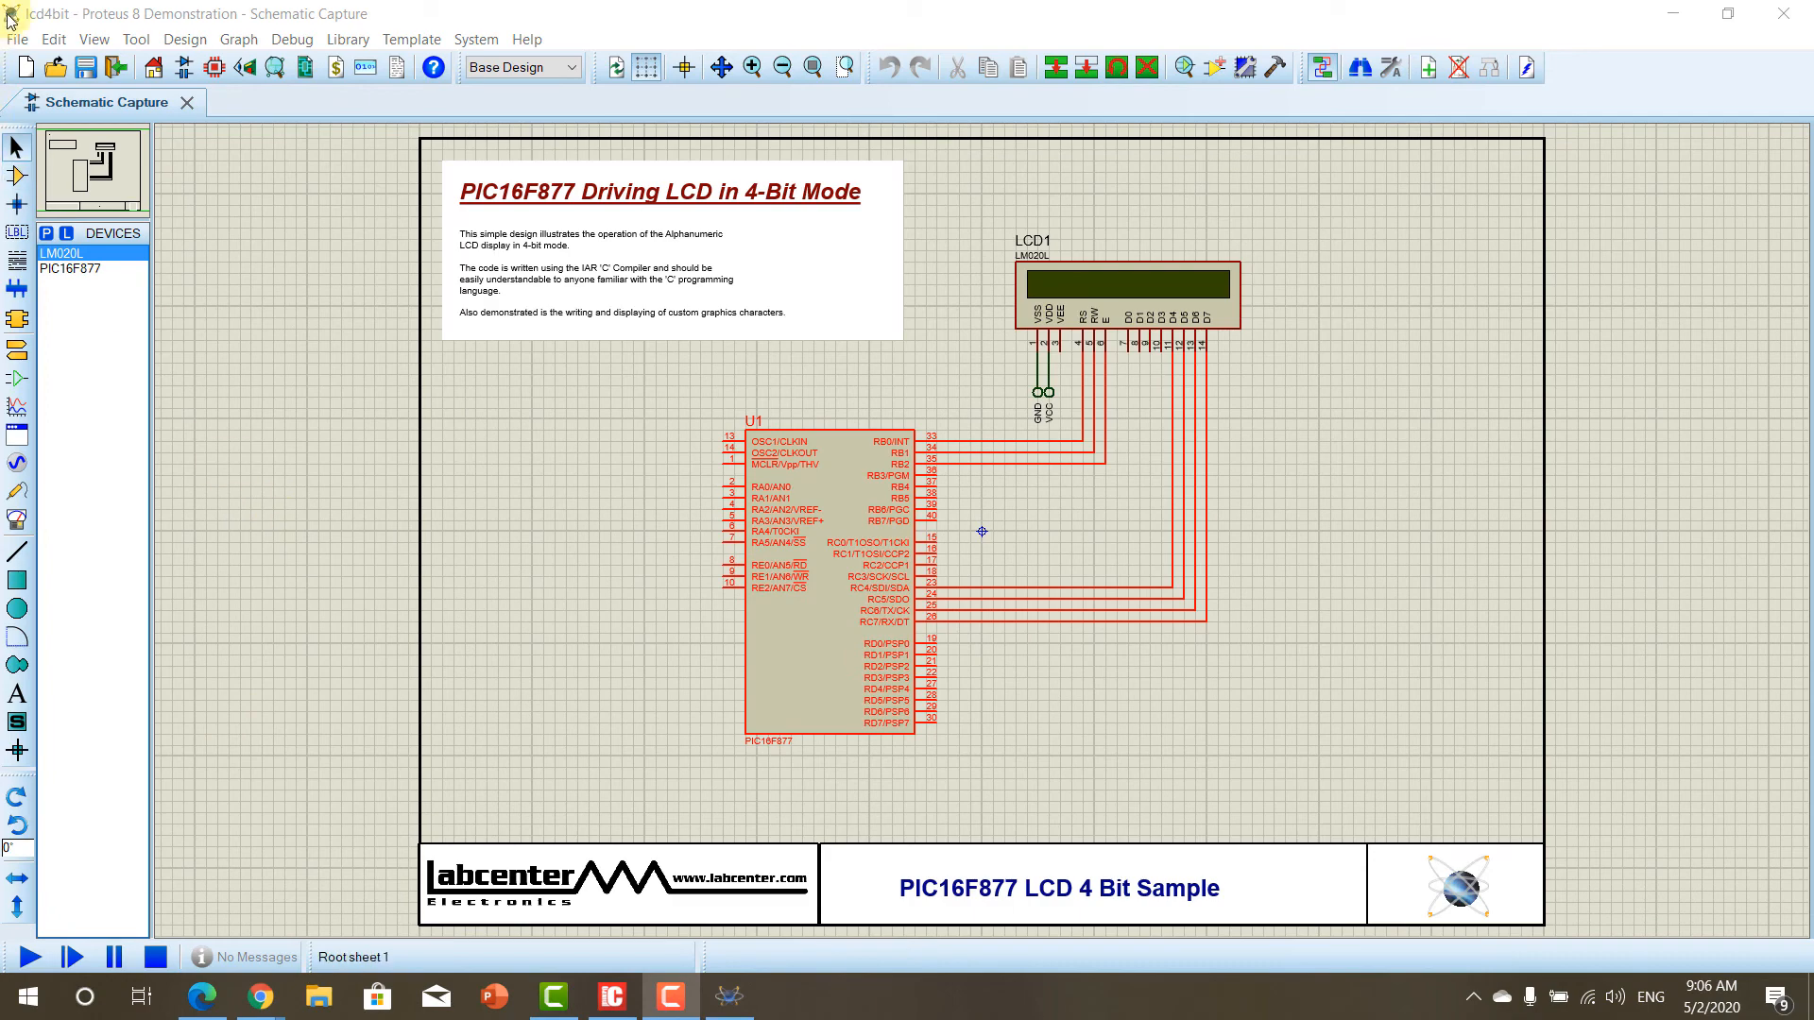
# - Search the bundled samples and open the PIC16F877 LCD 4 Bit Sample project
pyautogui.click(17, 38)
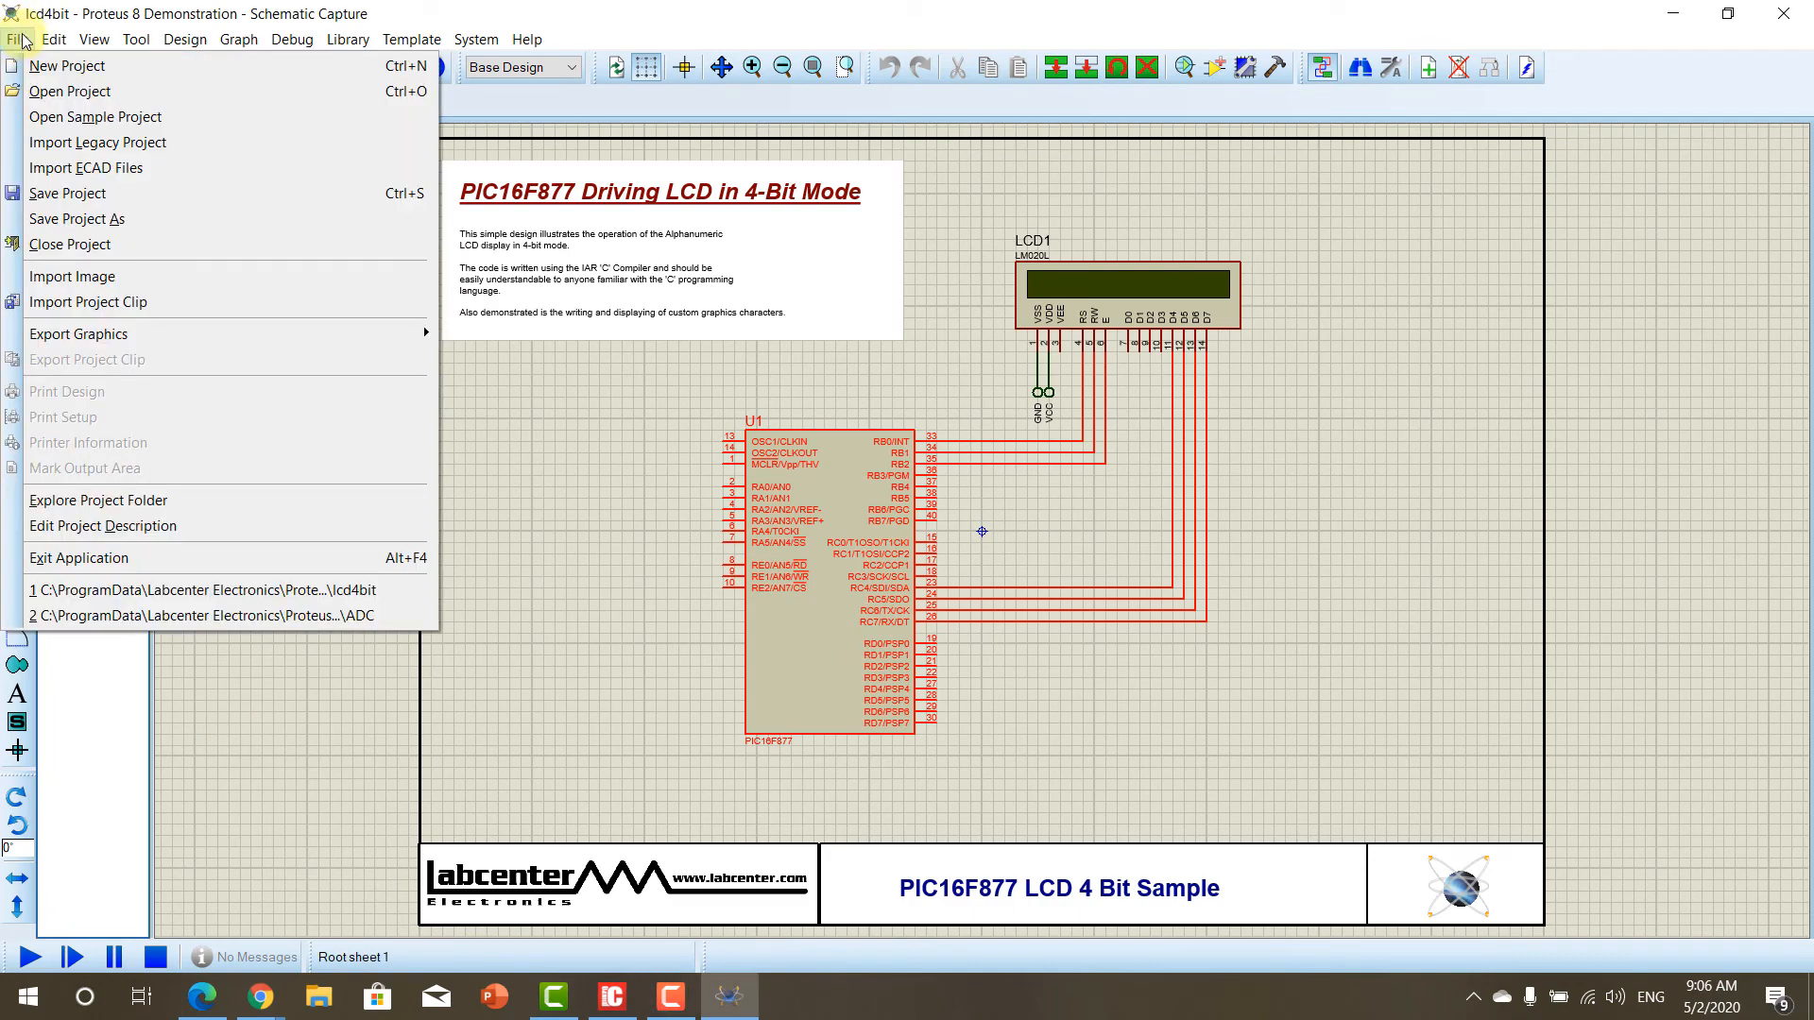
pyautogui.click(97, 115)
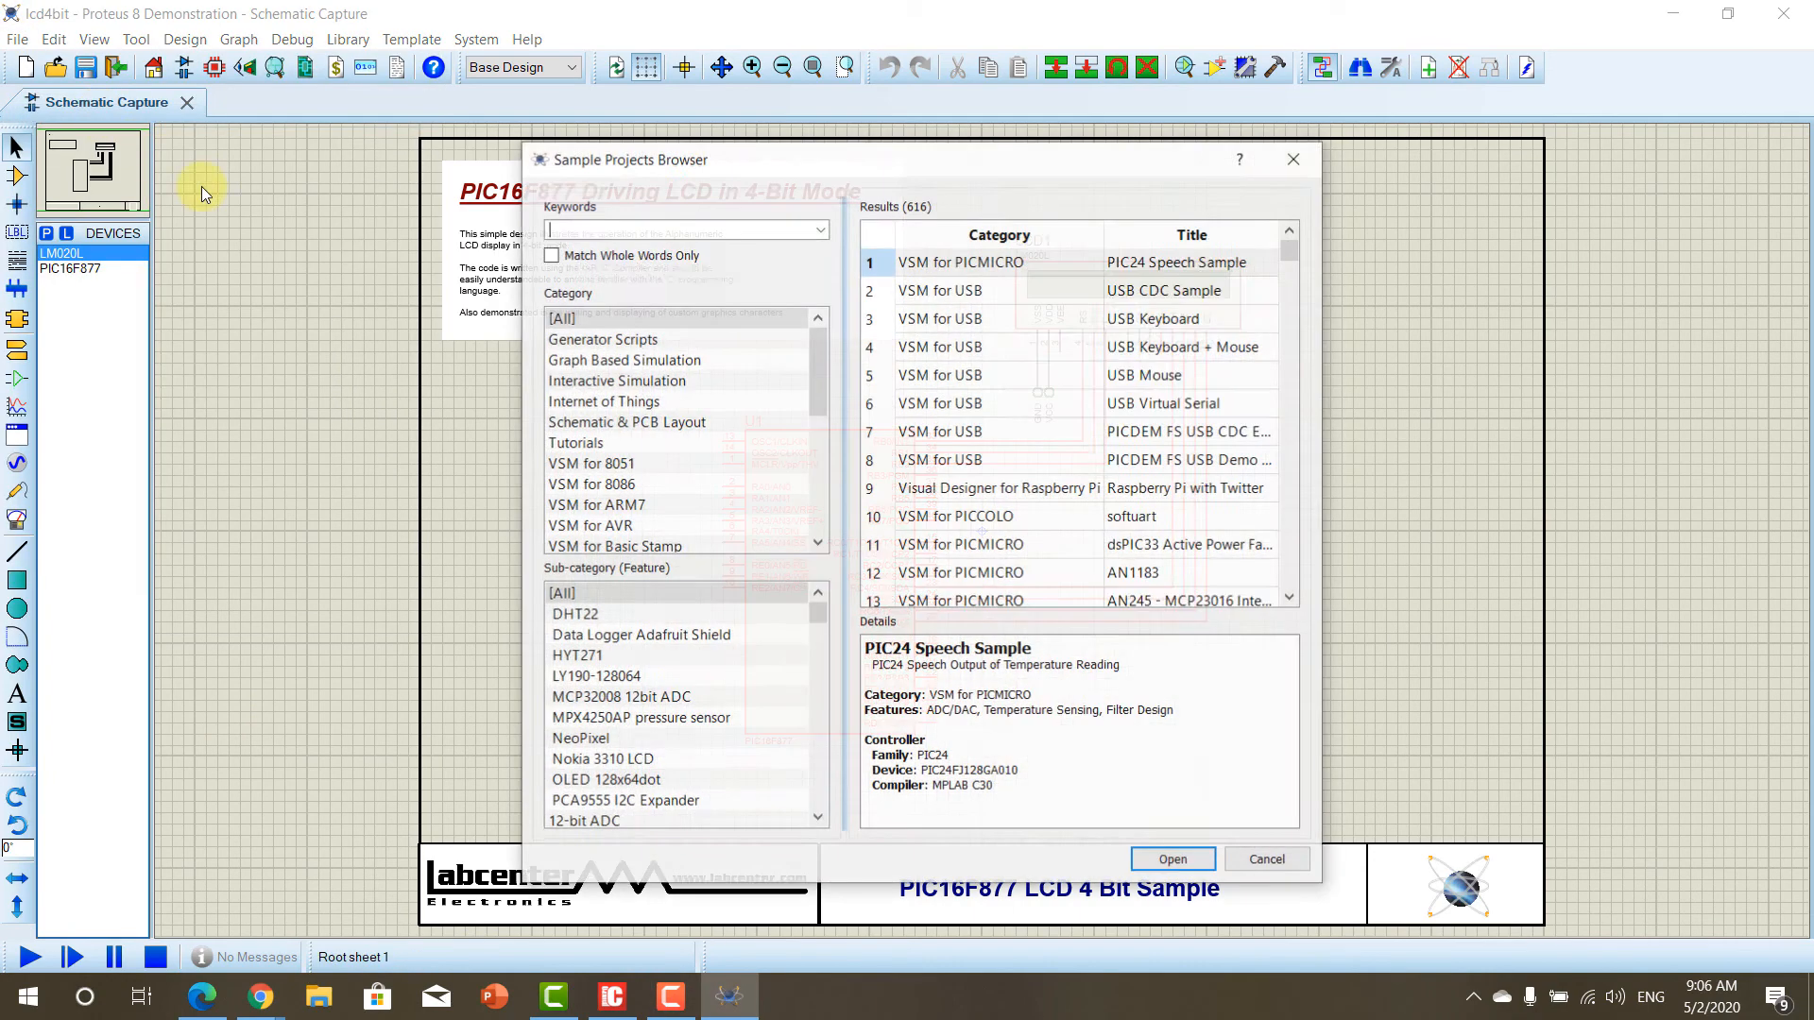
pyautogui.click(682, 228)
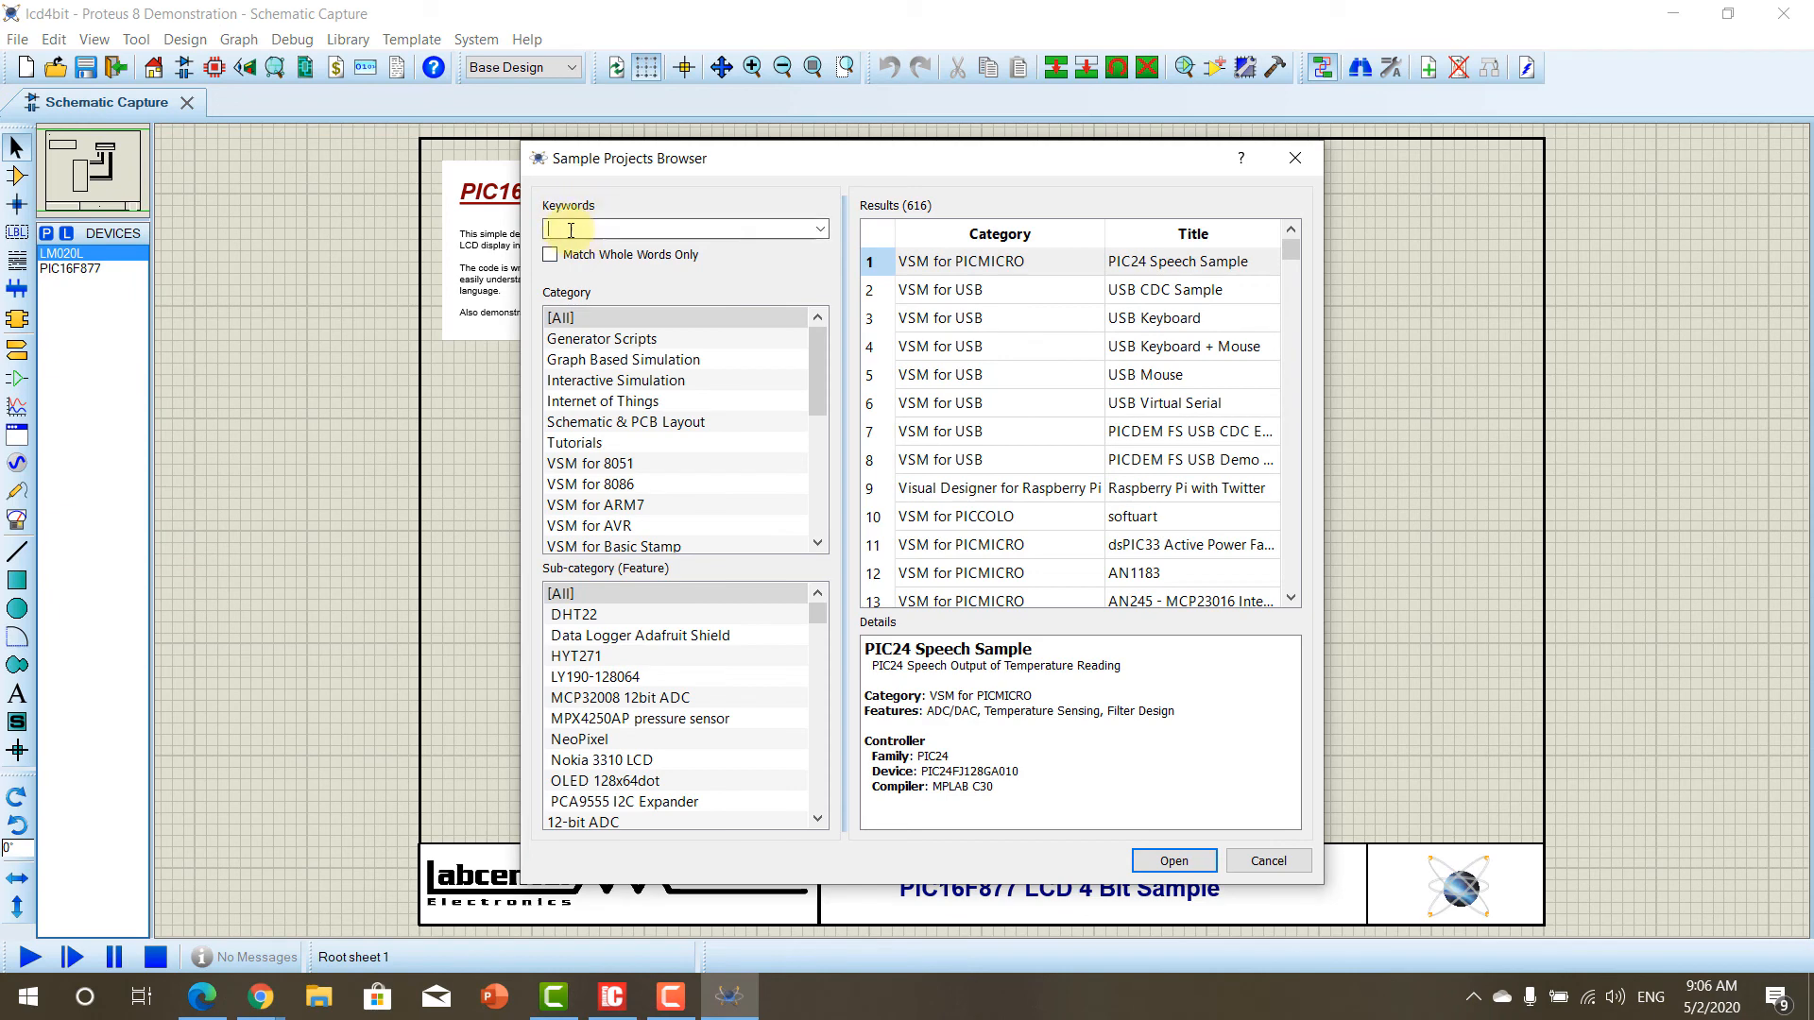
pyautogui.write('pid')
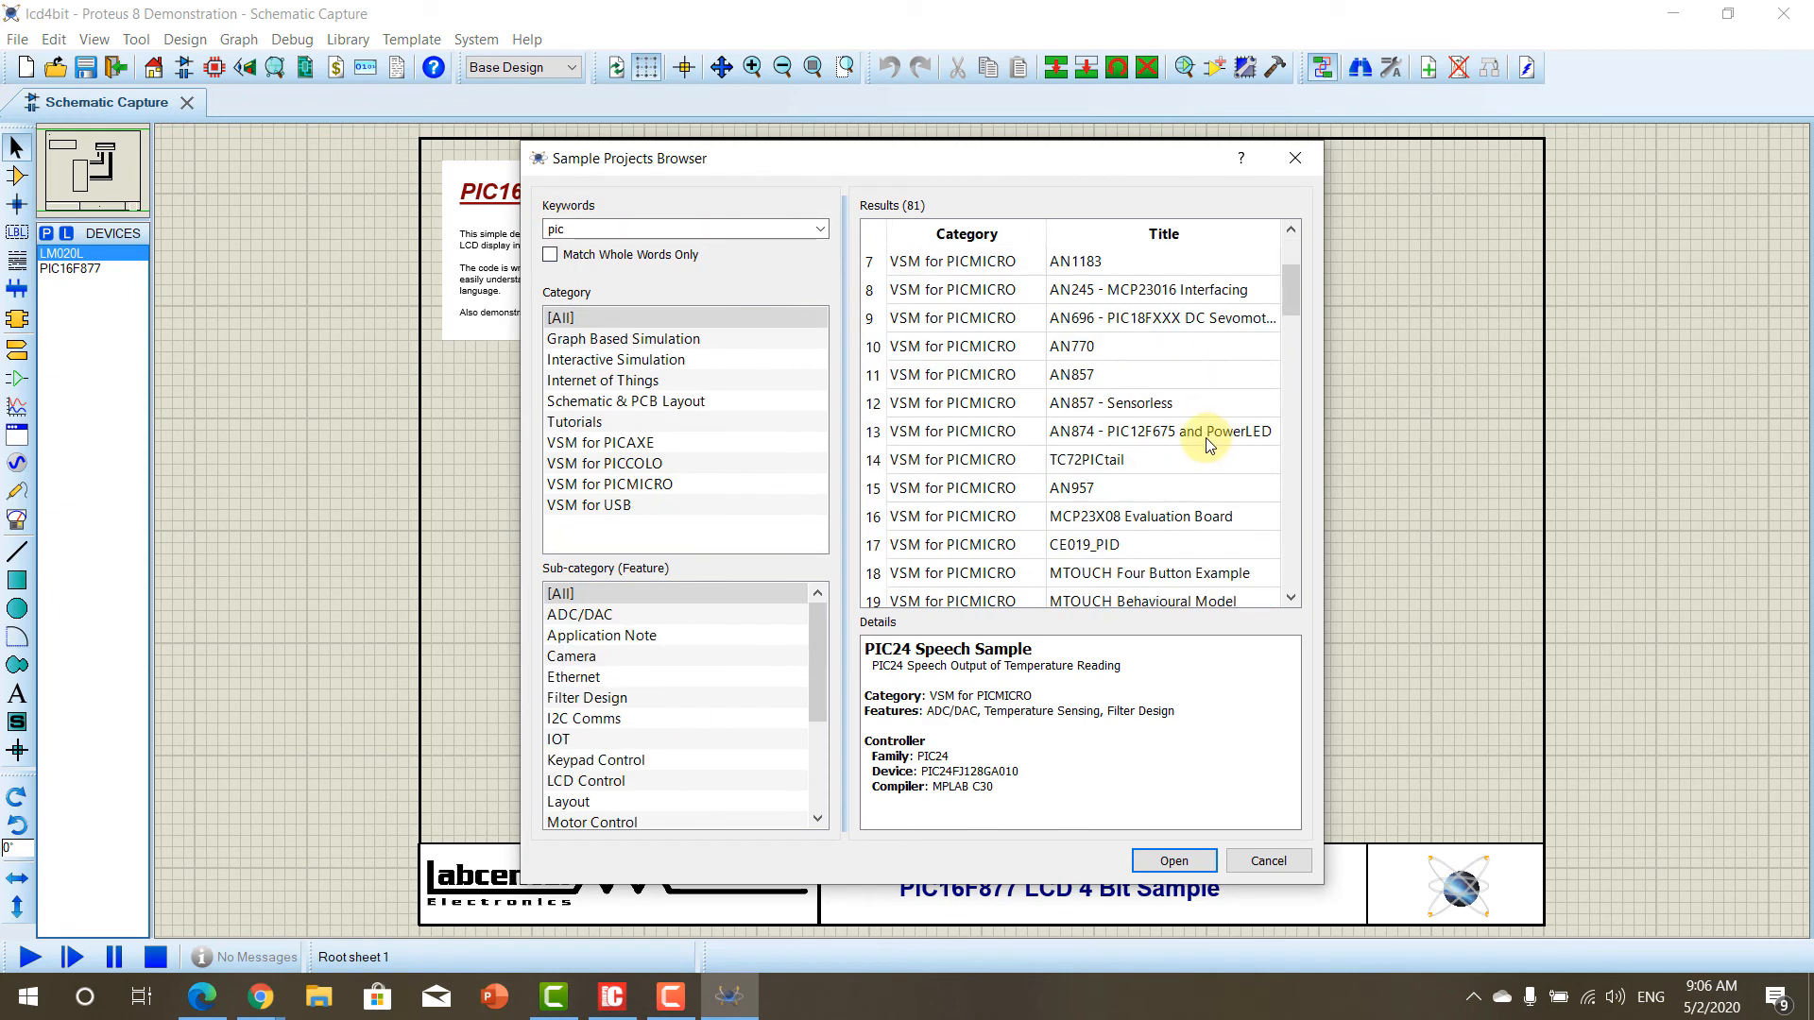
pyautogui.scroll(-3)
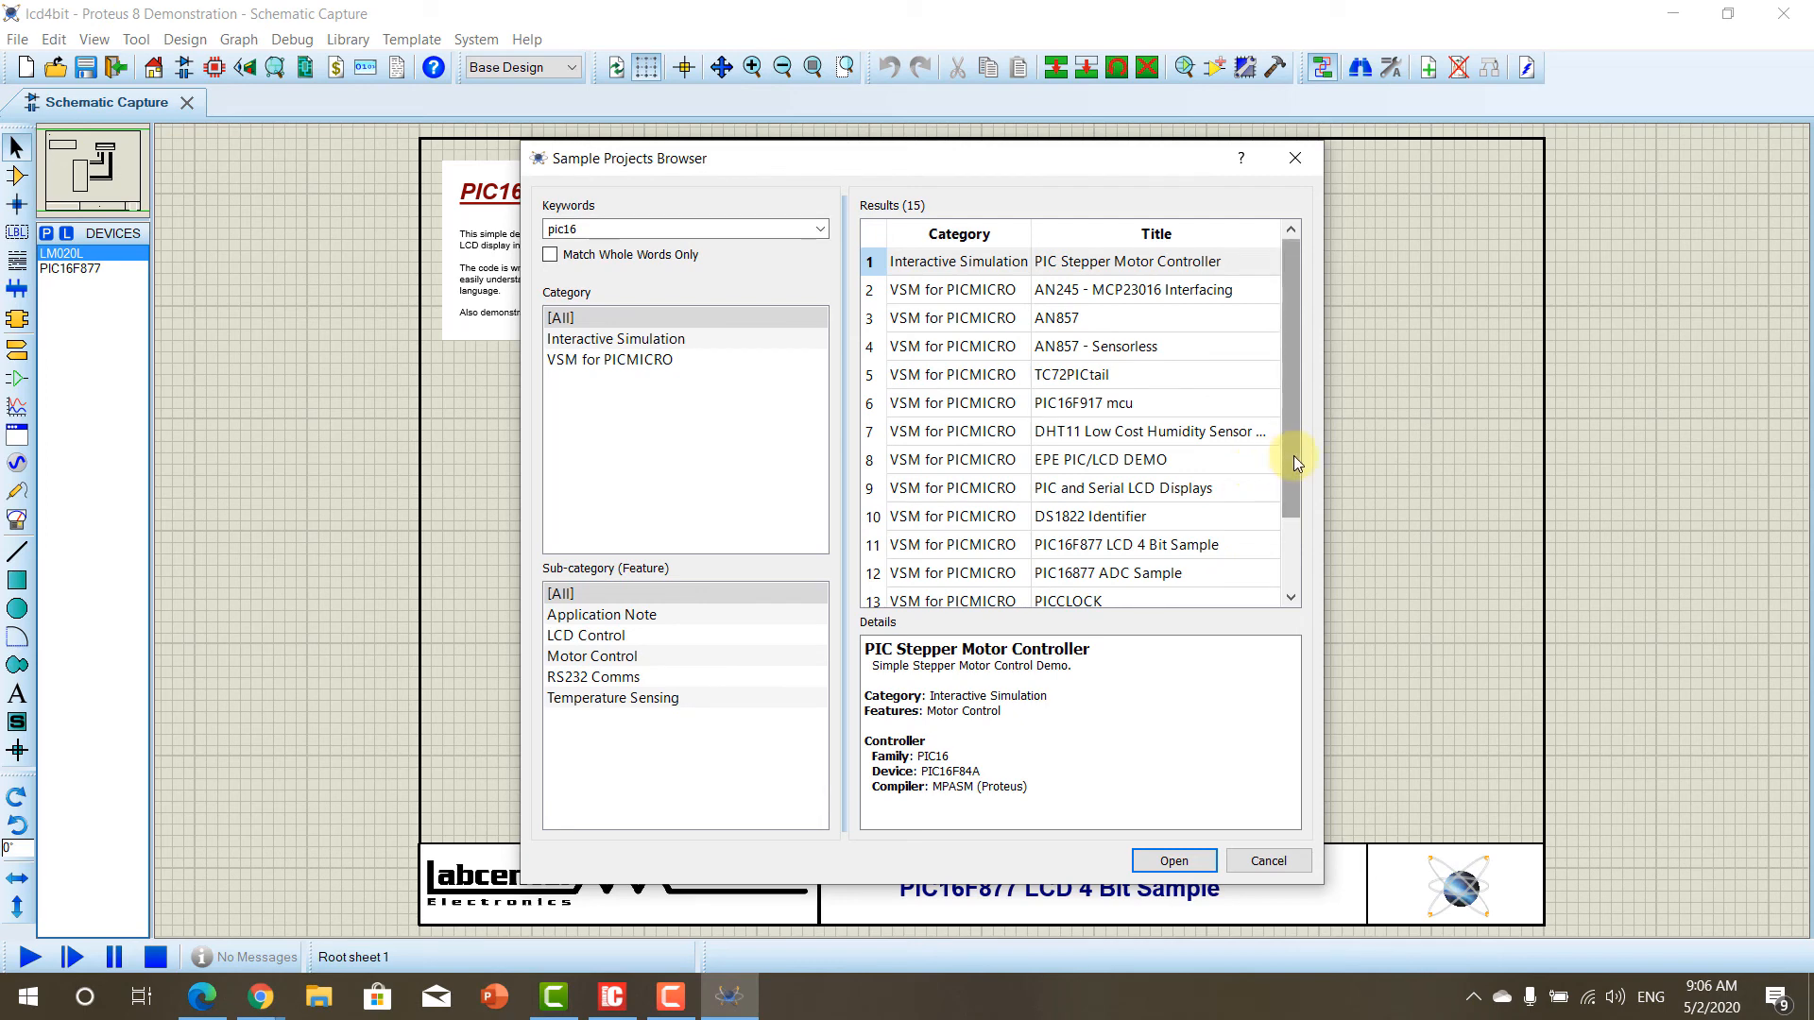
pyautogui.click(1122, 487)
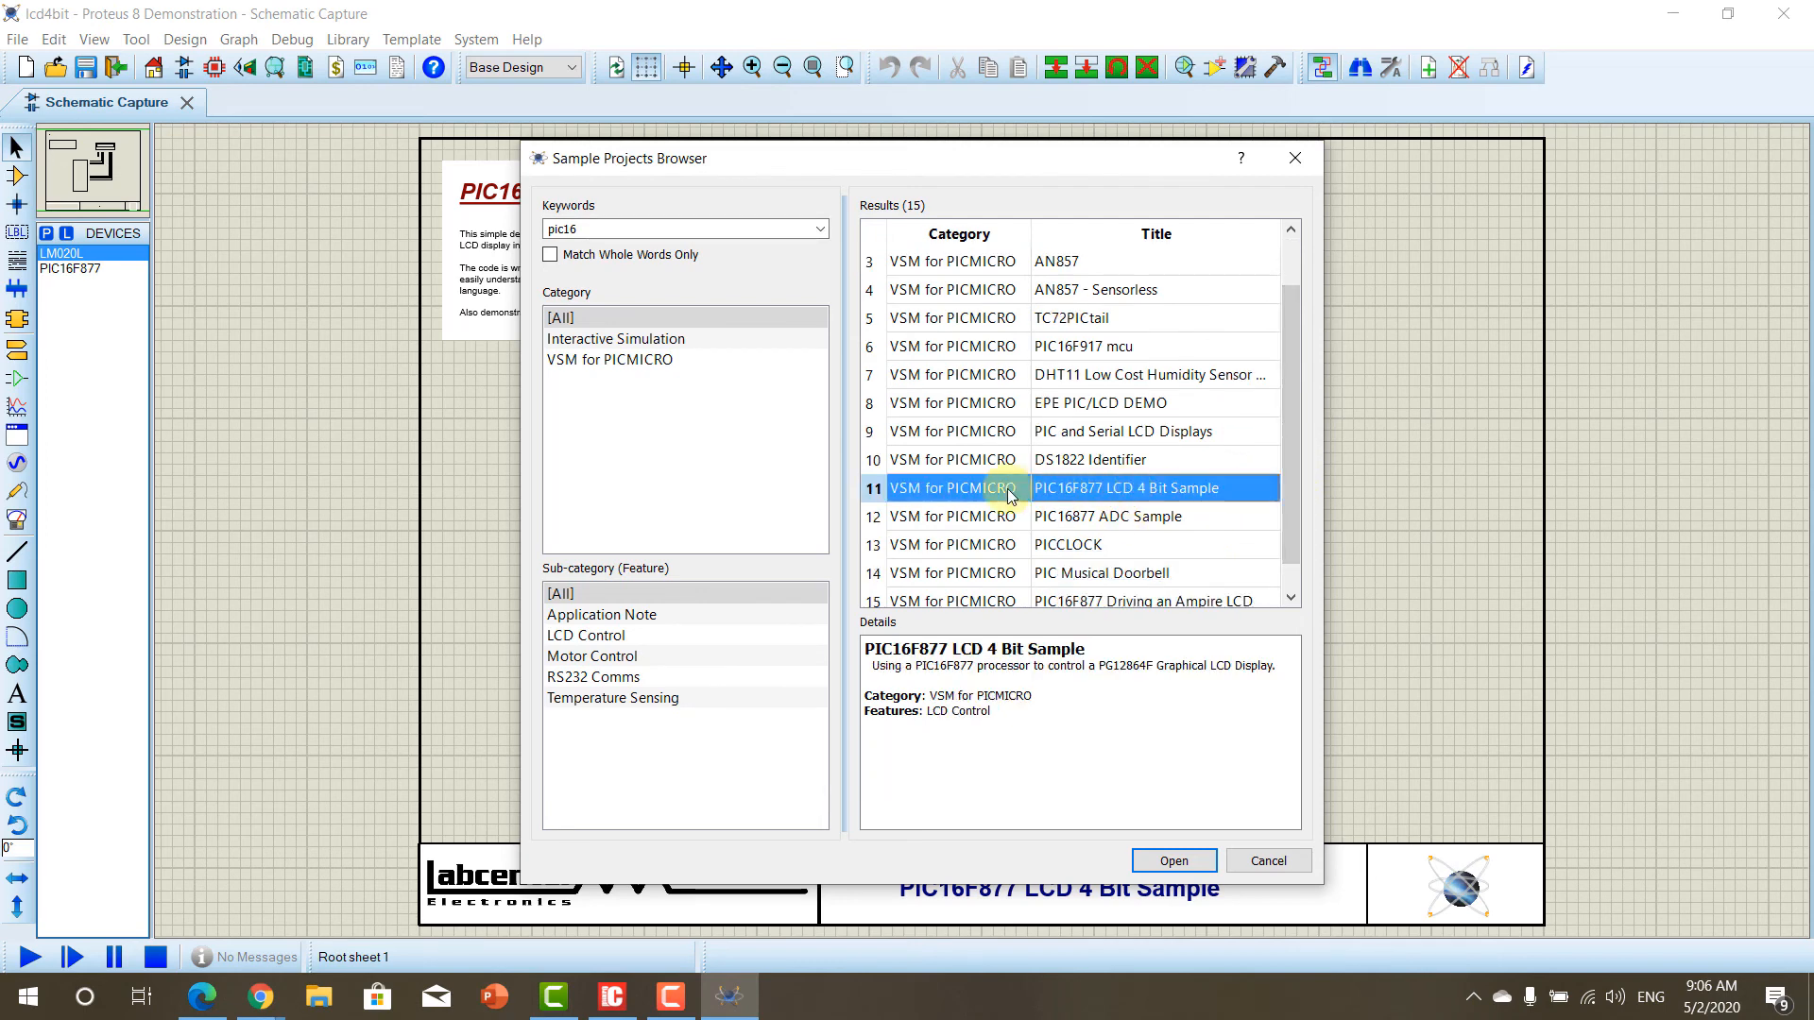
pyautogui.moveTo(1099, 498)
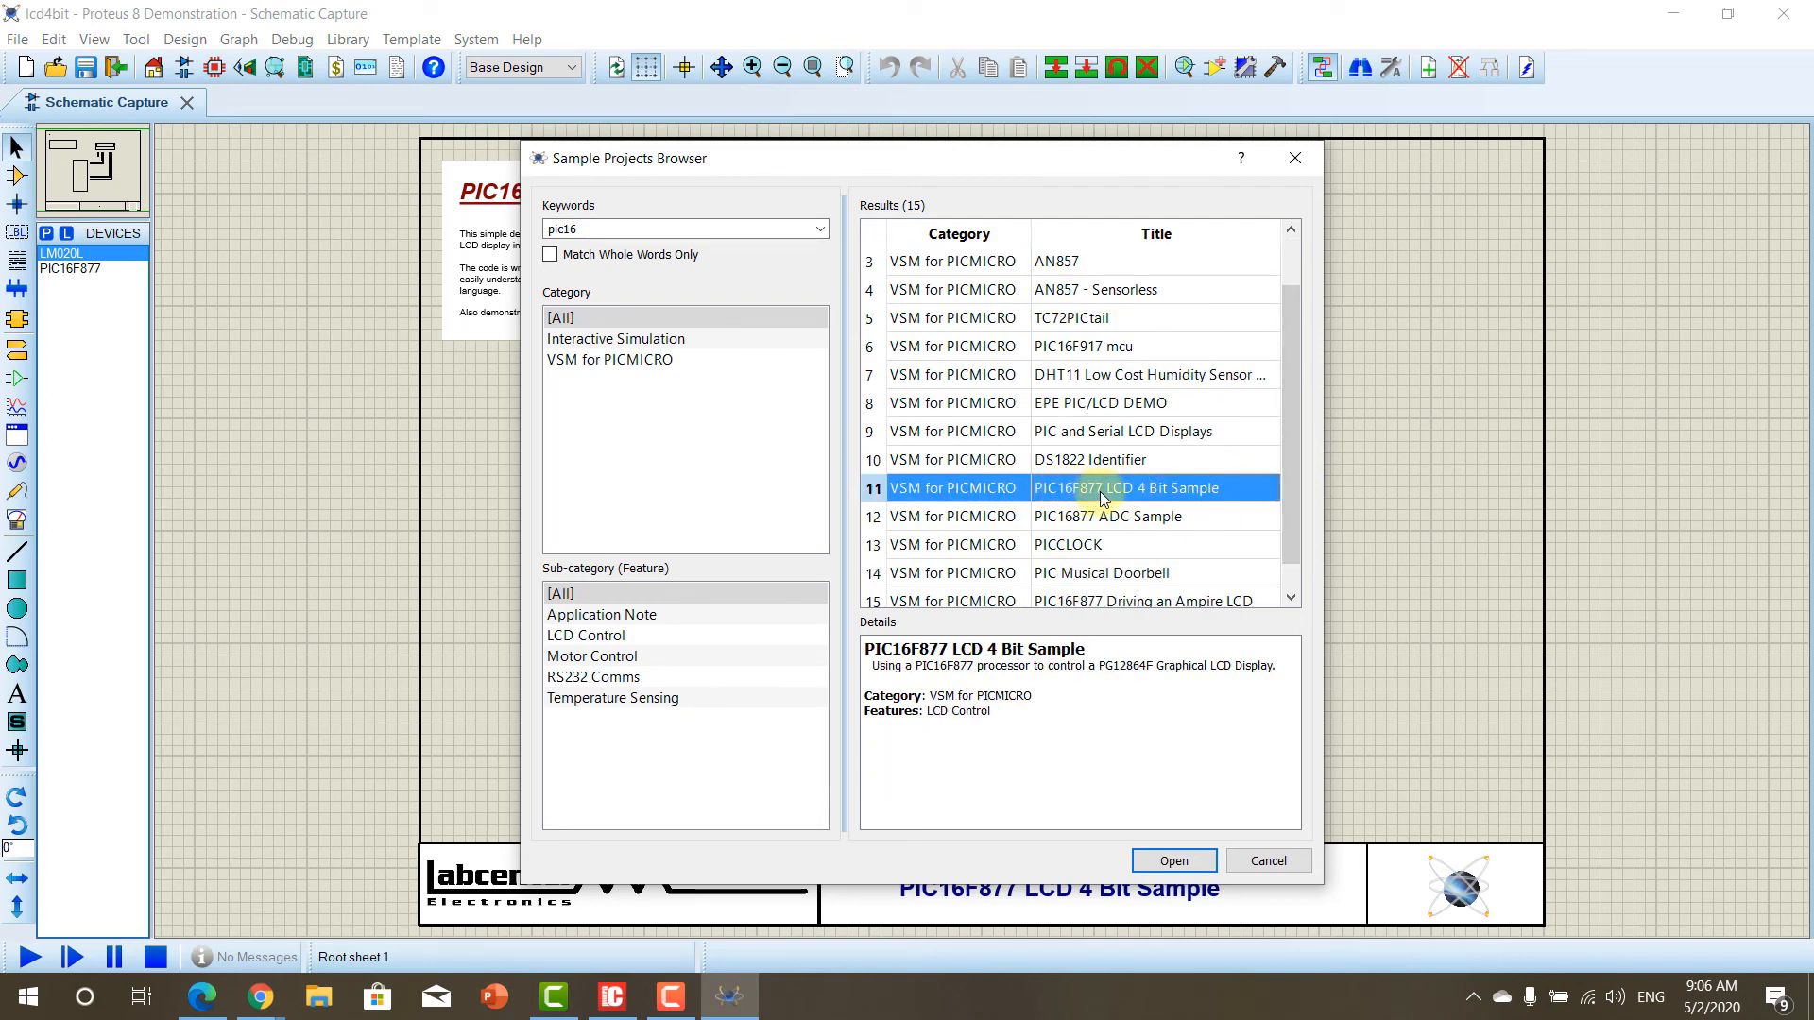
pyautogui.click(1171, 861)
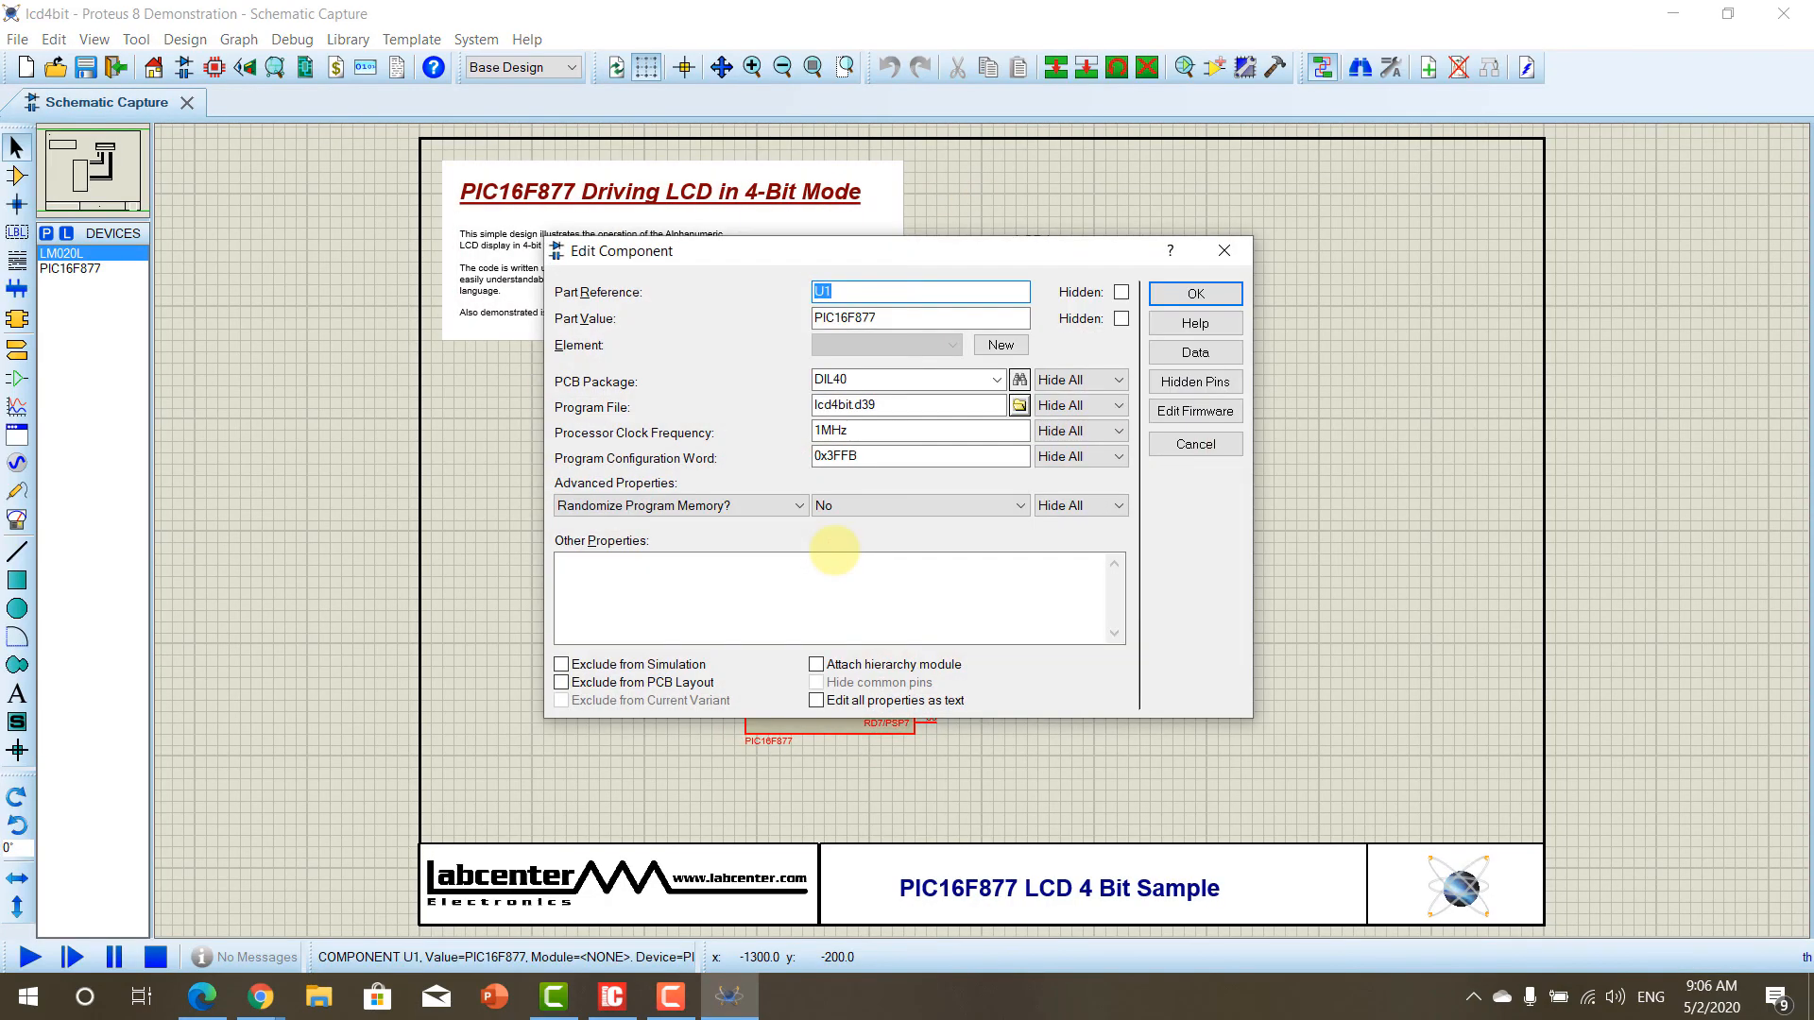
# - Point U1's program file to Documents\MikroC\TestDemo.hex with a 20MHz processor clock
pyautogui.click(1019, 406)
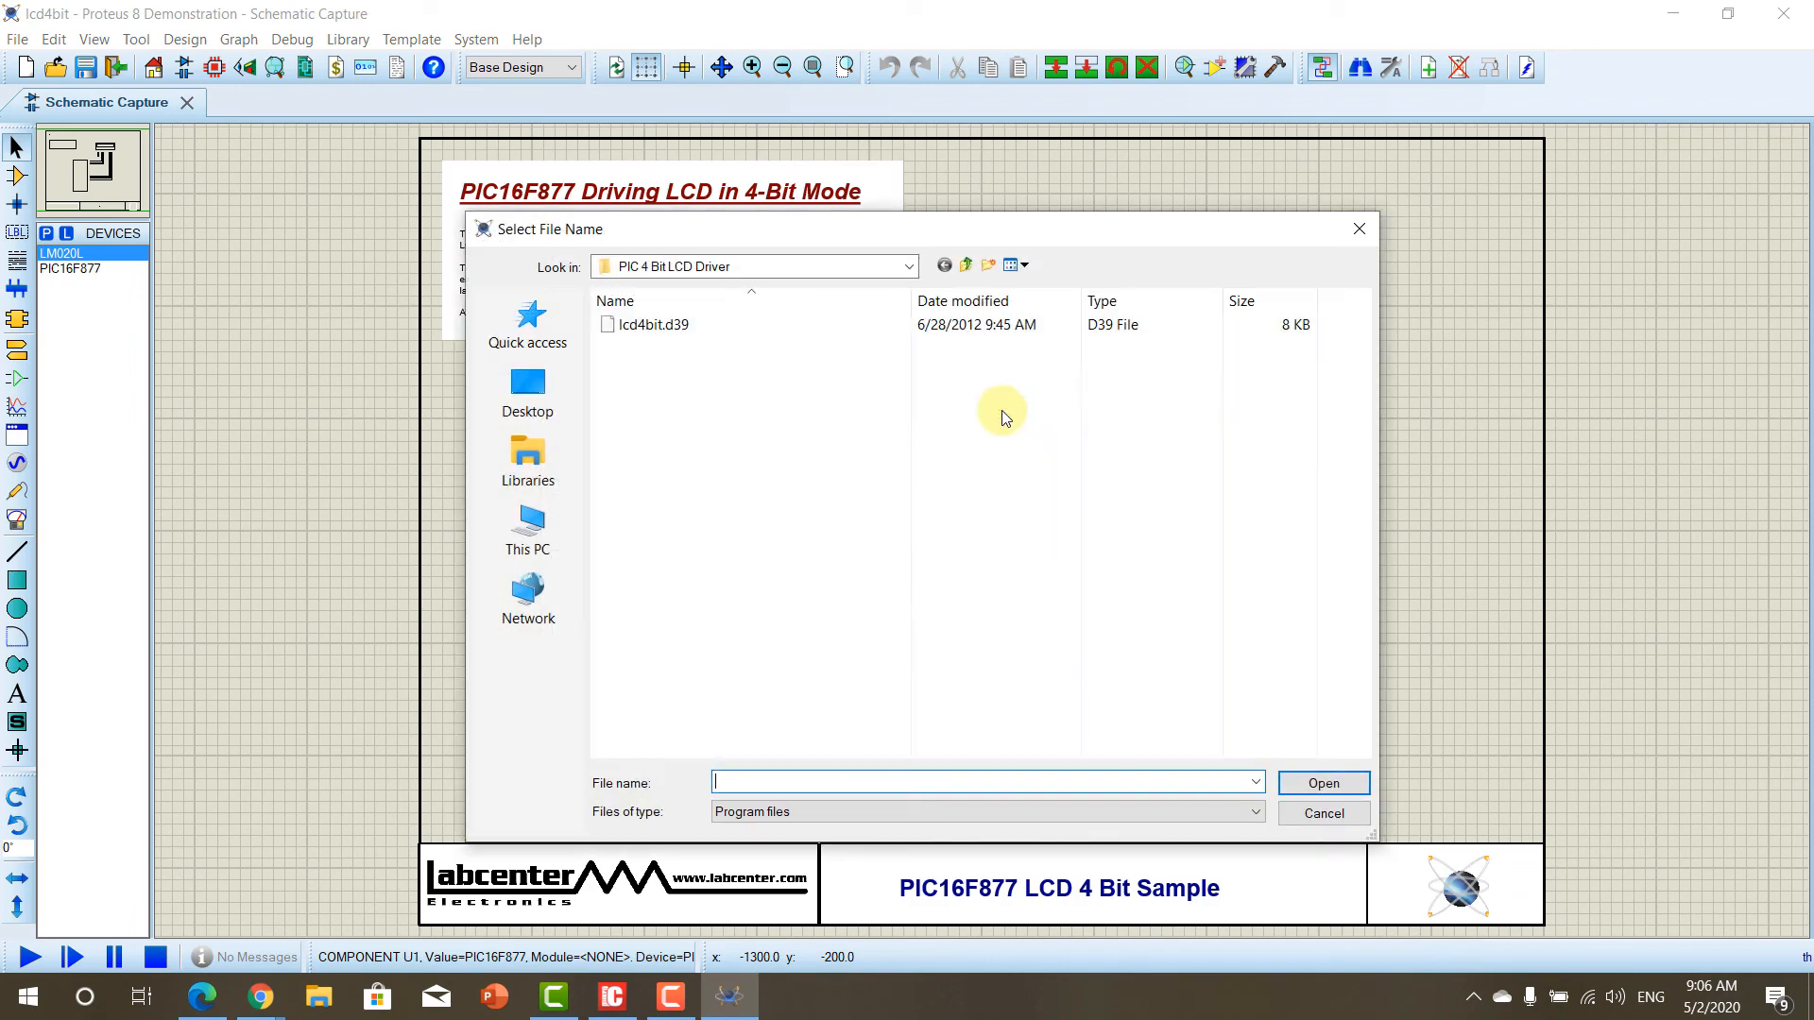
pyautogui.click(526, 460)
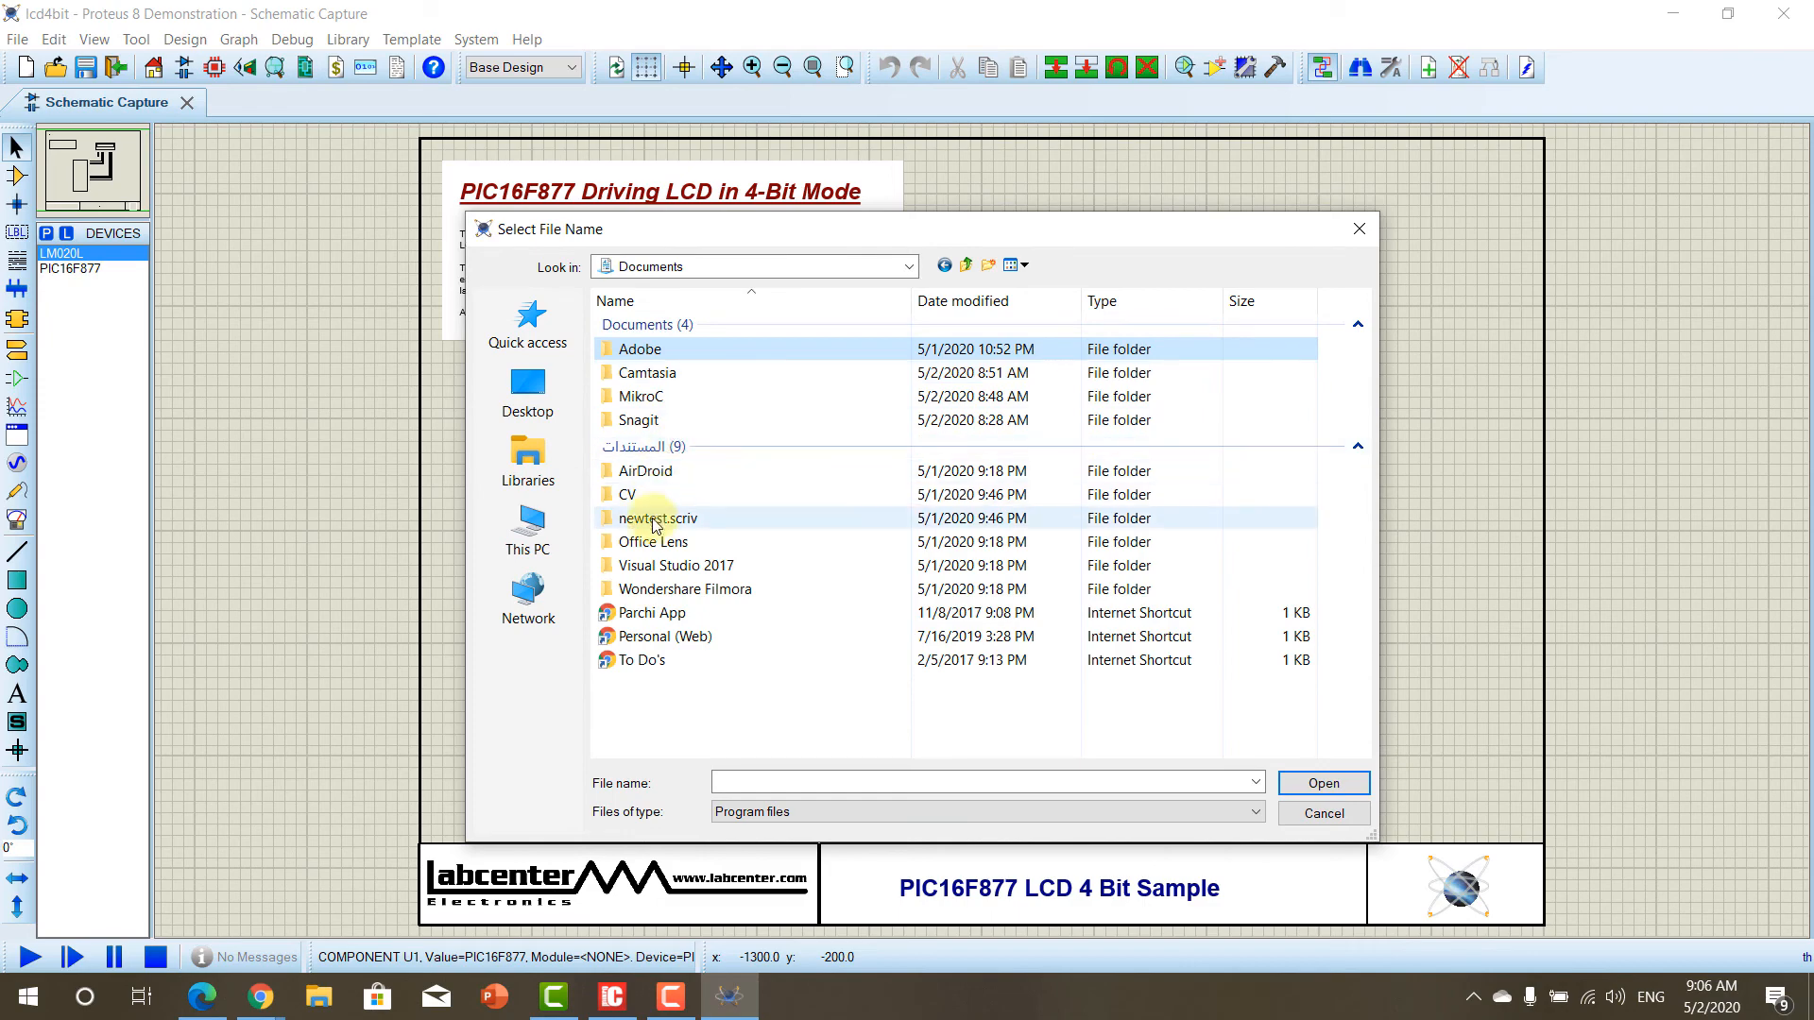
pyautogui.doubleClick(643, 395)
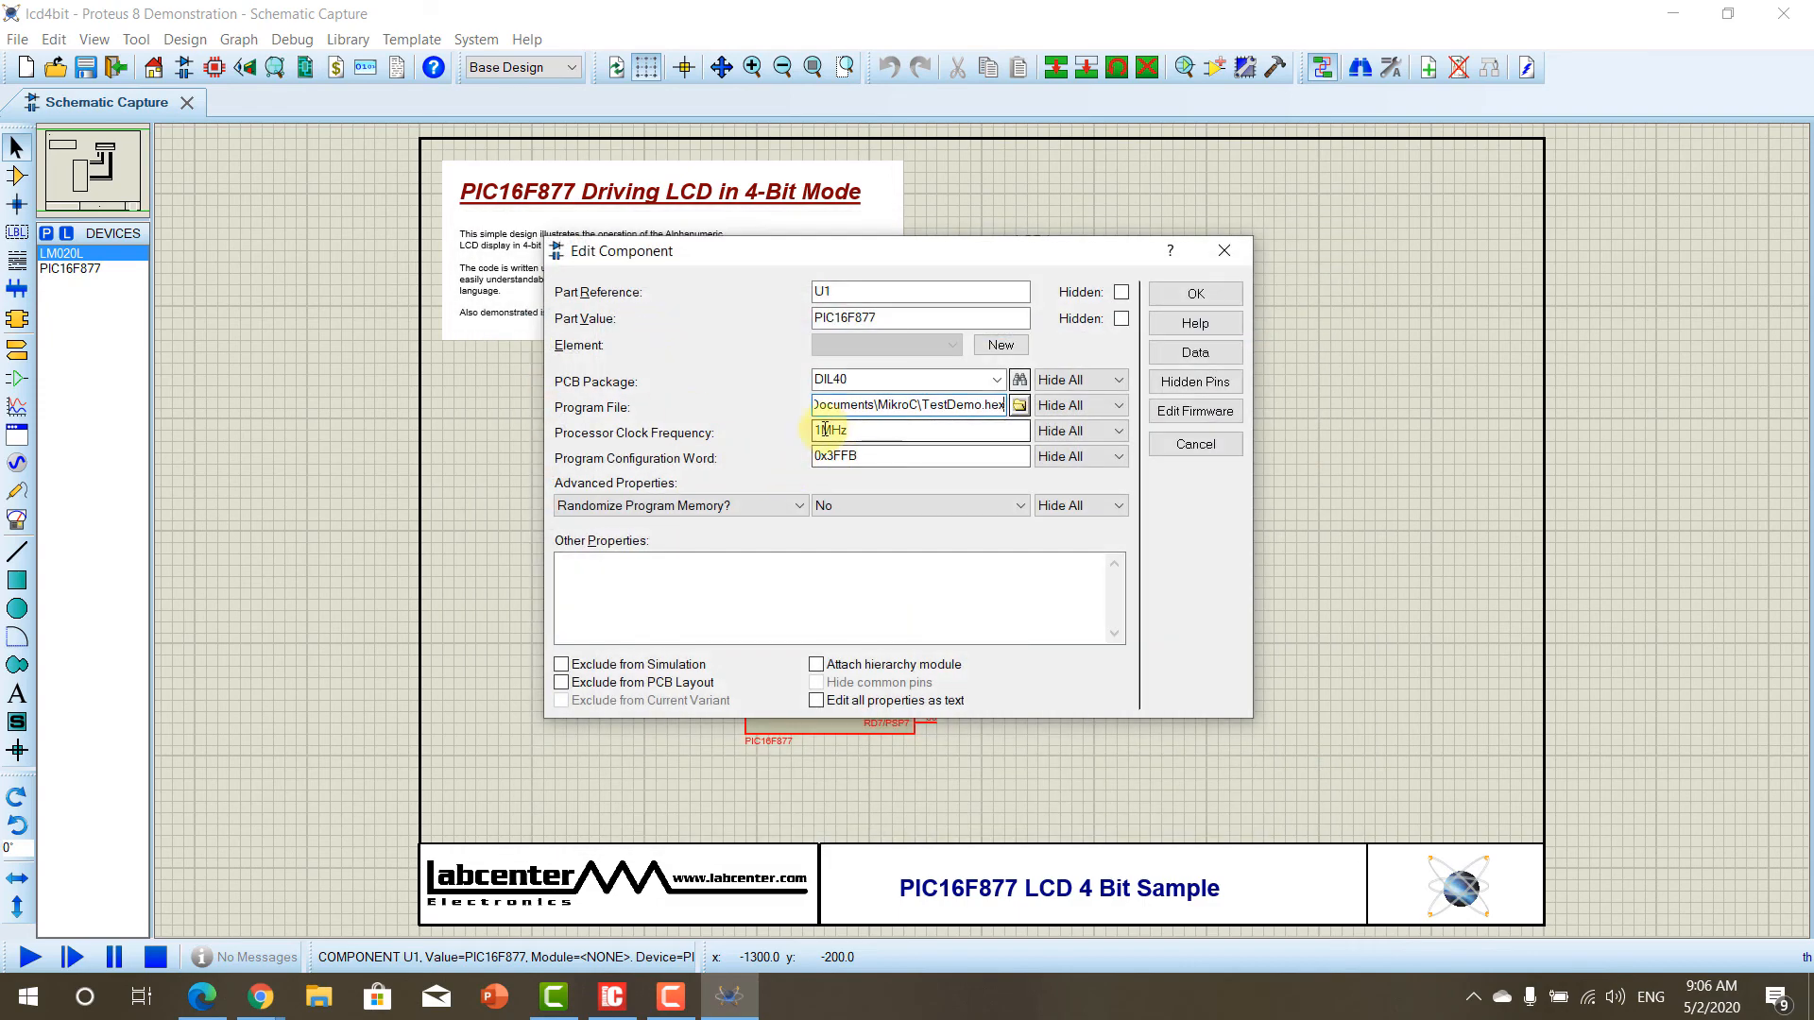
pyautogui.write('20MHz')
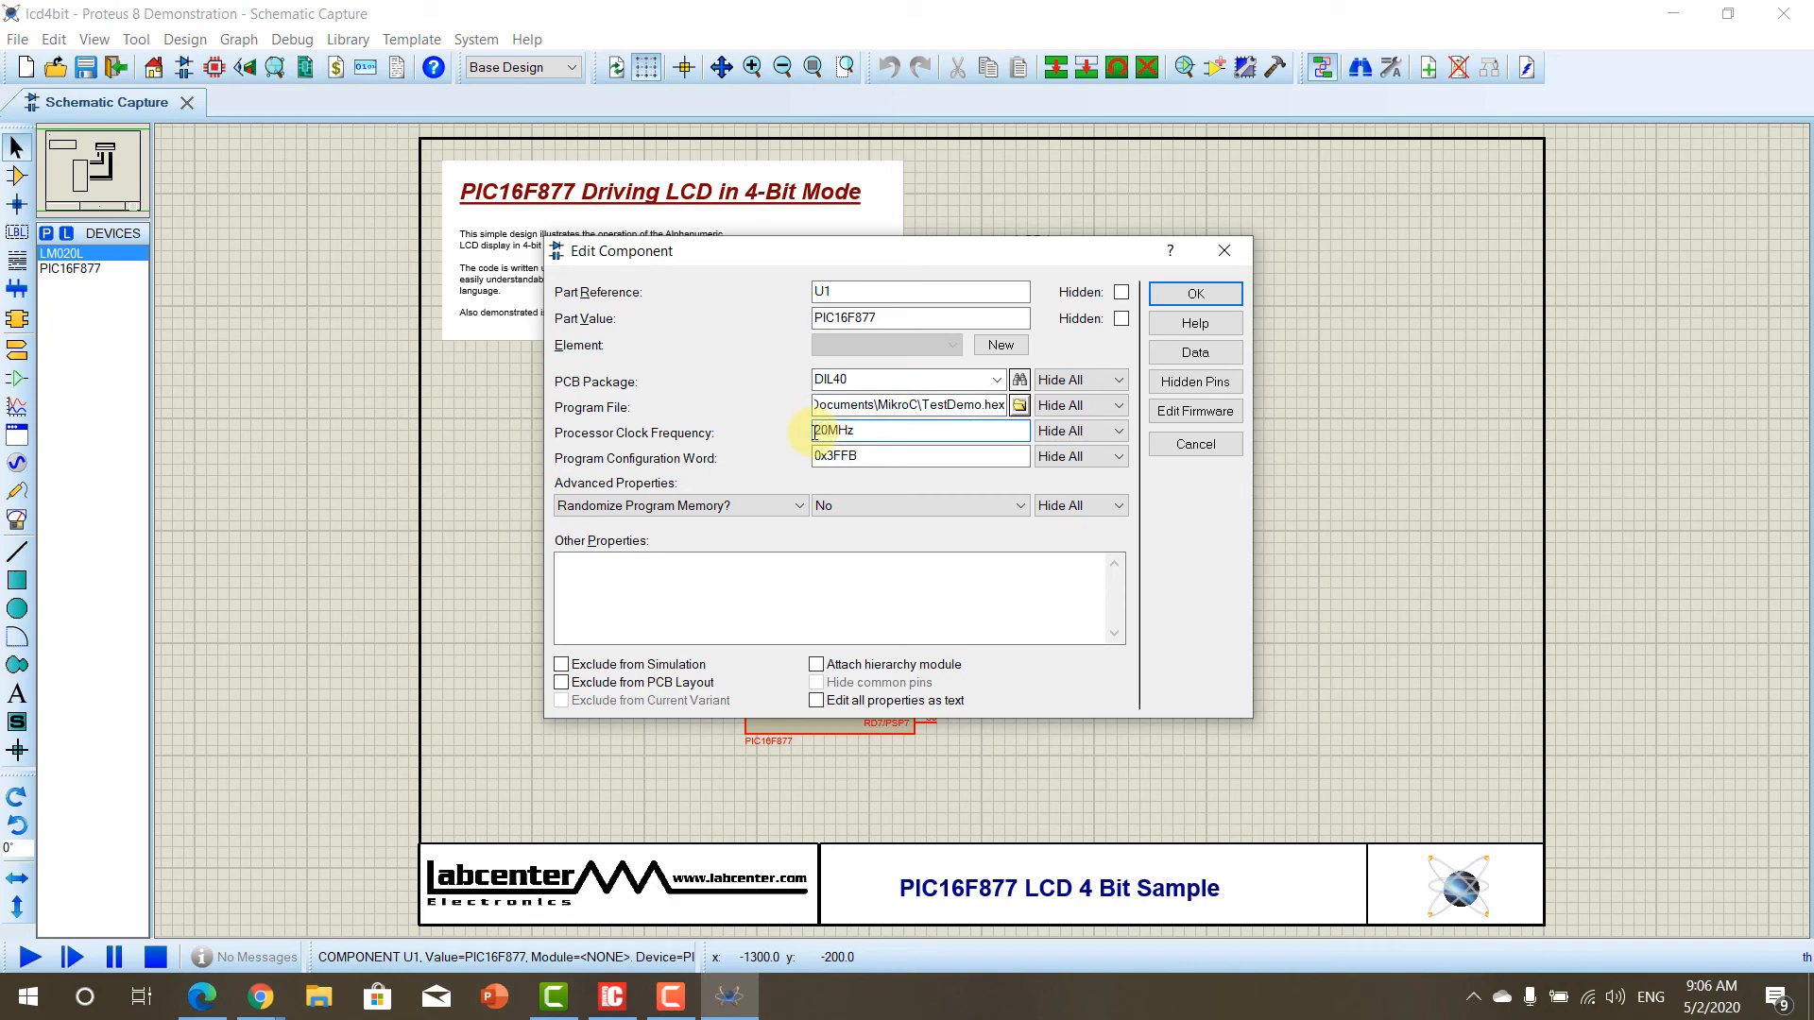
pyautogui.click(1194, 293)
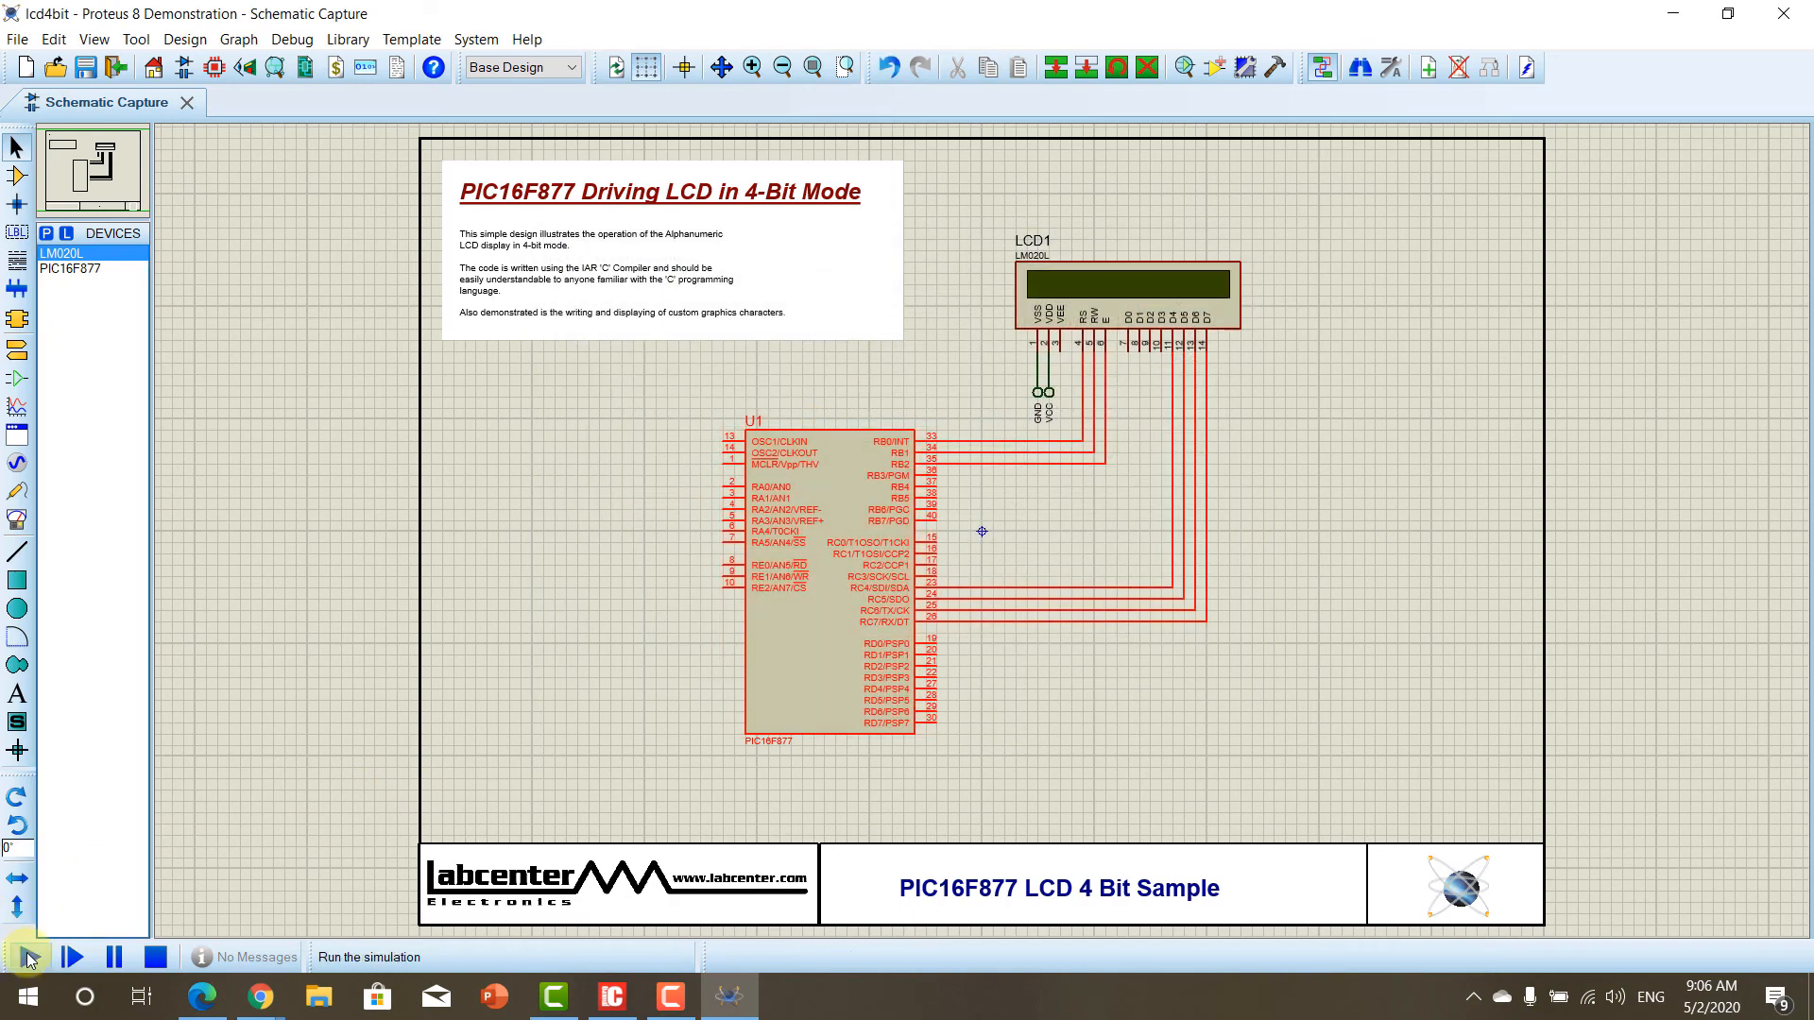
# - Run the lcd4bit simulation with TestDemo.hex for about 20 seconds, then stop it
pyautogui.click(29, 957)
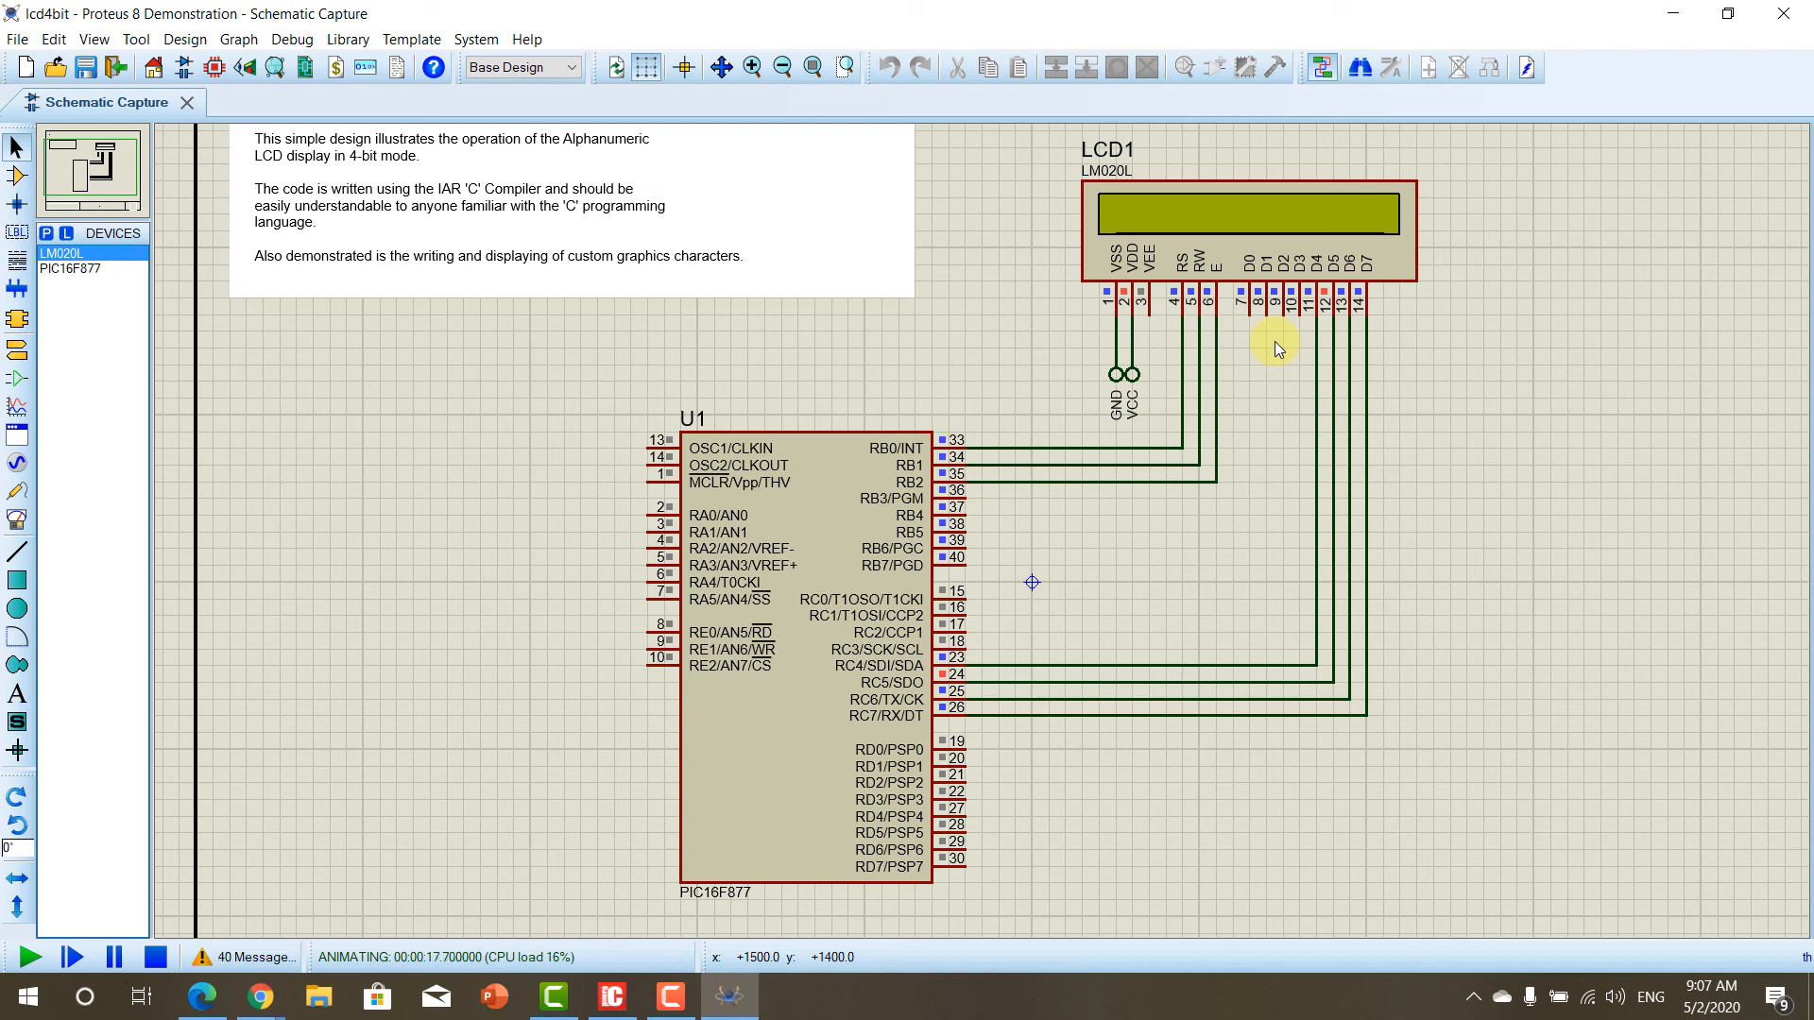
pyautogui.moveTo(617, 760)
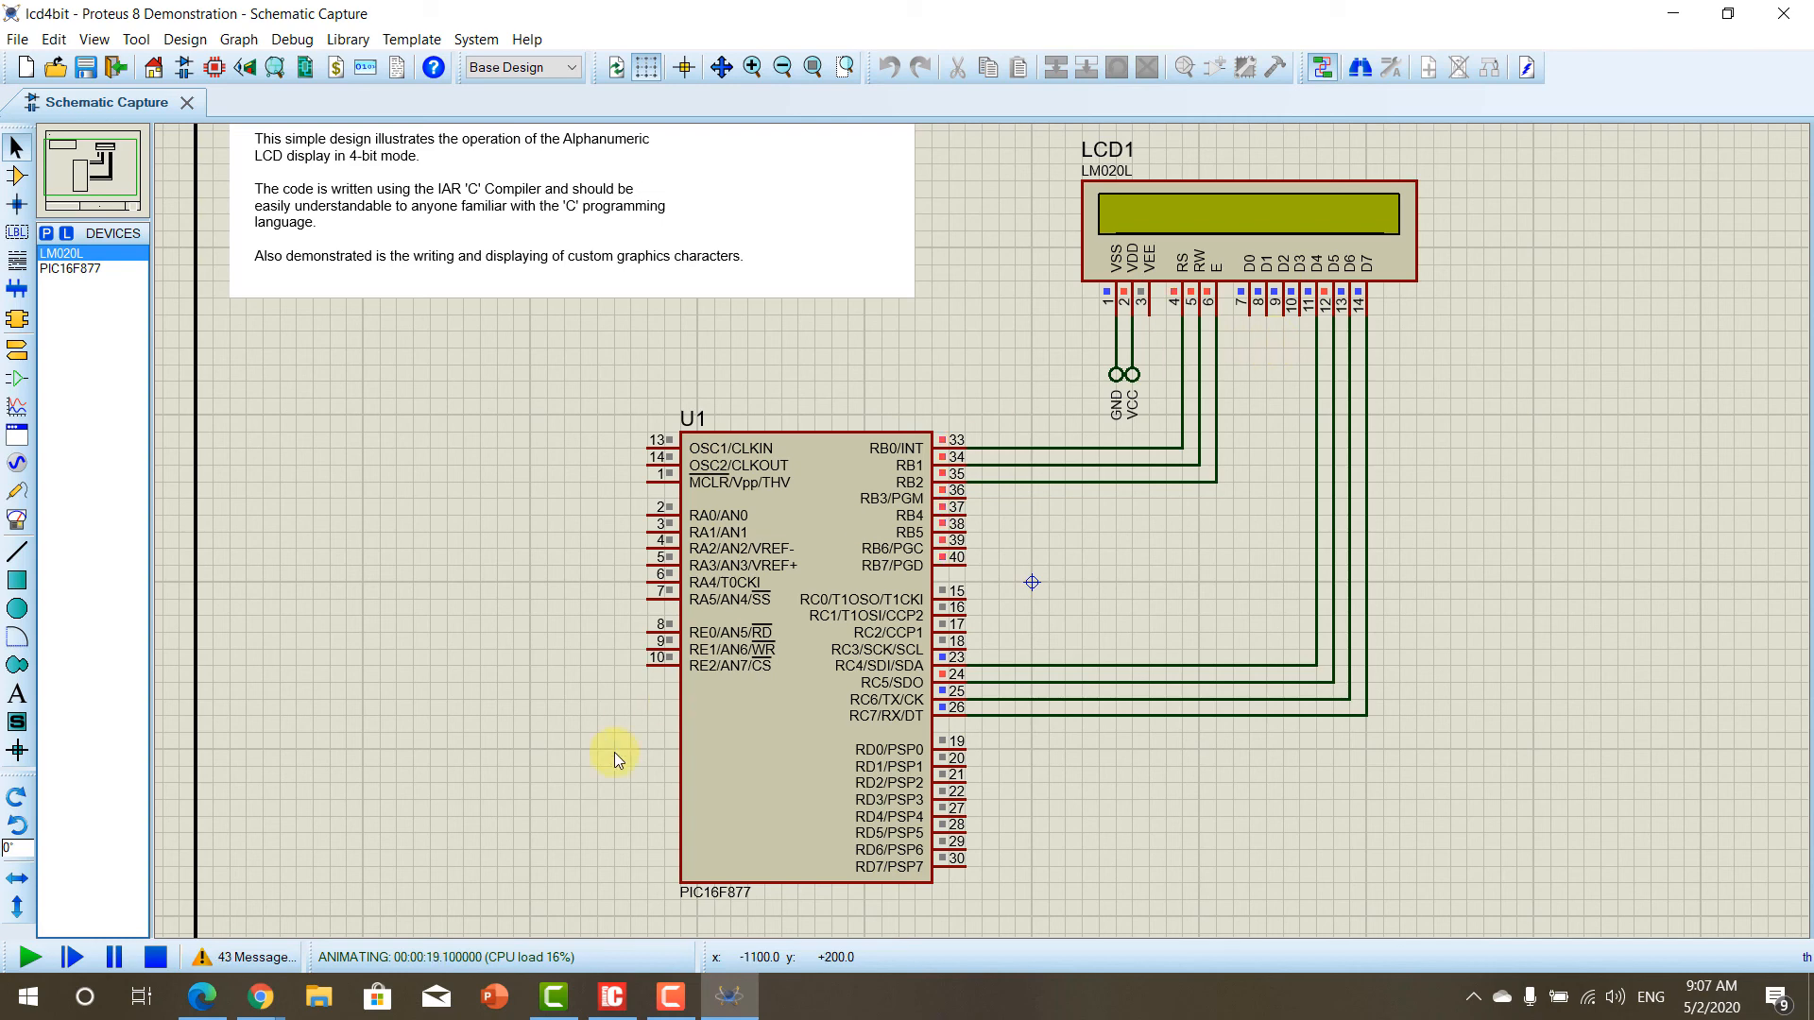
pyautogui.click(154, 957)
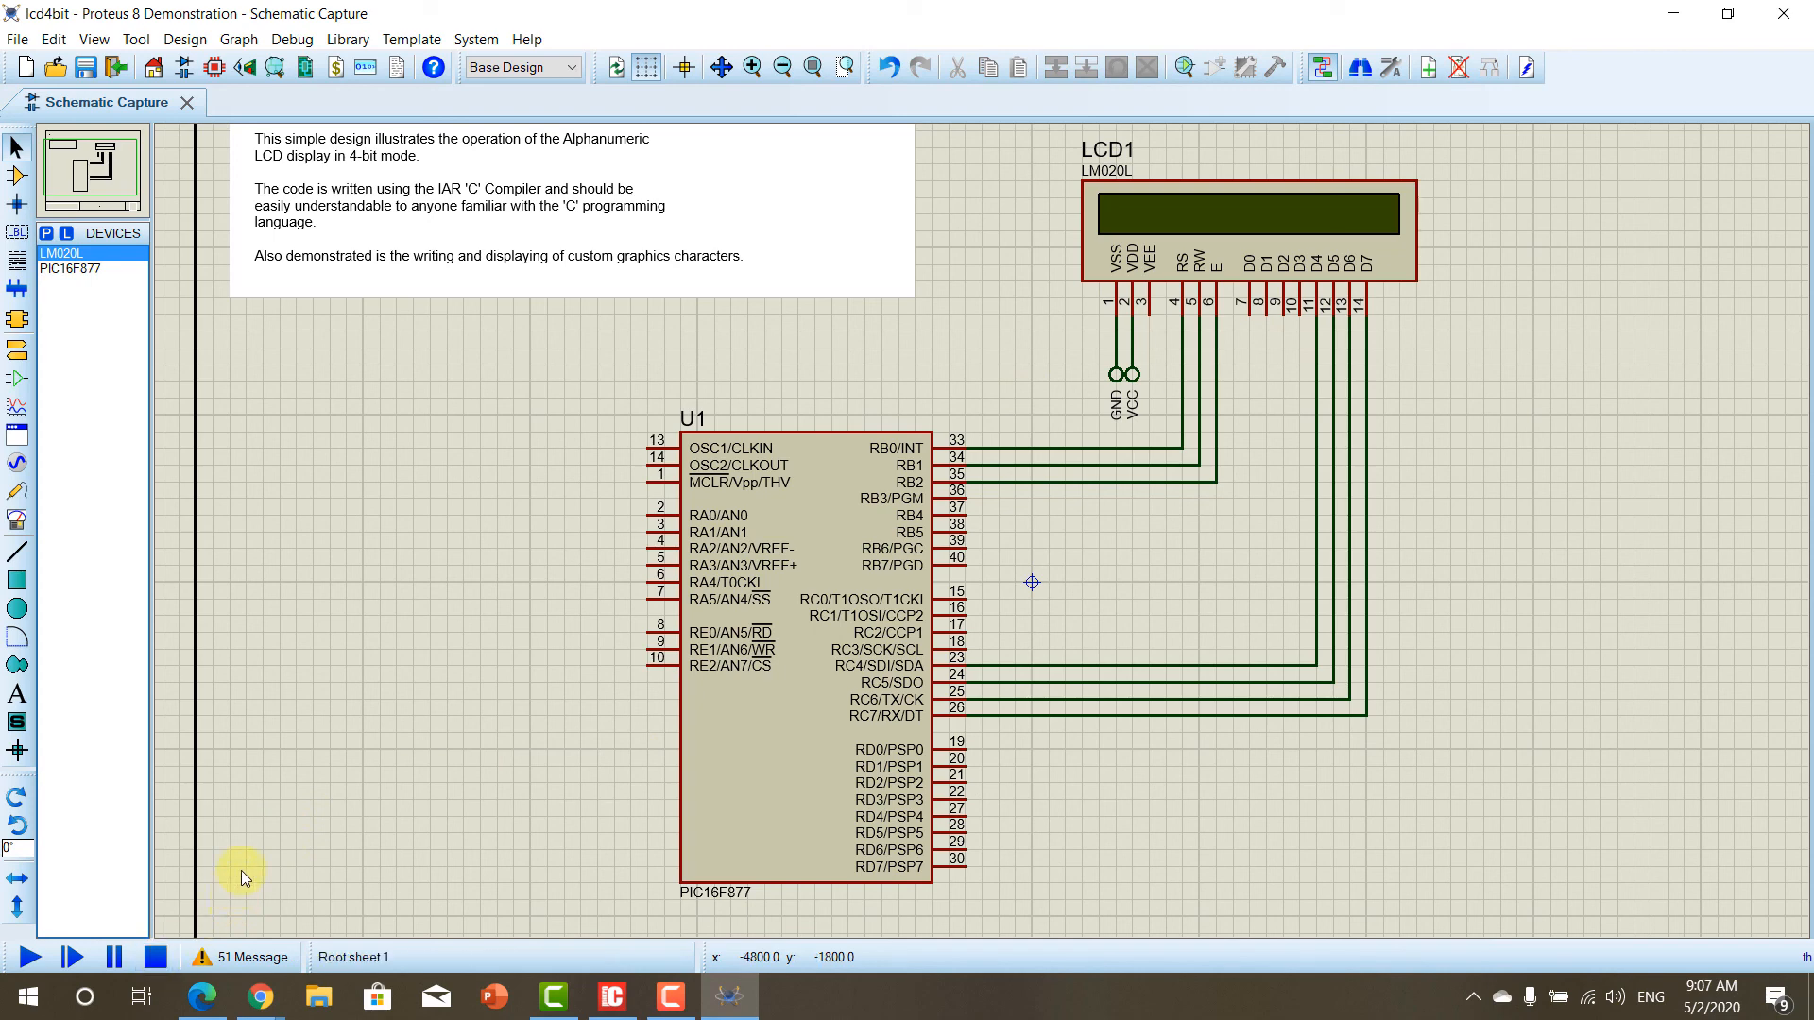
pyautogui.moveTo(469, 723)
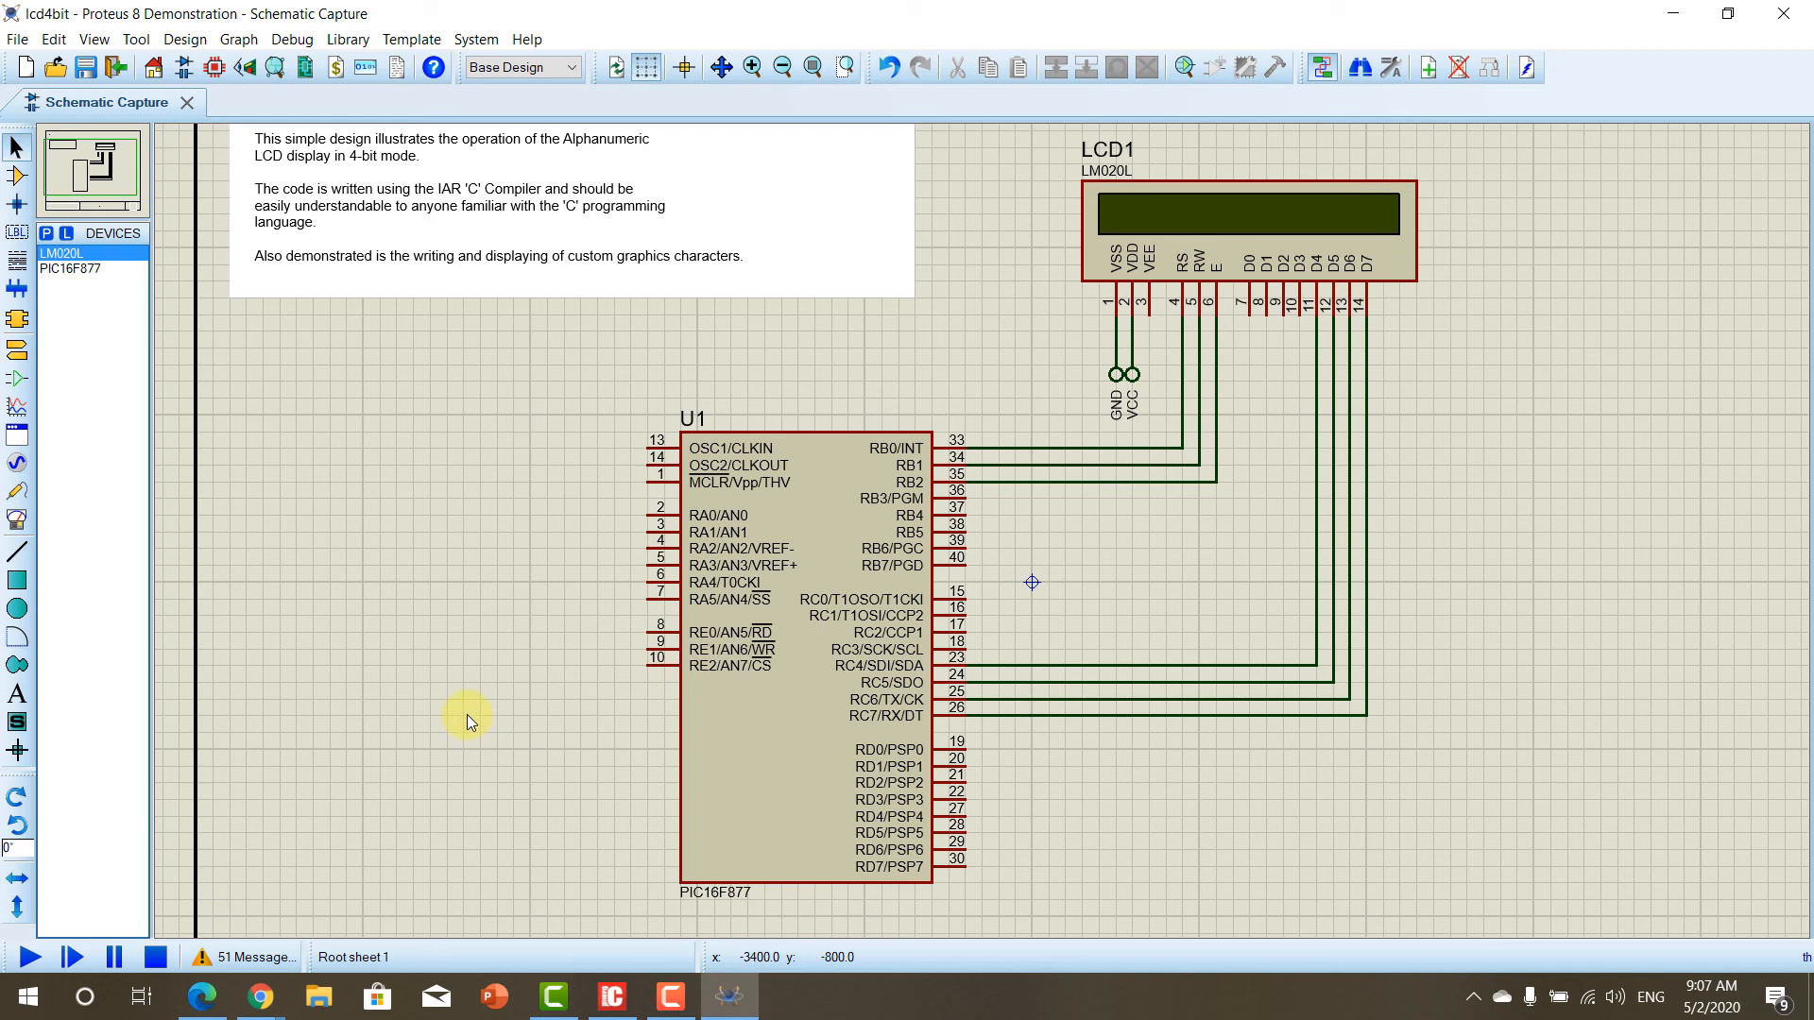